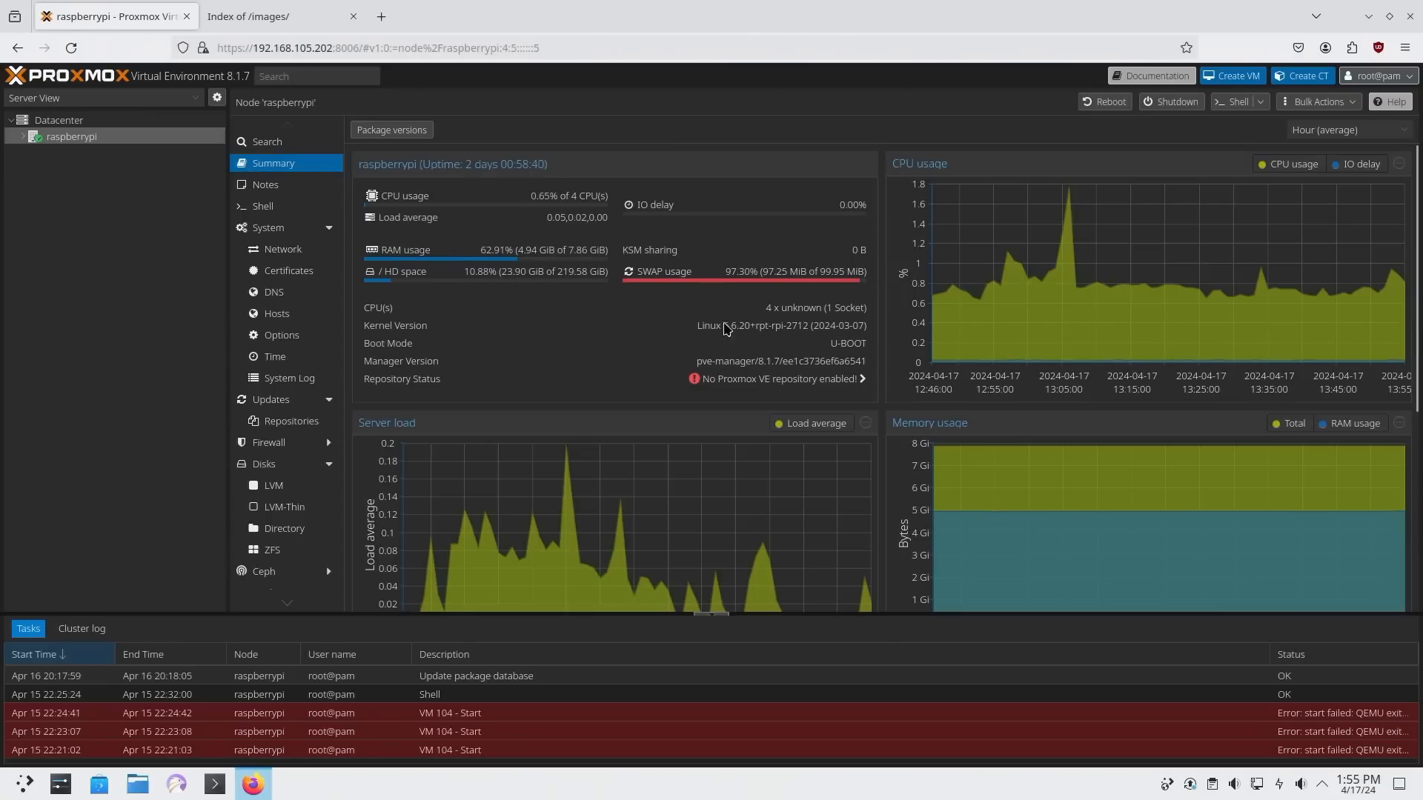
mouse_move(557, 286)
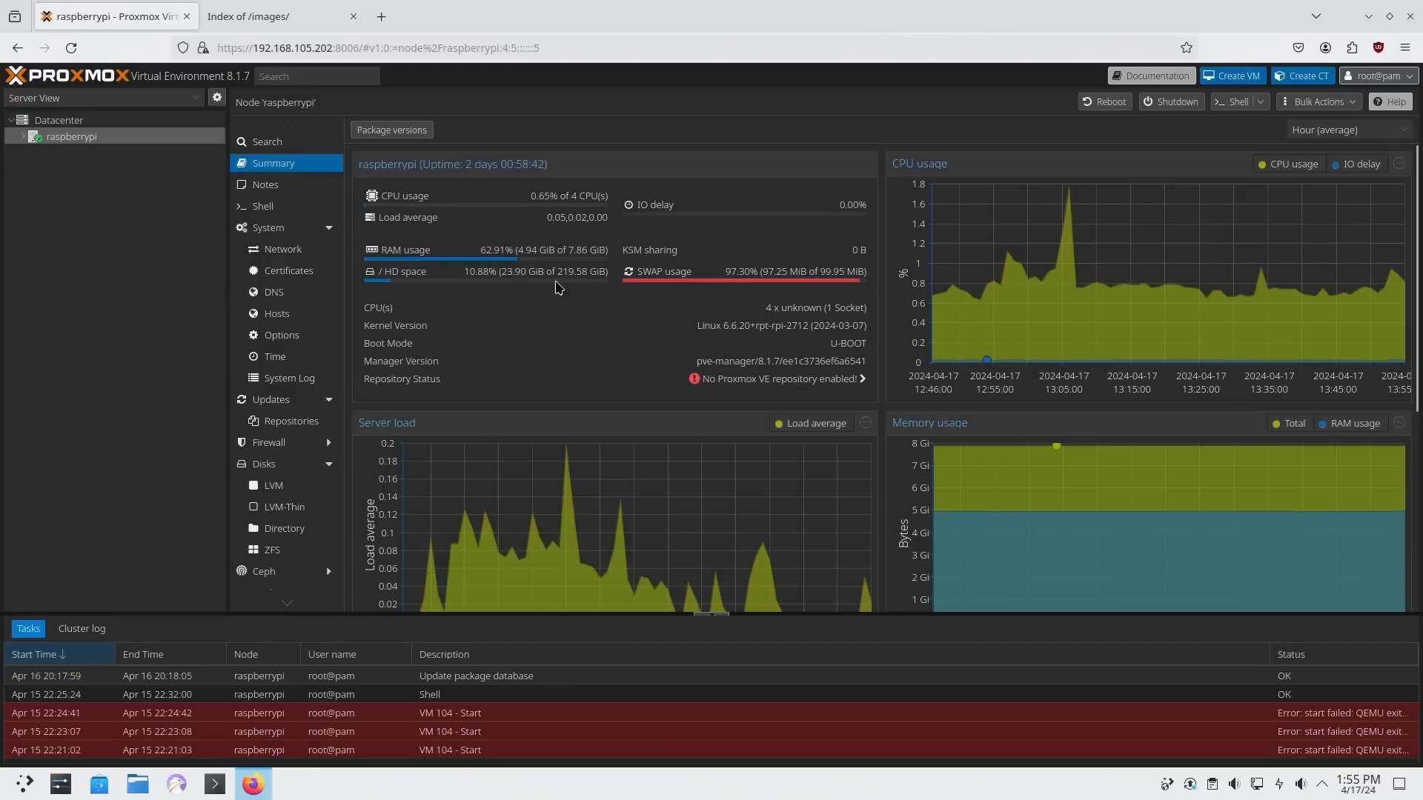
mouse_move(507, 286)
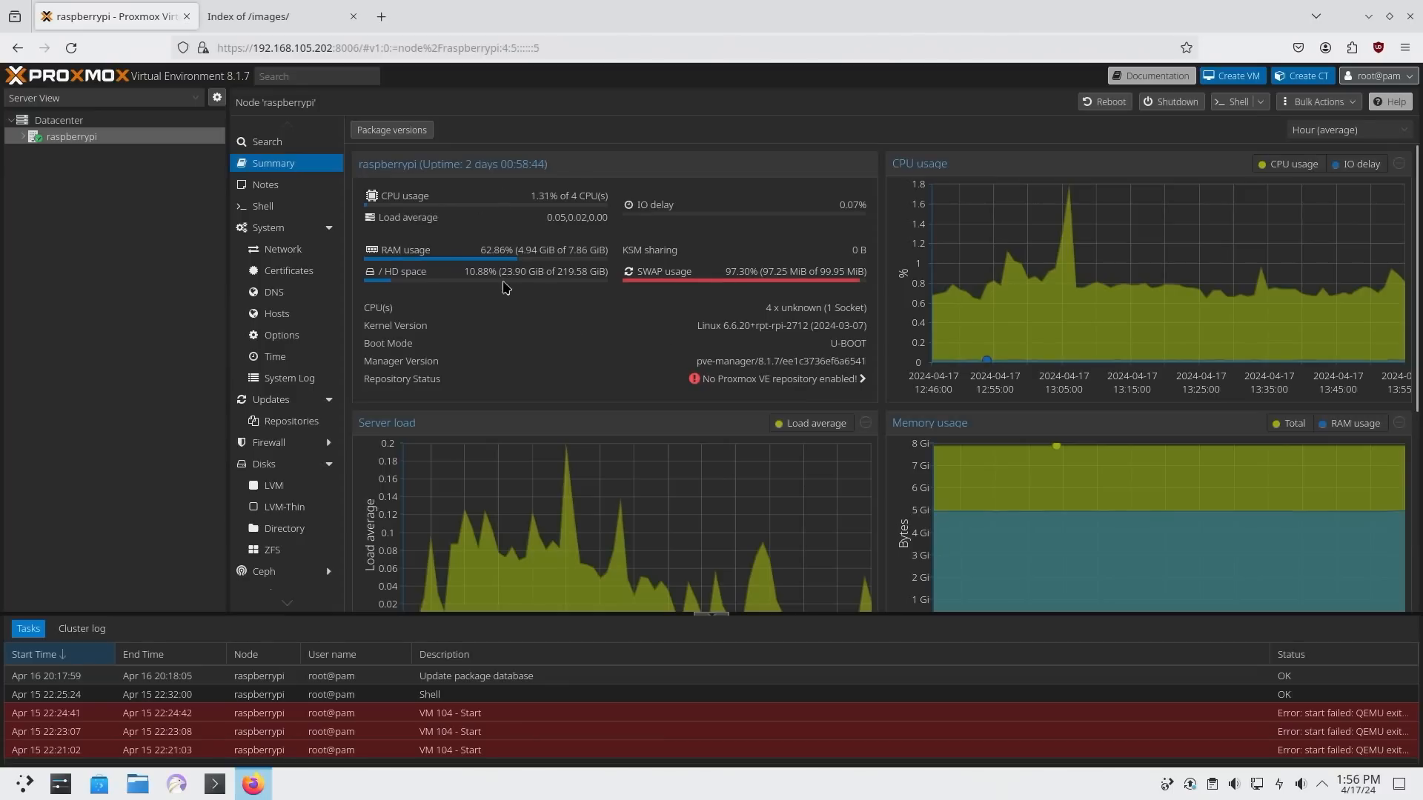
mouse_move(658, 306)
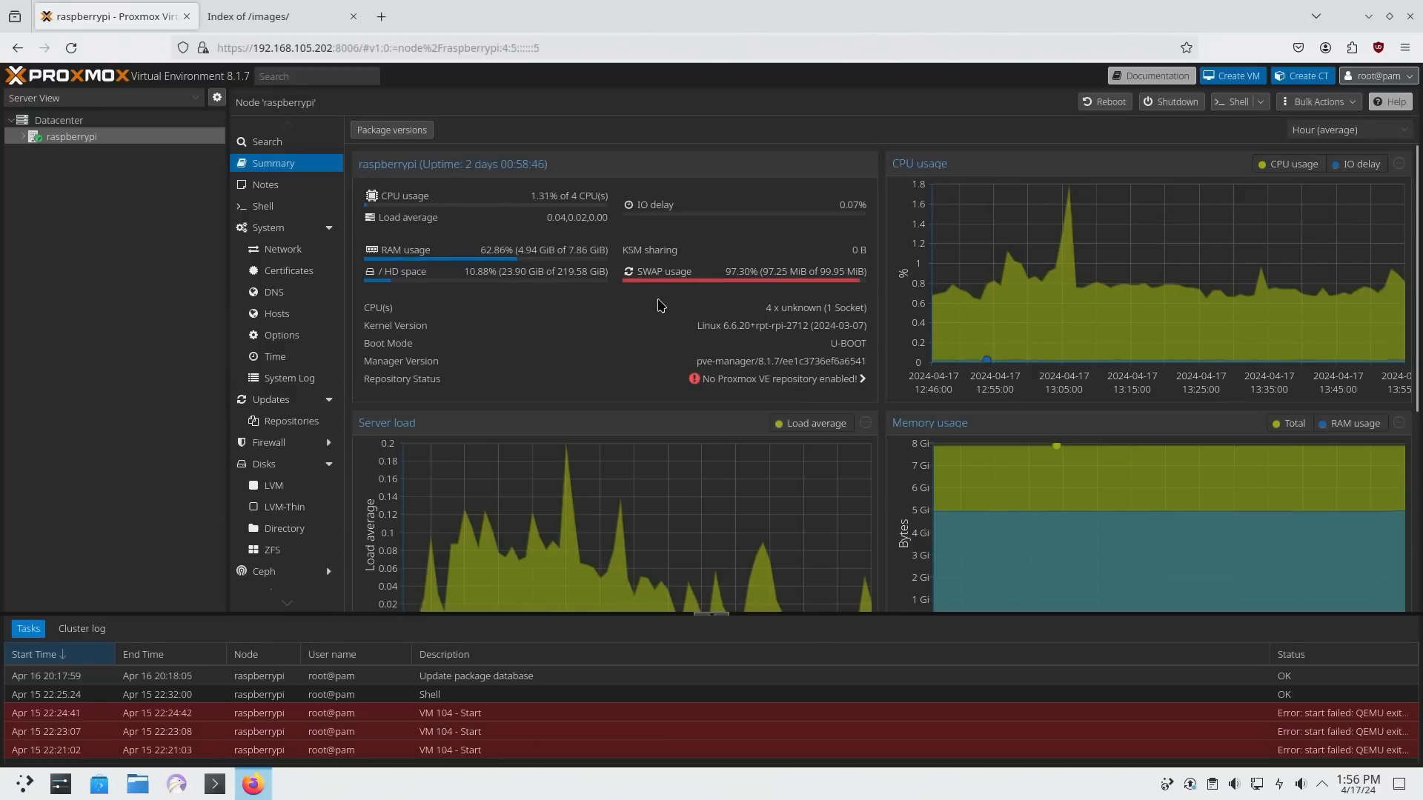
mouse_move(901, 268)
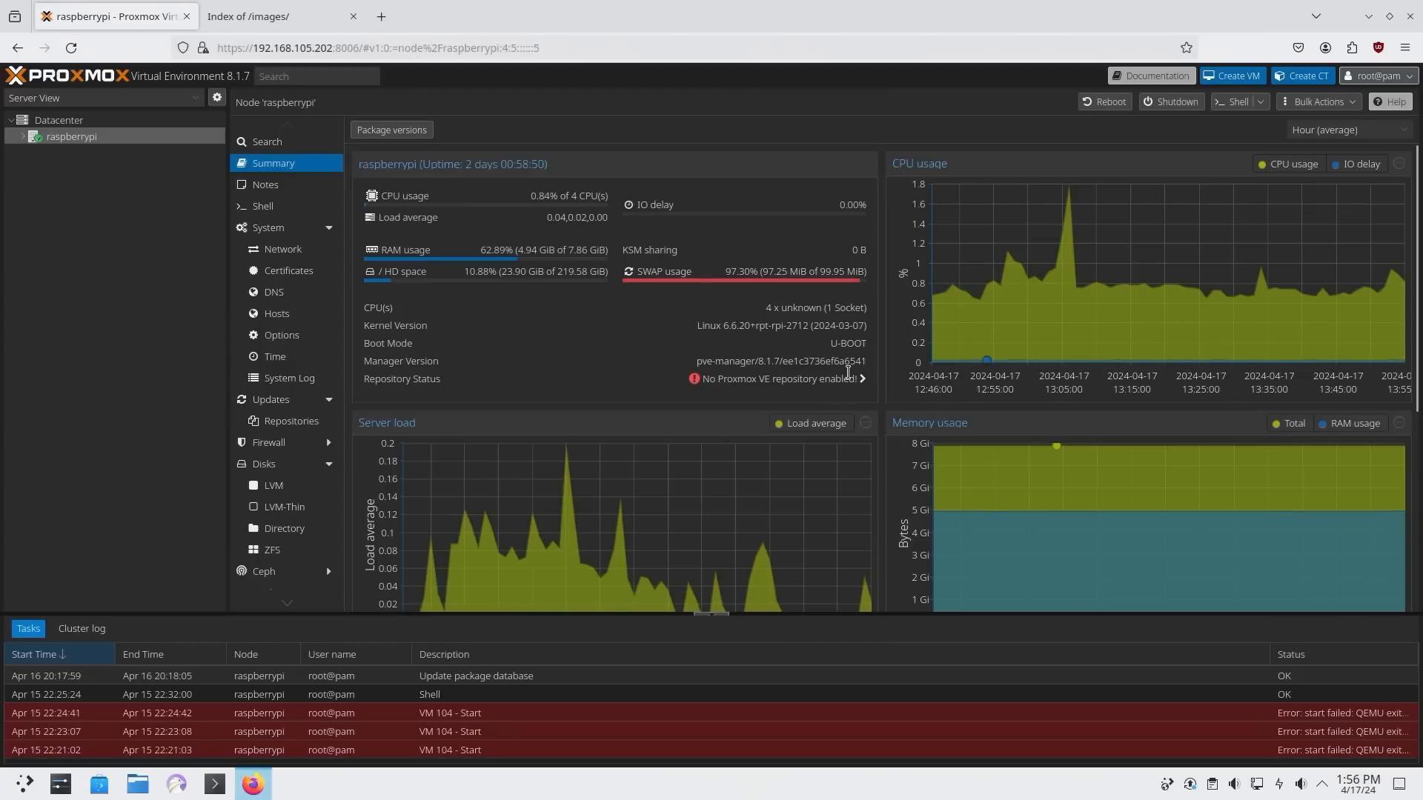
mouse_move(733, 397)
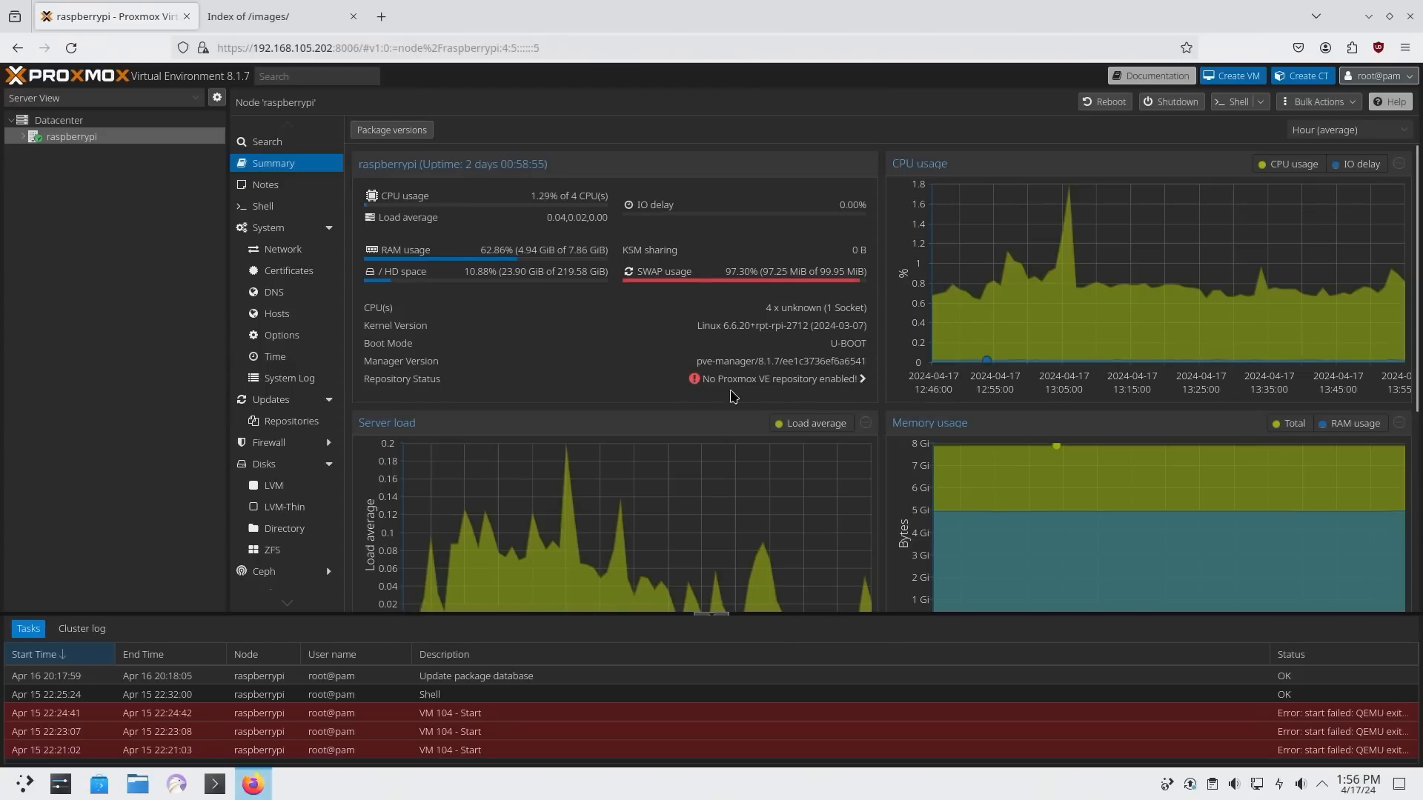
- Launch Raspberry Pi Imager and choose Raspberry Pi 5 with Raspberry Pi OS Lite (64-bit)
left_click(22, 137)
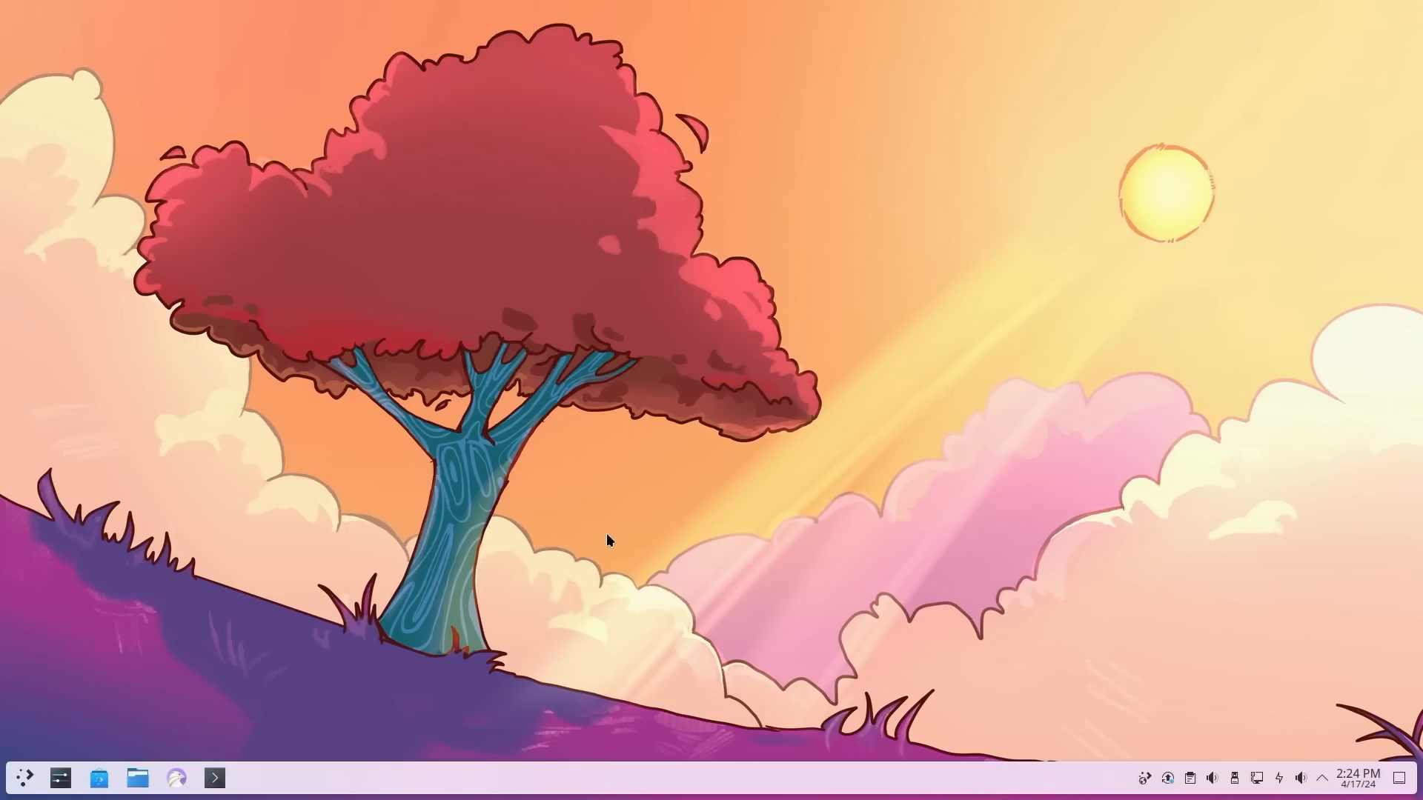
mouse_move(23, 777)
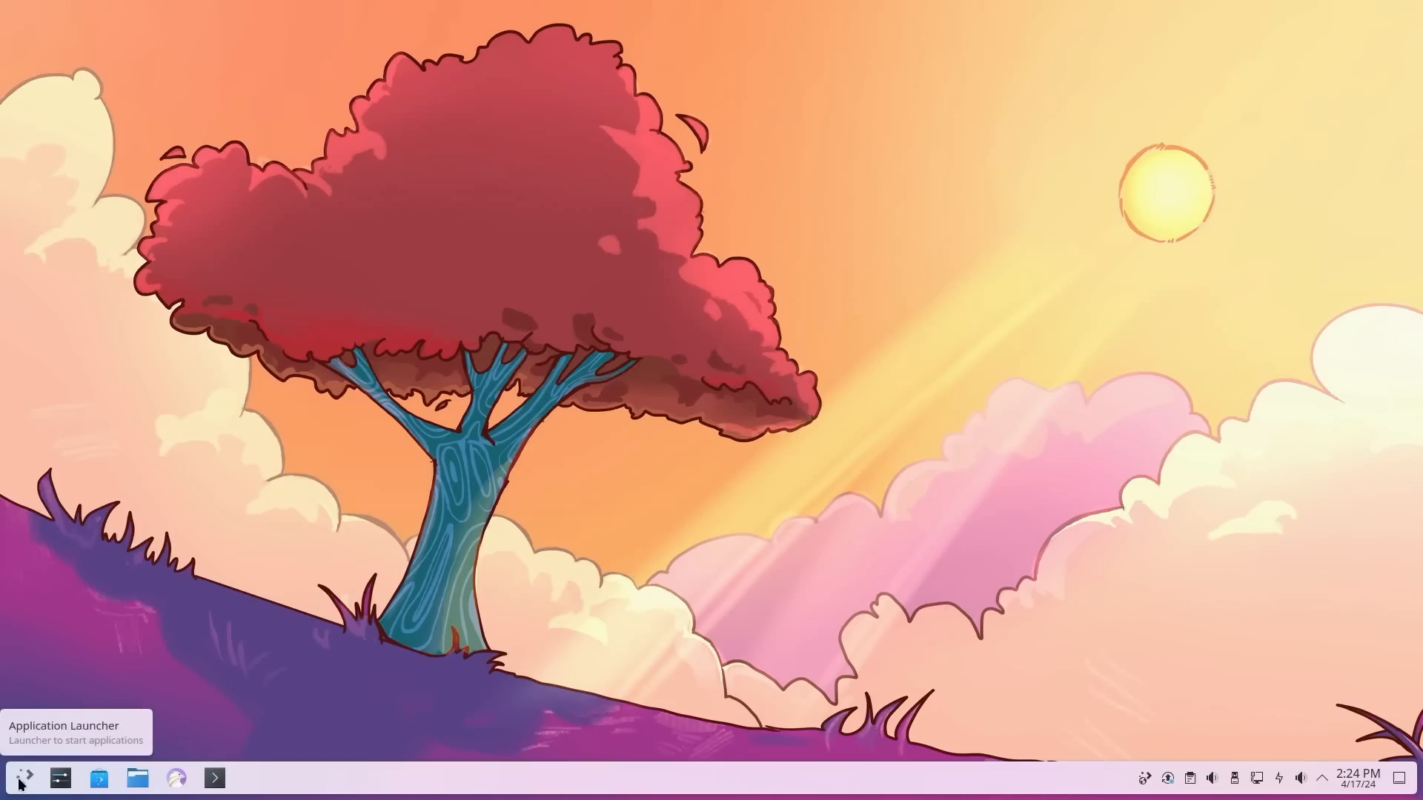
left_click(27, 776)
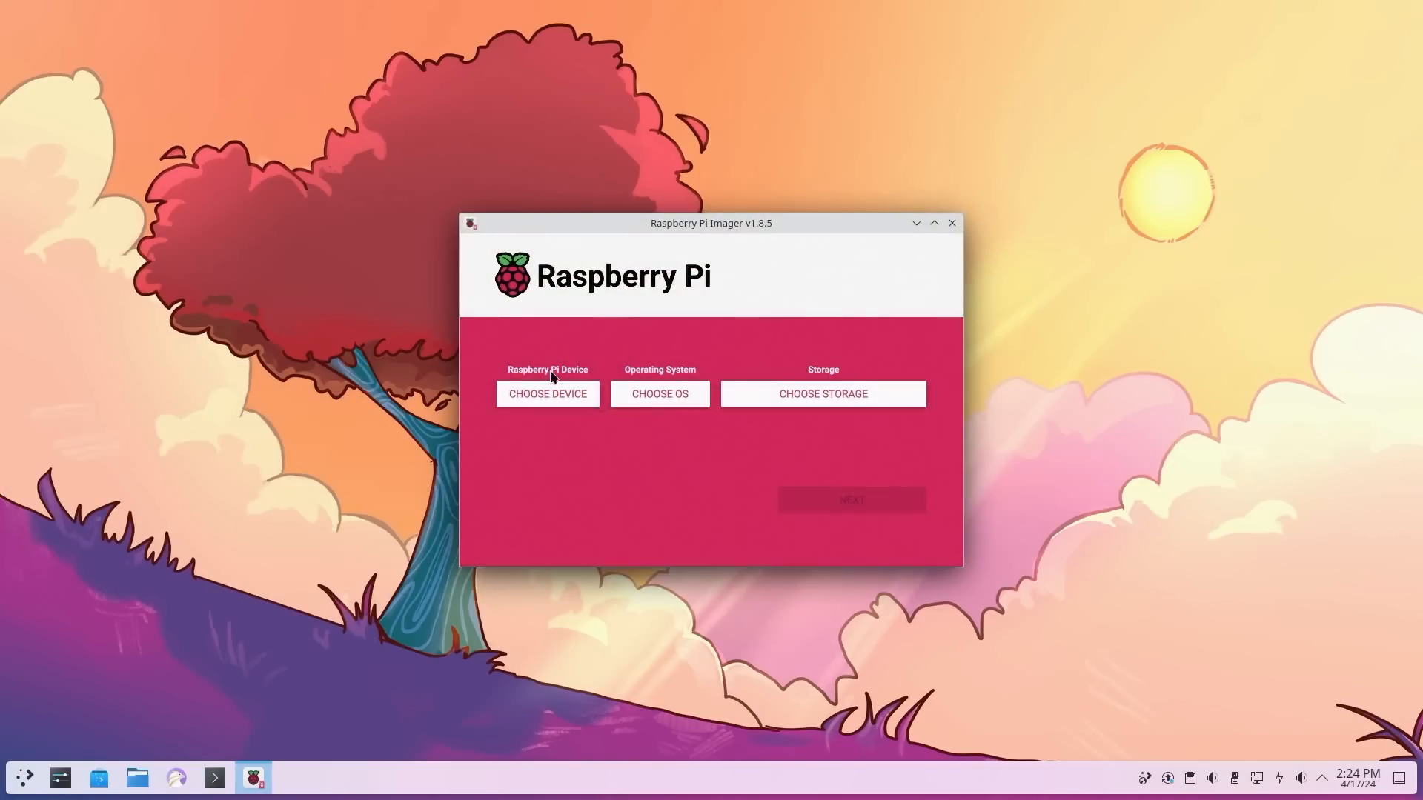
left_click(549, 394)
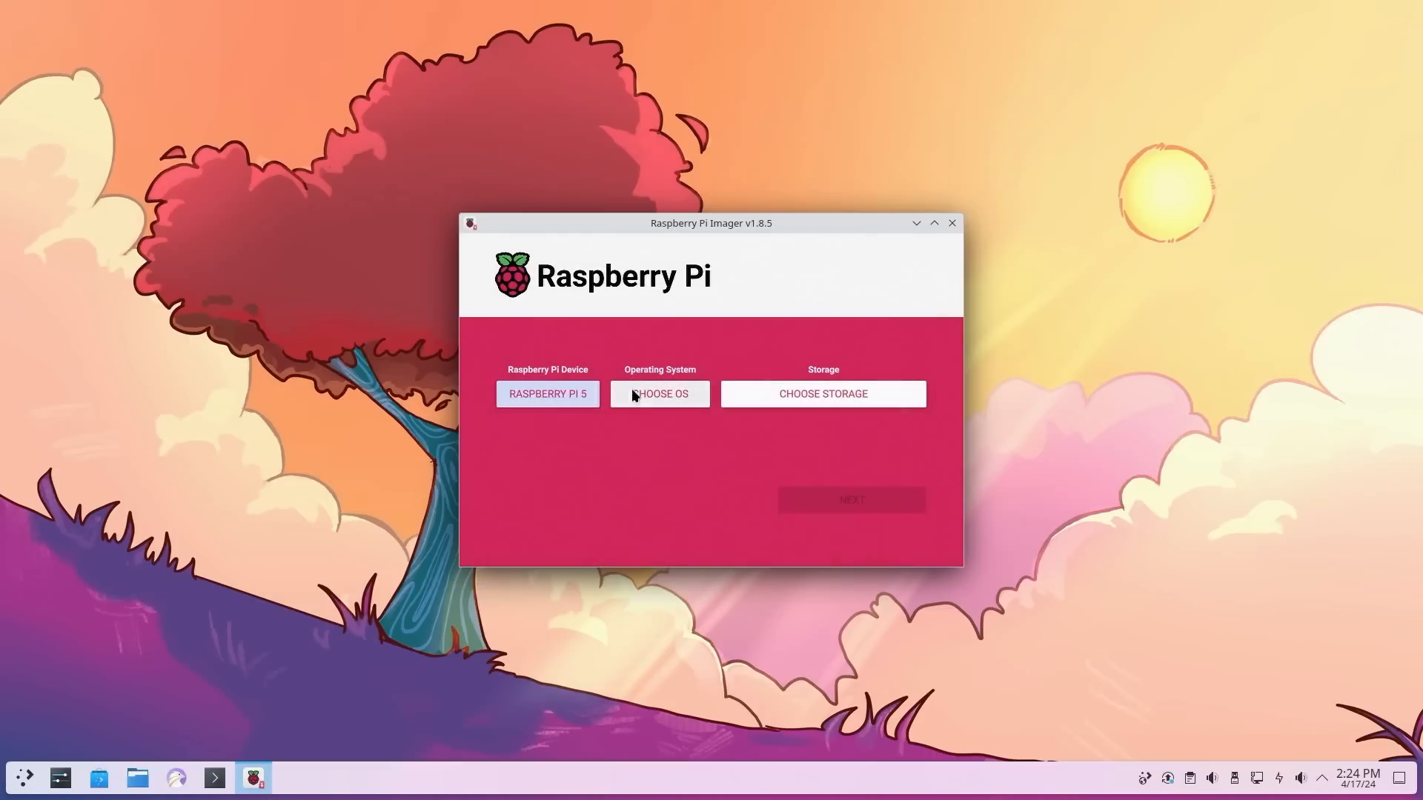
left_click(659, 394)
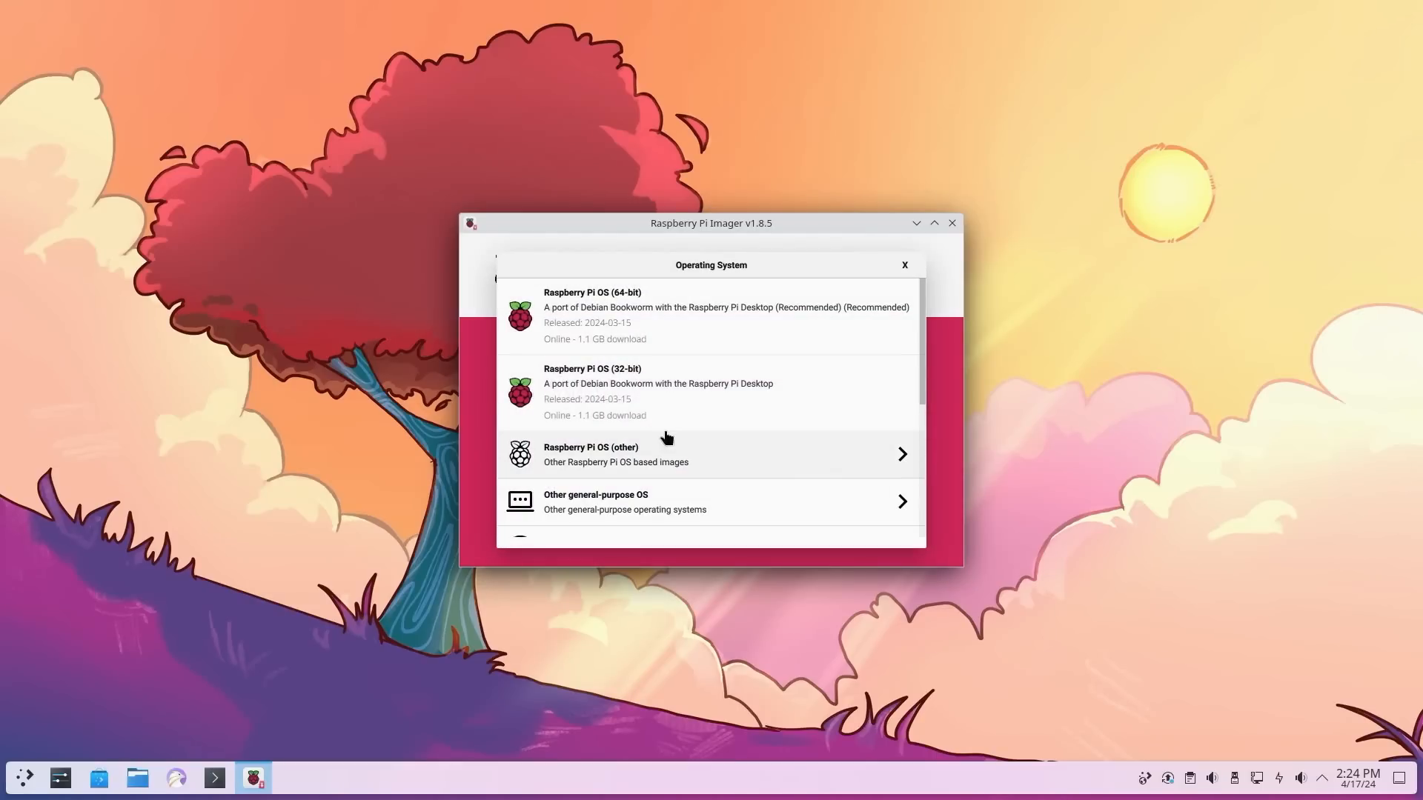
left_click(666, 455)
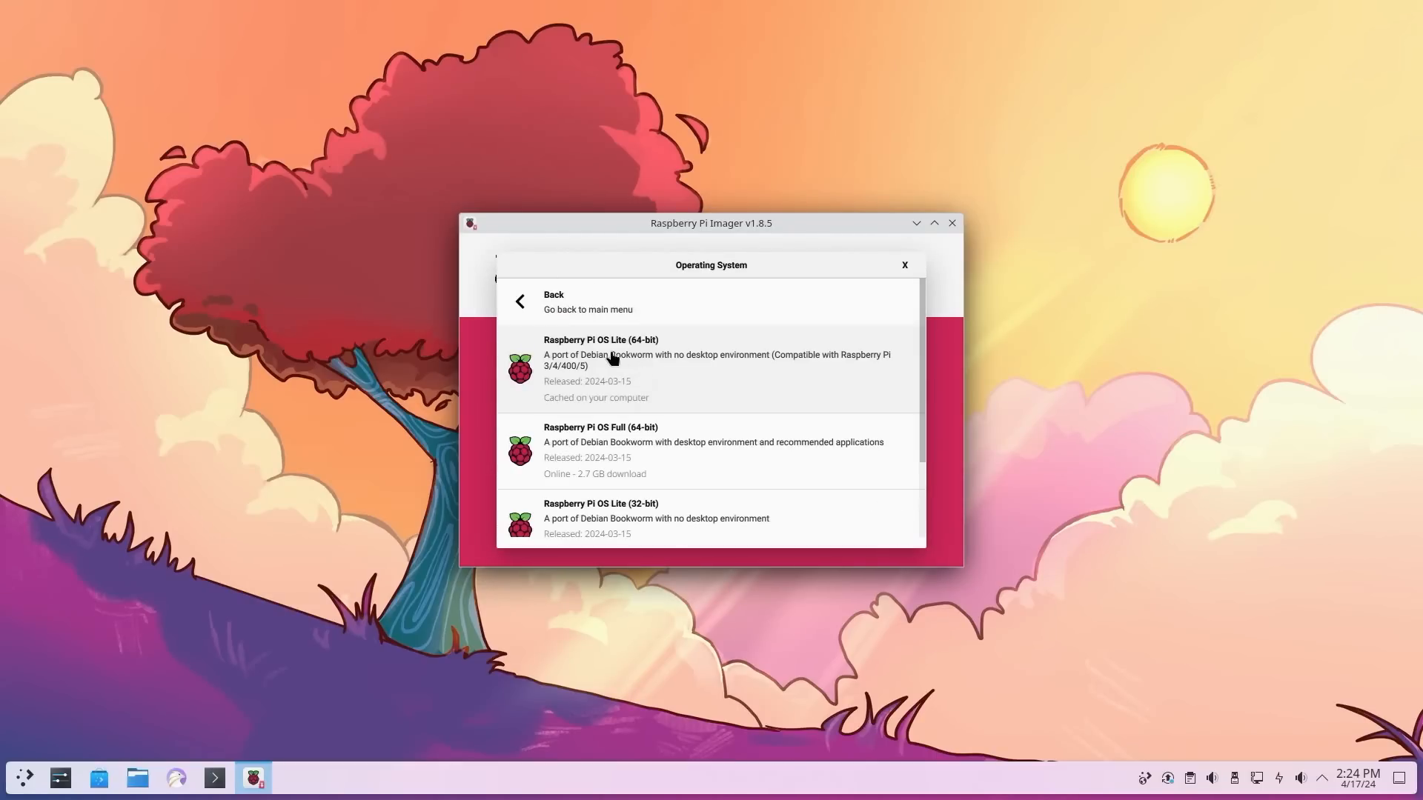
left_click(630, 360)
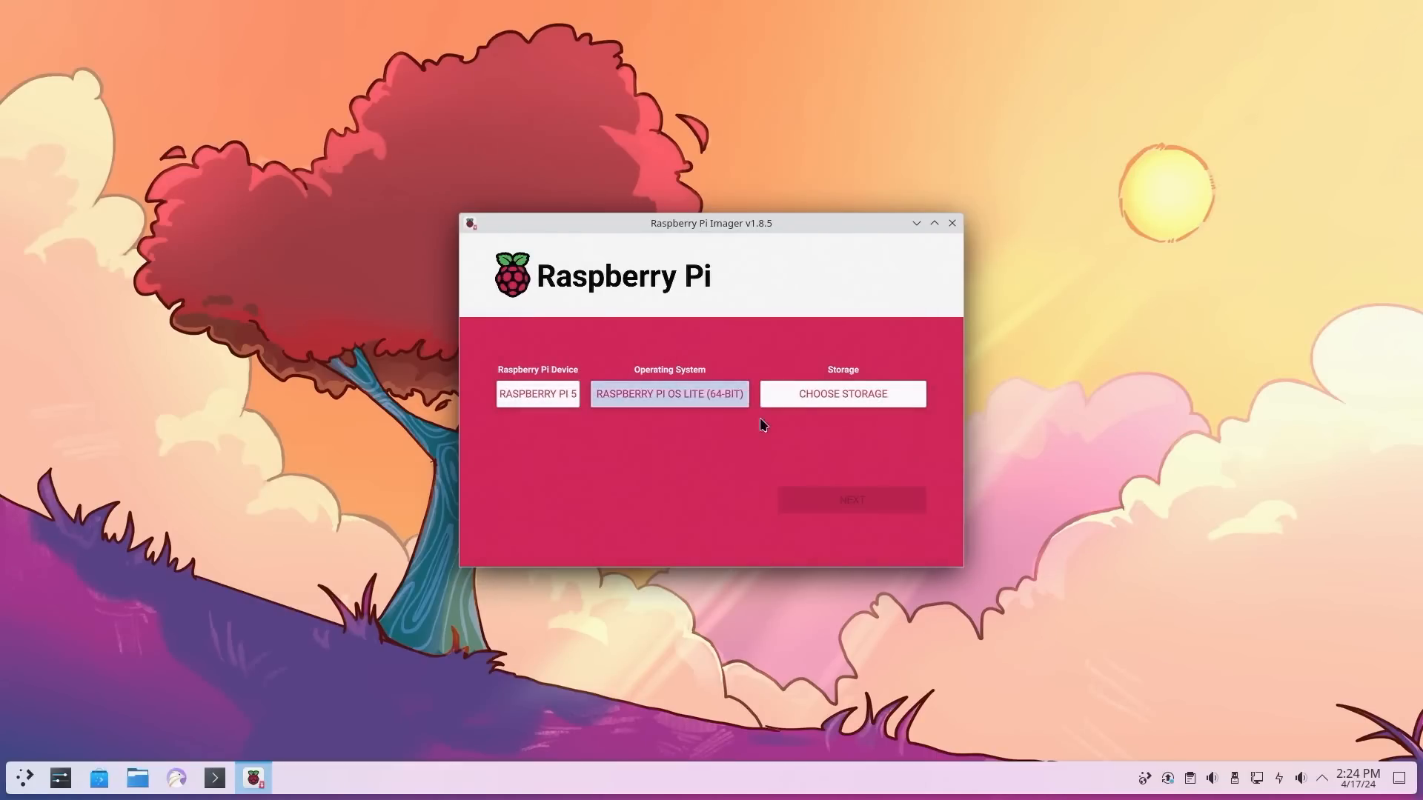
- Select the SABRENT SSD as storage and continue without OS customisation to the erase warning
left_click(842, 394)
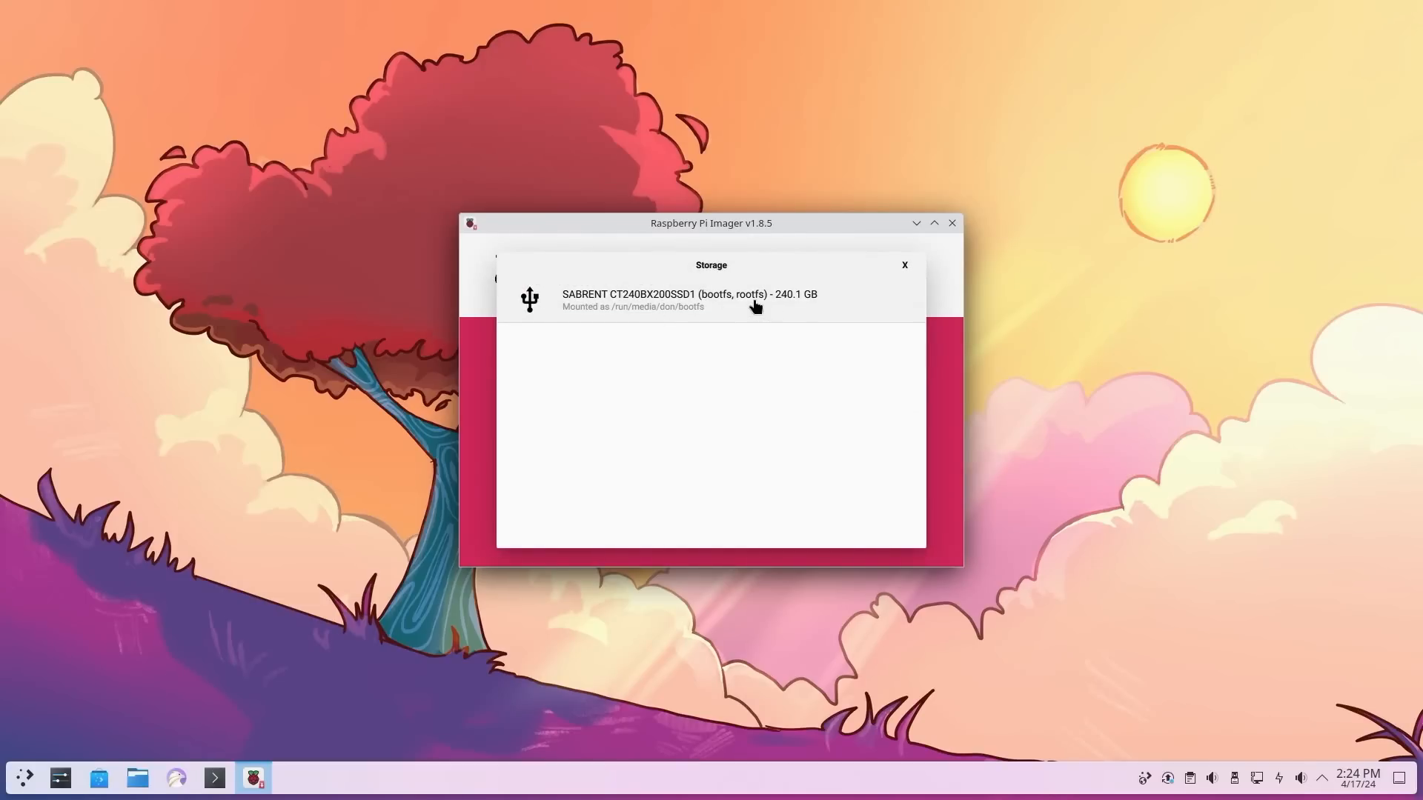
left_click(711, 300)
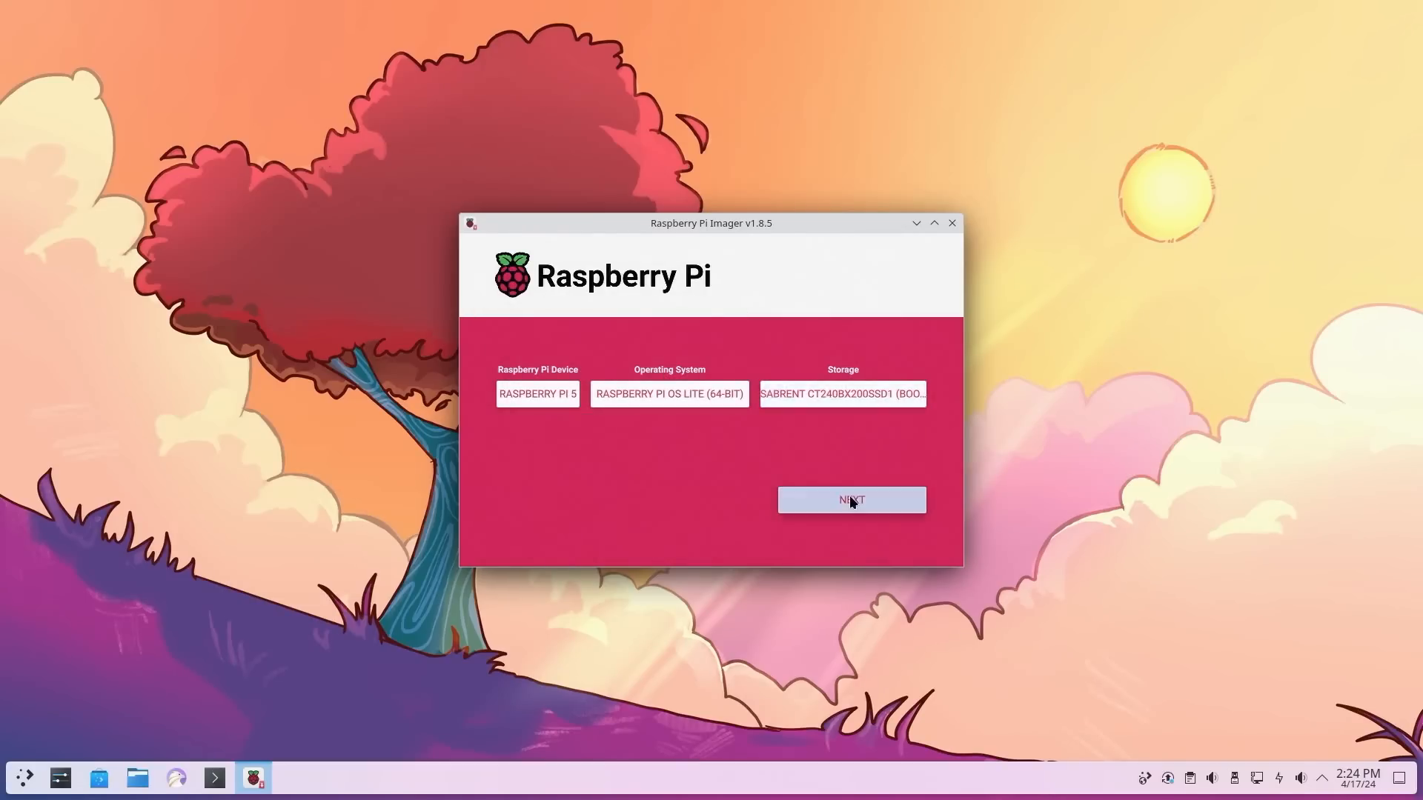
left_click(852, 500)
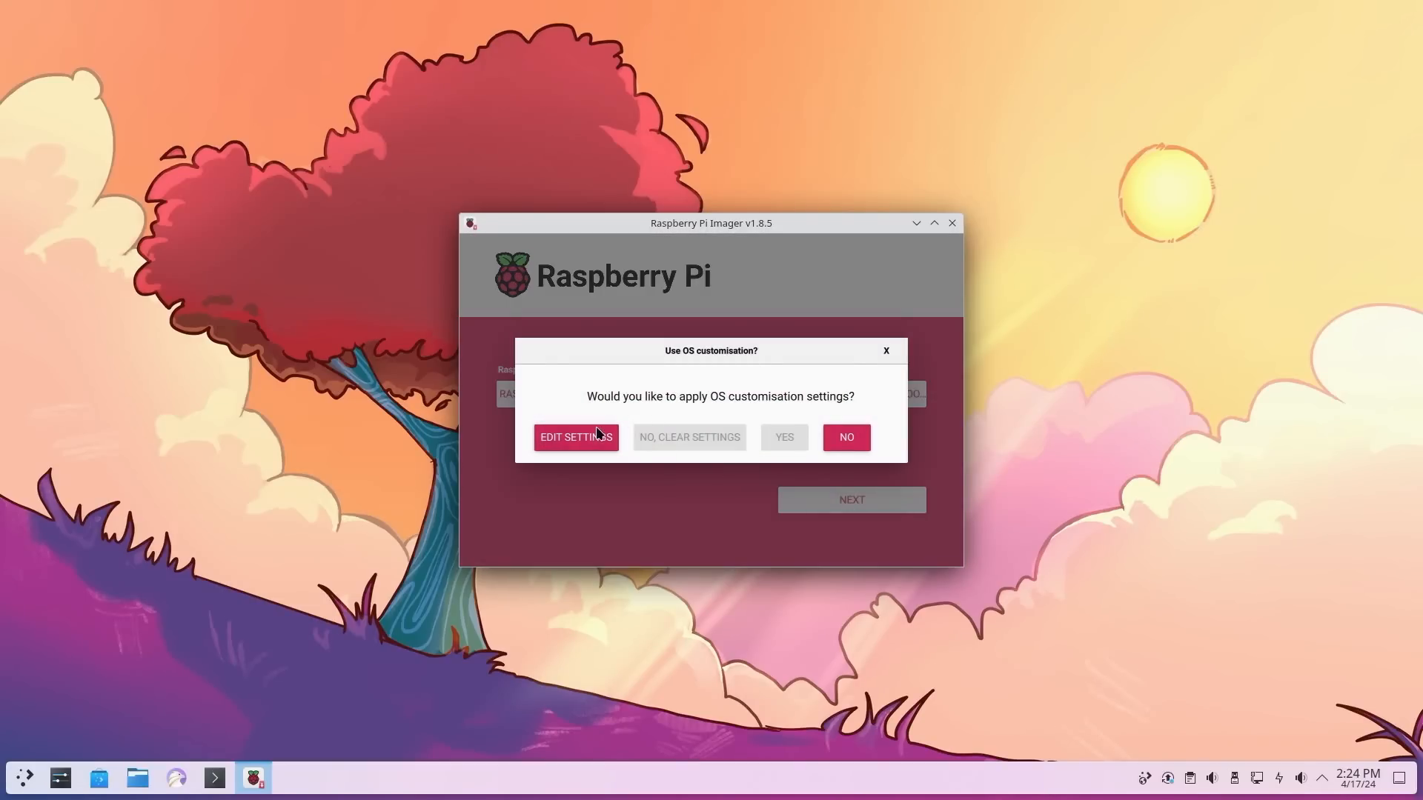
mouse_move(593, 433)
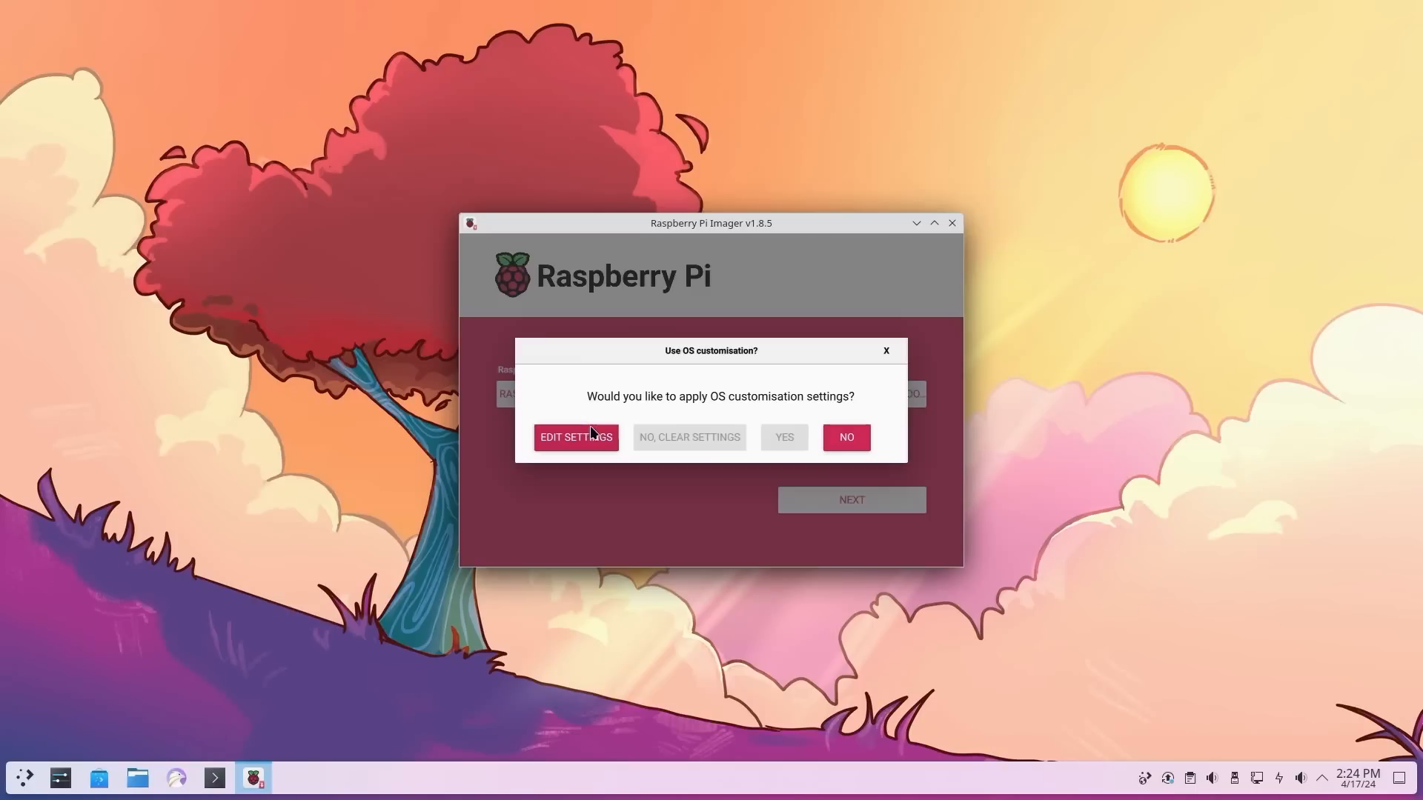
mouse_move(762, 409)
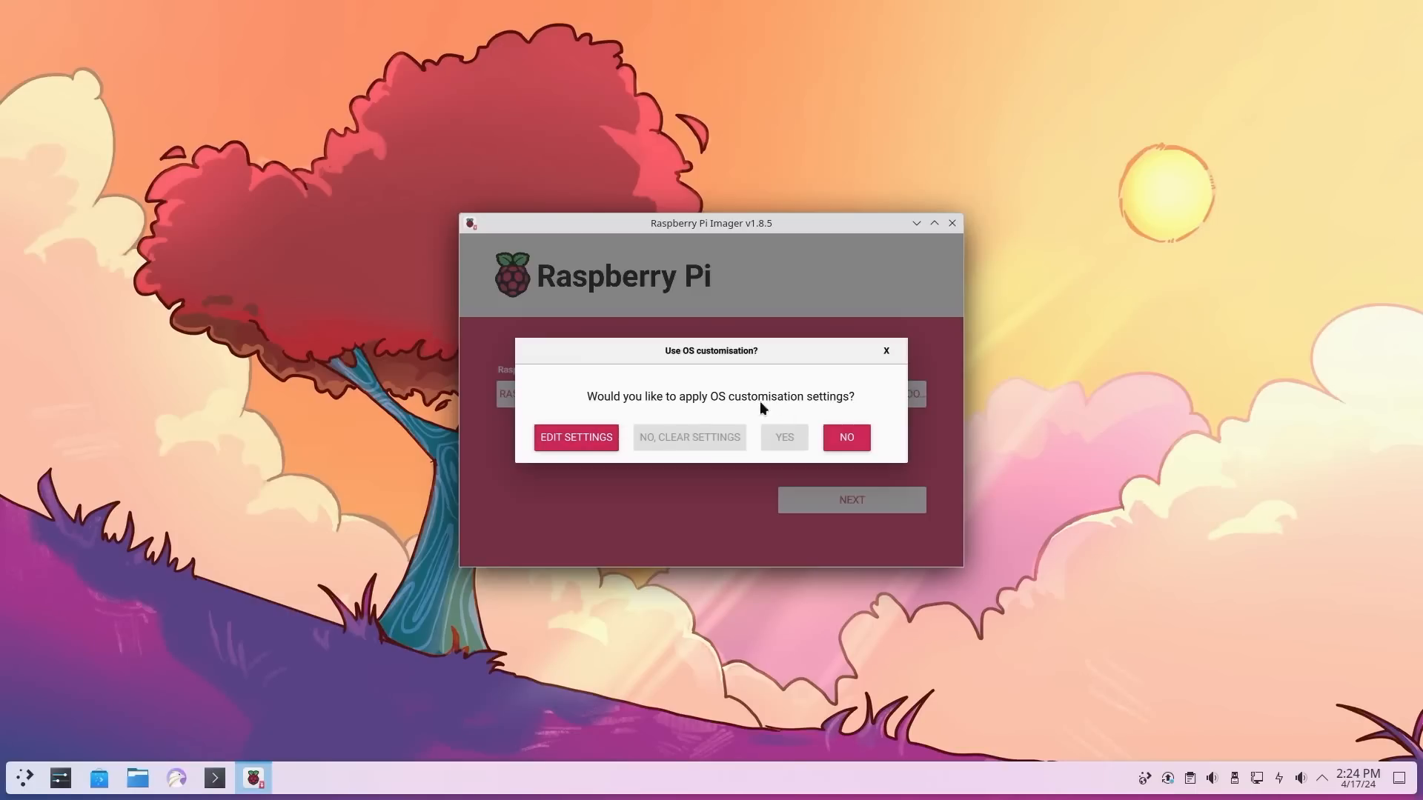
left_click(847, 437)
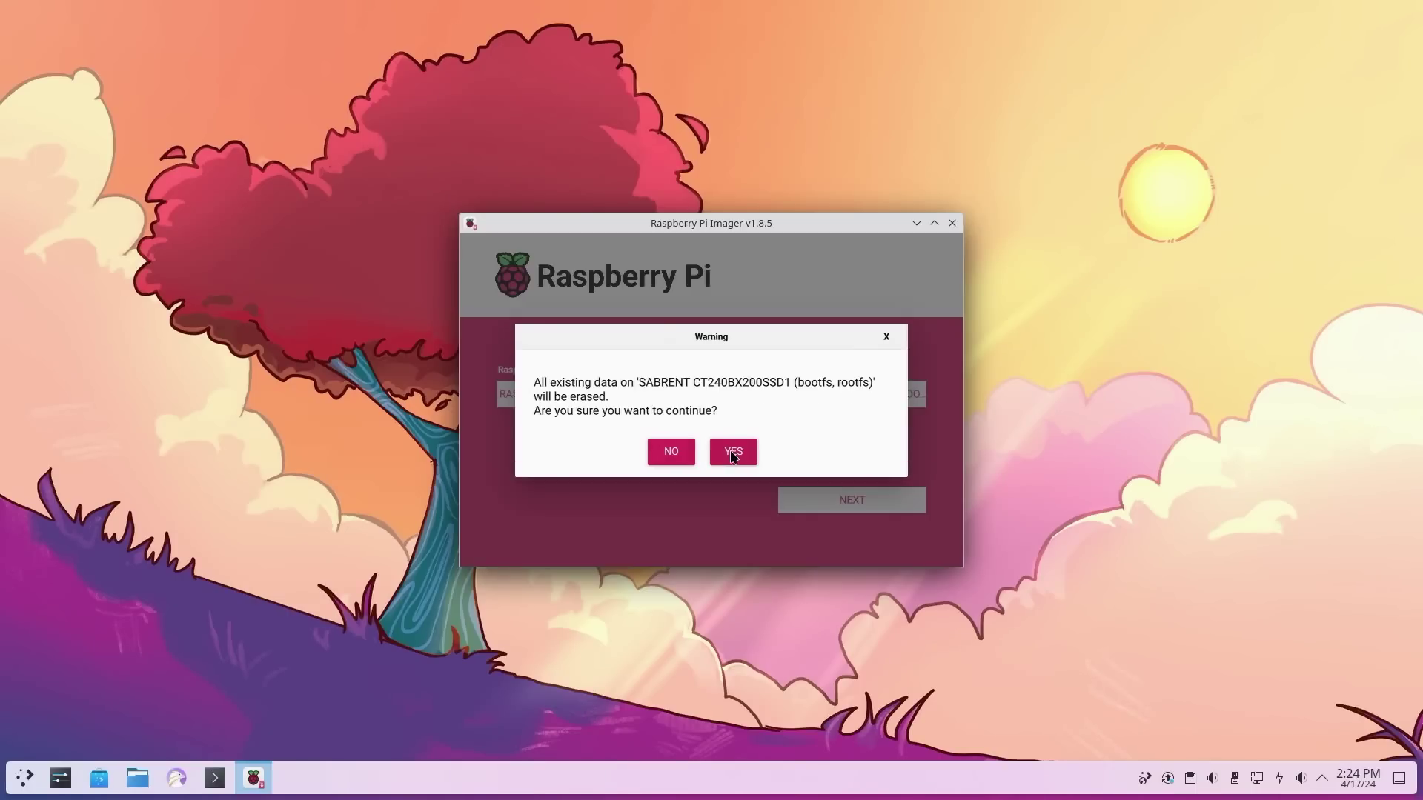
- Confirm erasing the SABRENT SSD so the Imager starts writing Raspberry Pi OS Lite
left_click(732, 450)
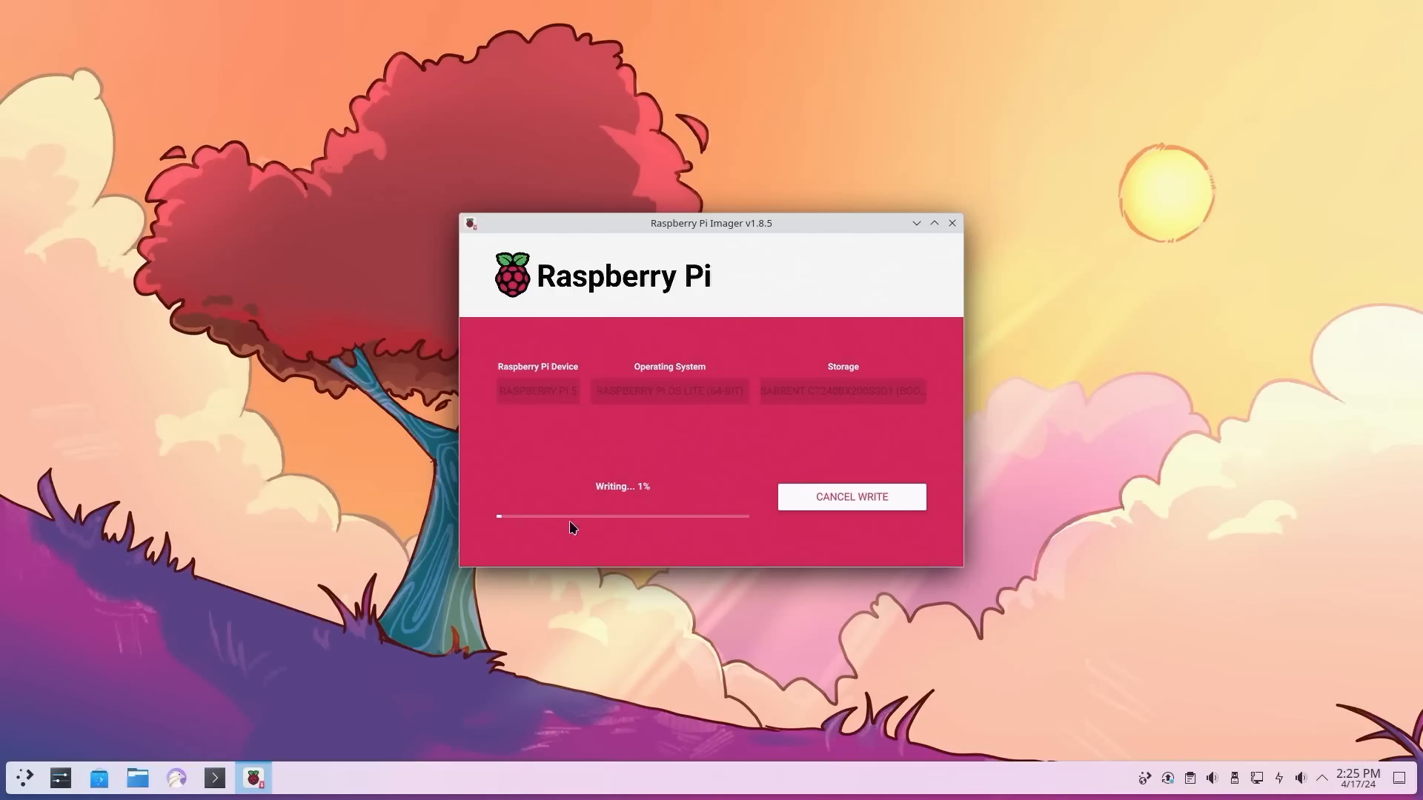
mouse_move(599, 457)
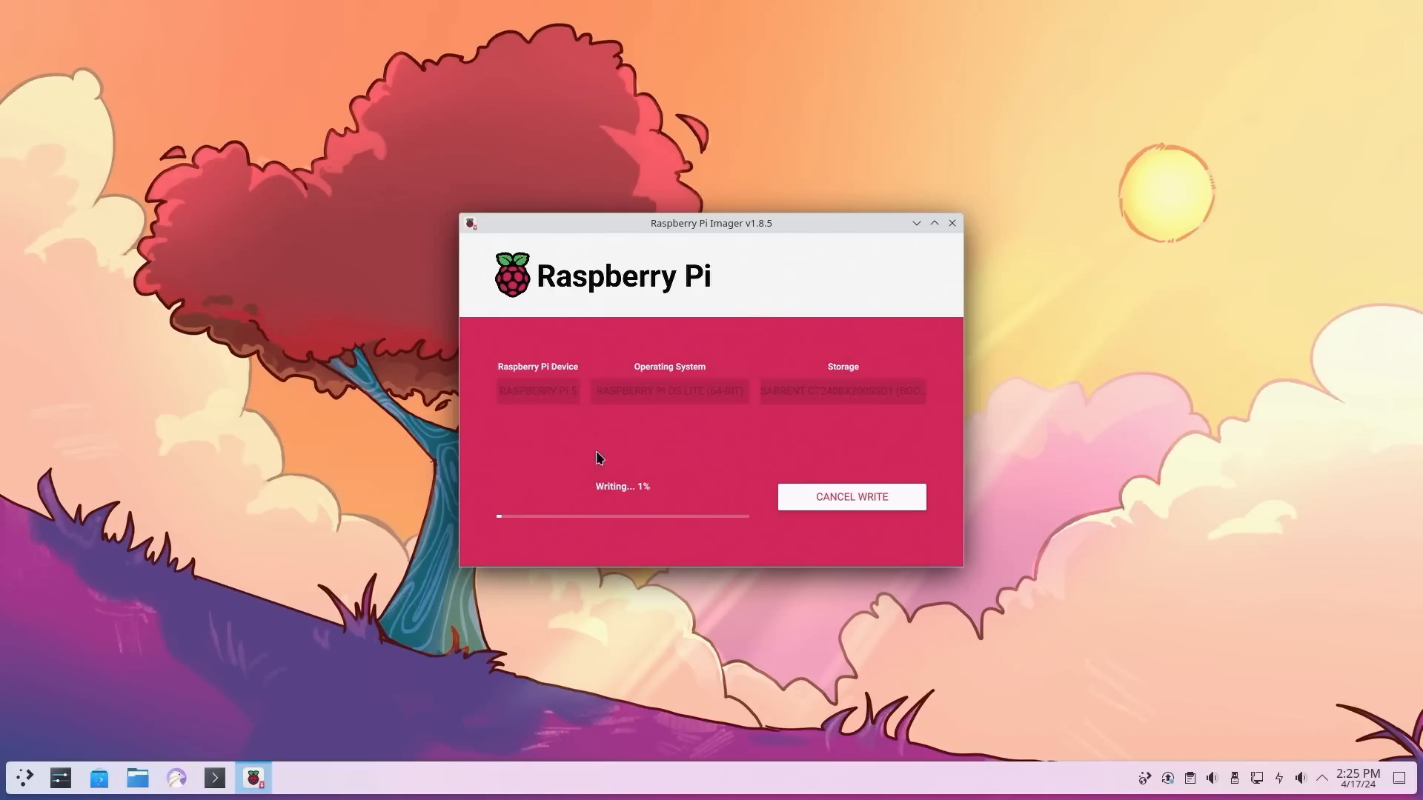
mouse_move(664, 517)
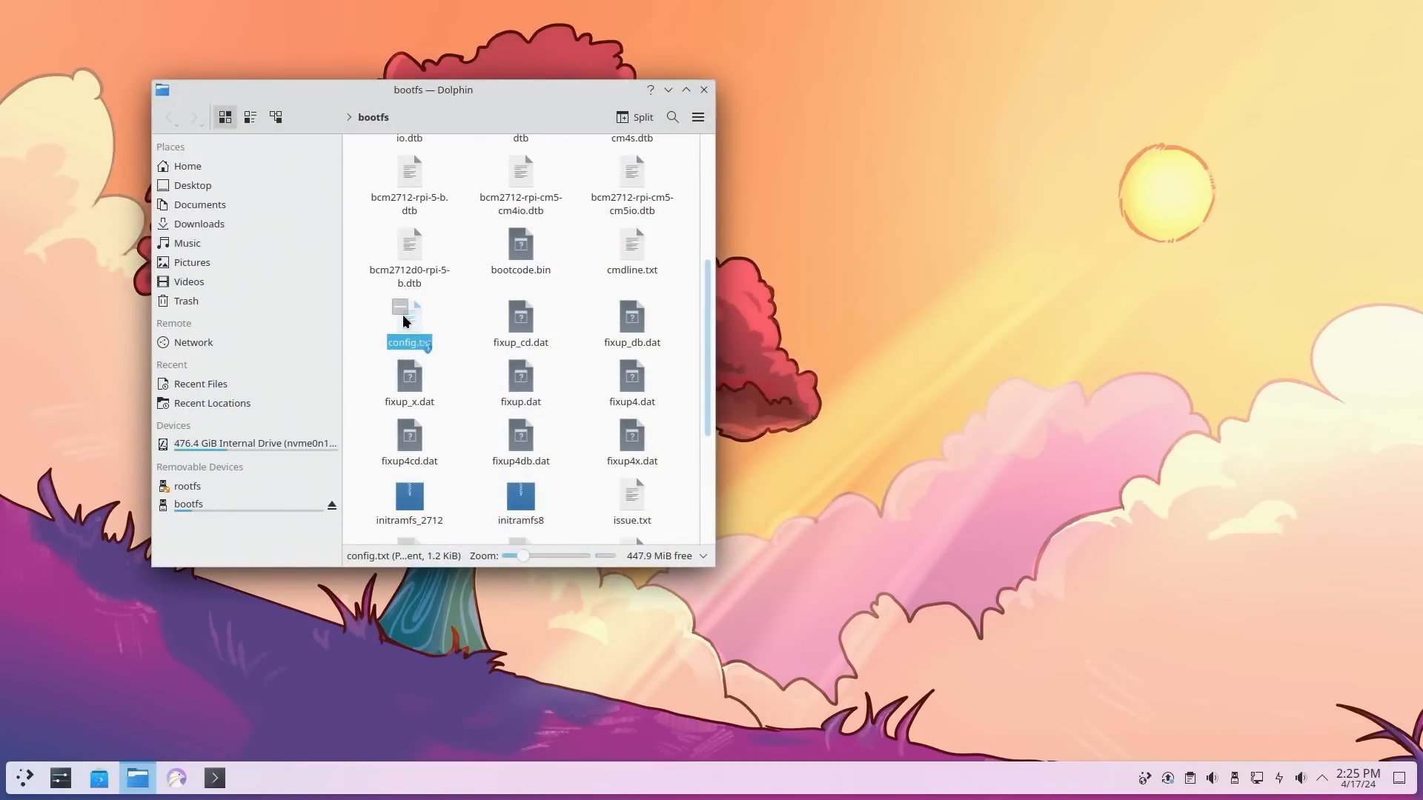
- Add usb_max_current_enable=1 under [all] in config.txt, save it, and close Kate and Dolphin
double_click(409, 314)
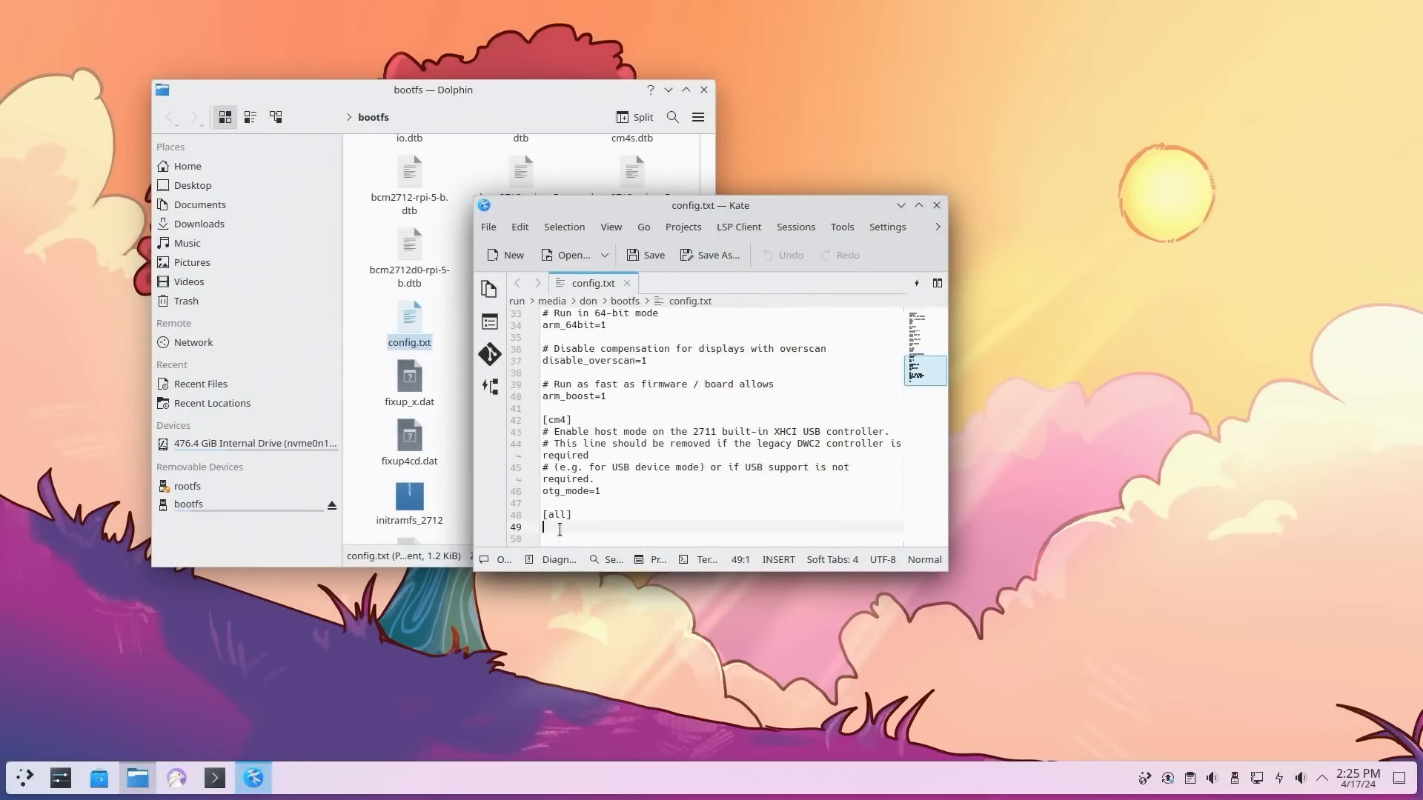
type("usb_ma")
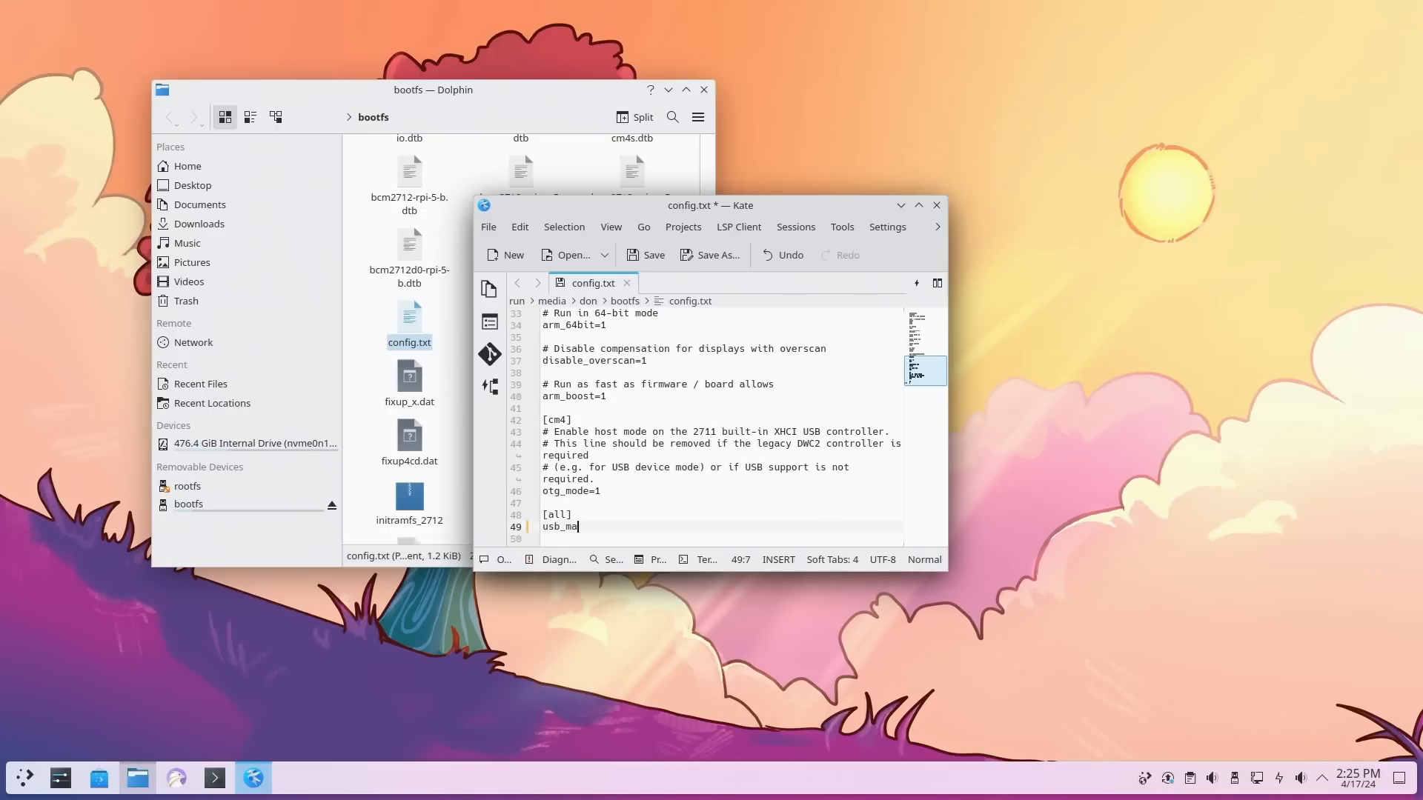
type("x_")
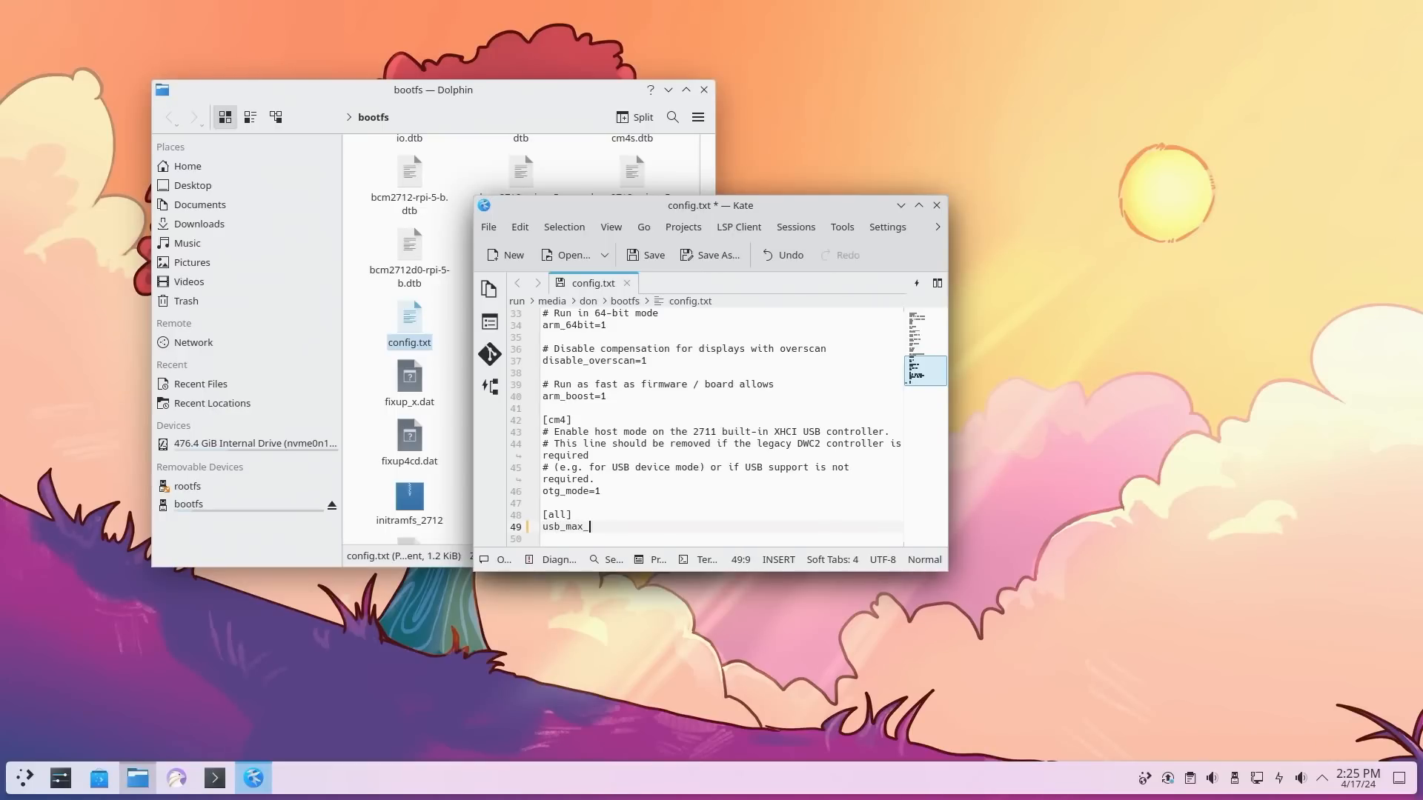
type("current_en")
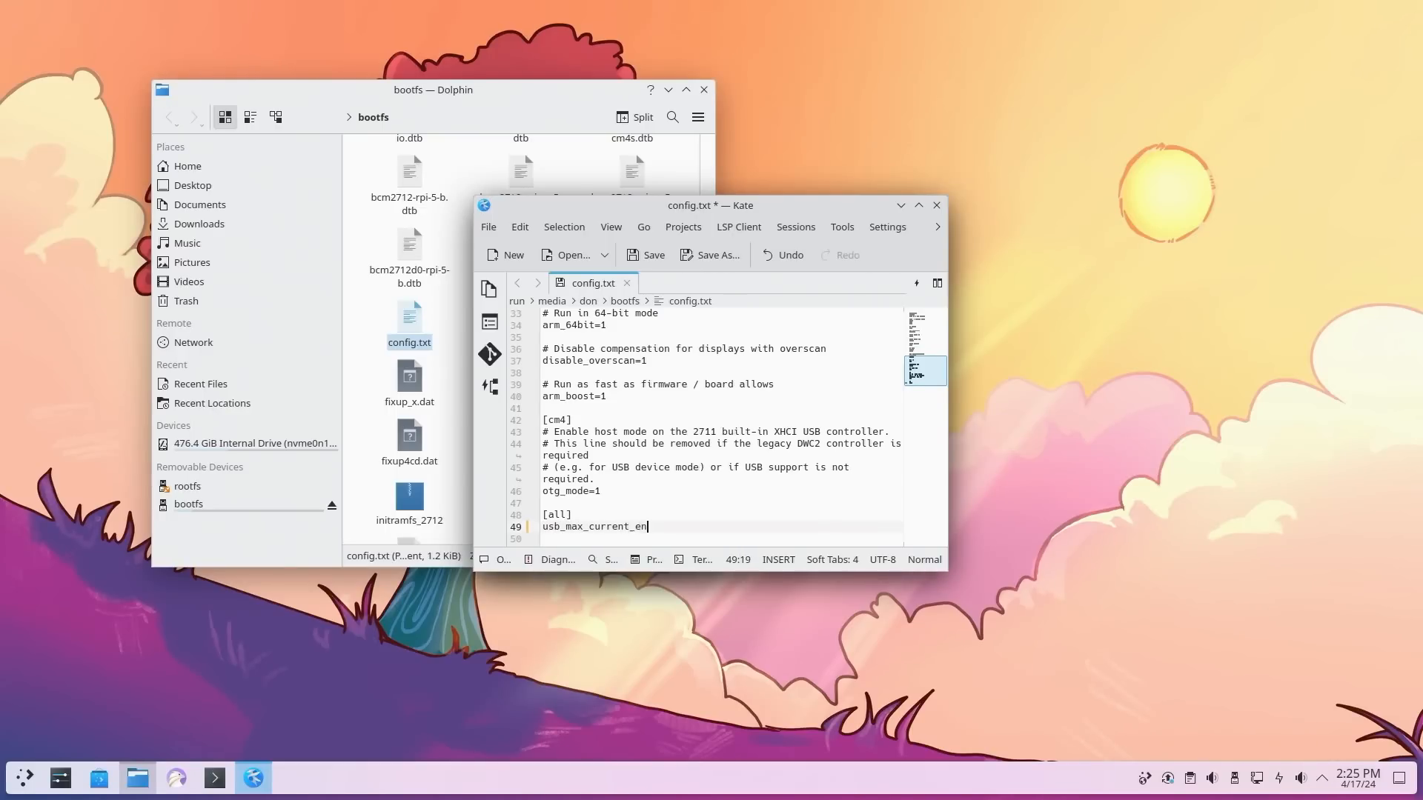
type("able=1")
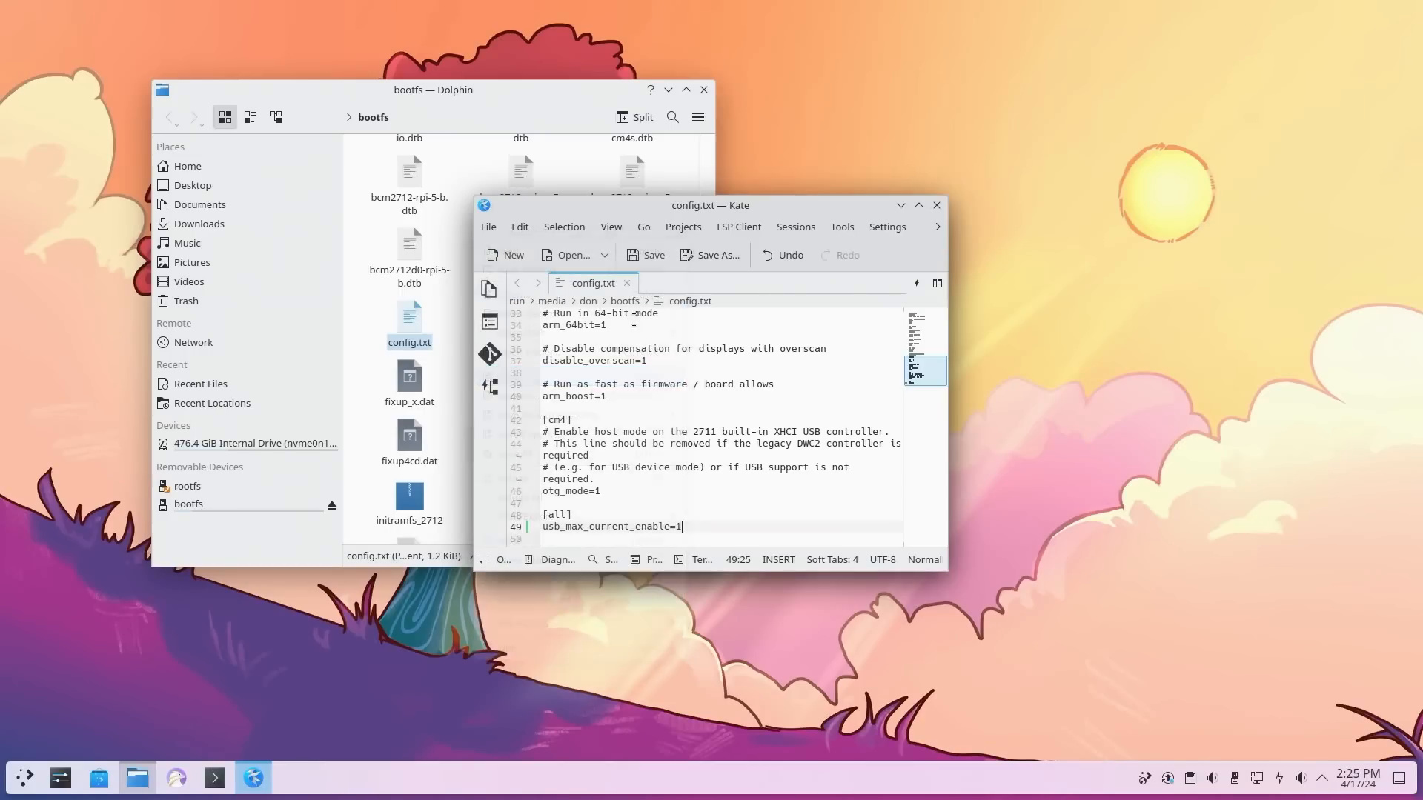
left_click(937, 205)
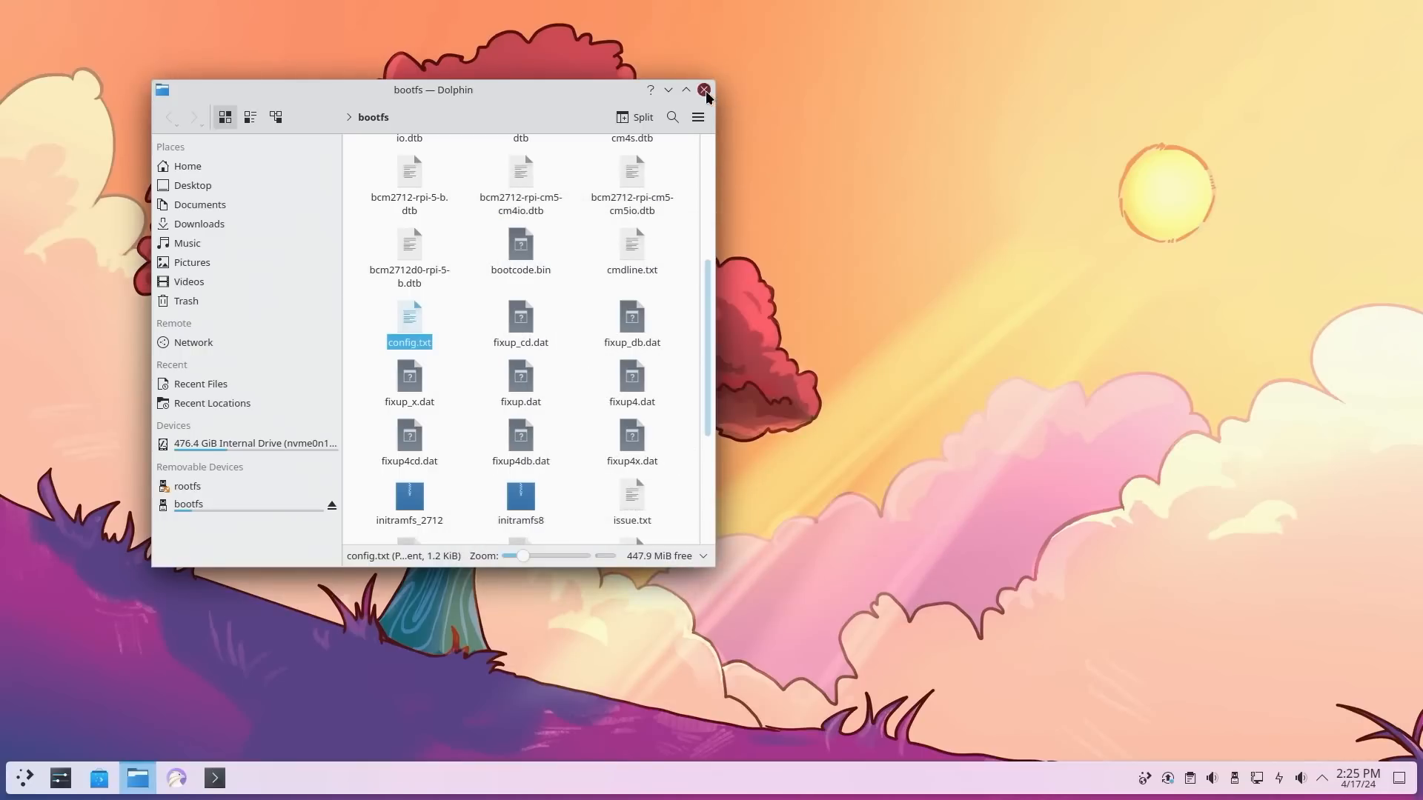
left_click(704, 89)
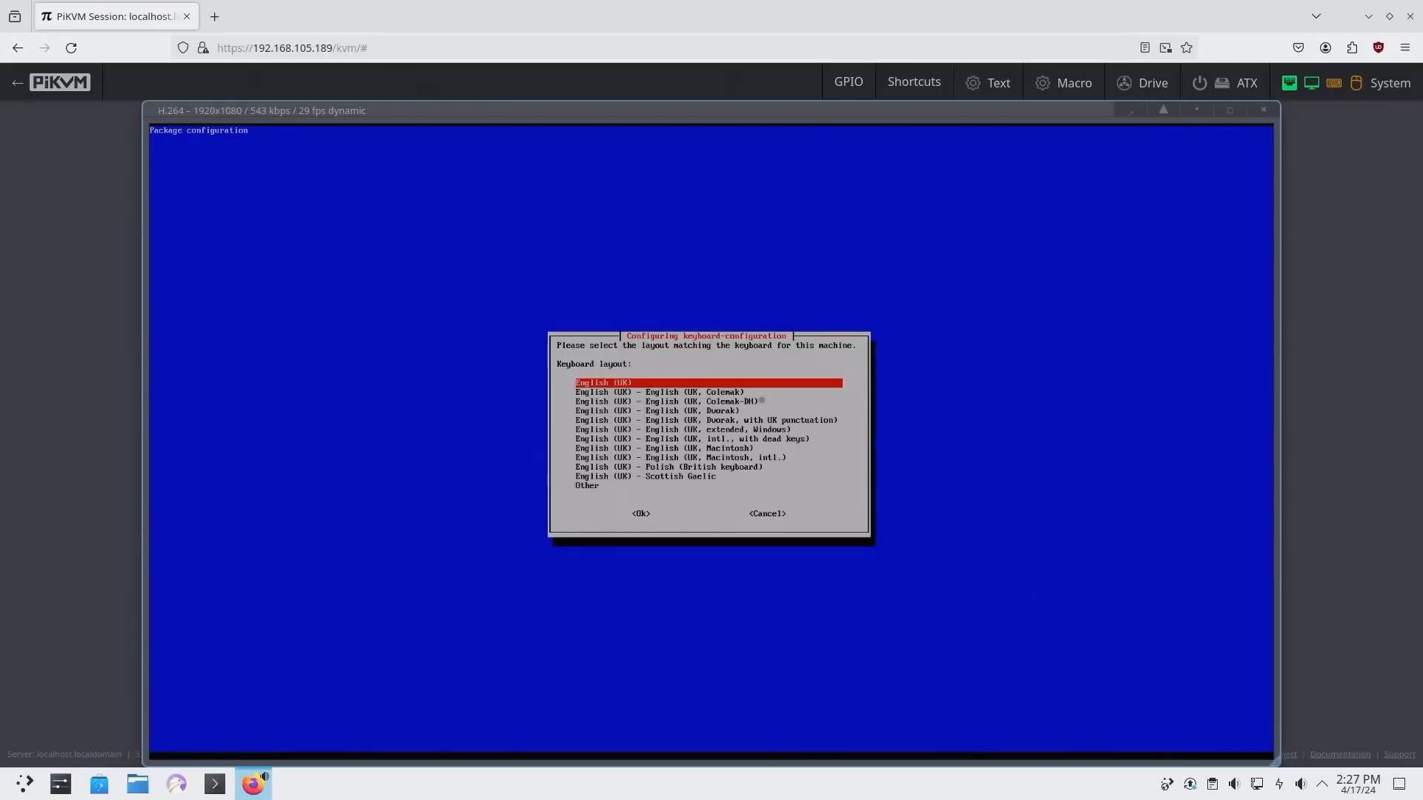
- Pick the Other keyboard layout, create user 'don' and set its password in first-boot setup
key("Down")
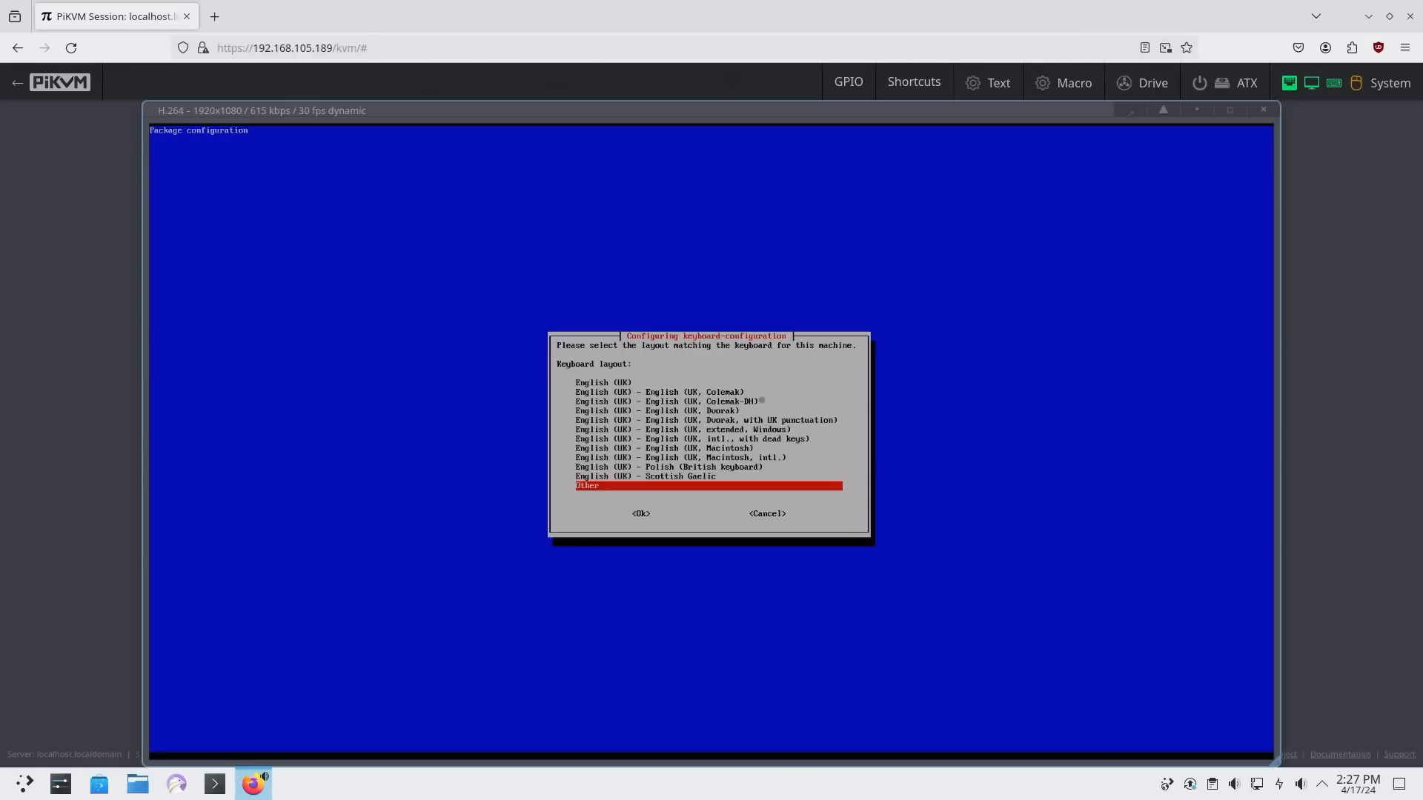
left_click(640, 513)
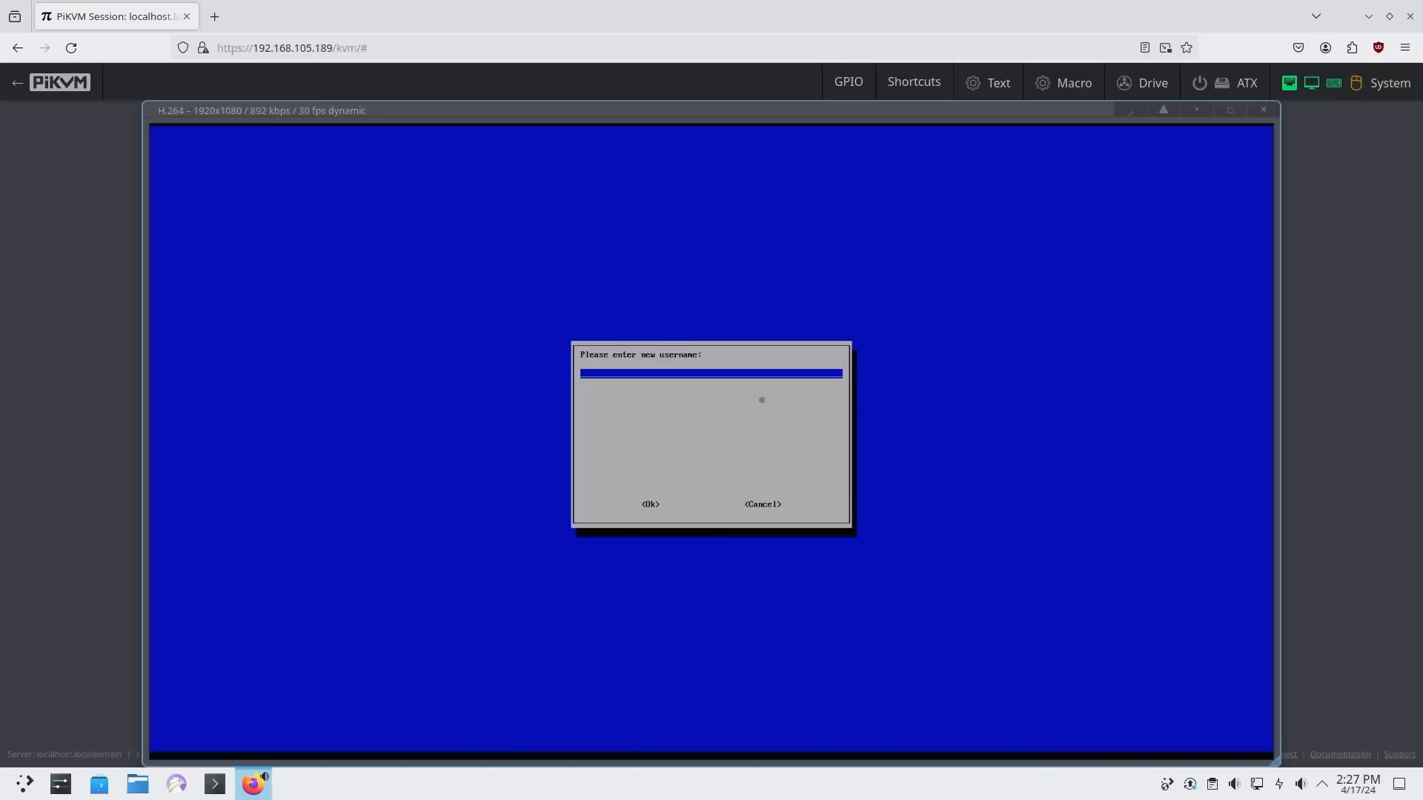
type("don")
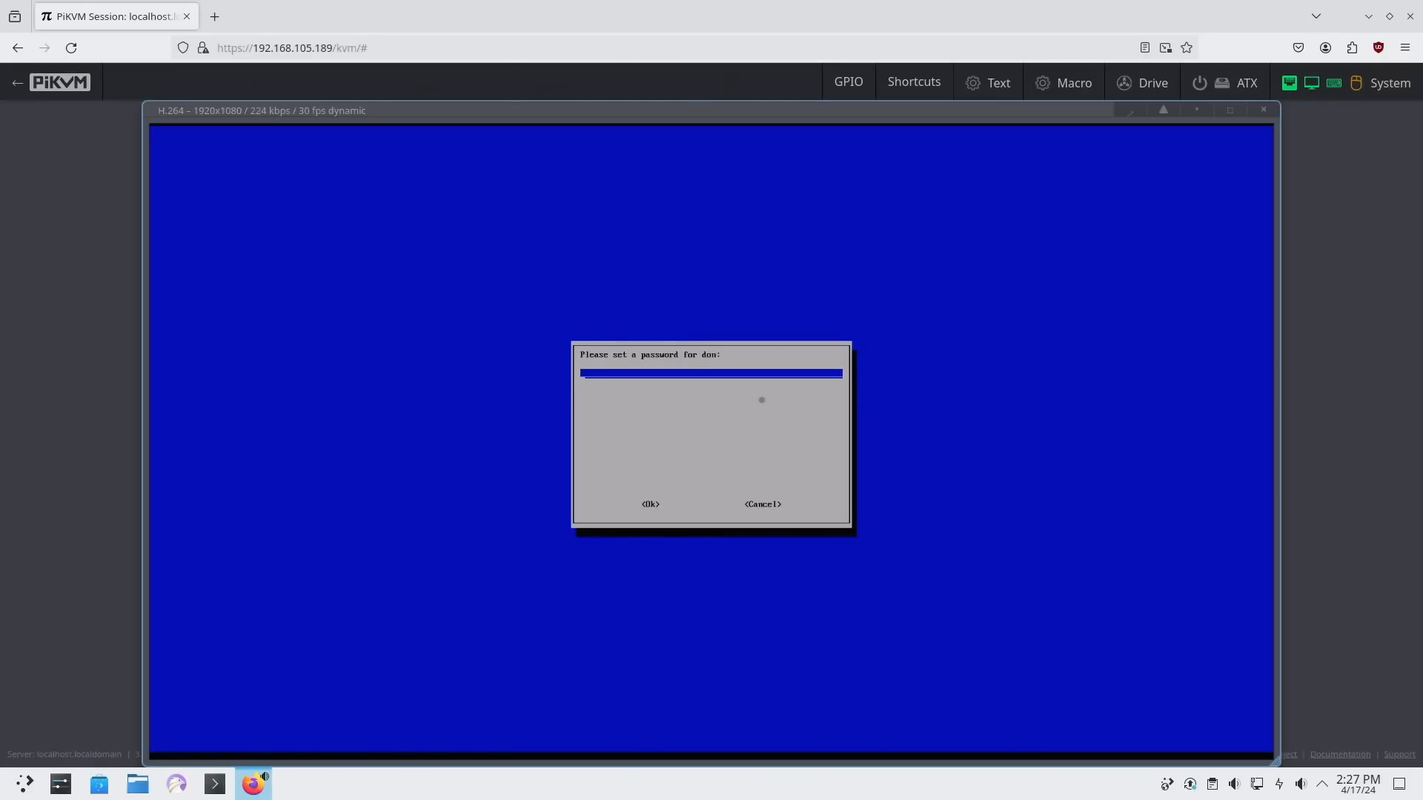
type("*")
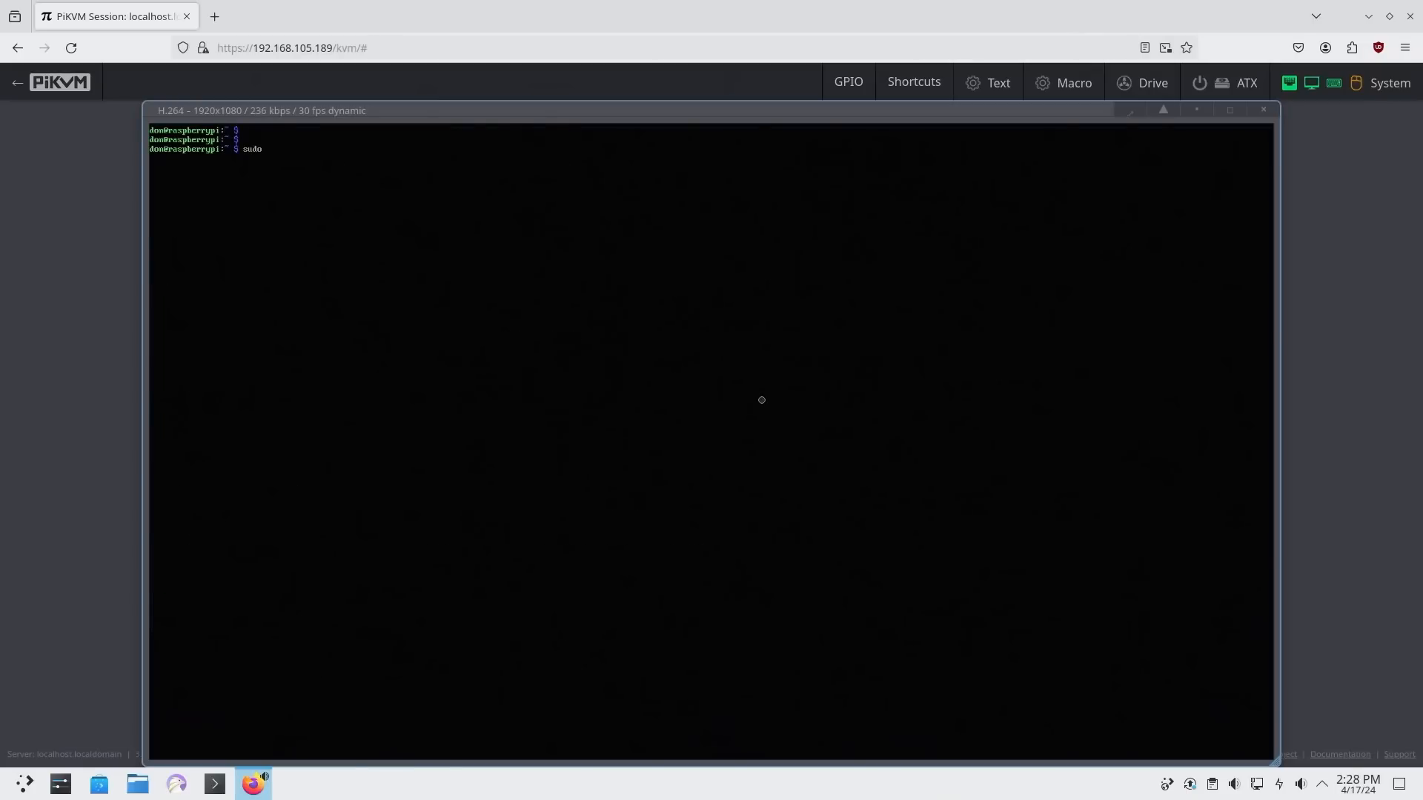
- Run apt update, become root with sudo su, and set a new root password via passwd
type("apt update")
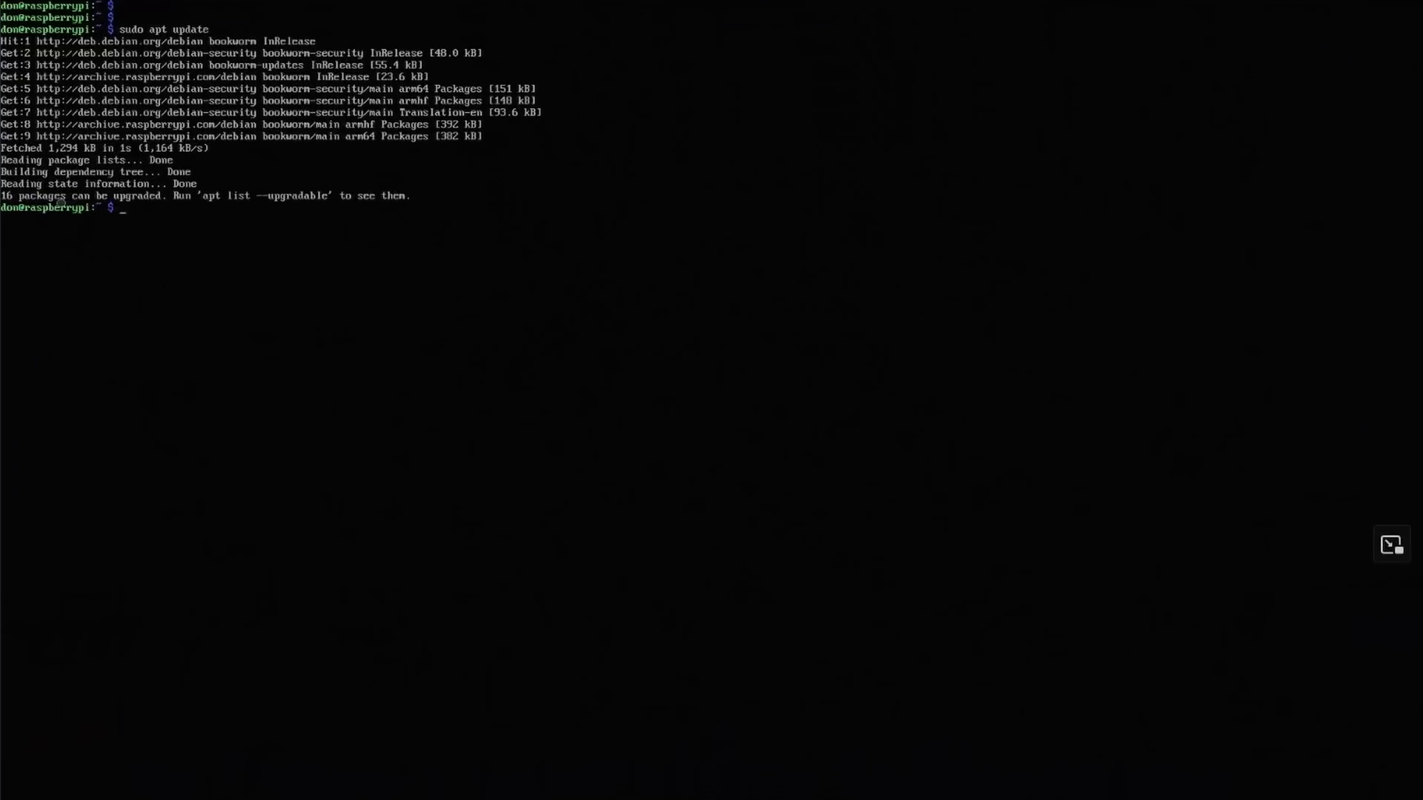
mouse_move(555, 265)
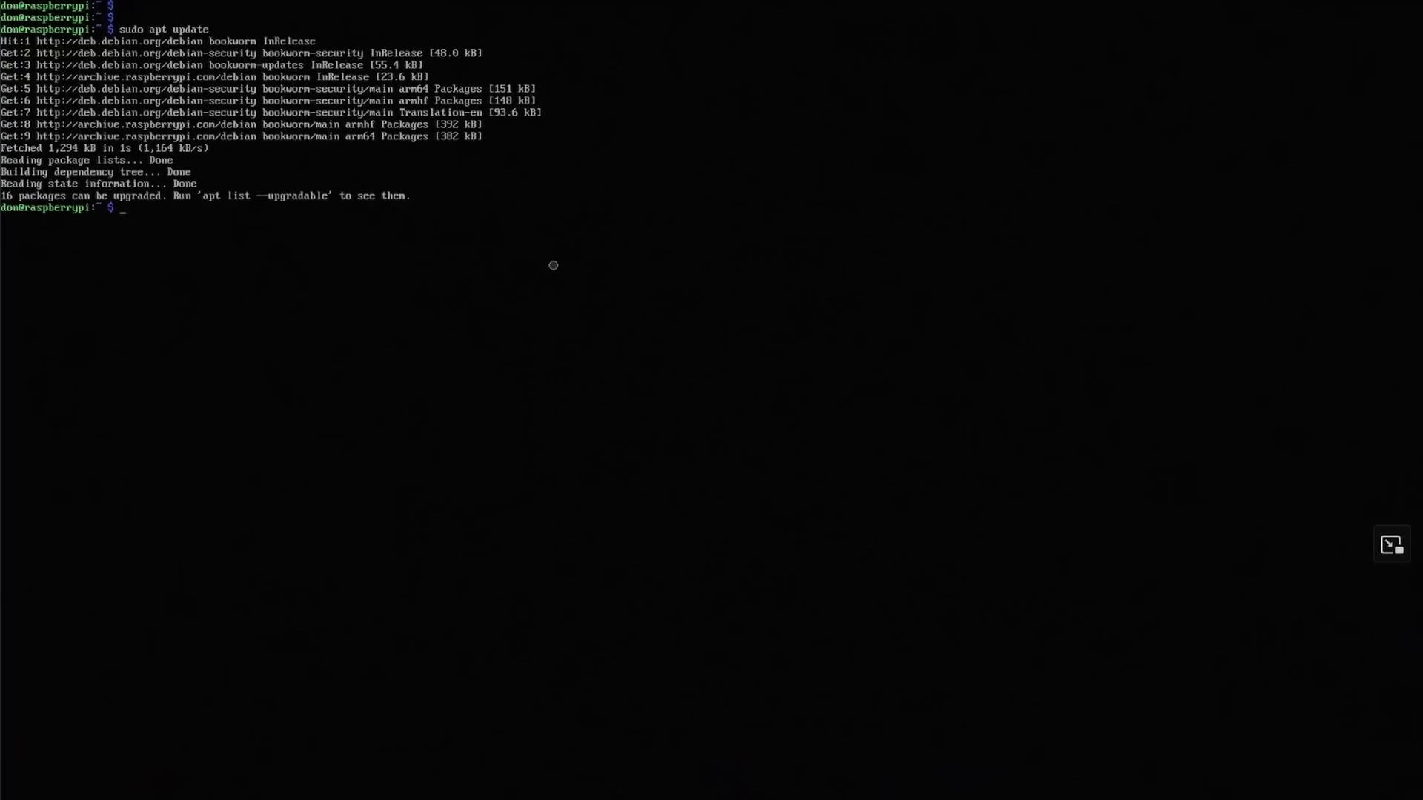
type("sudo su")
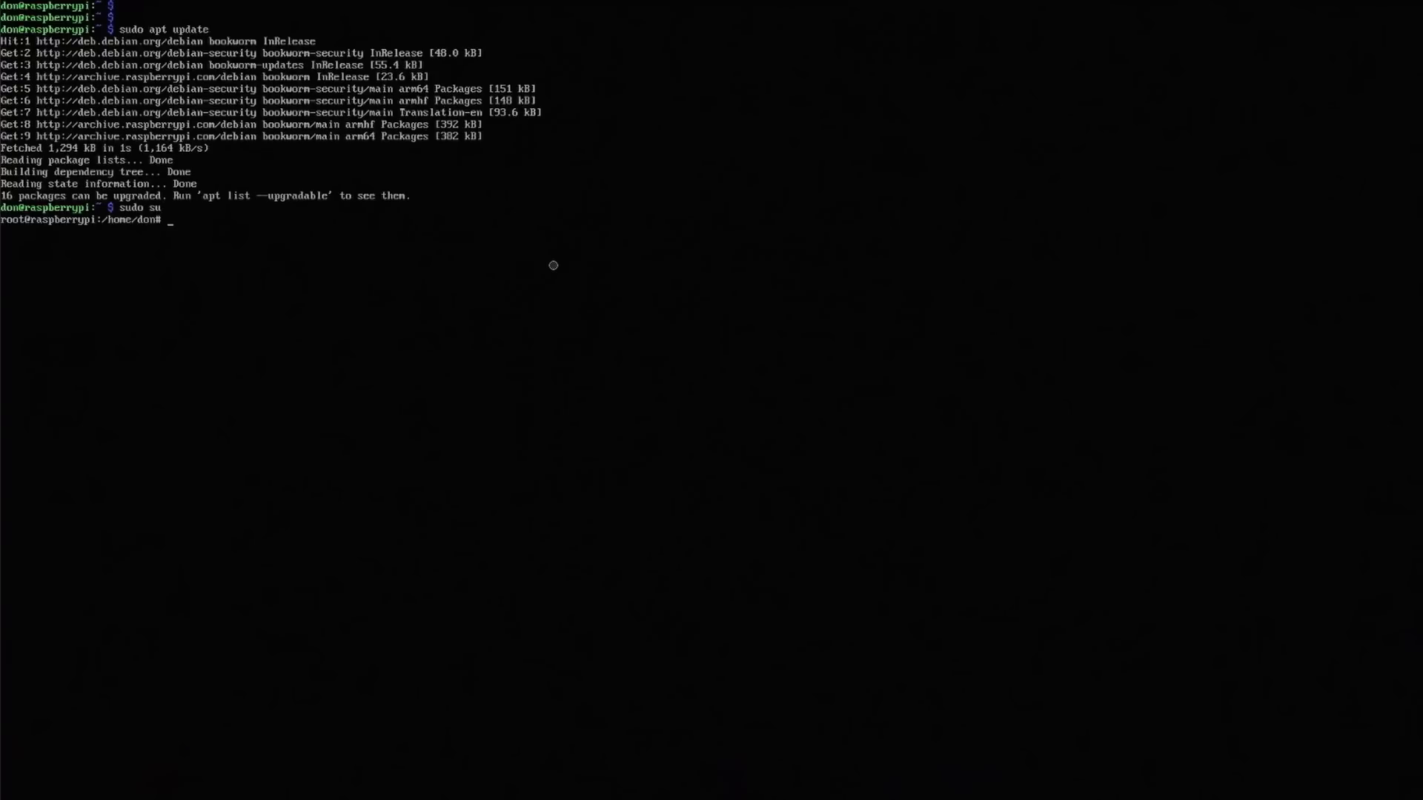
type("passwd")
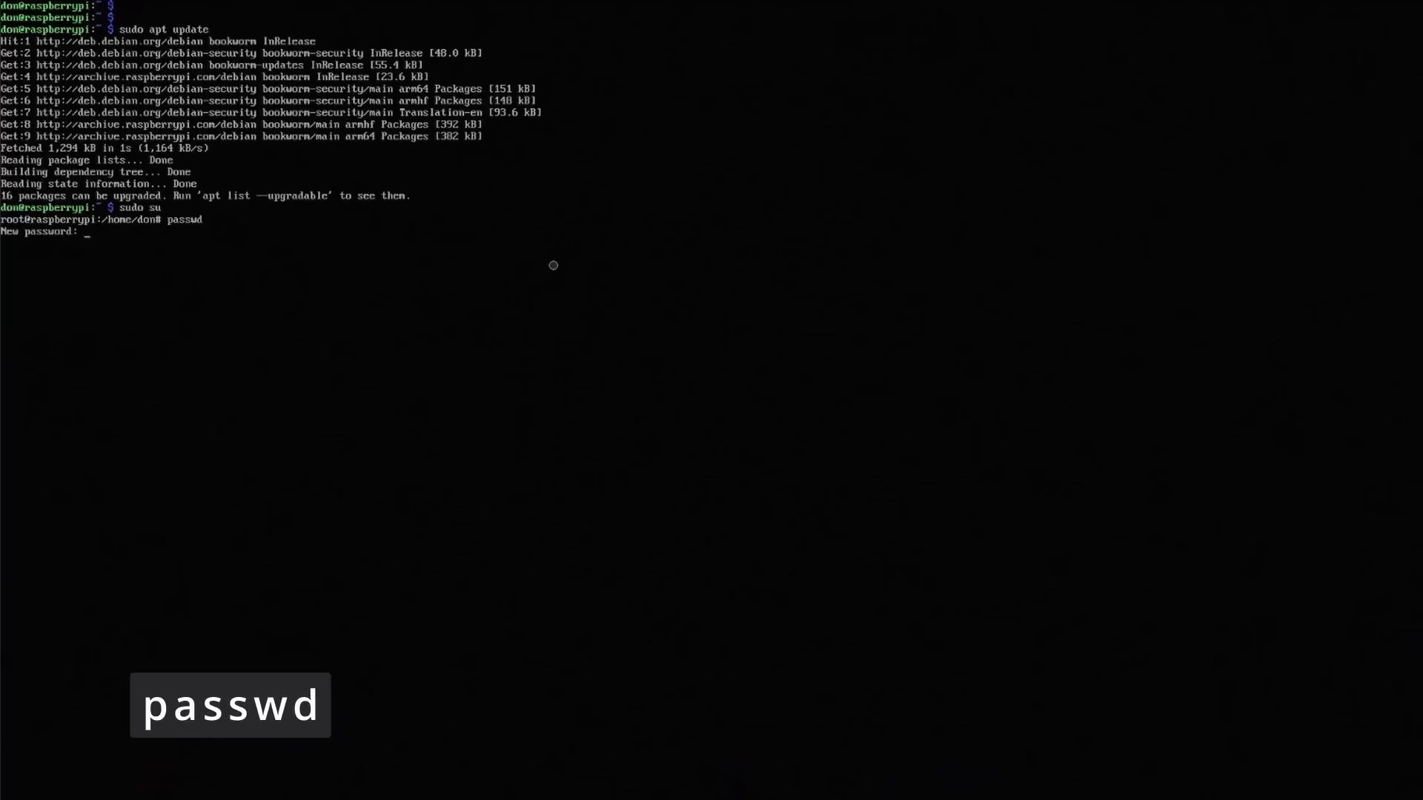
key("Enter")
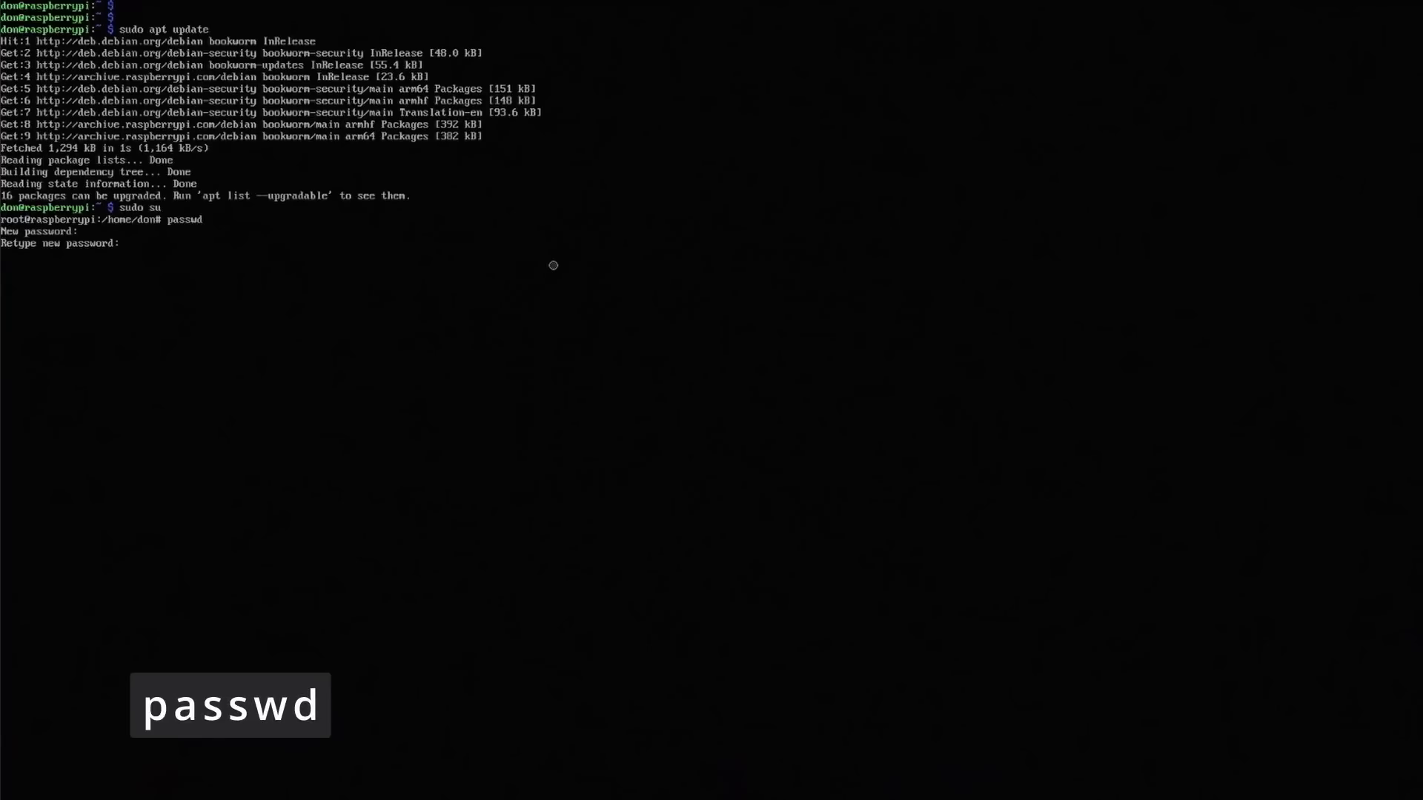
key("Enter")
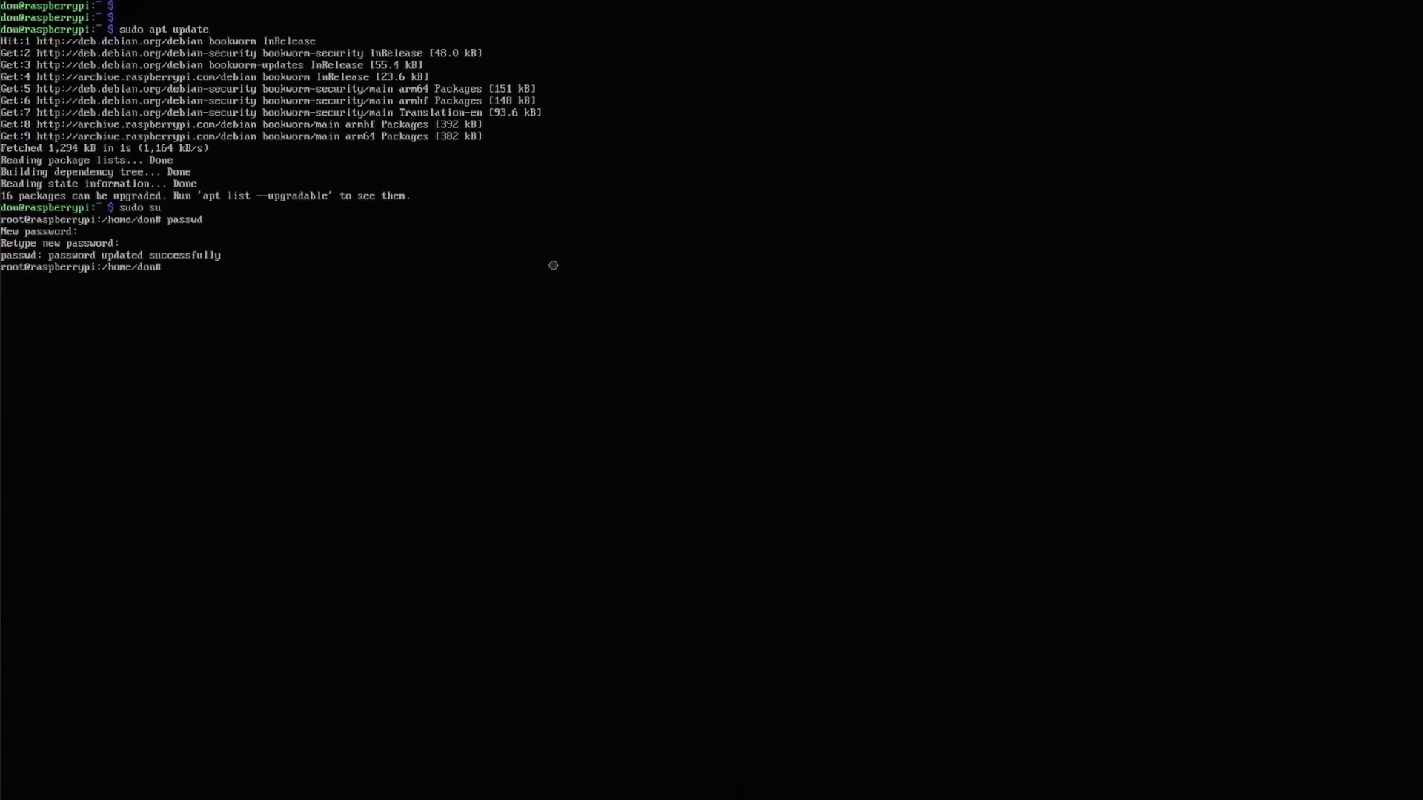
- Run curl -L for the mirror's proxmox/debian/pveport.gpg piped to tee /usr/share/keyrings/pveport.gpg
type("curl")
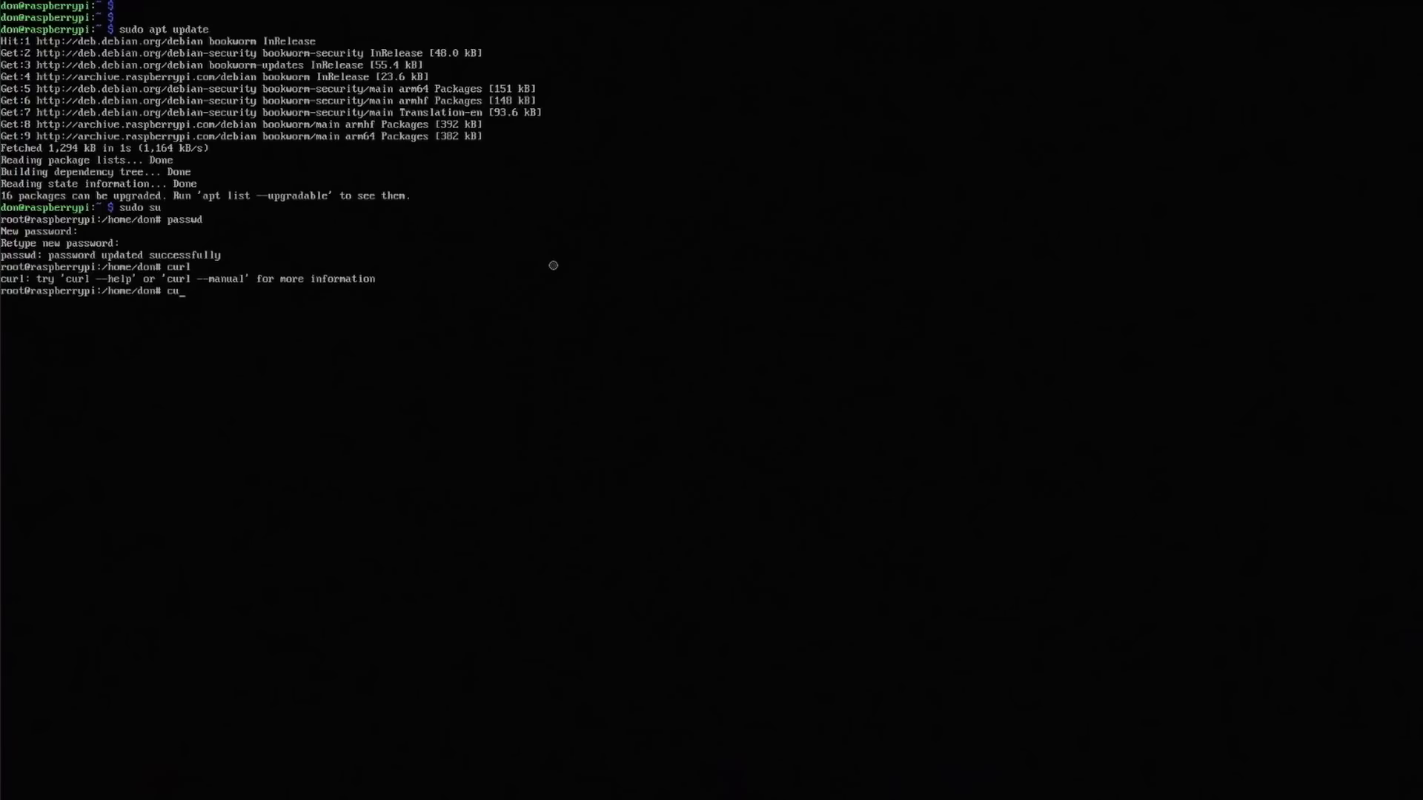
type("curl -L https://mirror.apqa.ca/")
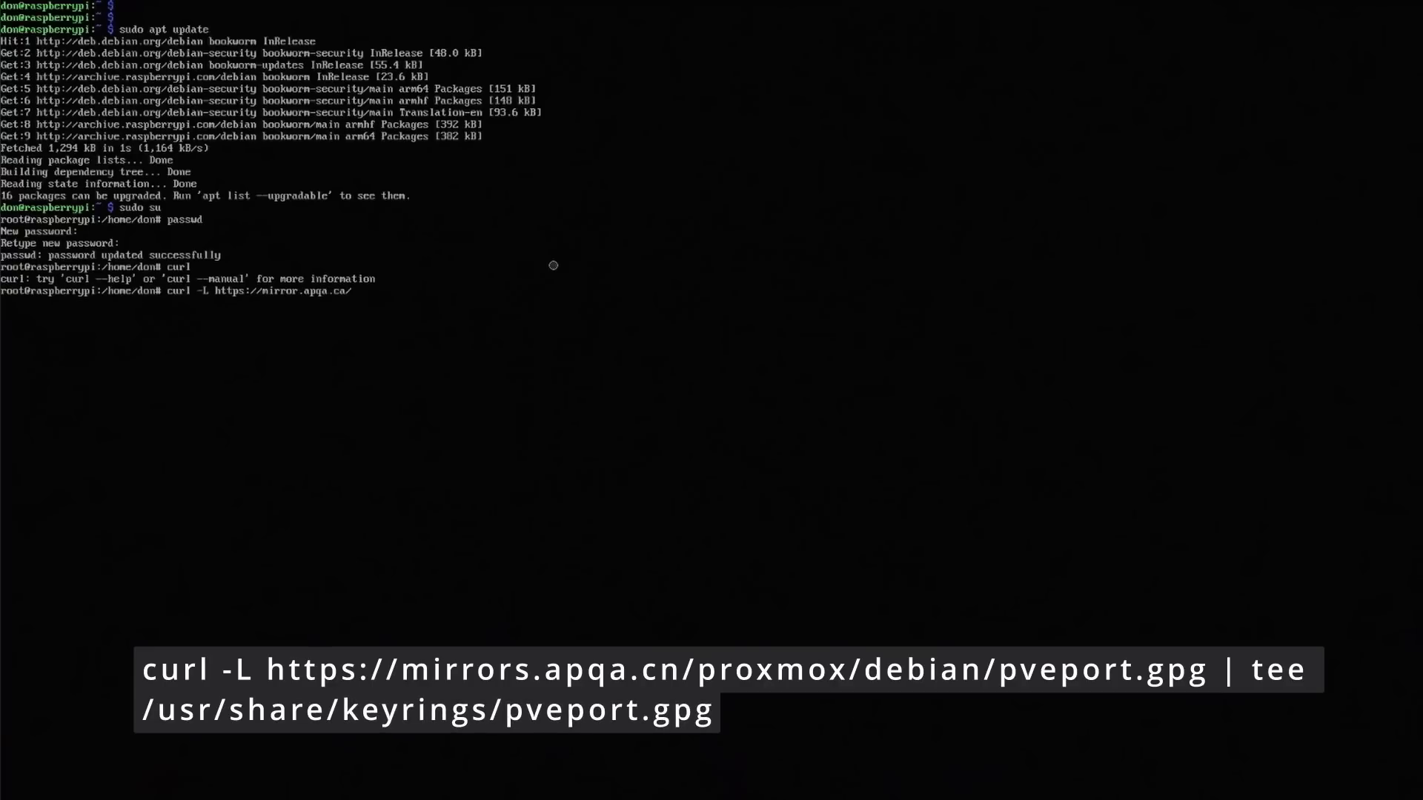
type("proxmo")
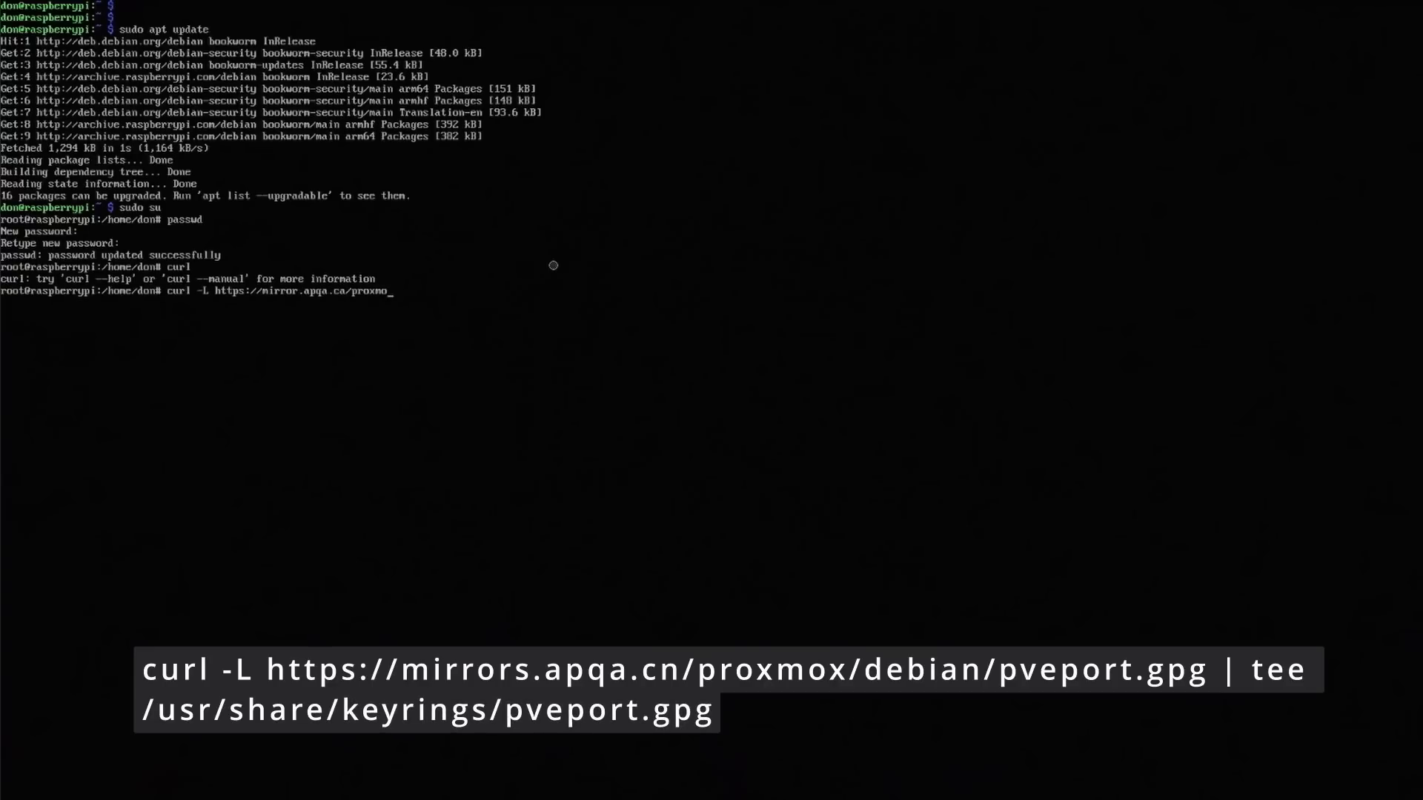
type("x")
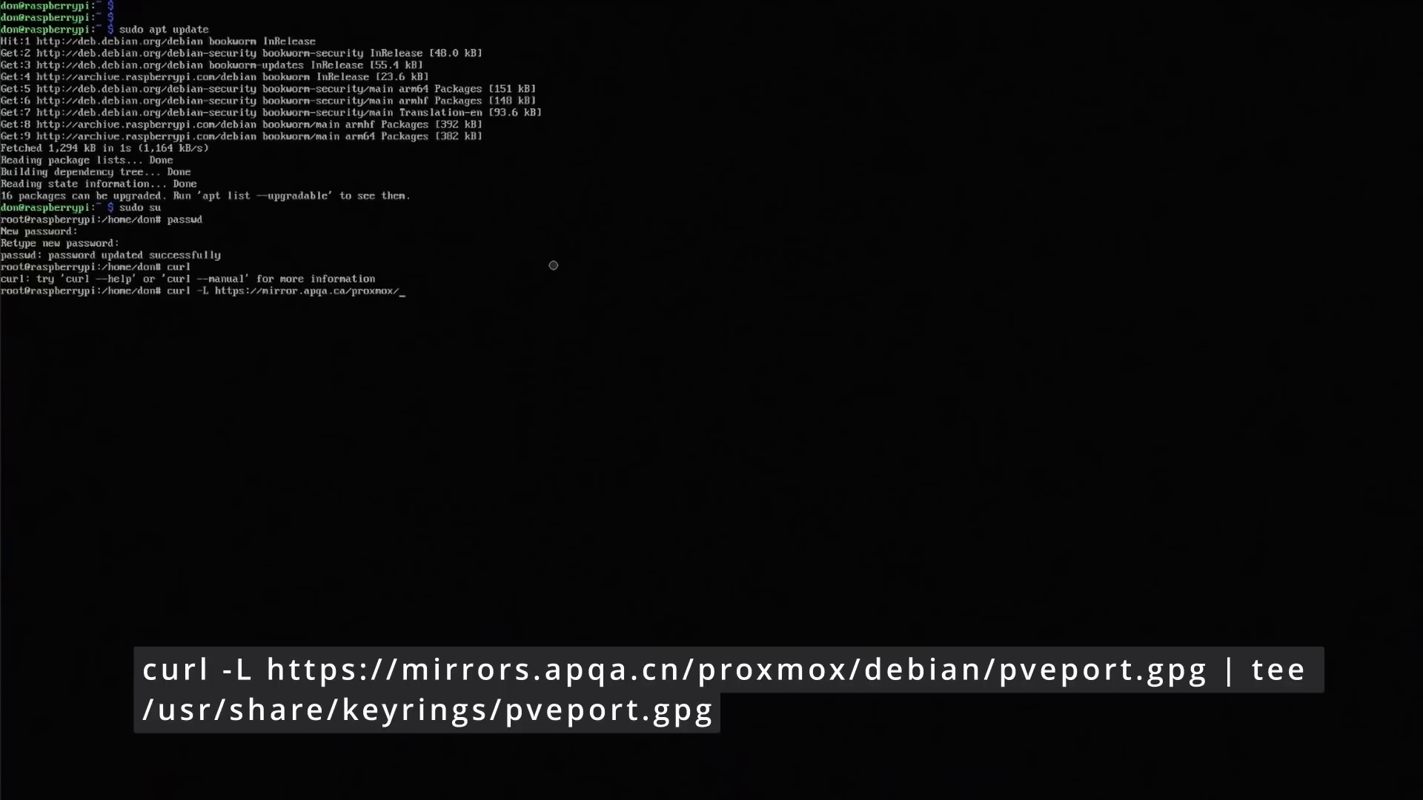
type("/debian/pveport.gpg | tee /")
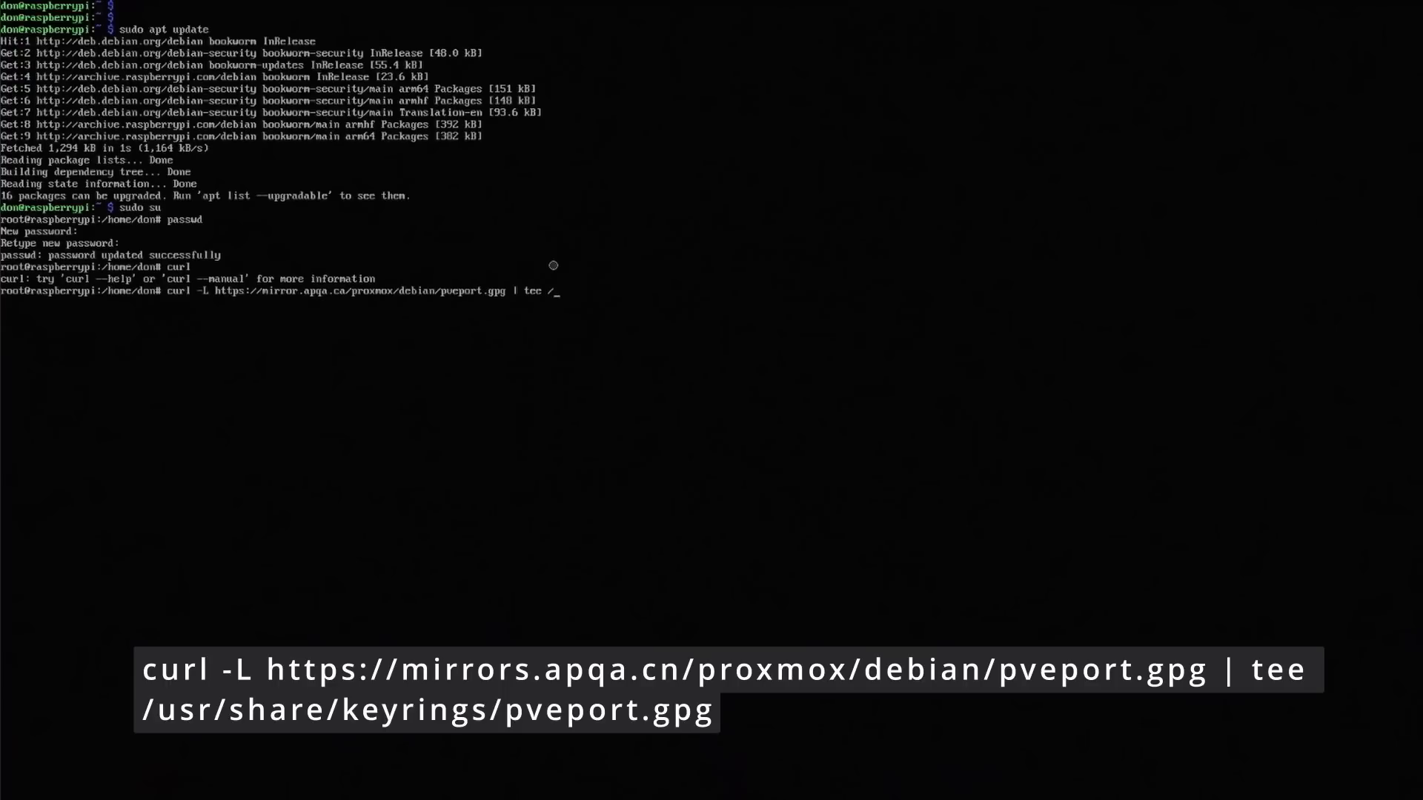
type("usr/share/keyrings/pveport.gpg")
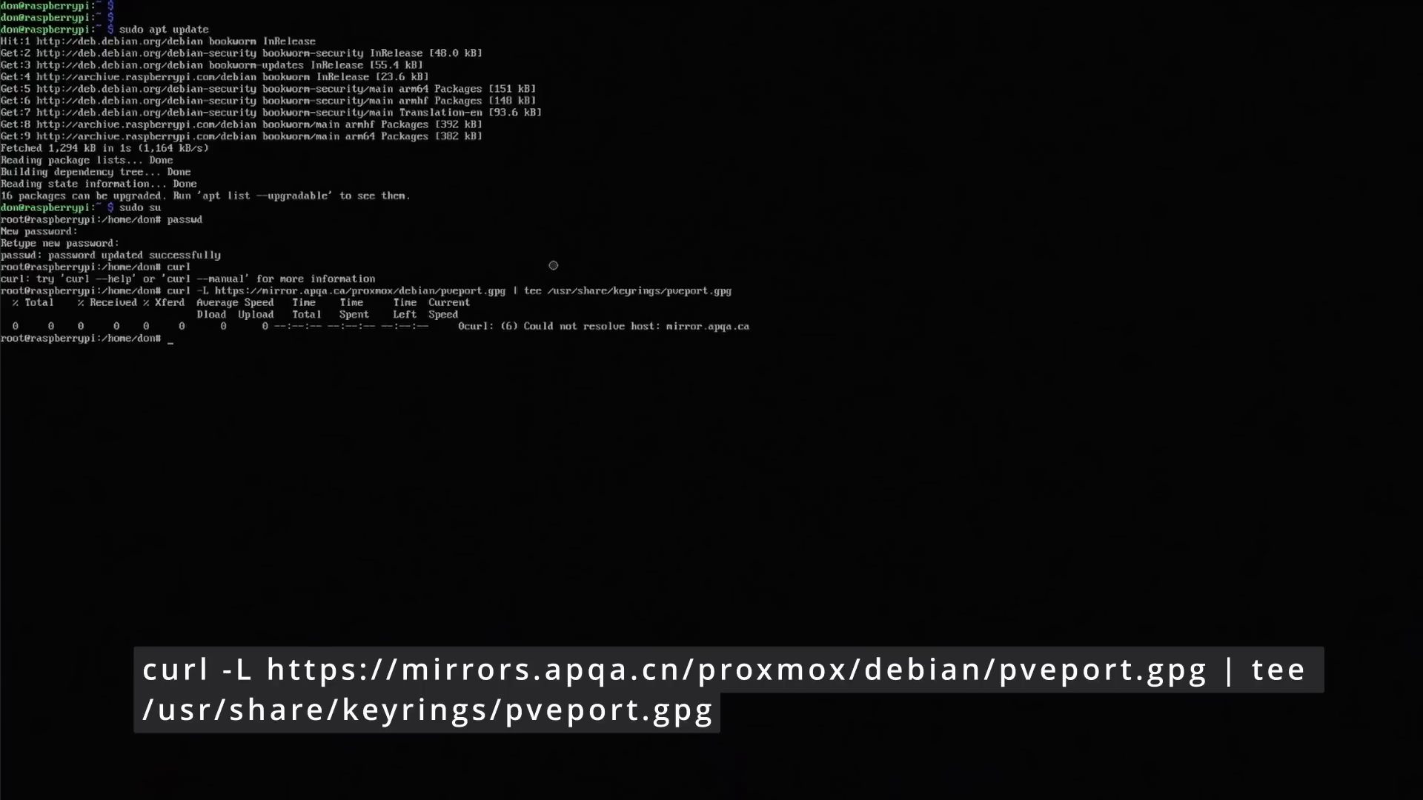
- Rerun the edited curl command against mirror.apqa.ca; it again fails to resolve the host
type("curl -L https://mirror.apqa.ca/proxmox/debian/pveport.gpg | tee /usr/share/keyrings/pveport.gpg")
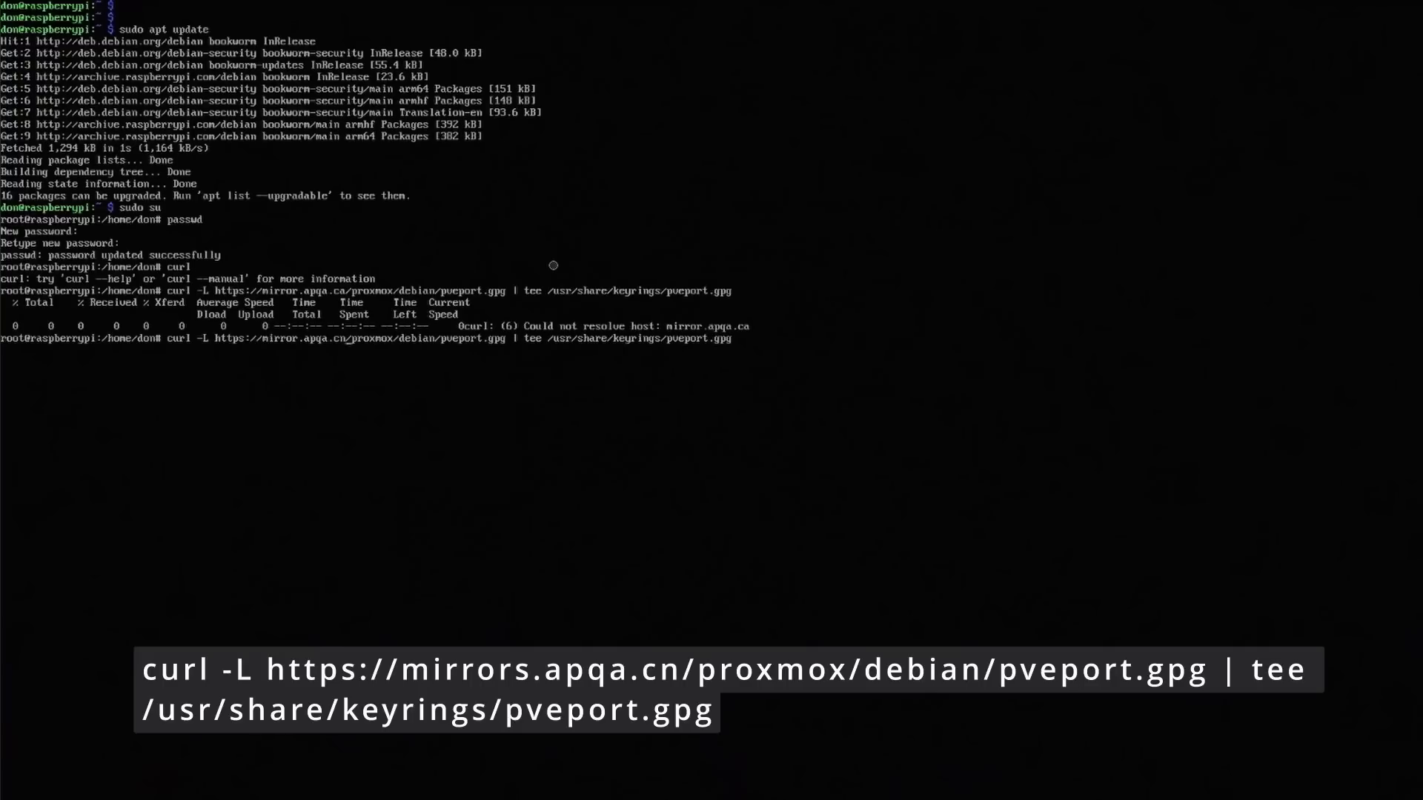
key("Return")
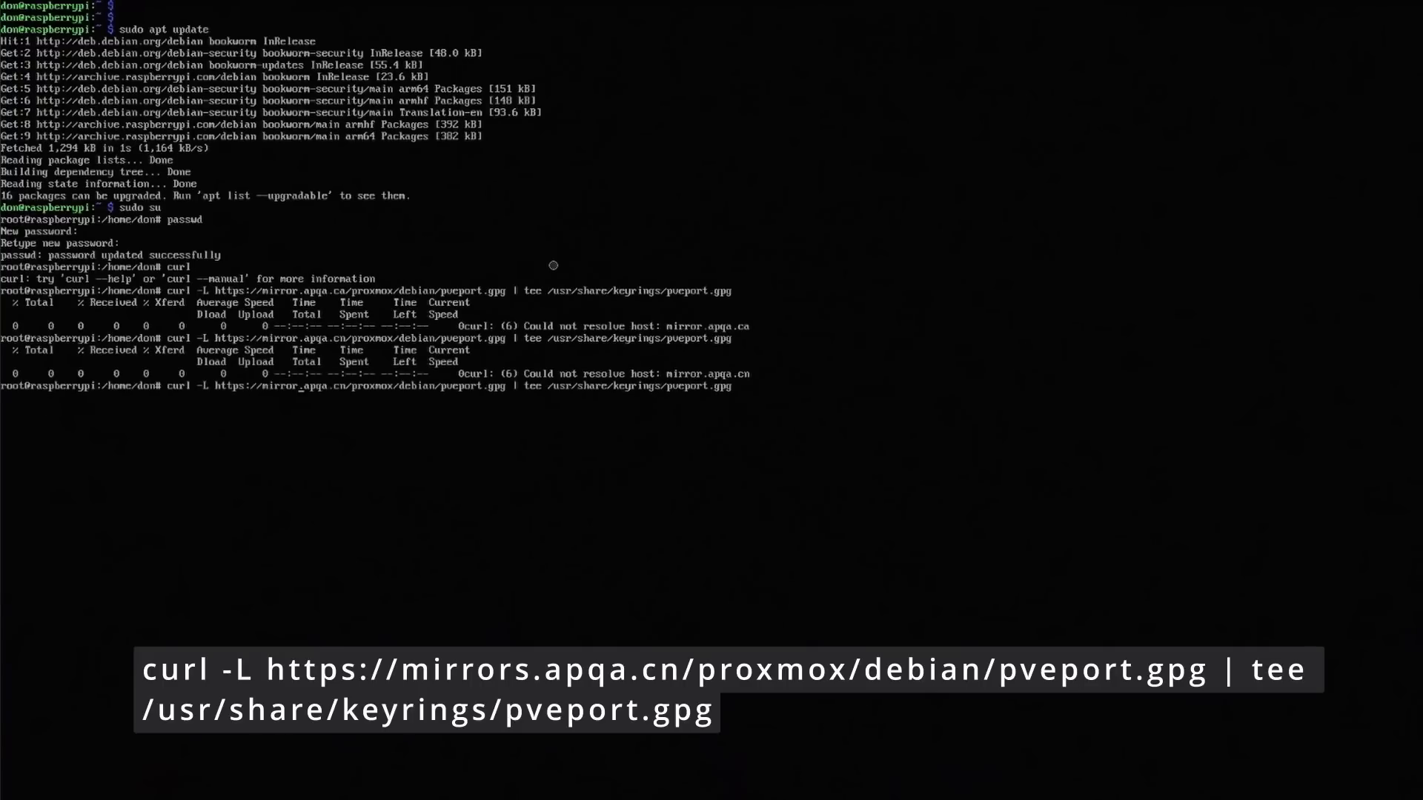
key("Enter")
type("echo \"dev [deb=arm64 signed-by")
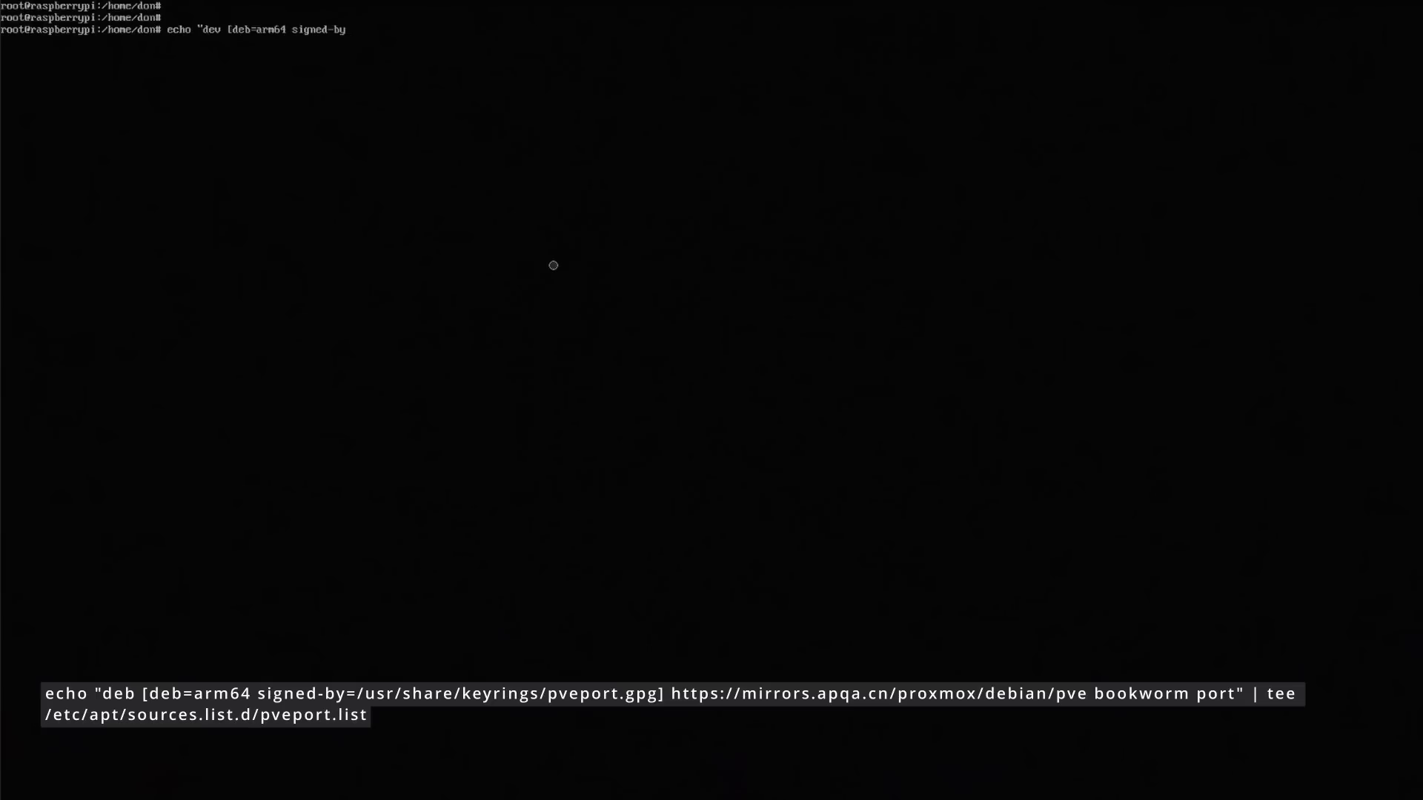
- Compose the repo line with signed-by=/usr/share/keyrings/pveport.gpg and the mirror's proxmox/debian/pve bookworm port
type("=/usr/a")
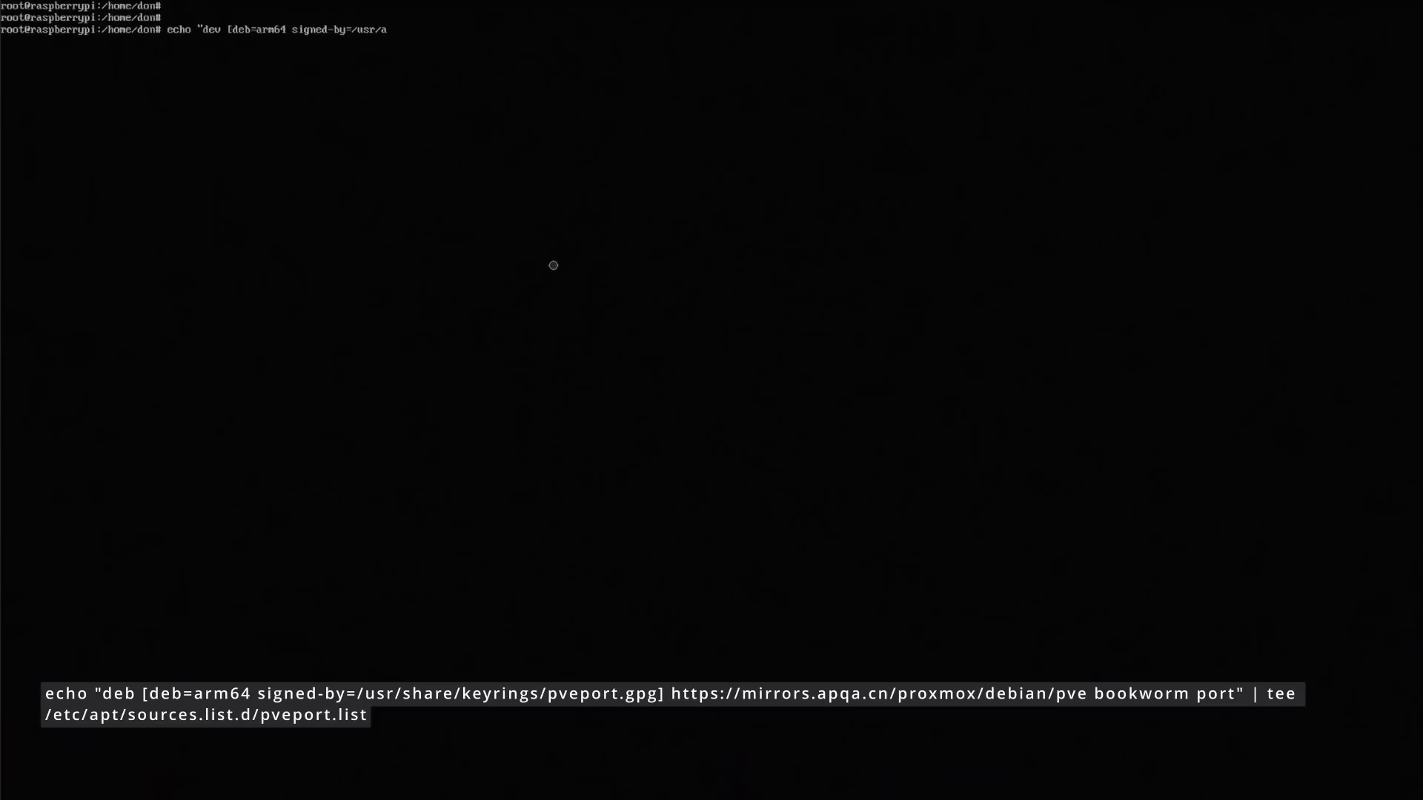
type("h")
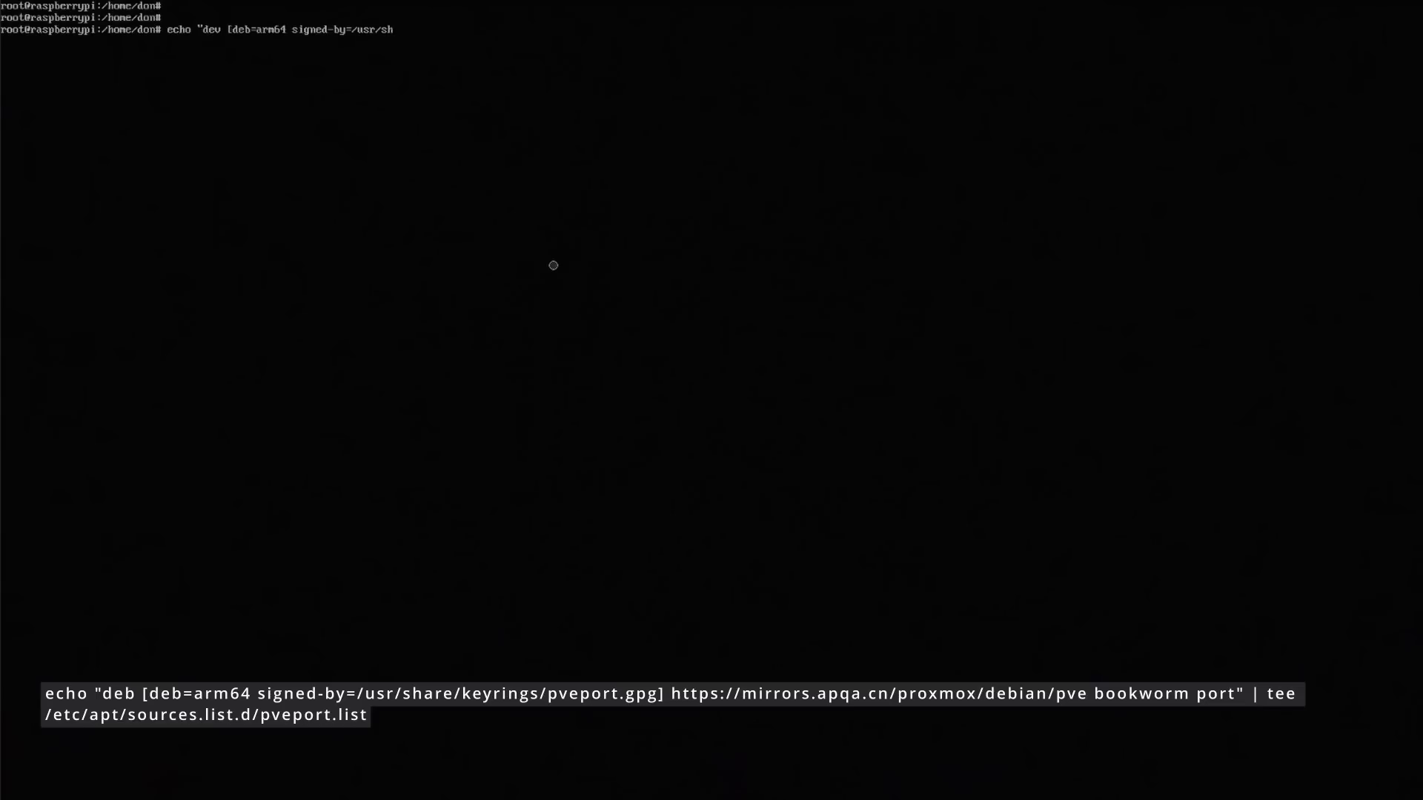
type("share/")
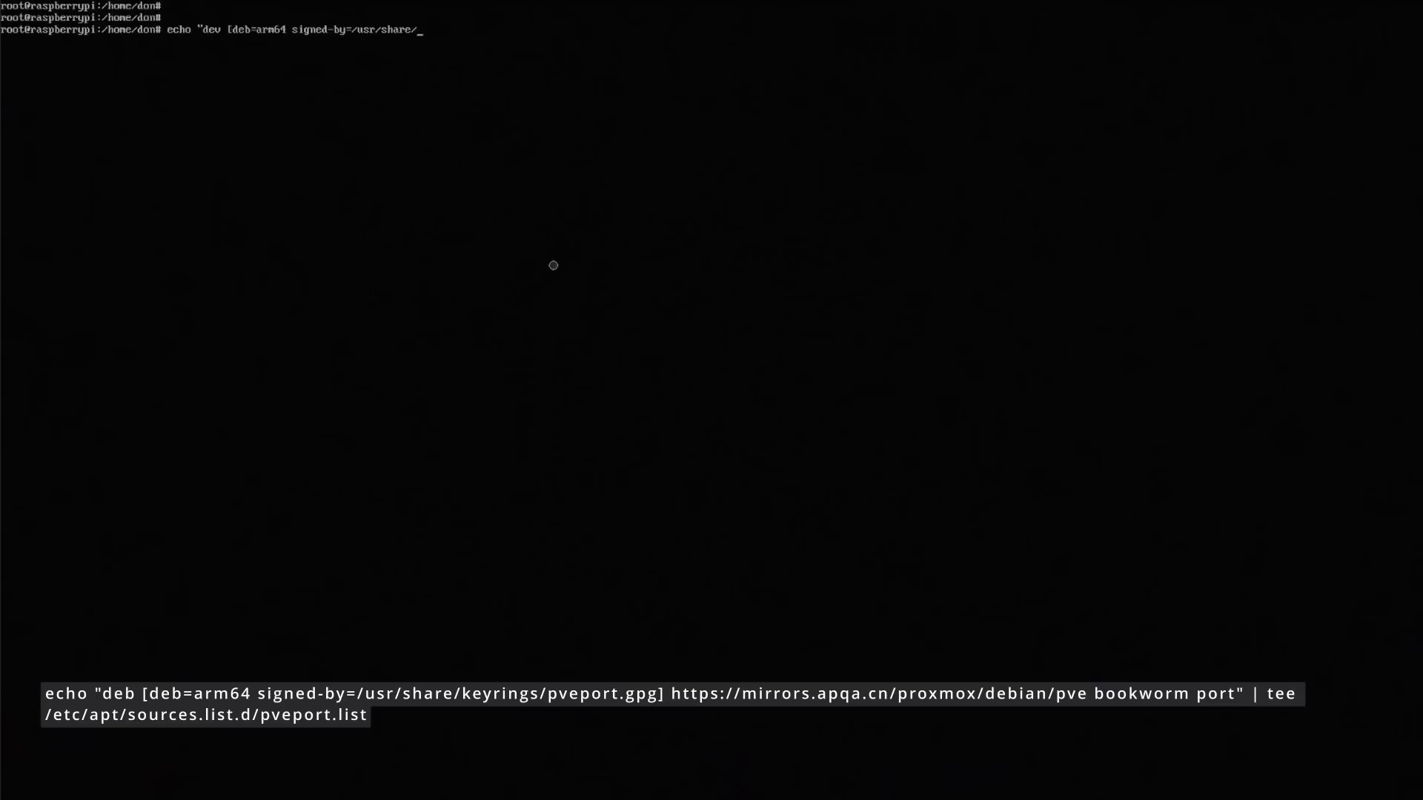
type("keyrings/pve")
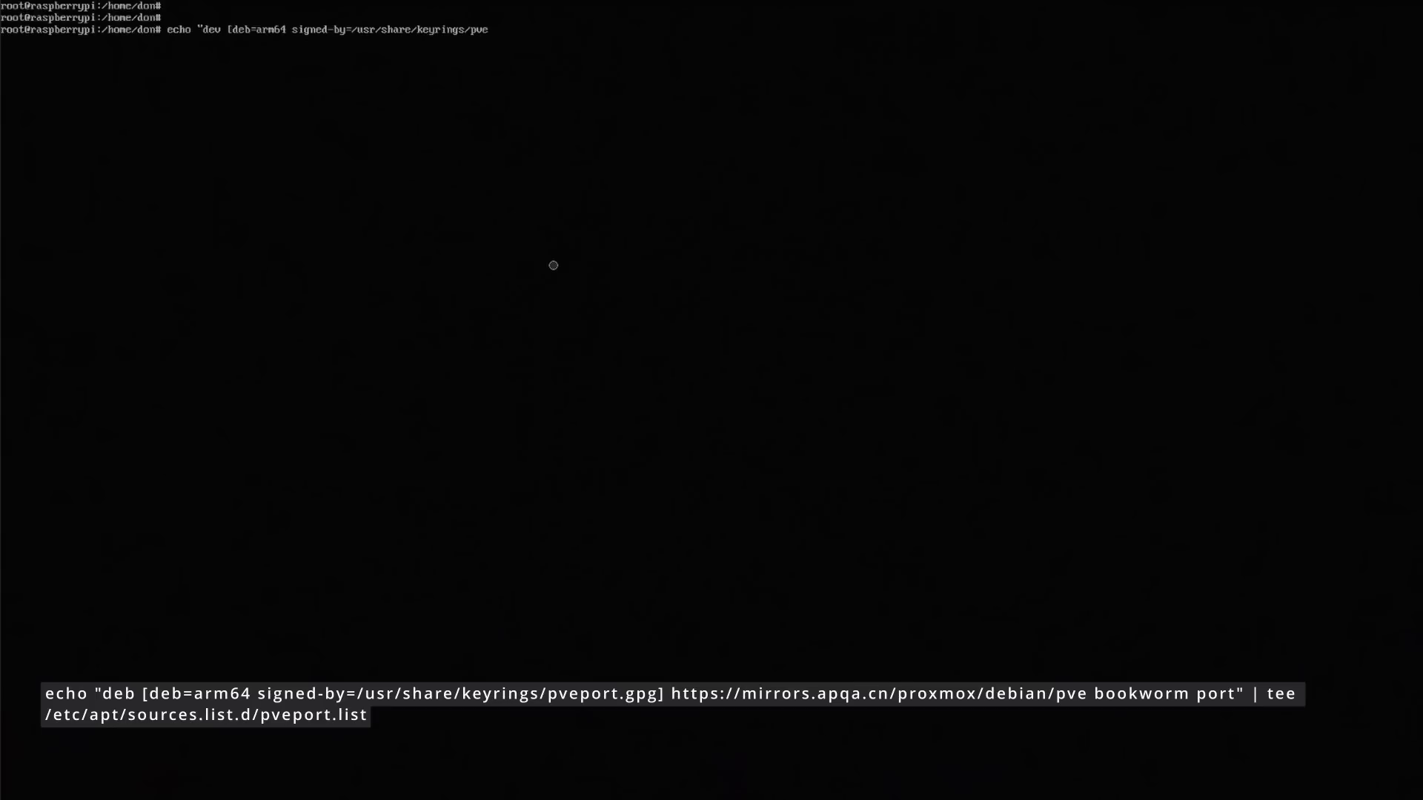
type("port.")
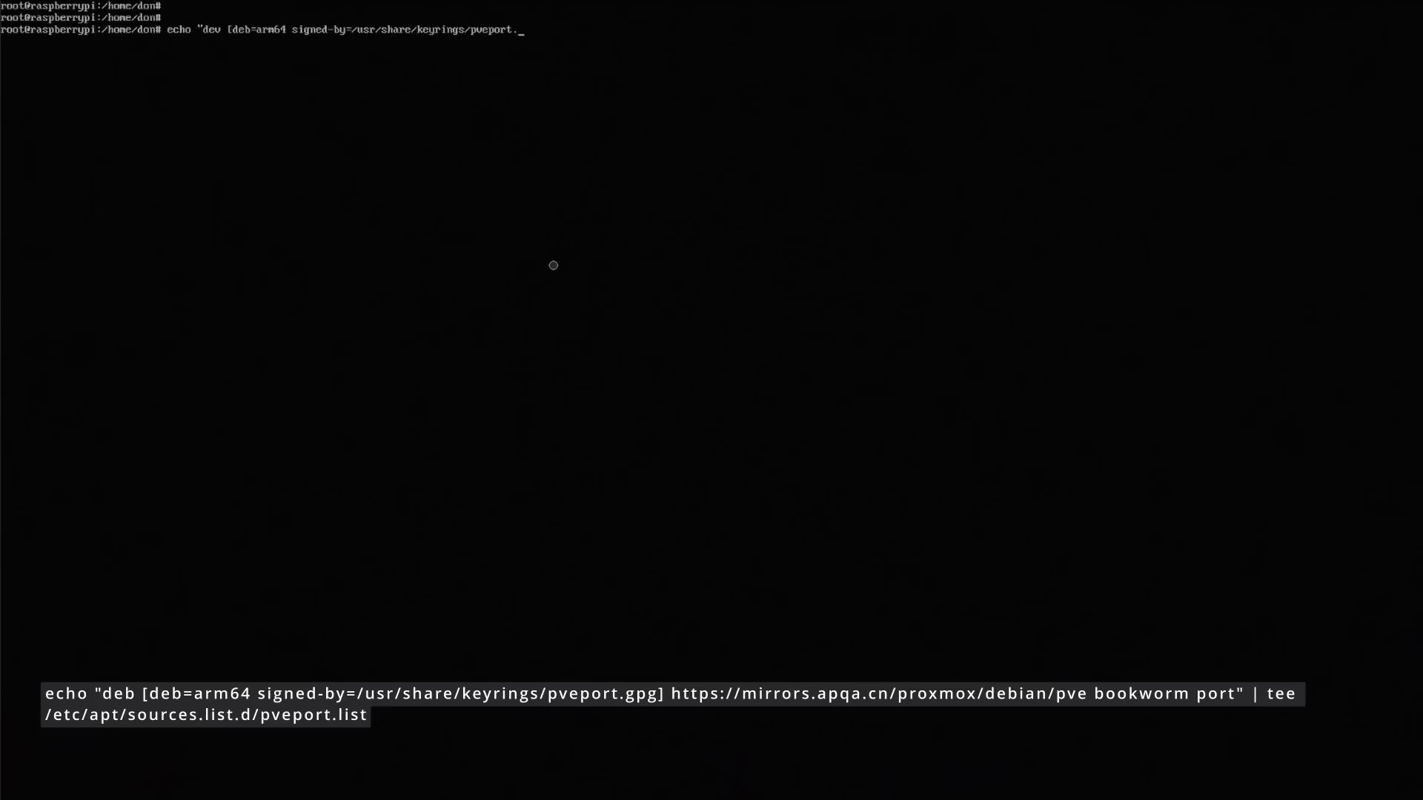
type("gpg]")
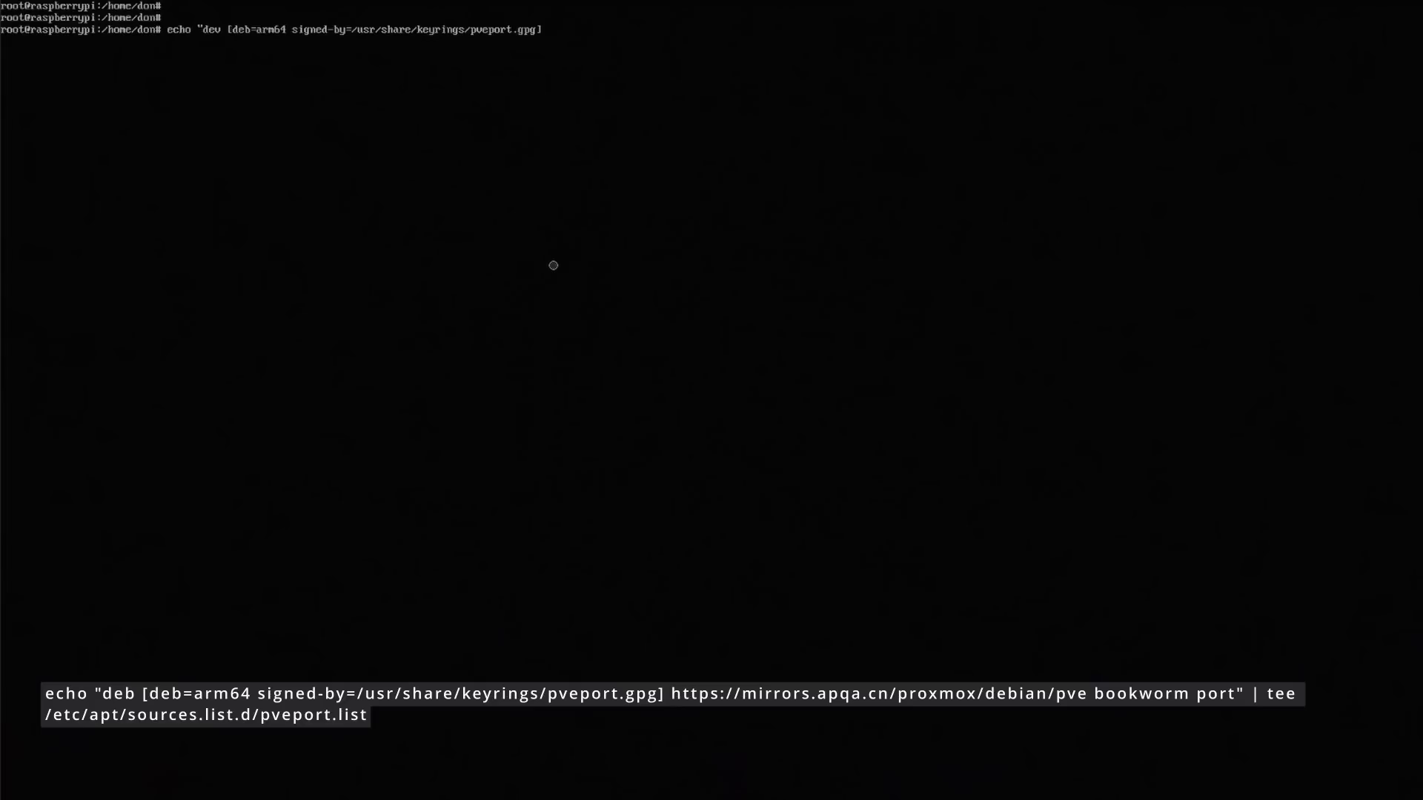
type("https://")
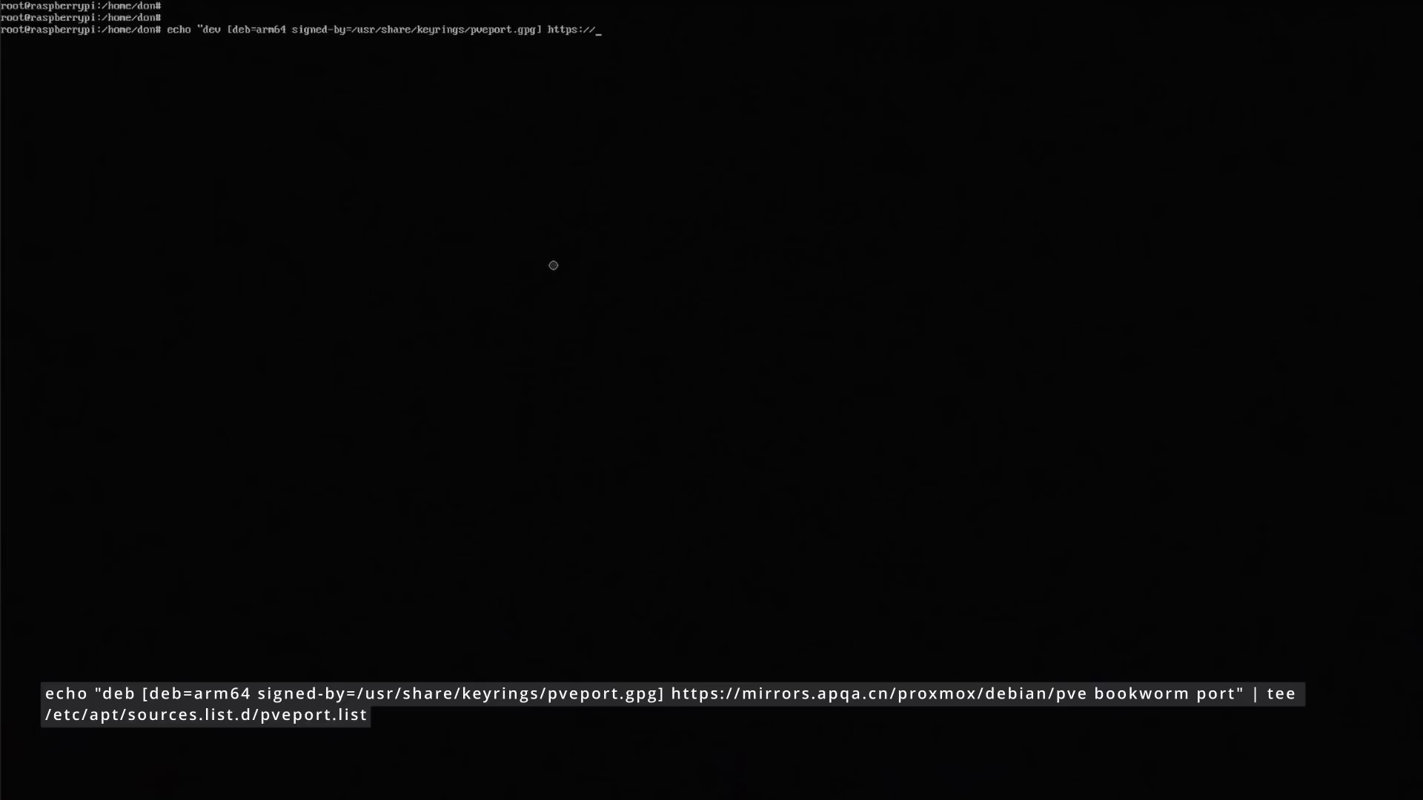
type("mirrors.ap")
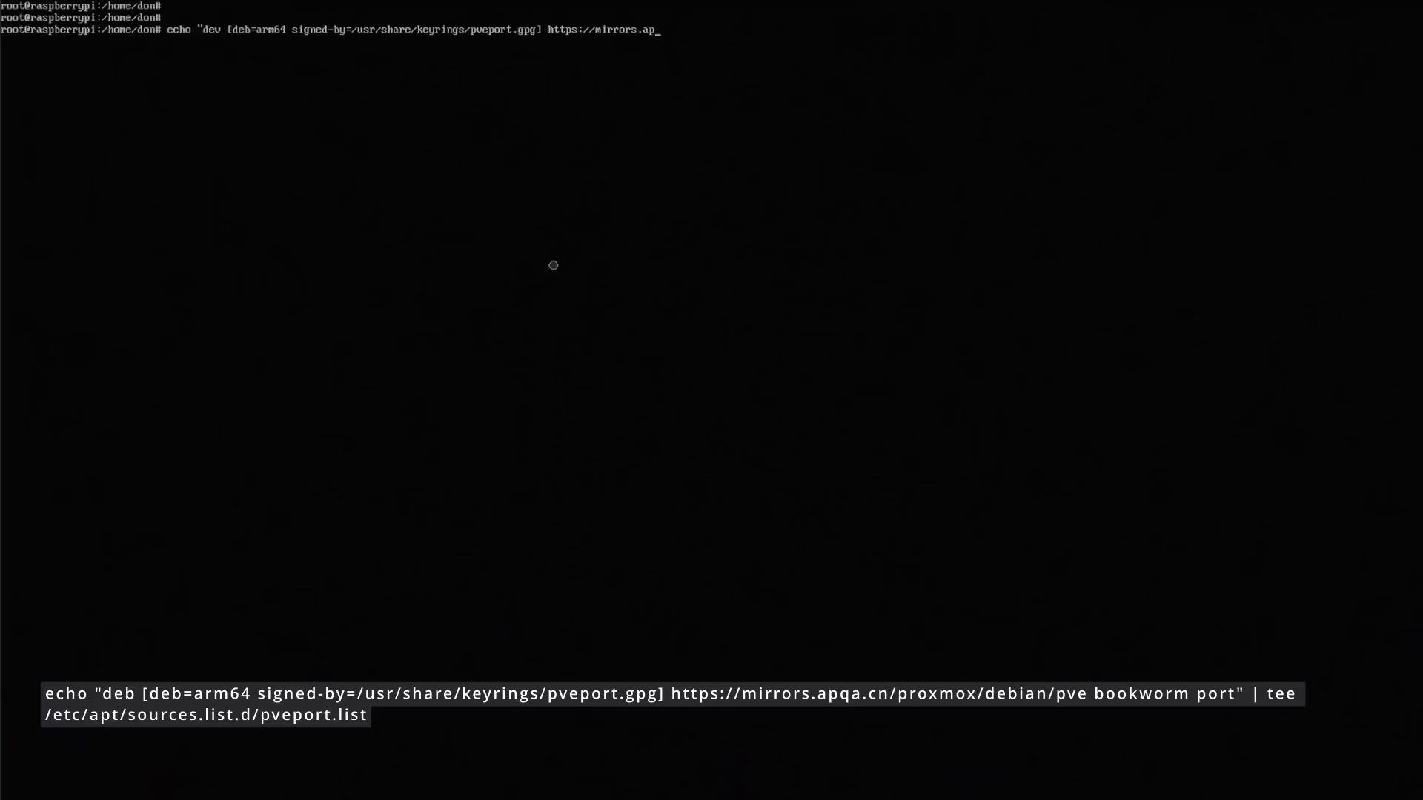
type("qa.cn/")
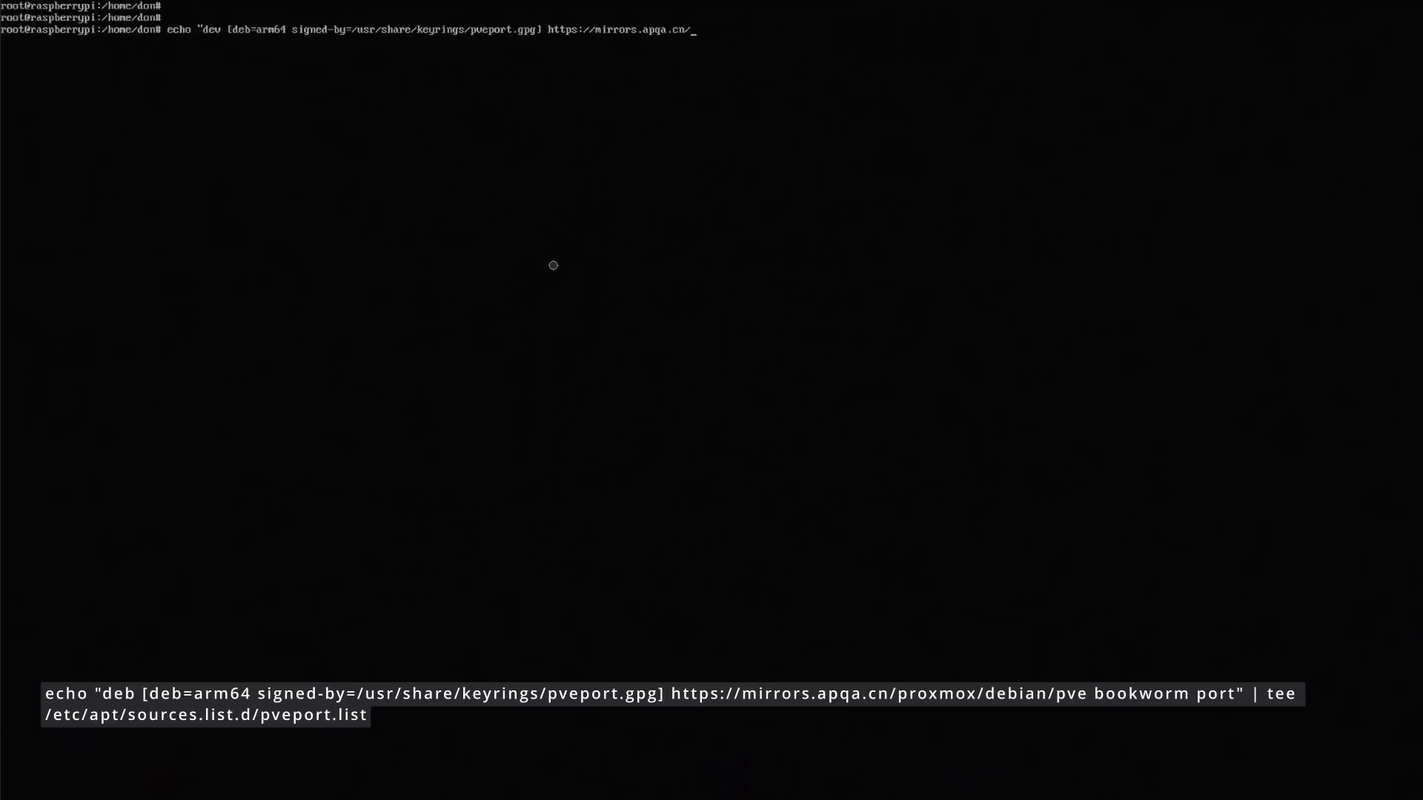
type("proxmox")
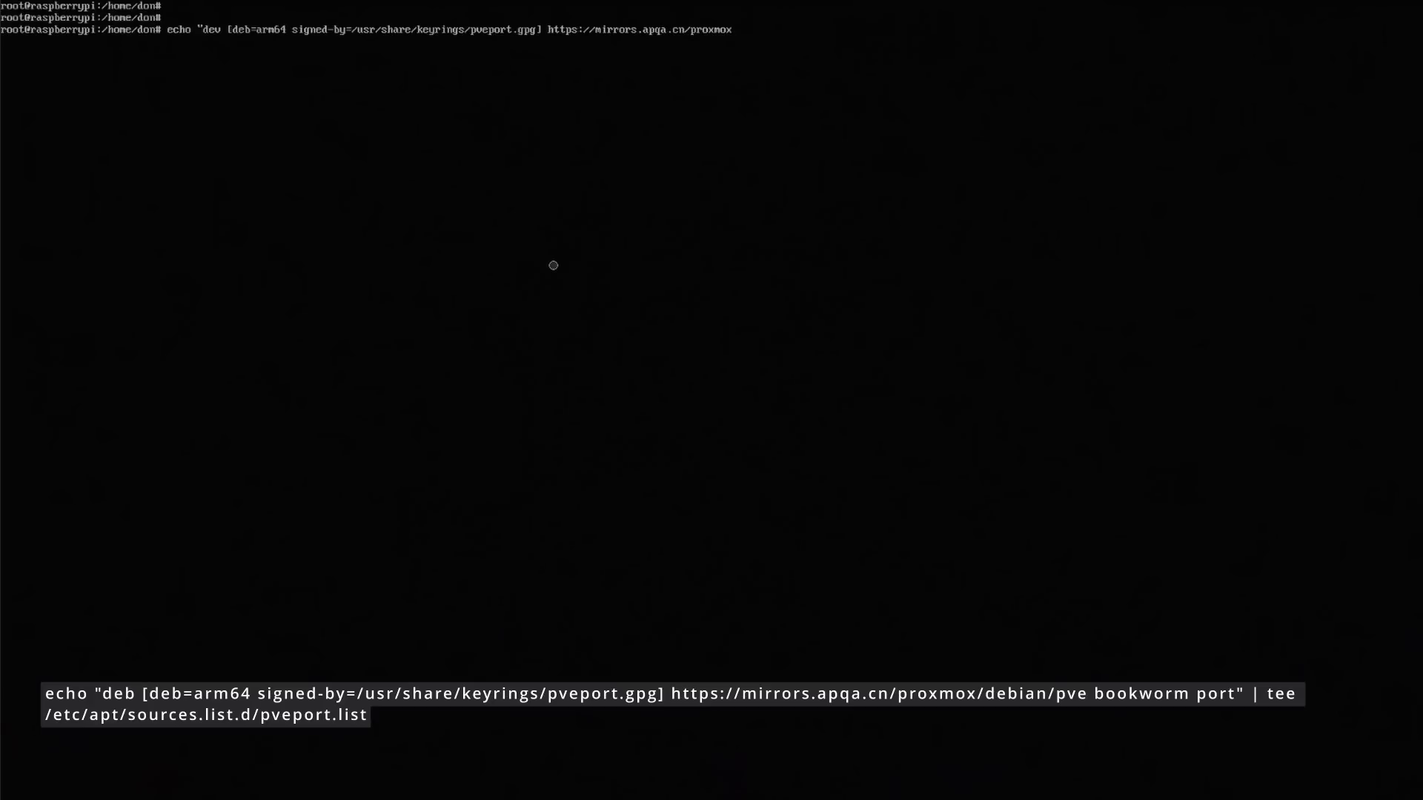
type("/debian/")
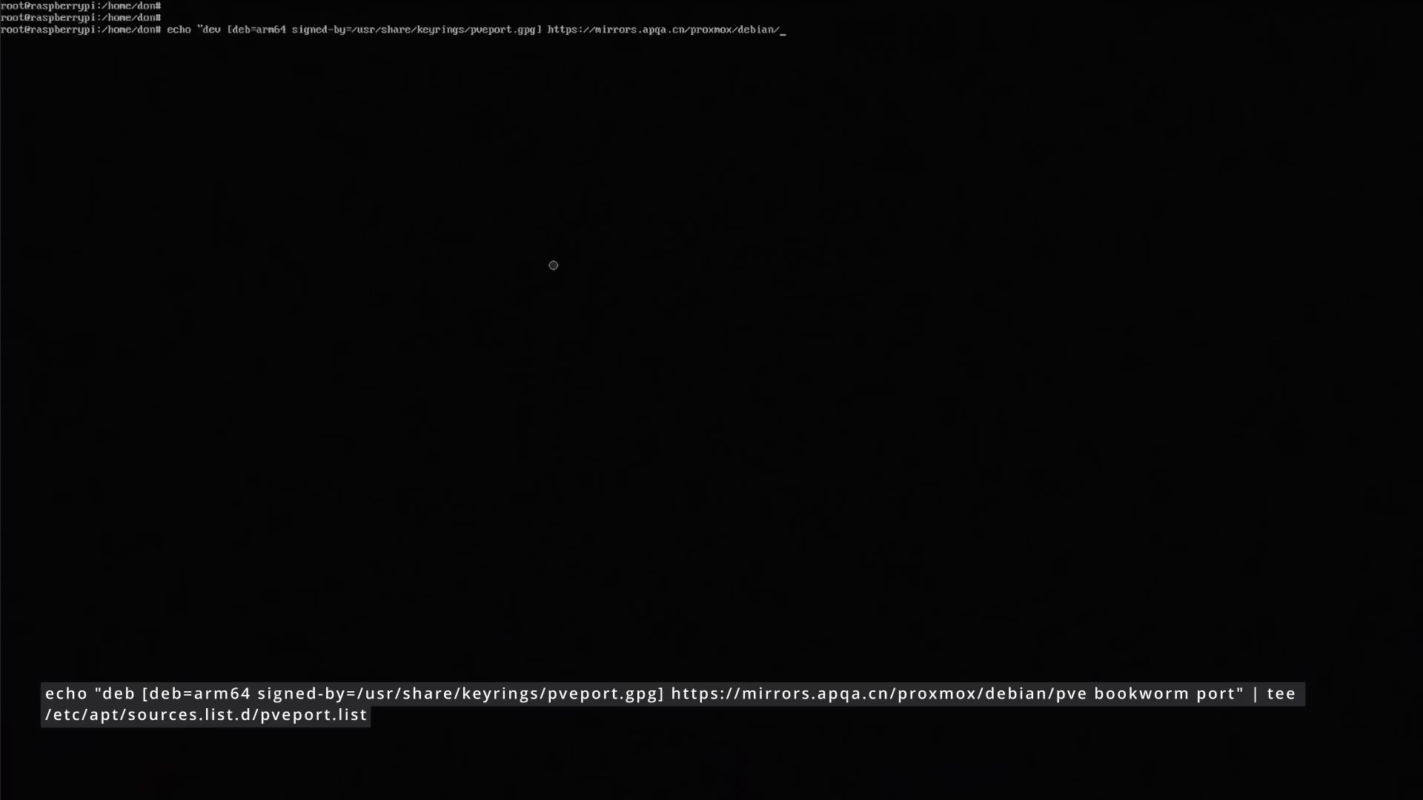
type("pve")
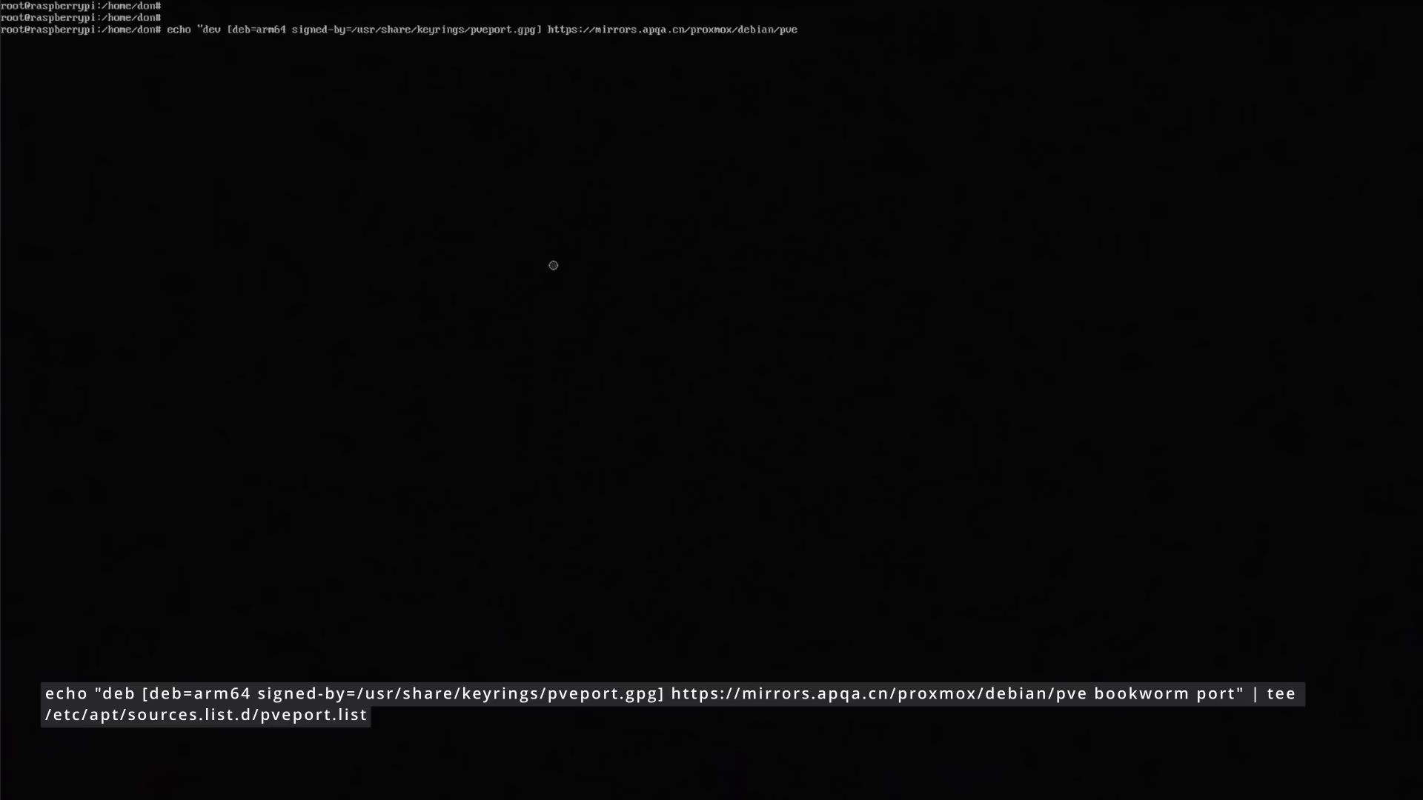
type("bookworm")
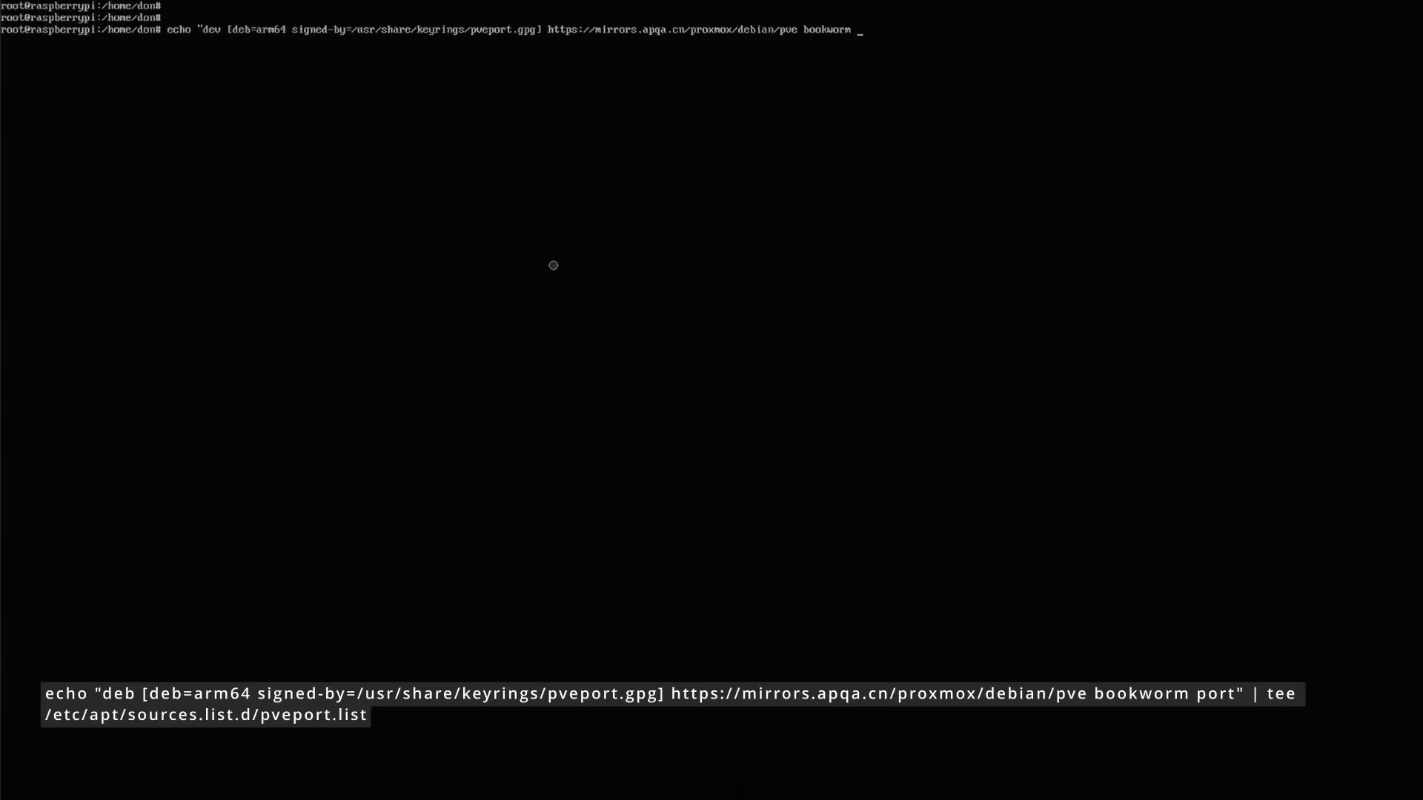
type("port\" | t")
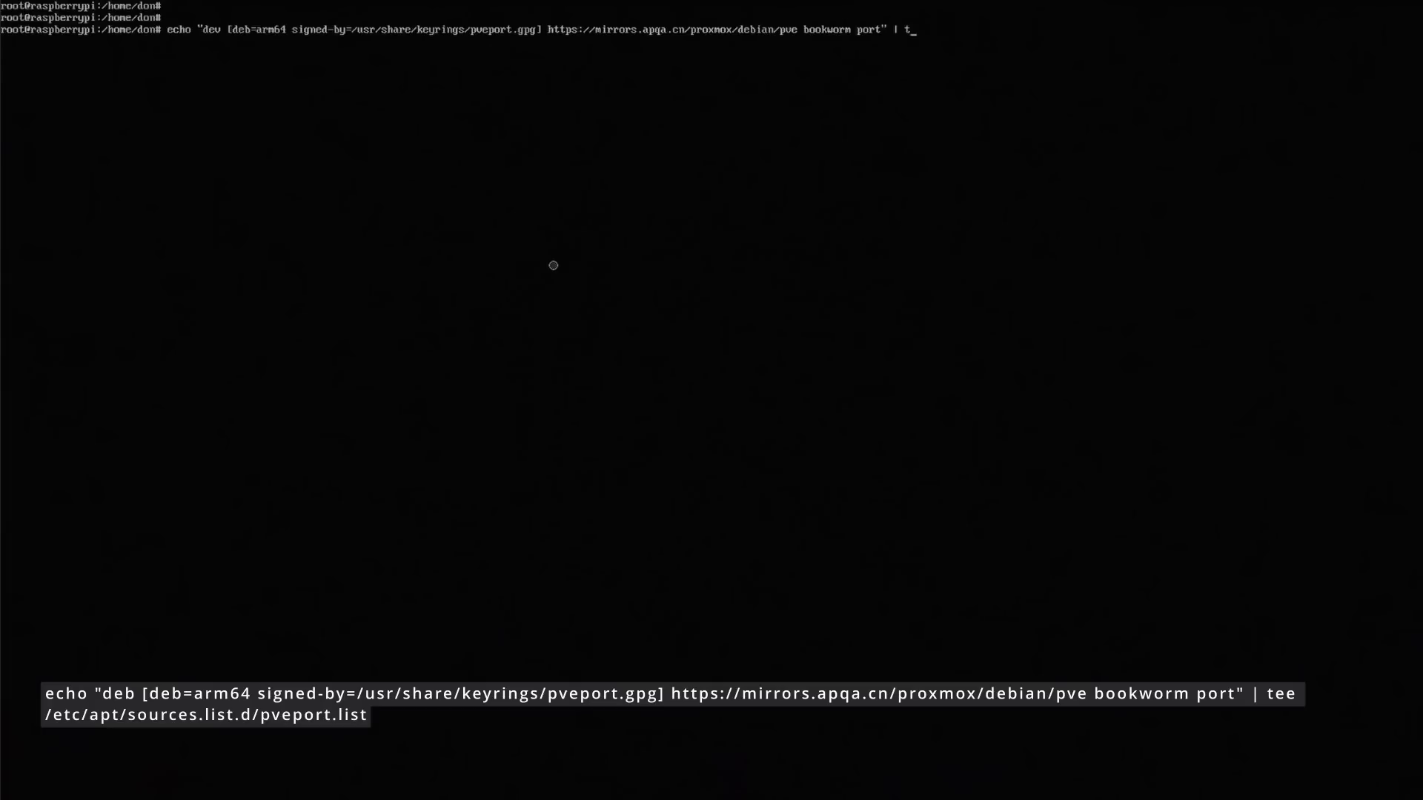
- Pipe the line through tee into /etc/apt/sources.list.d/pveport.list
type("ee /etc/a")
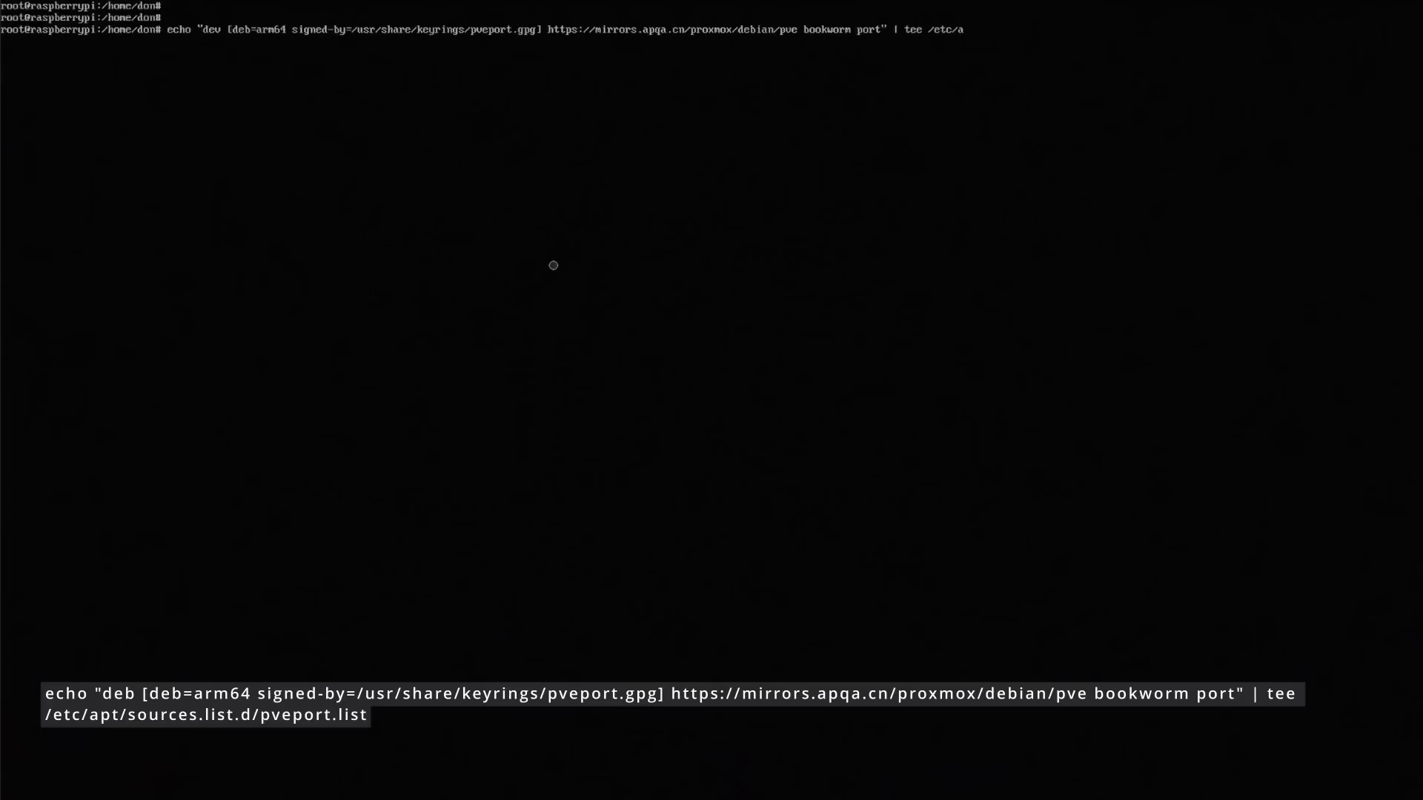
type("pt/")
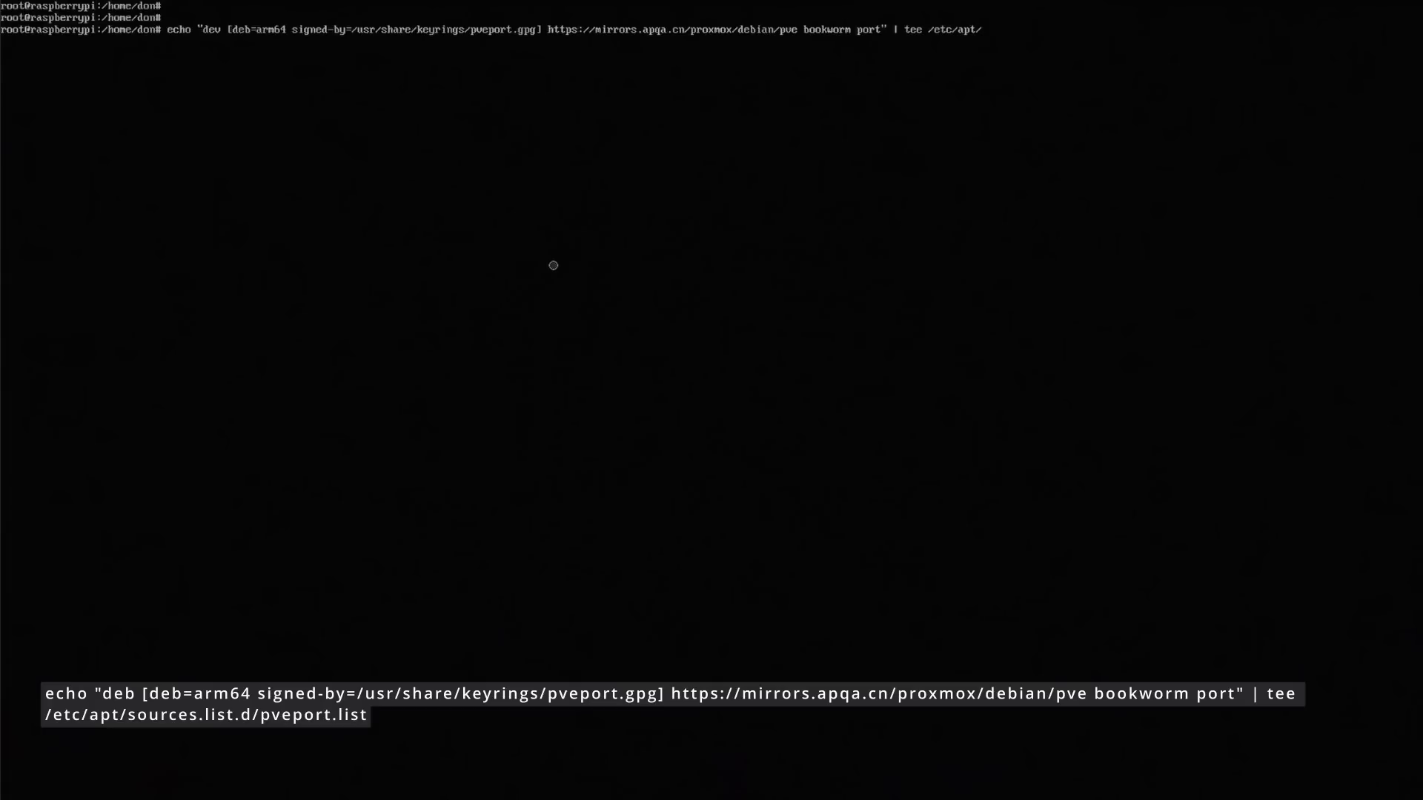
type("sources.list.d")
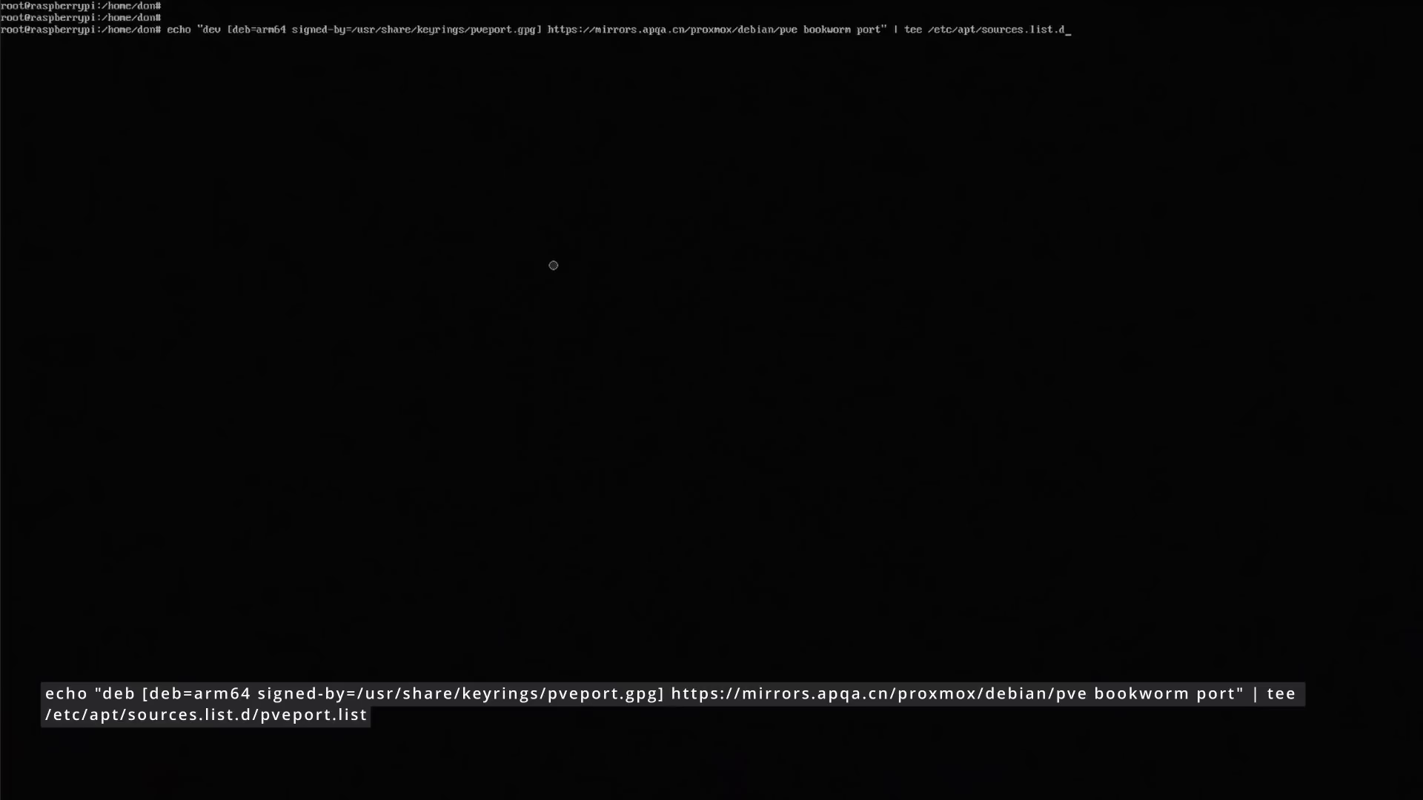
type("pv")
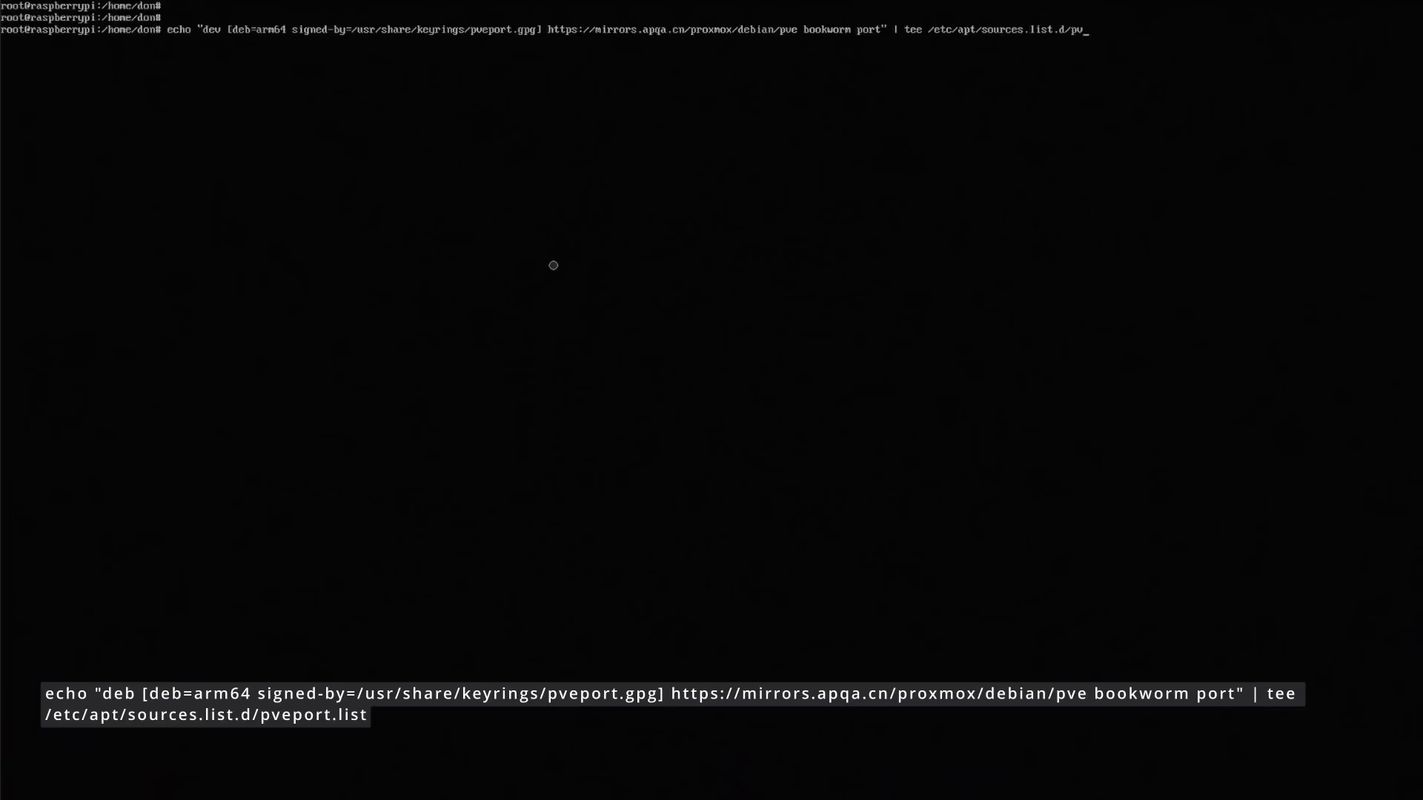
type("eport.list")
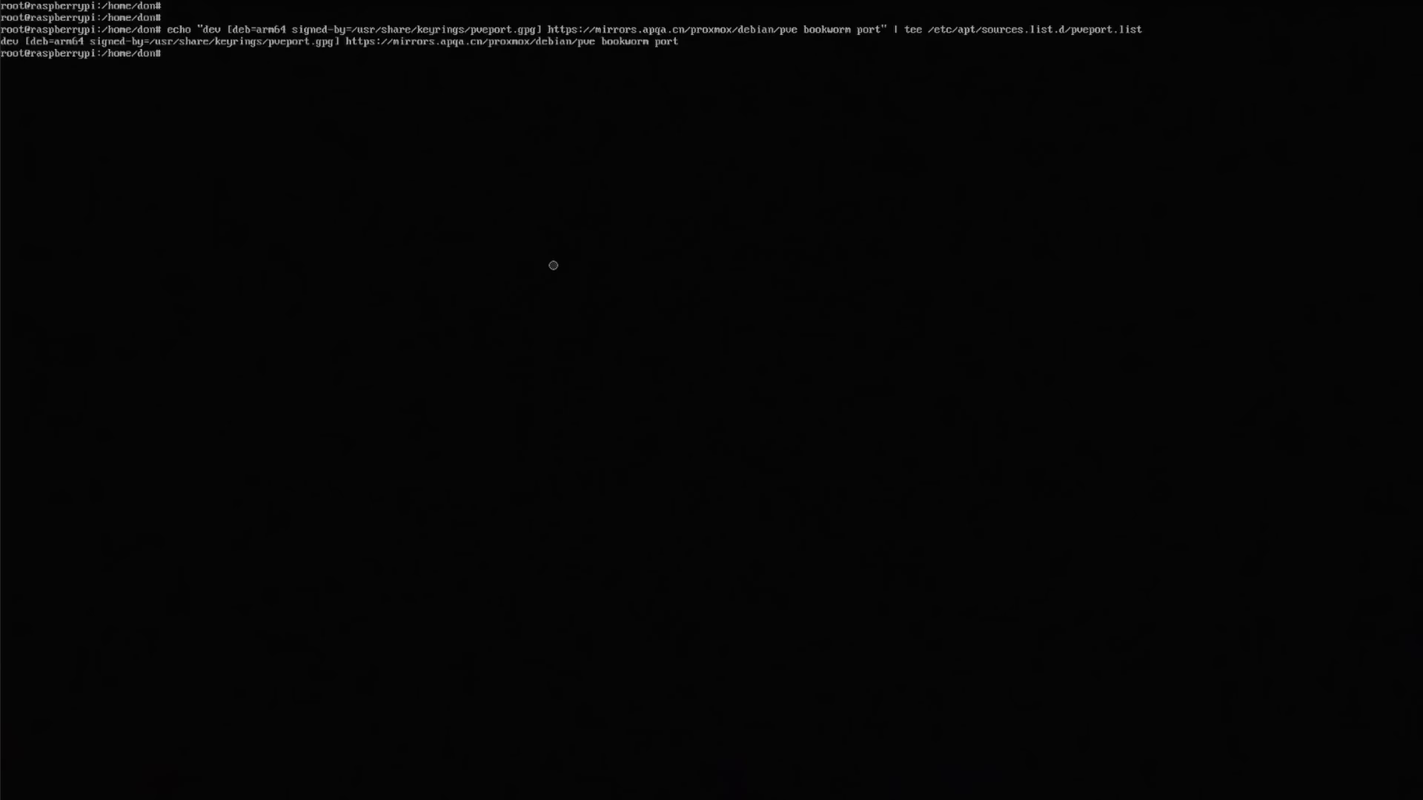
- After apt update errors, edit pveport.list in nano changing 'dev' to 'deb' and save it
type("apt update")
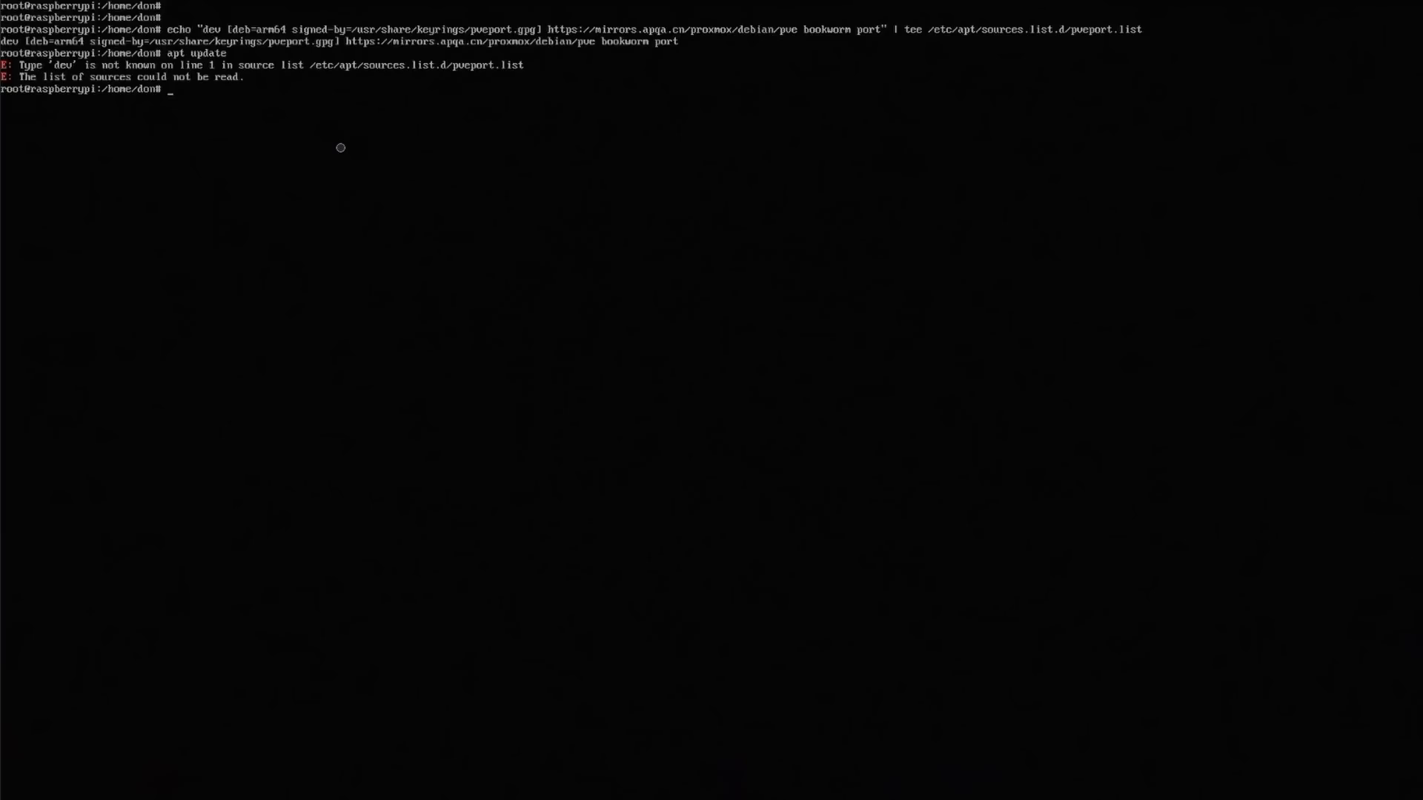
type("nano /etc/apt/sources.list.d/")
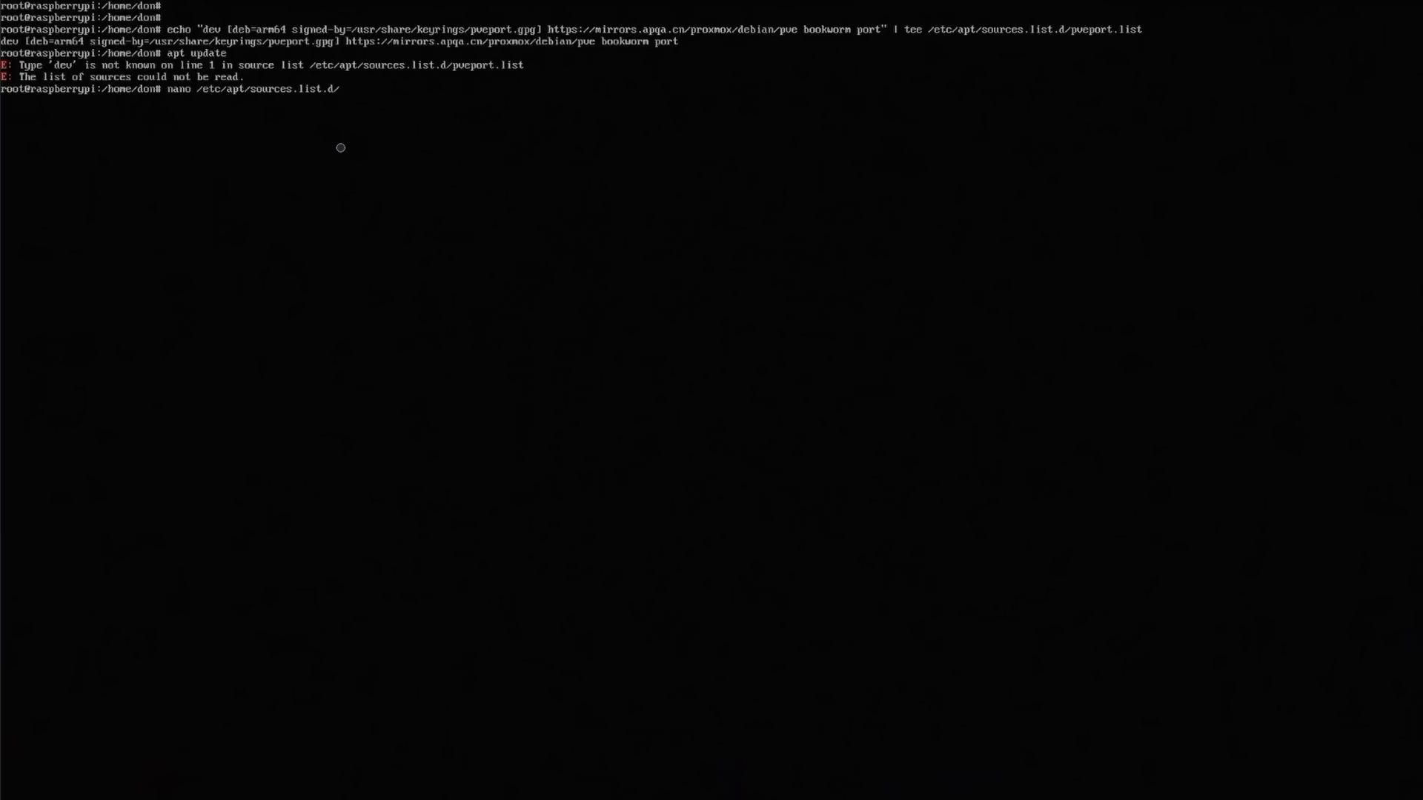
key("Enter")
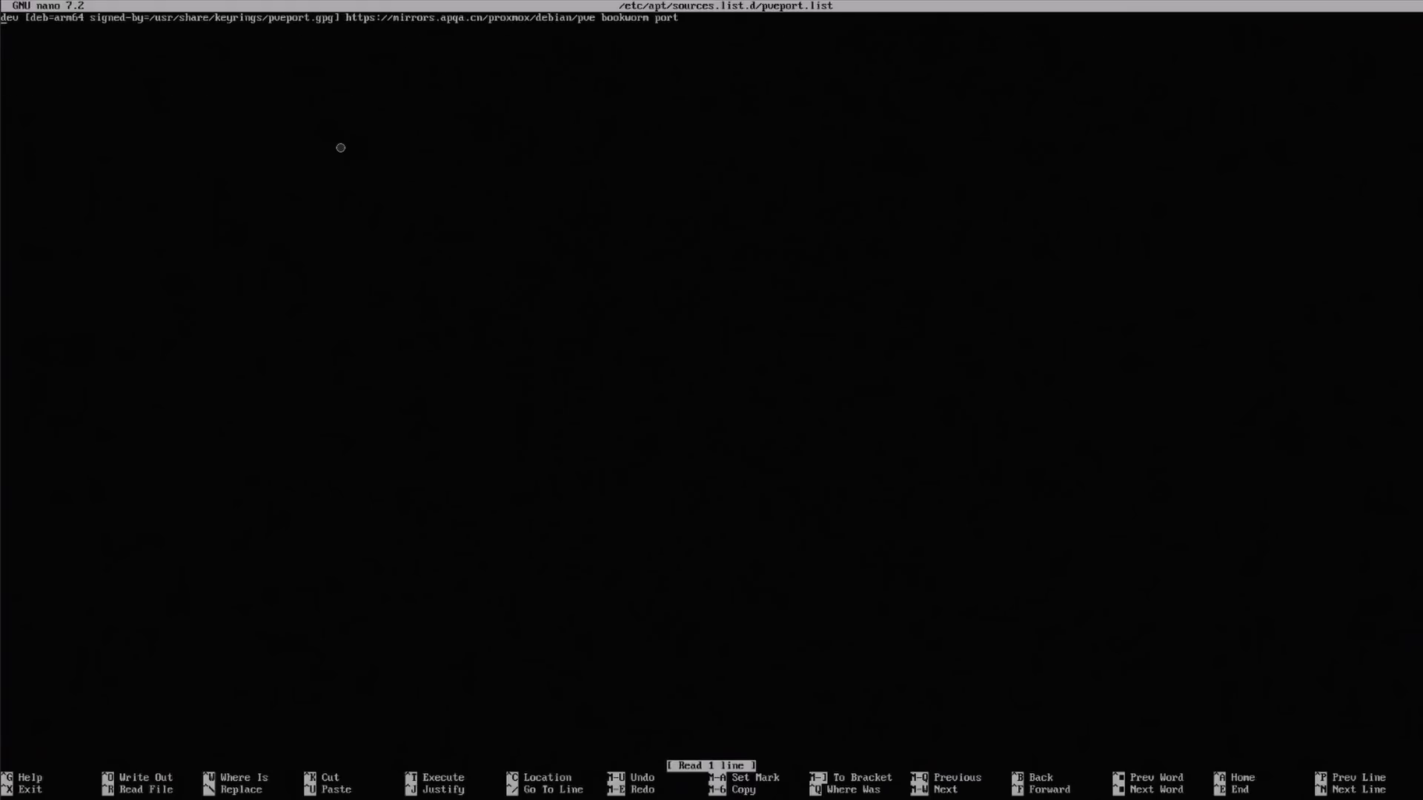
type("\\")
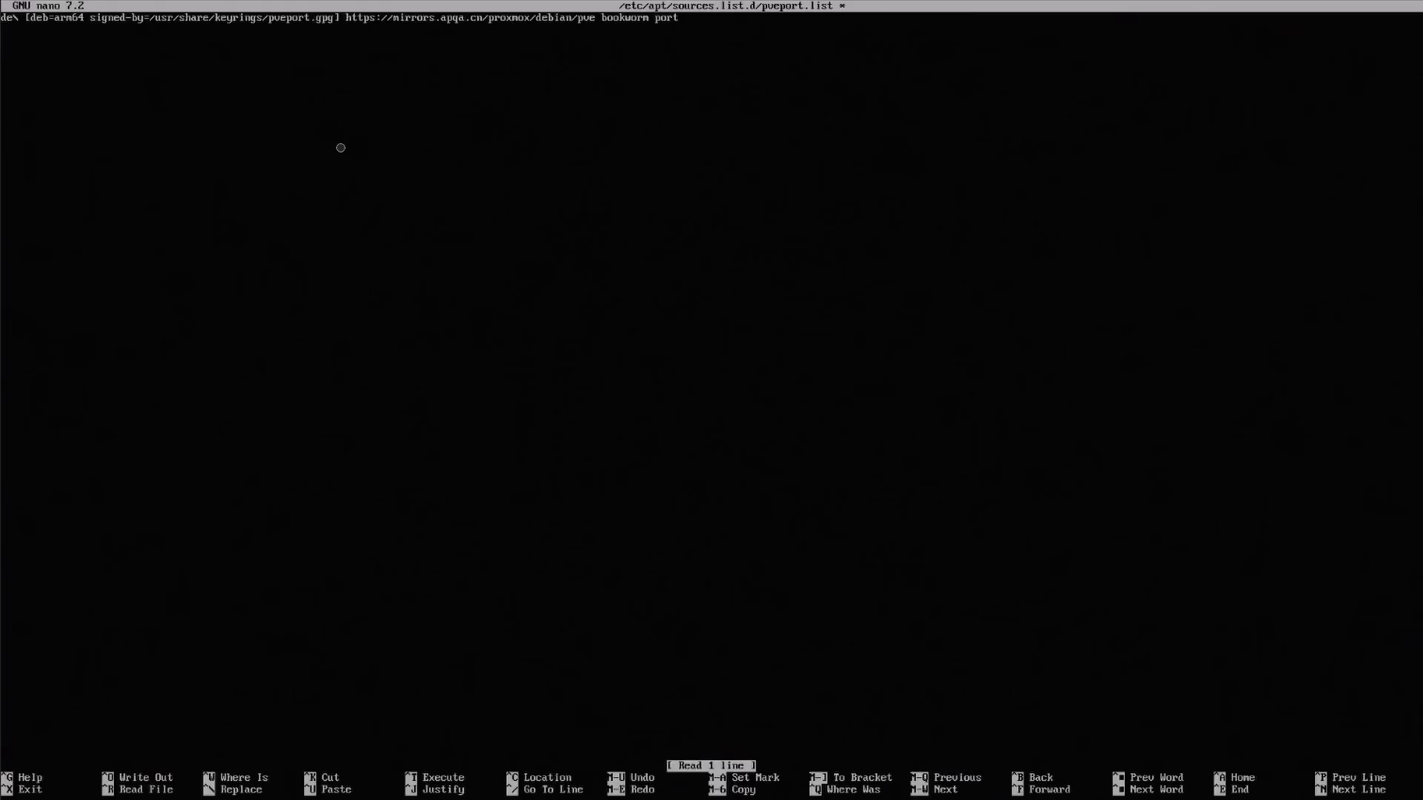
key("ctrl+x")
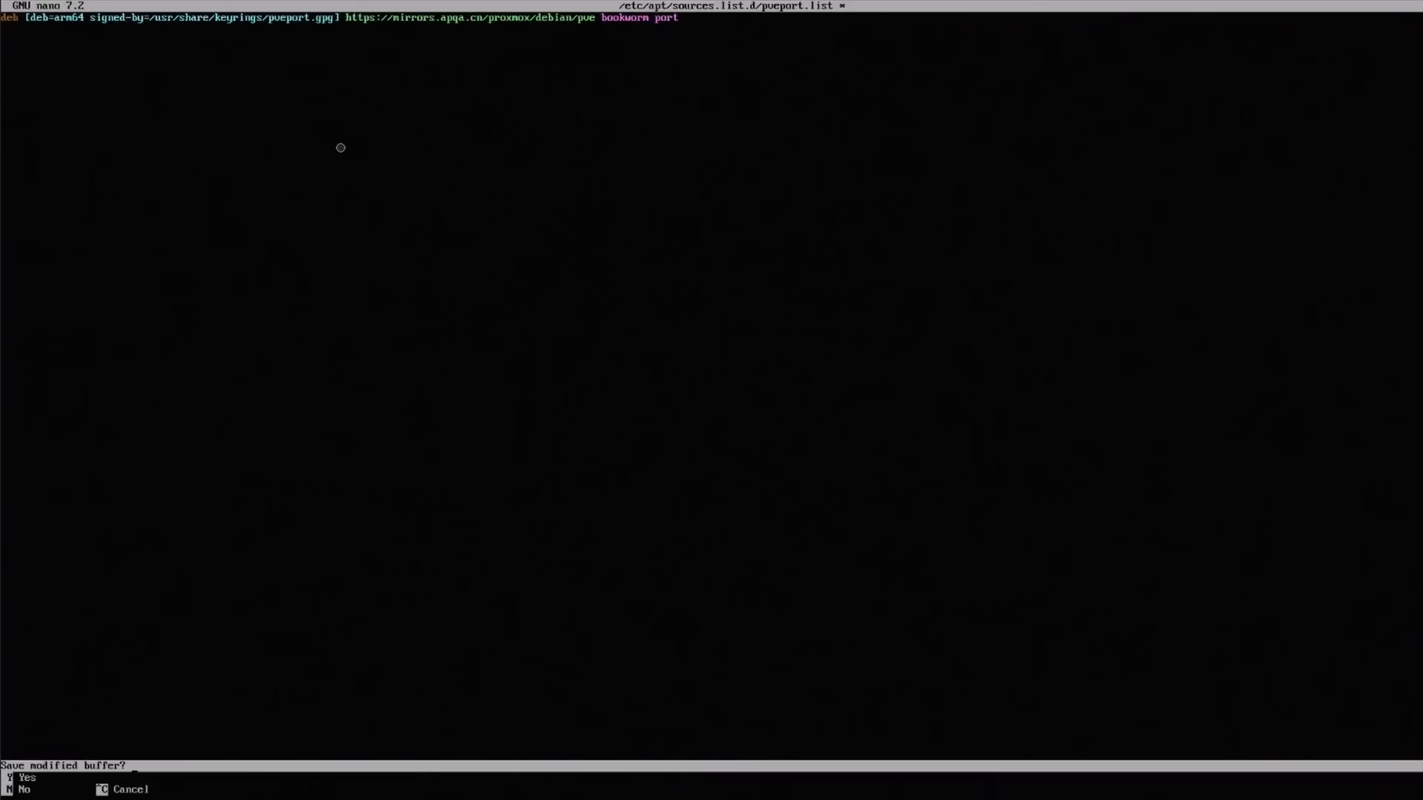
key("y")
type("apt update")
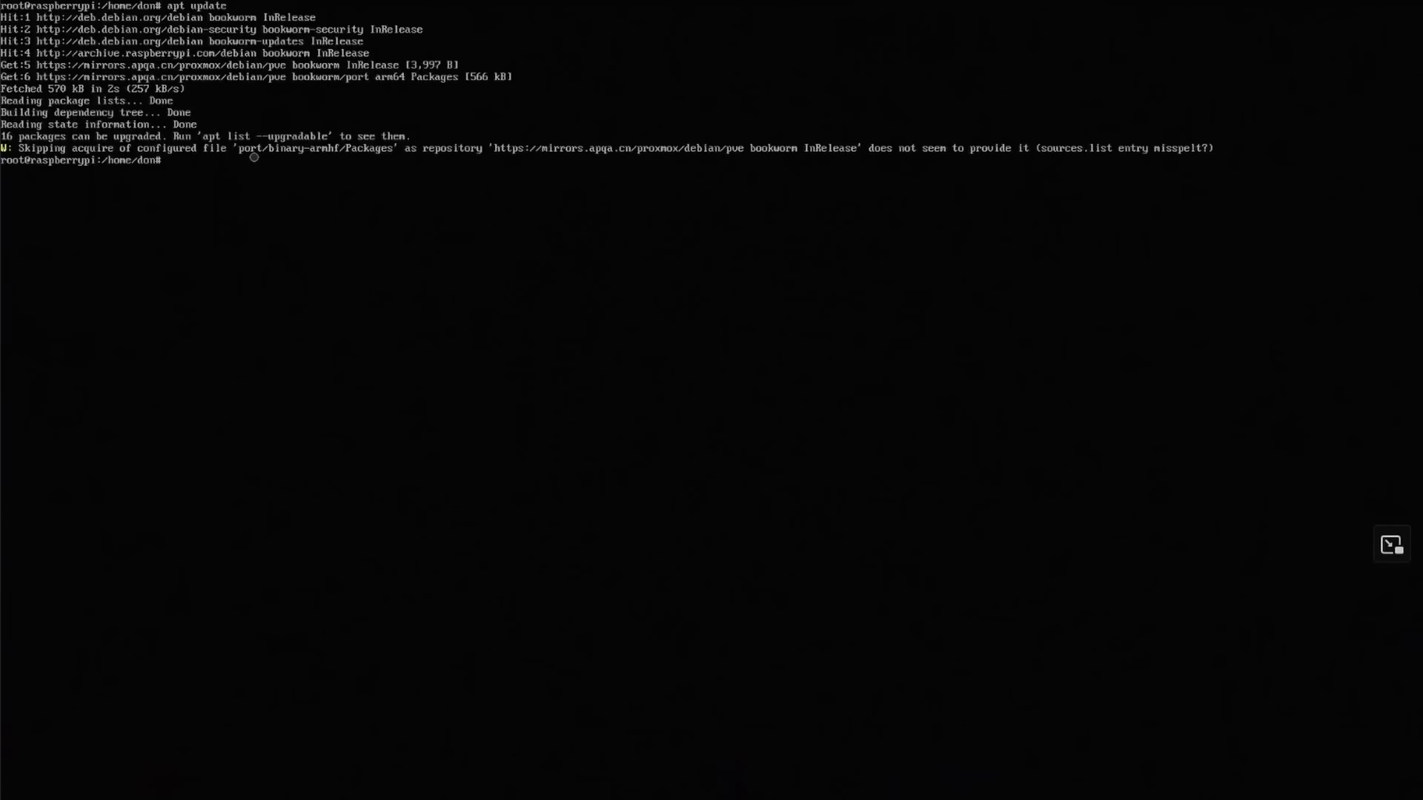
- Run apt update then apt dist-upgrade, answering y to proceed
type("apt dist-upgrade")
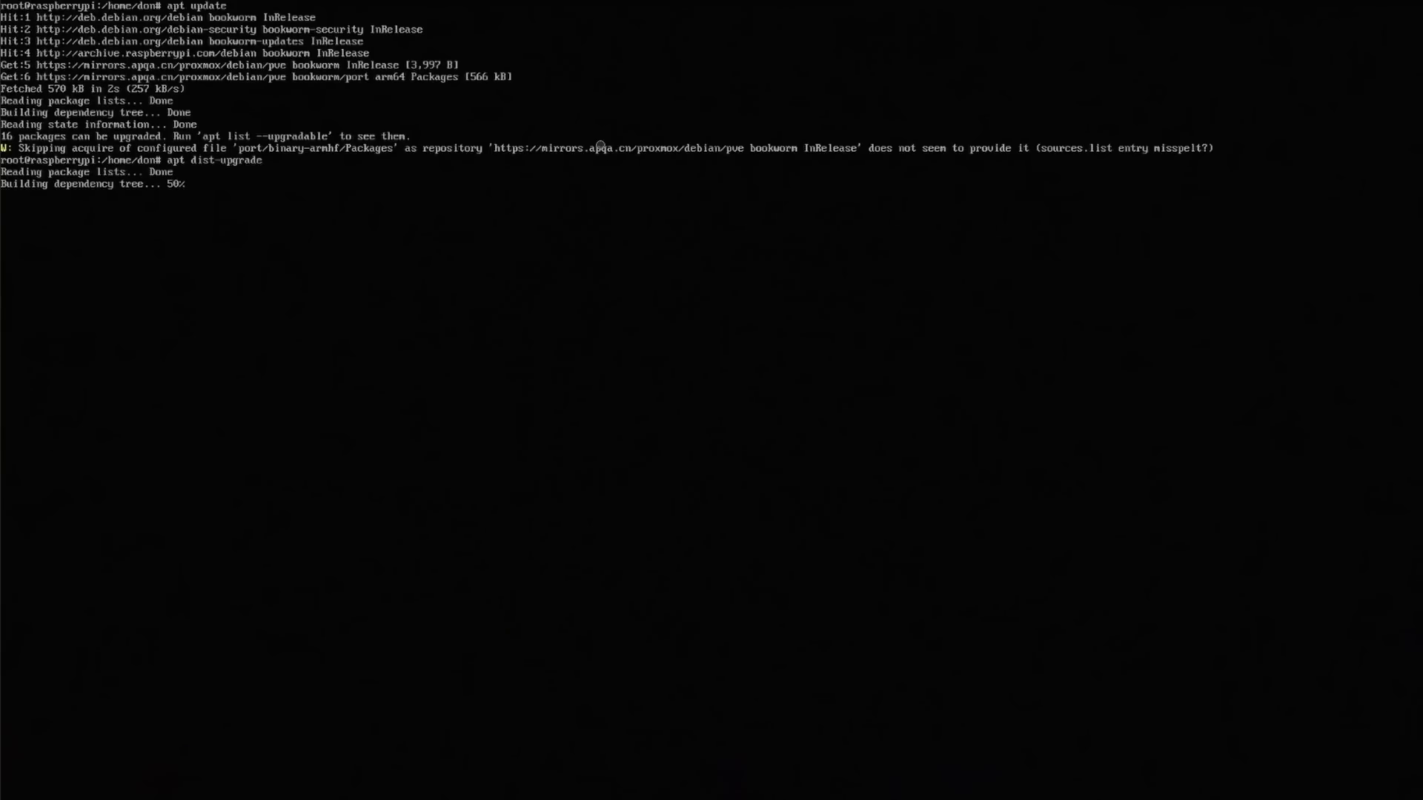
type("y")
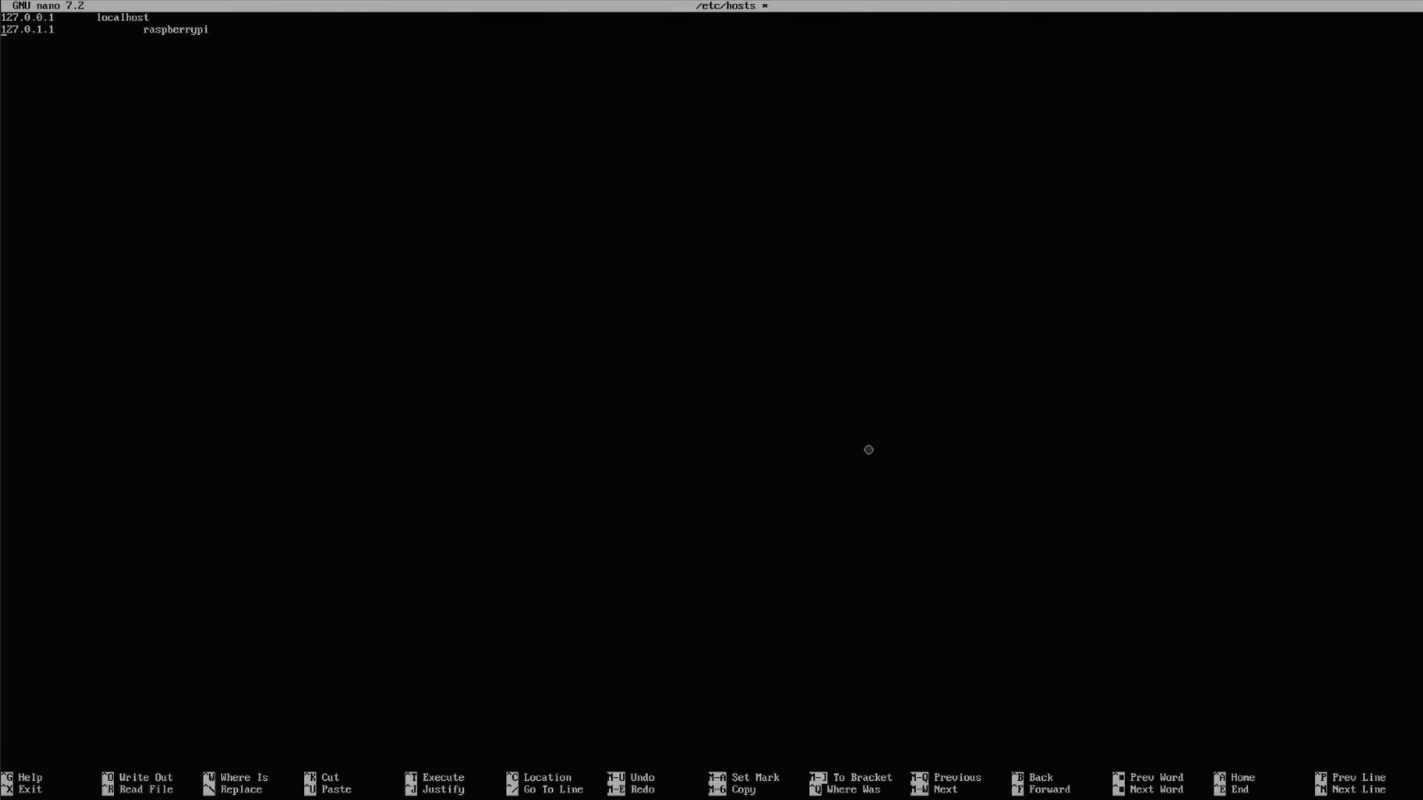
- Add the line '192.168.105.206 raspberrypi' to /etc/hosts in nano and save the file
key("Enter")
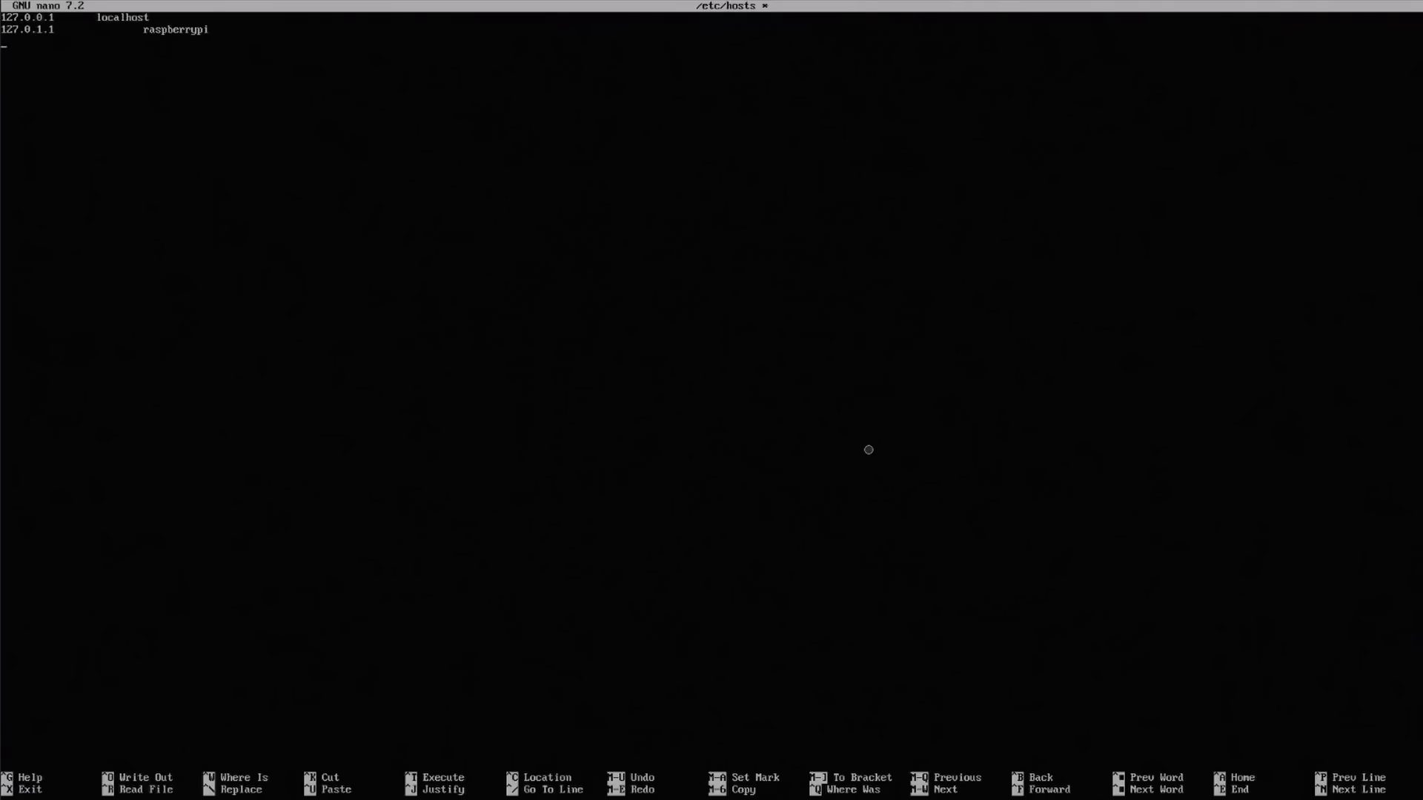
key("ctrl+x")
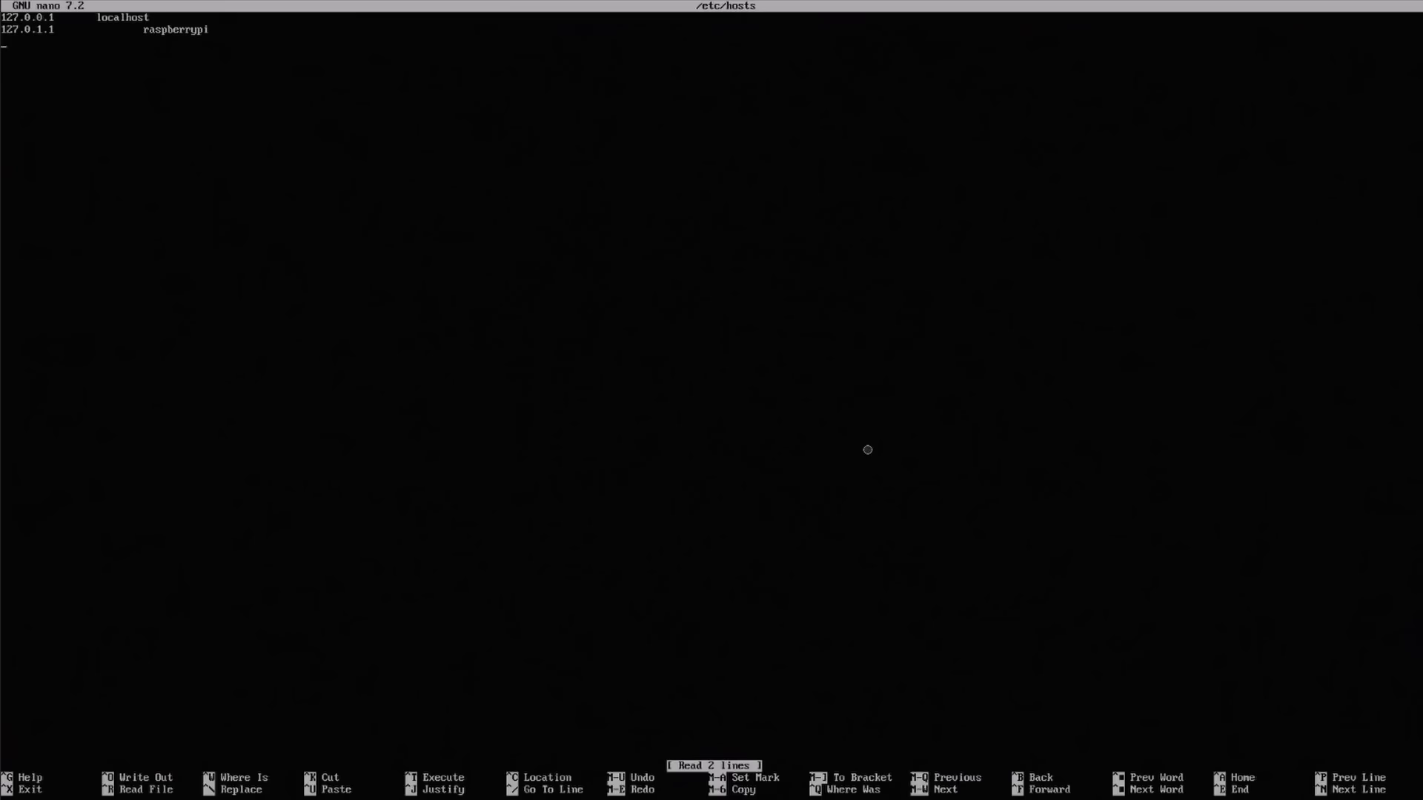
type("192.1")
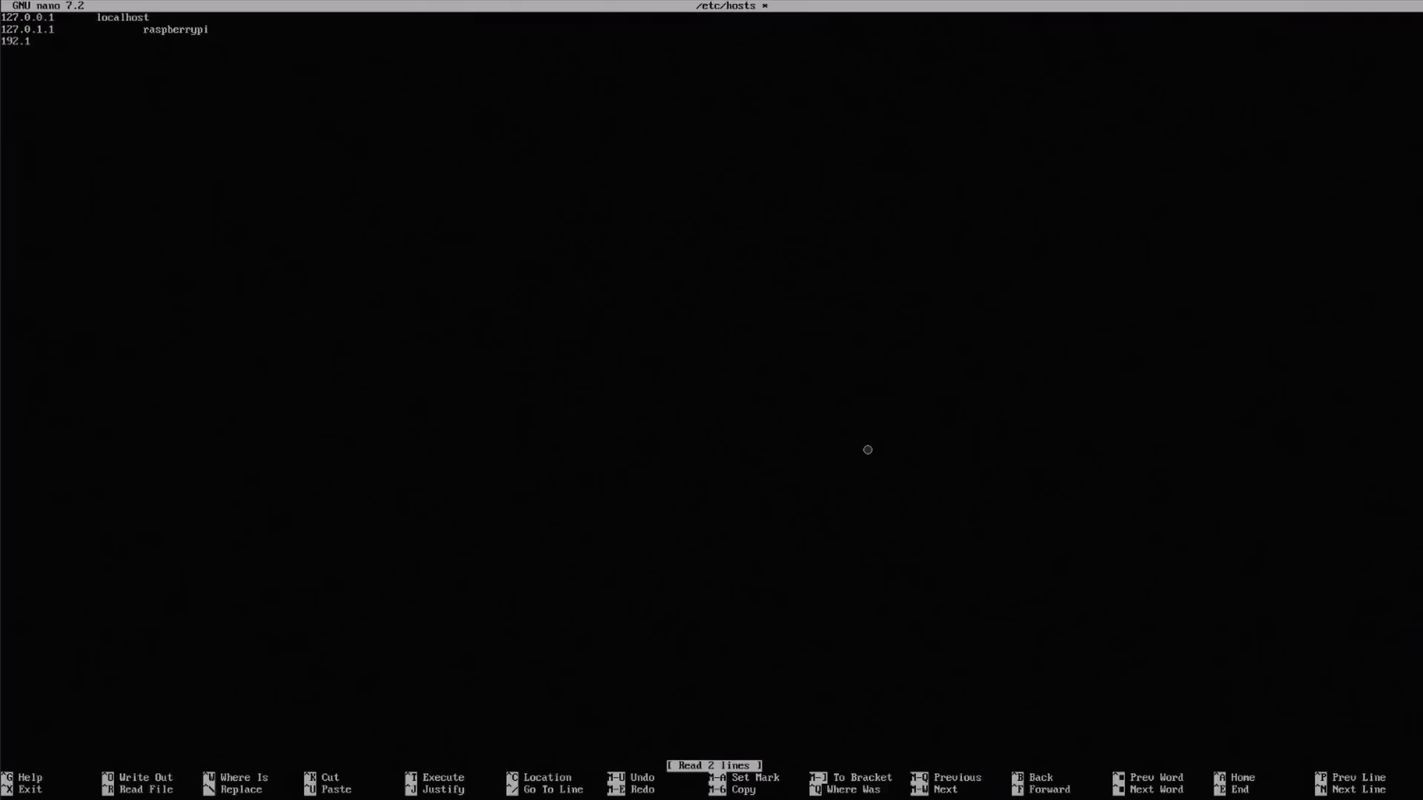
type("68.105.")
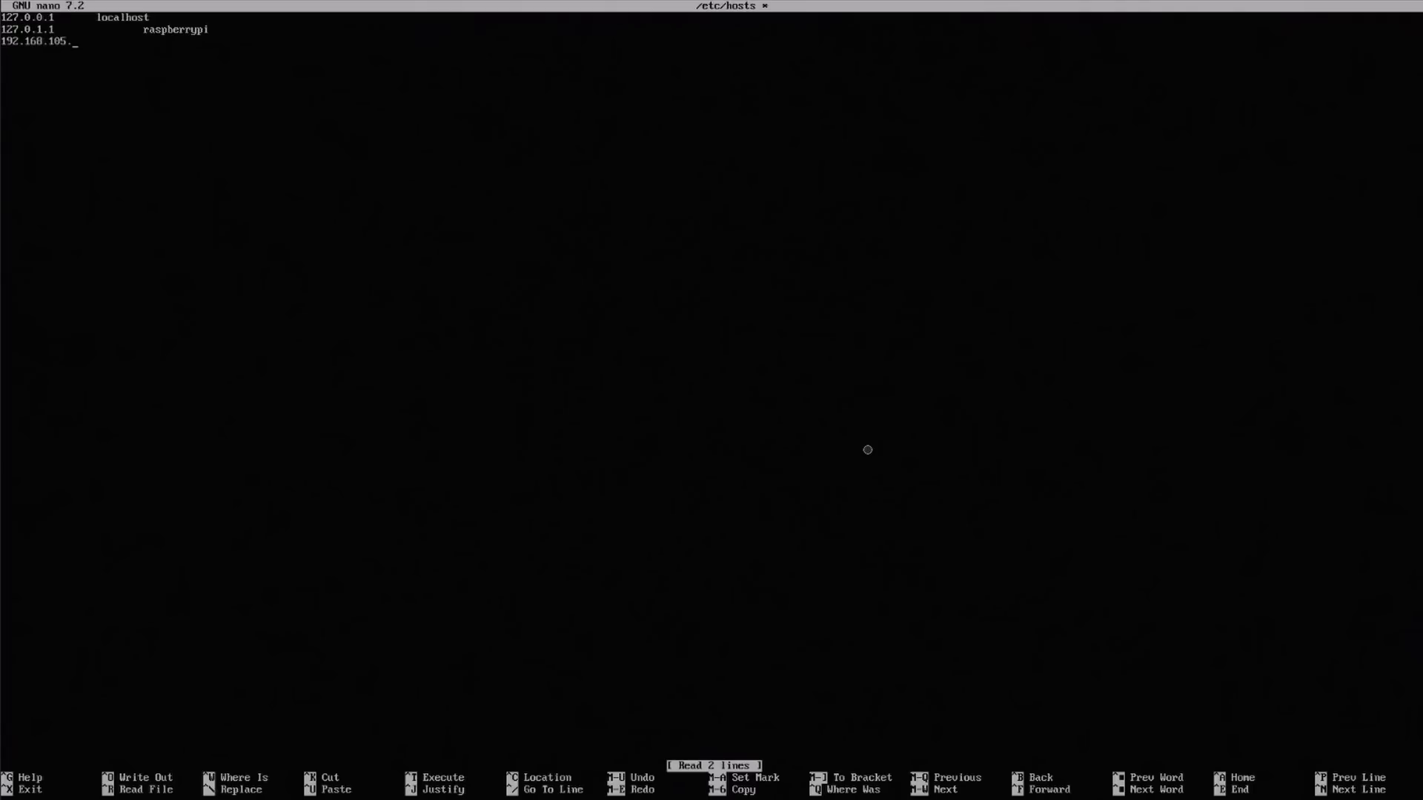
type("206")
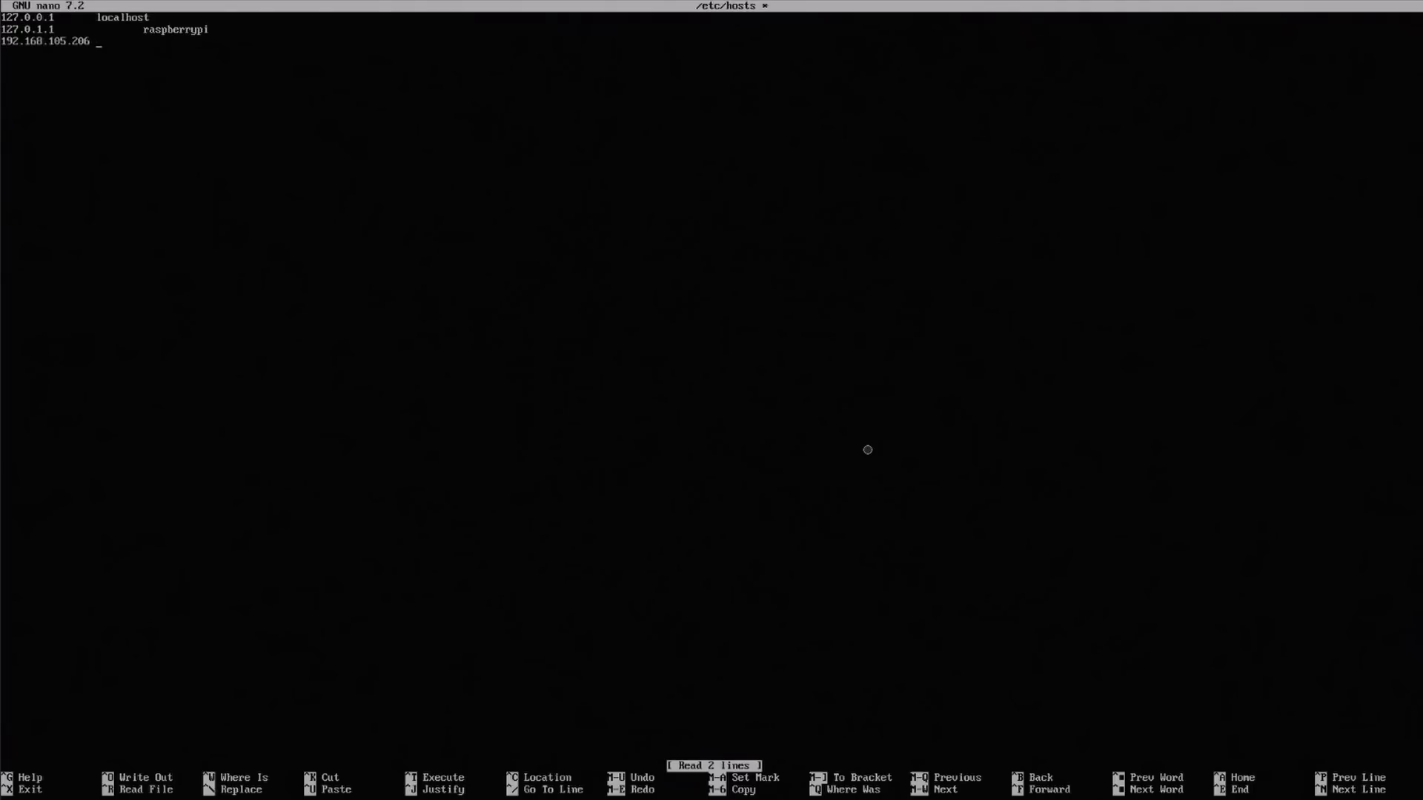
type("raspbe")
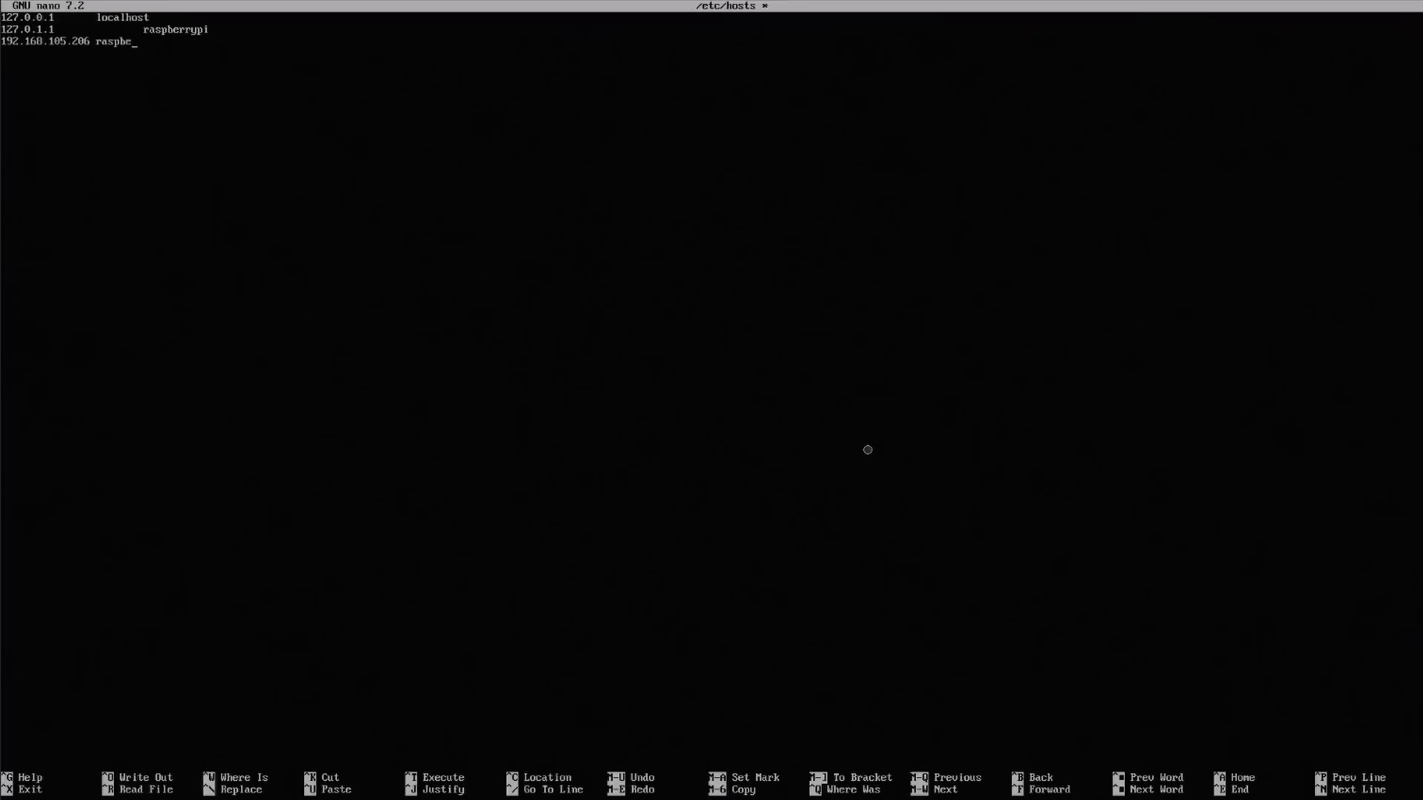
type("rrypi")
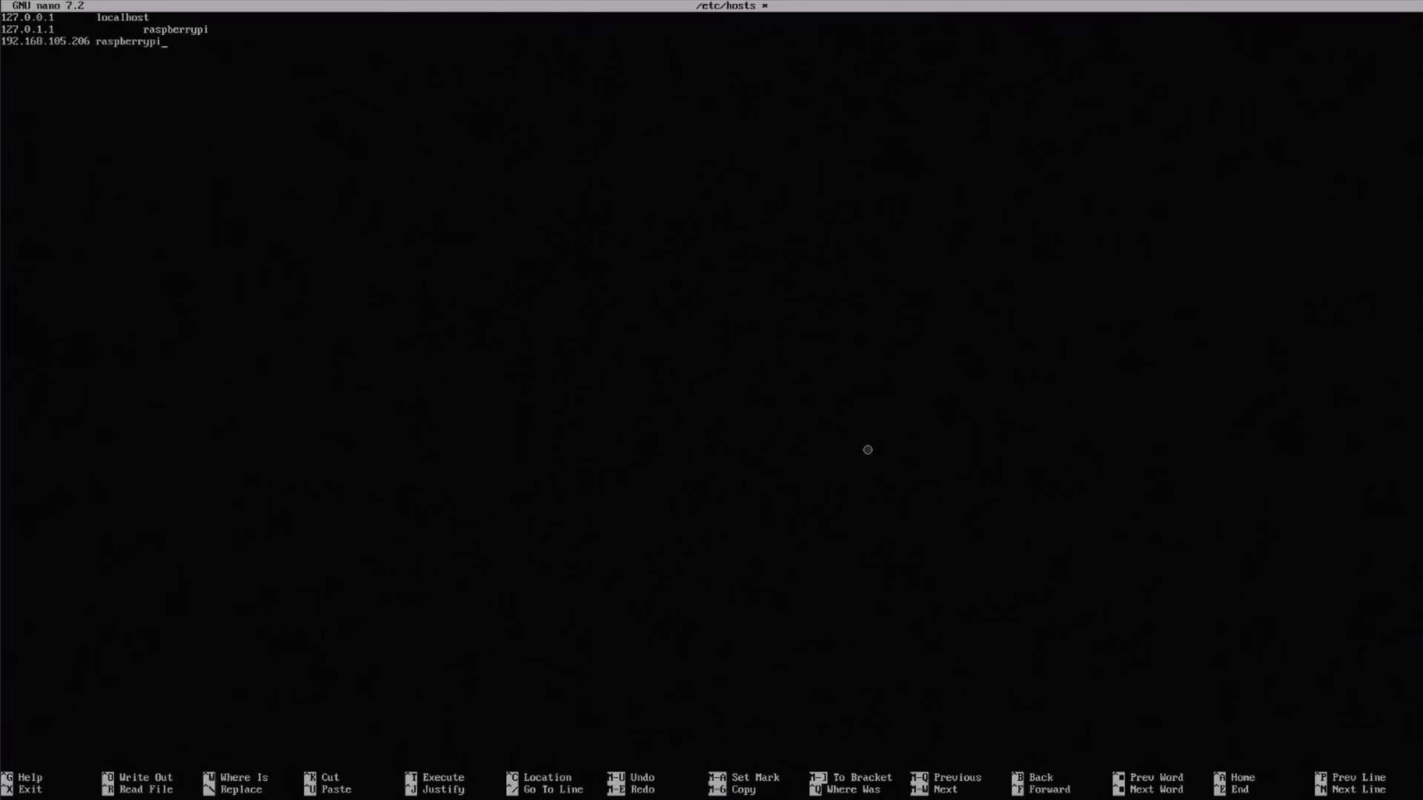
key("ctrl+x")
type("nano /et")
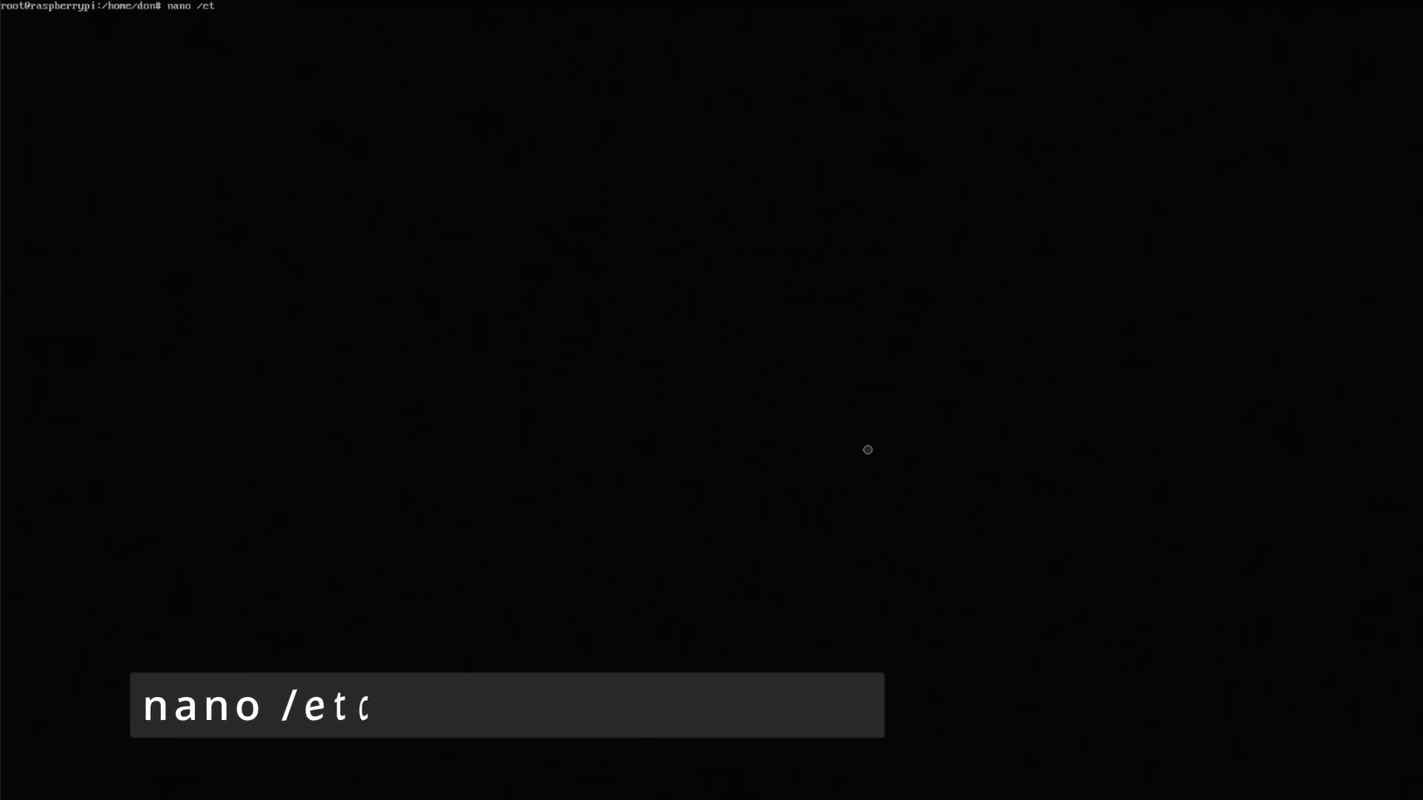
- Edit /etc/network/interfaces in nano with the 'auto lo' loopback stanza
type("/network/interfaces")
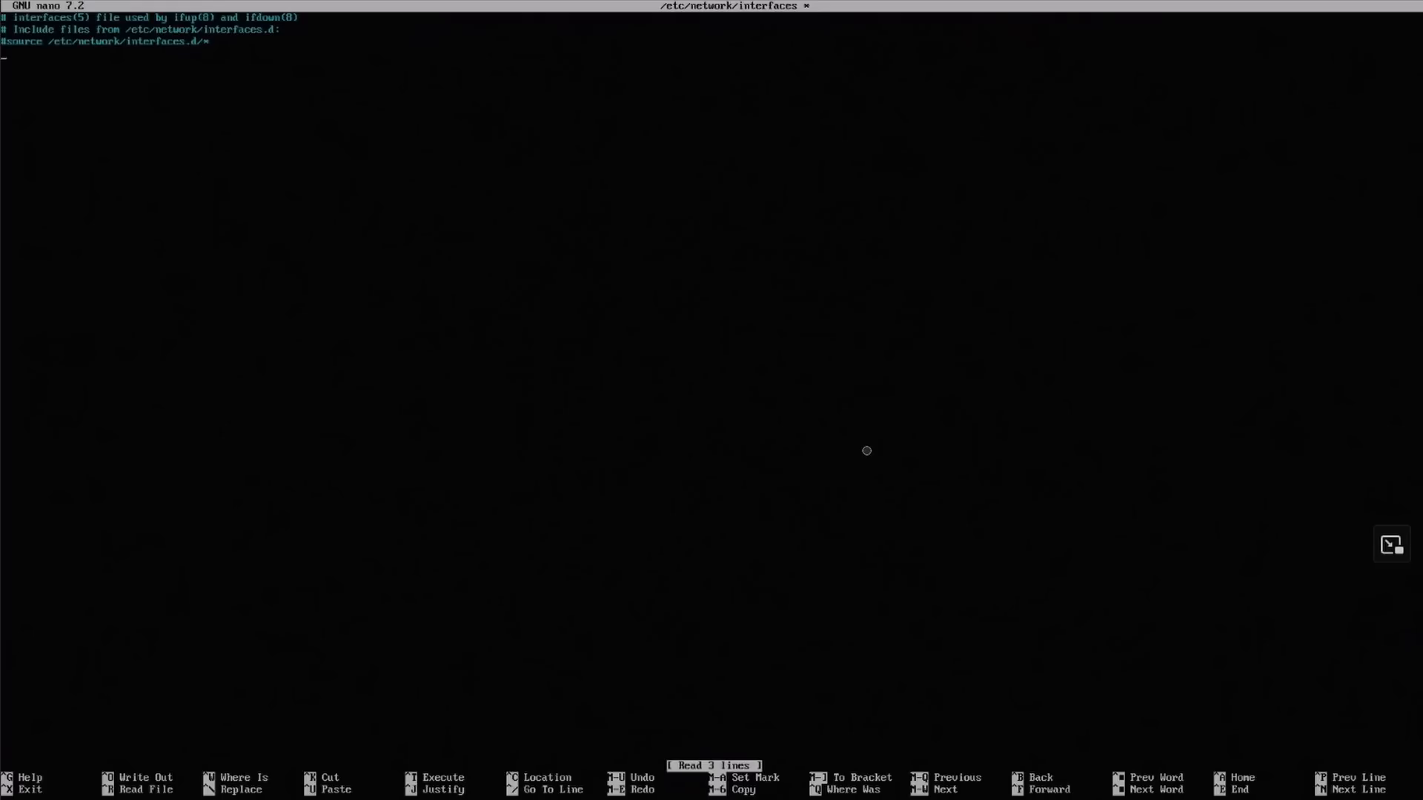
type("auto")
type("iface lo inet")
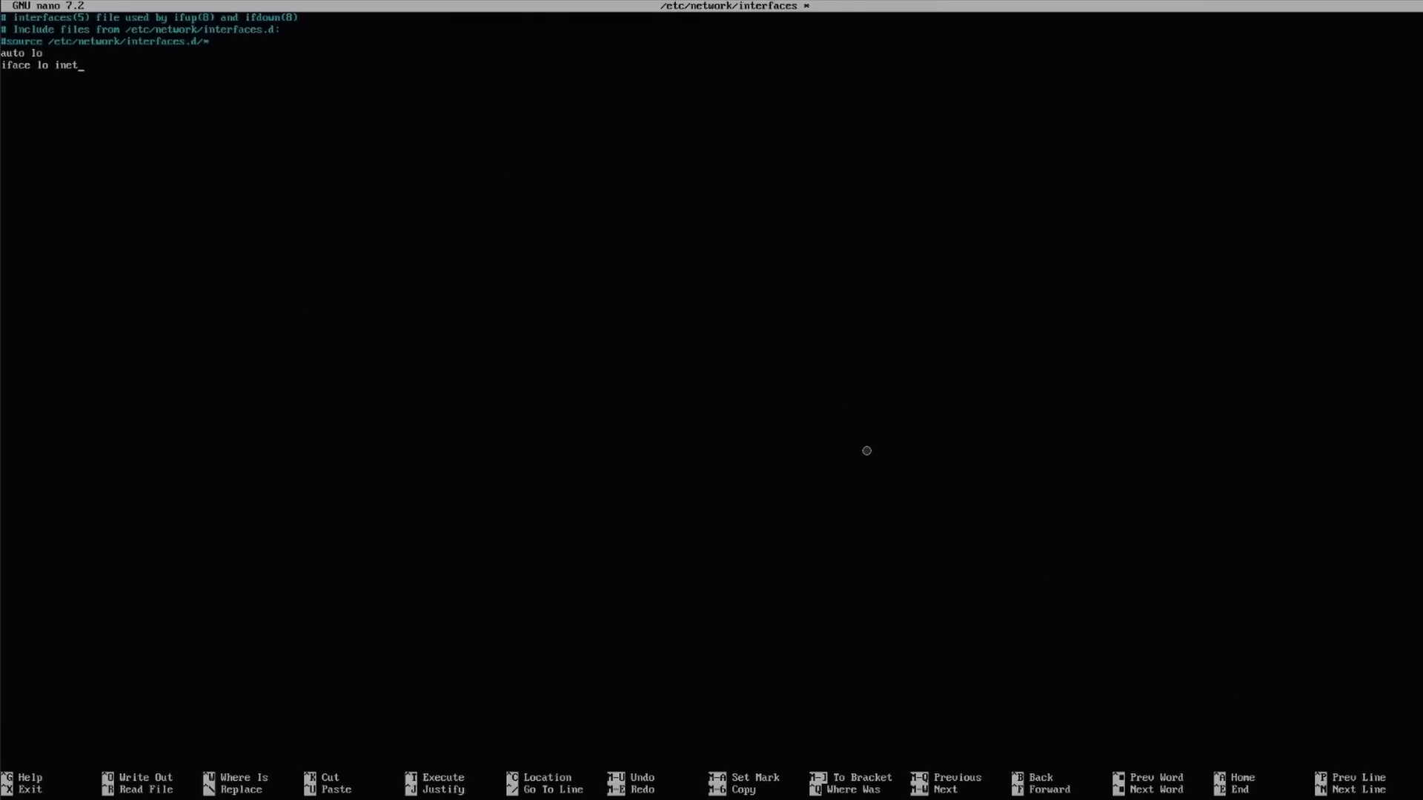
type("loop")
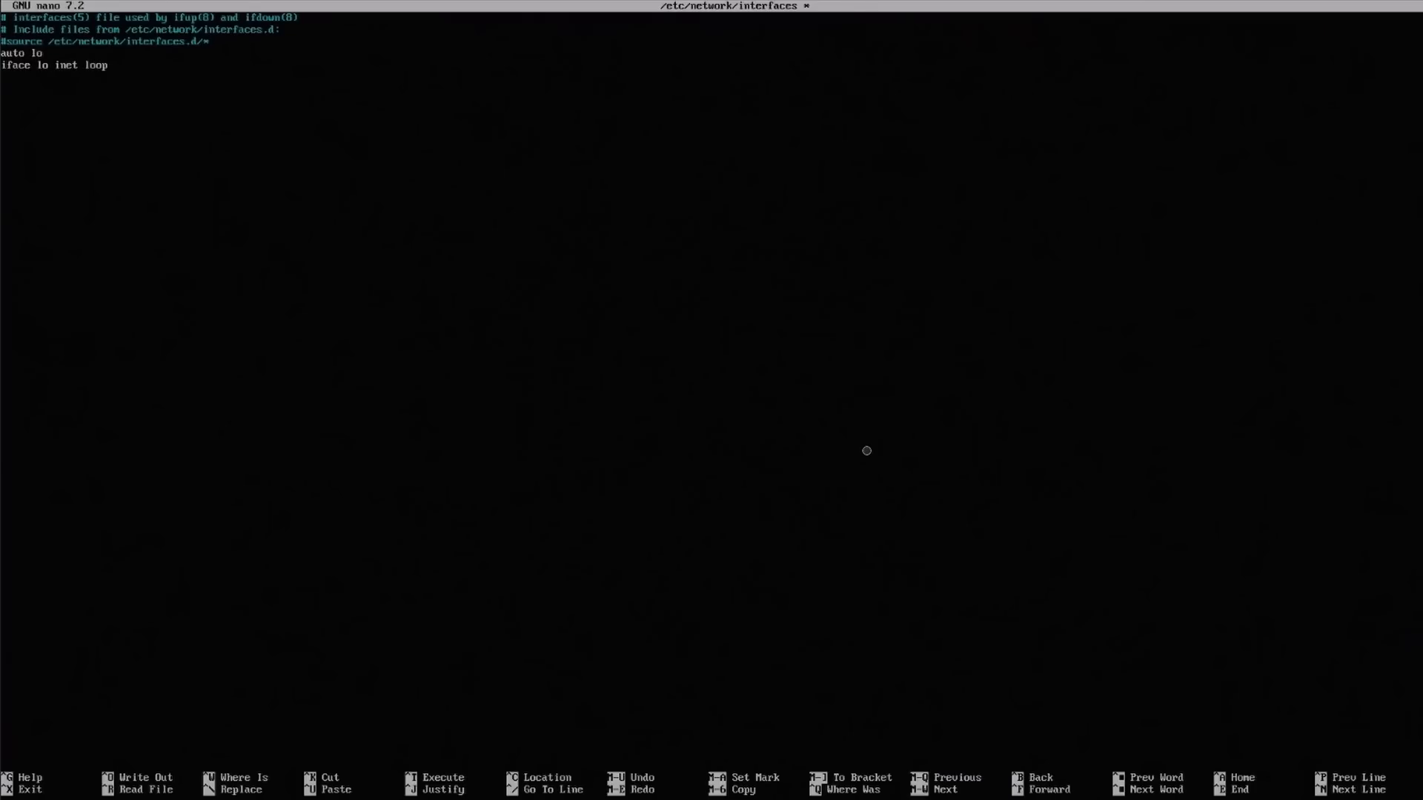
type("back")
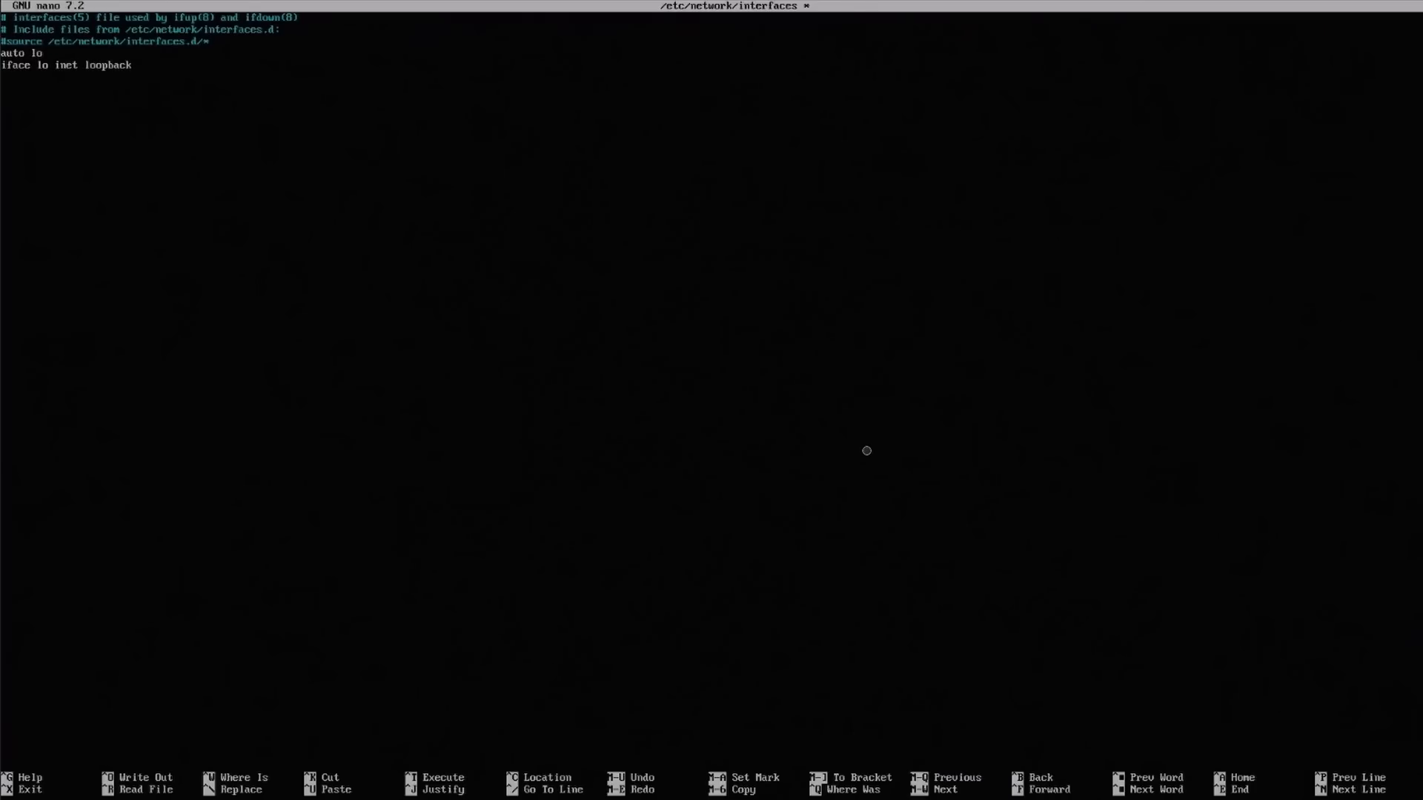
- Declare 'iface eth0 inet static' and begin the next 'auto' line
type("iface")
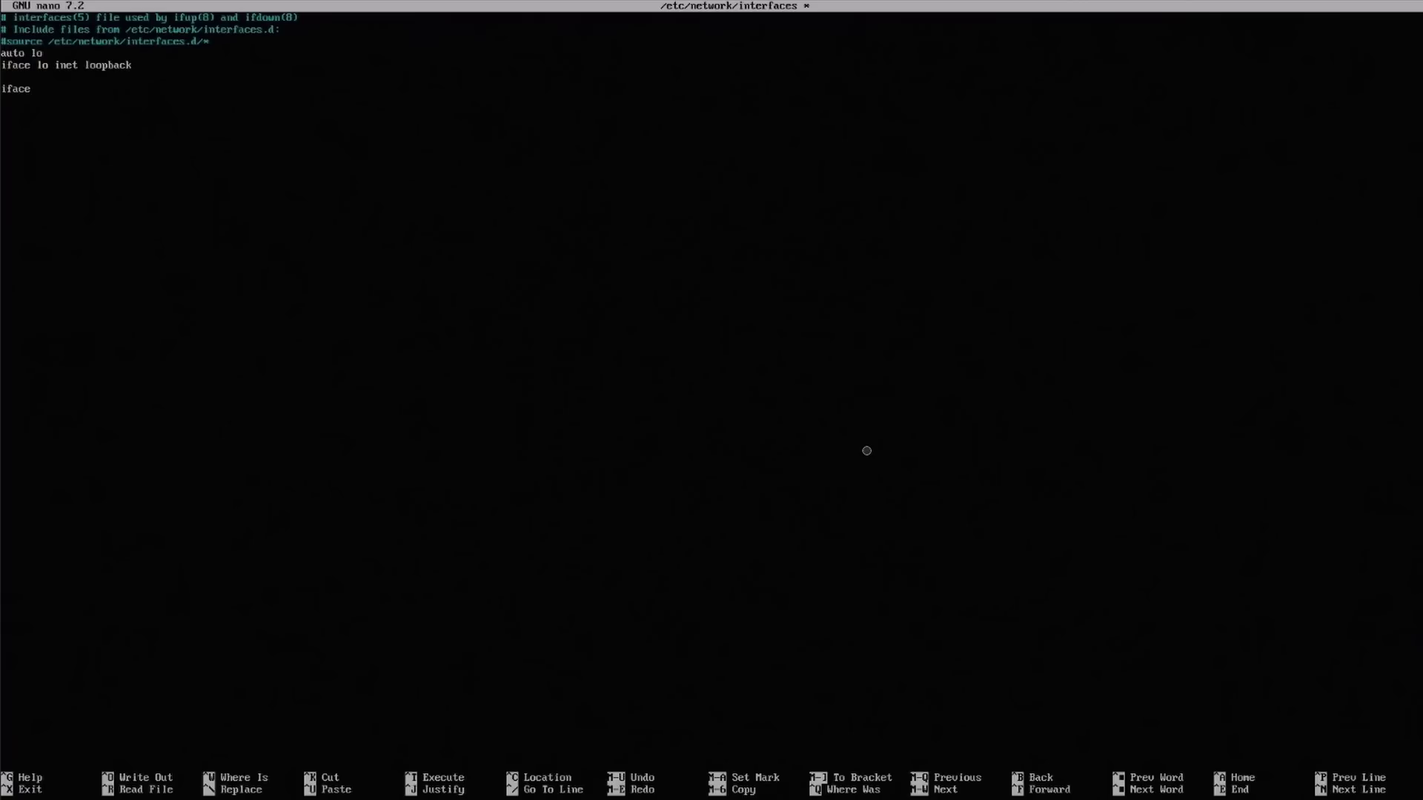
type("eth0")
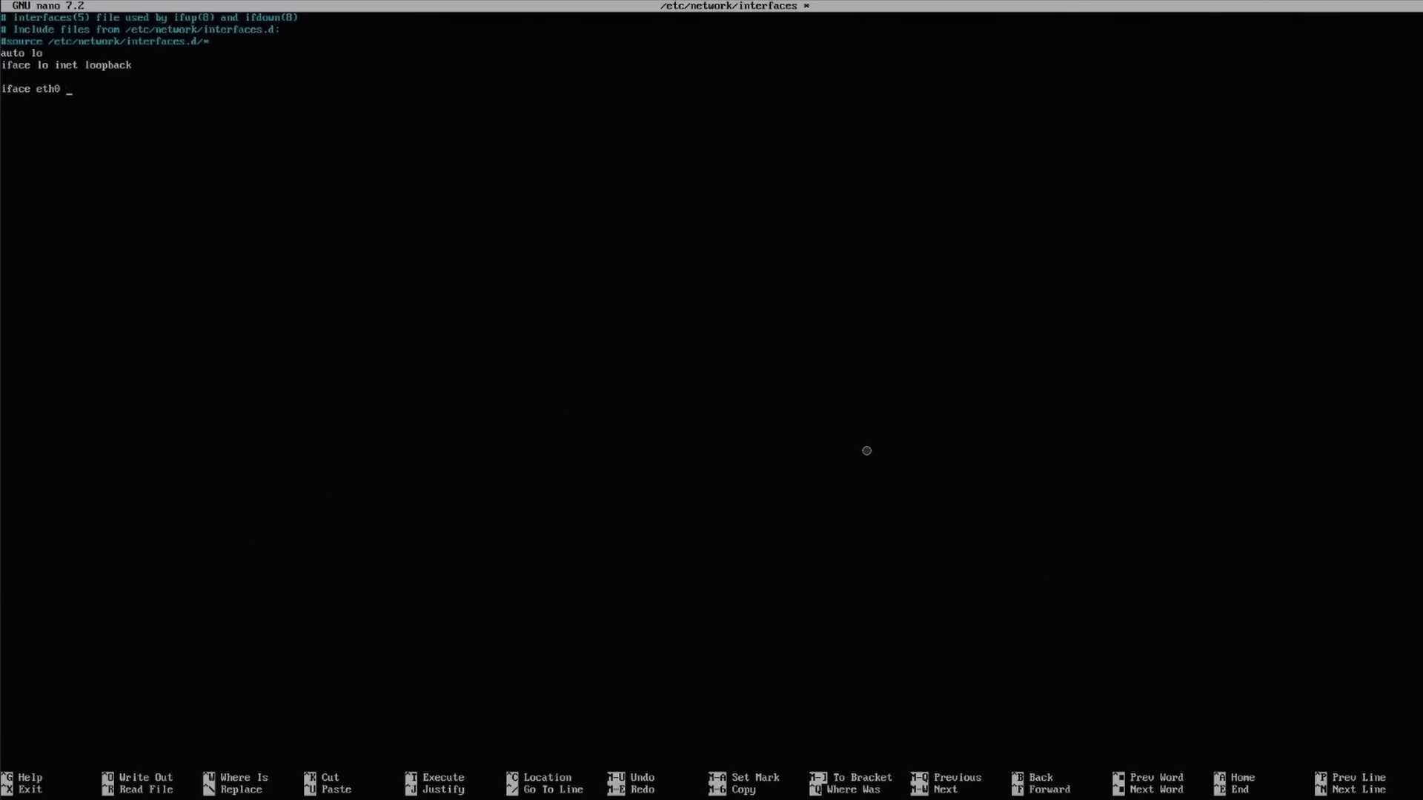
type("inet stat")
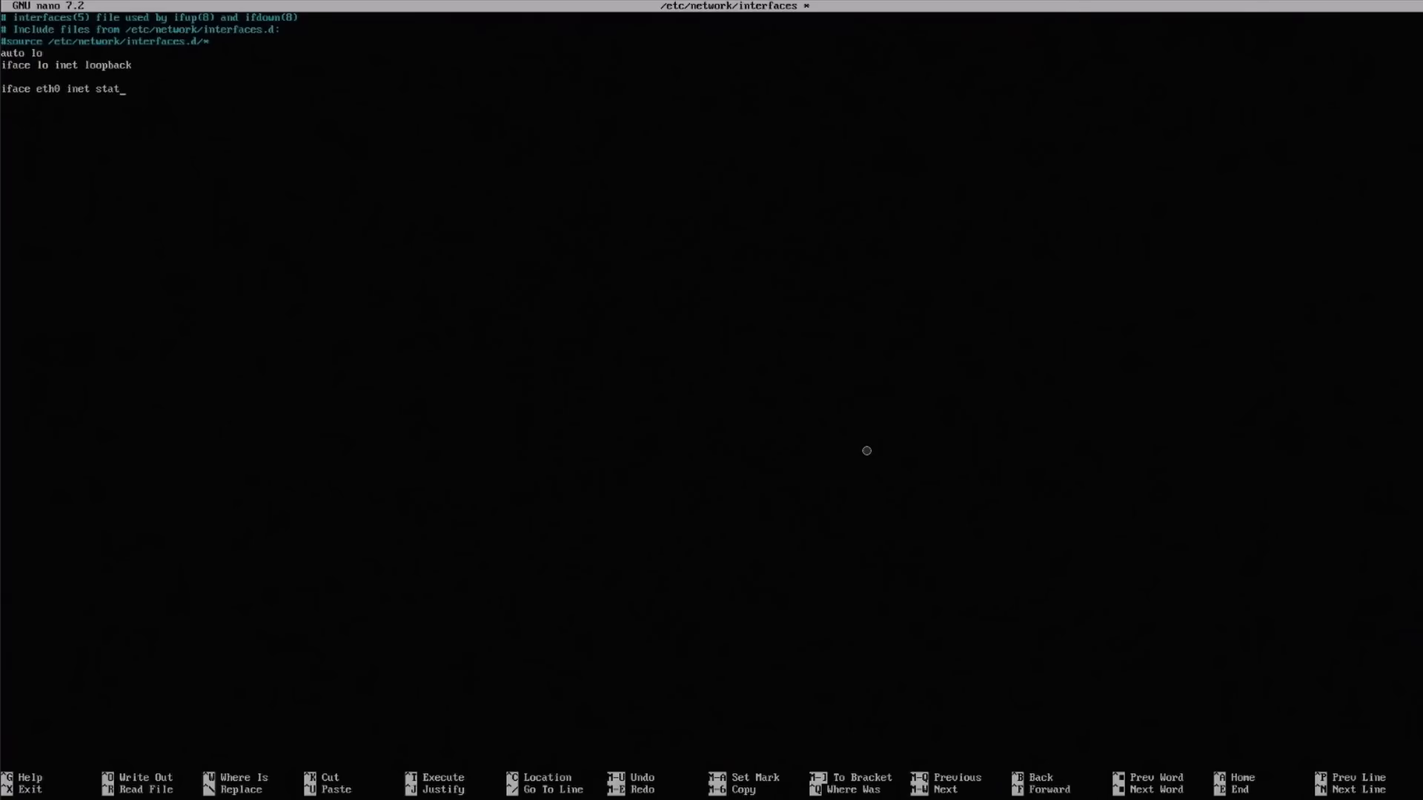
type("ic")
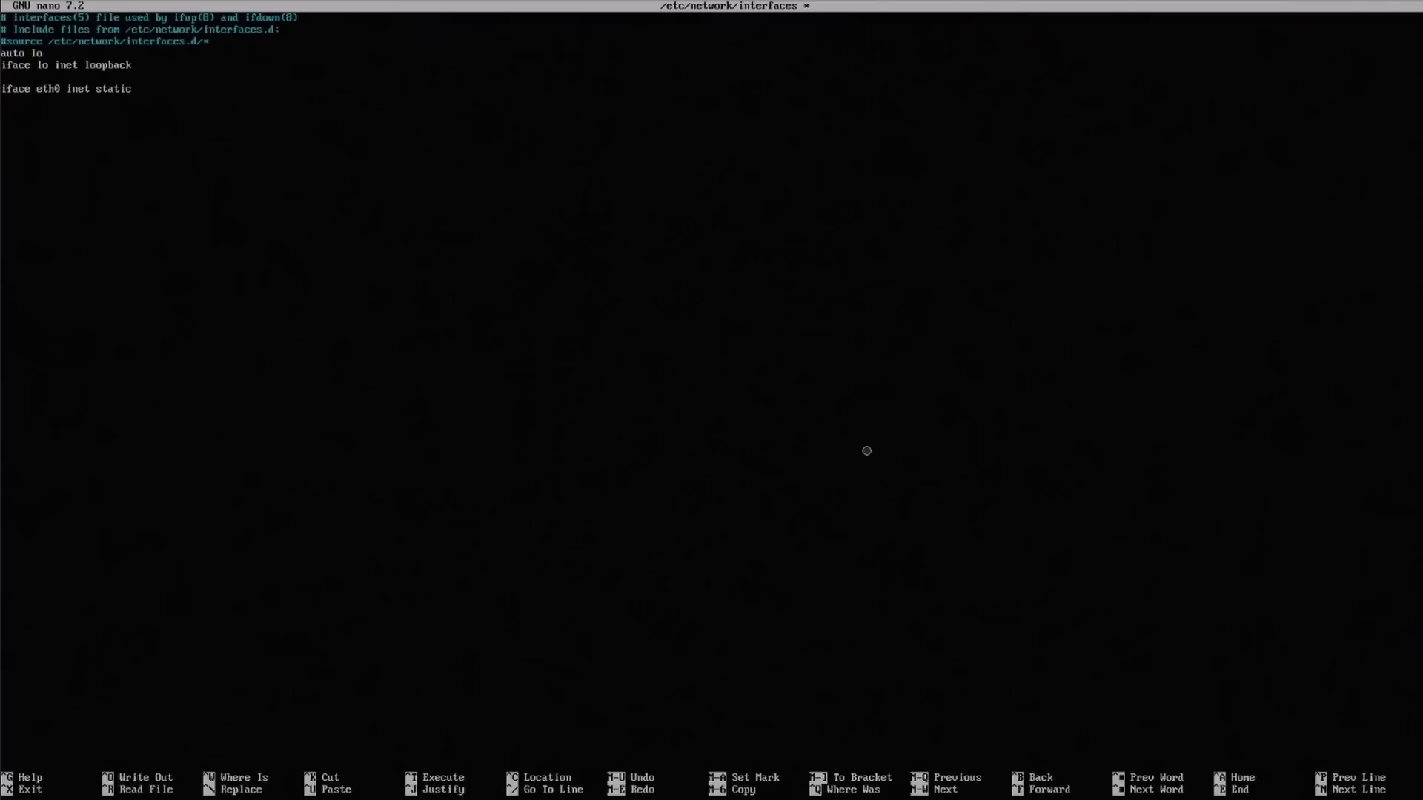
type("auto")
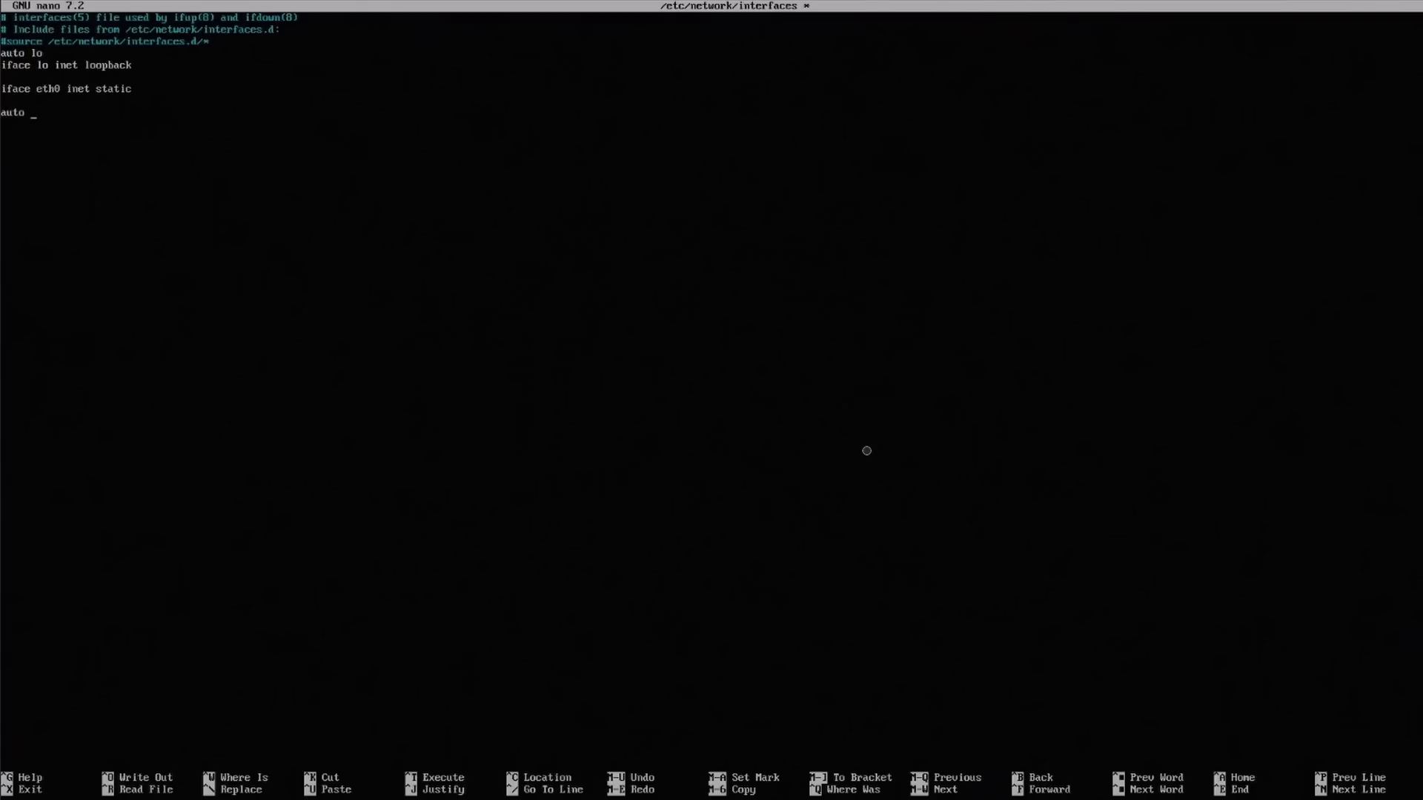
- Define static bridge umbr0 with address 192.168.105.206/24 and gateway 192.168.105.1
type("umbr0")
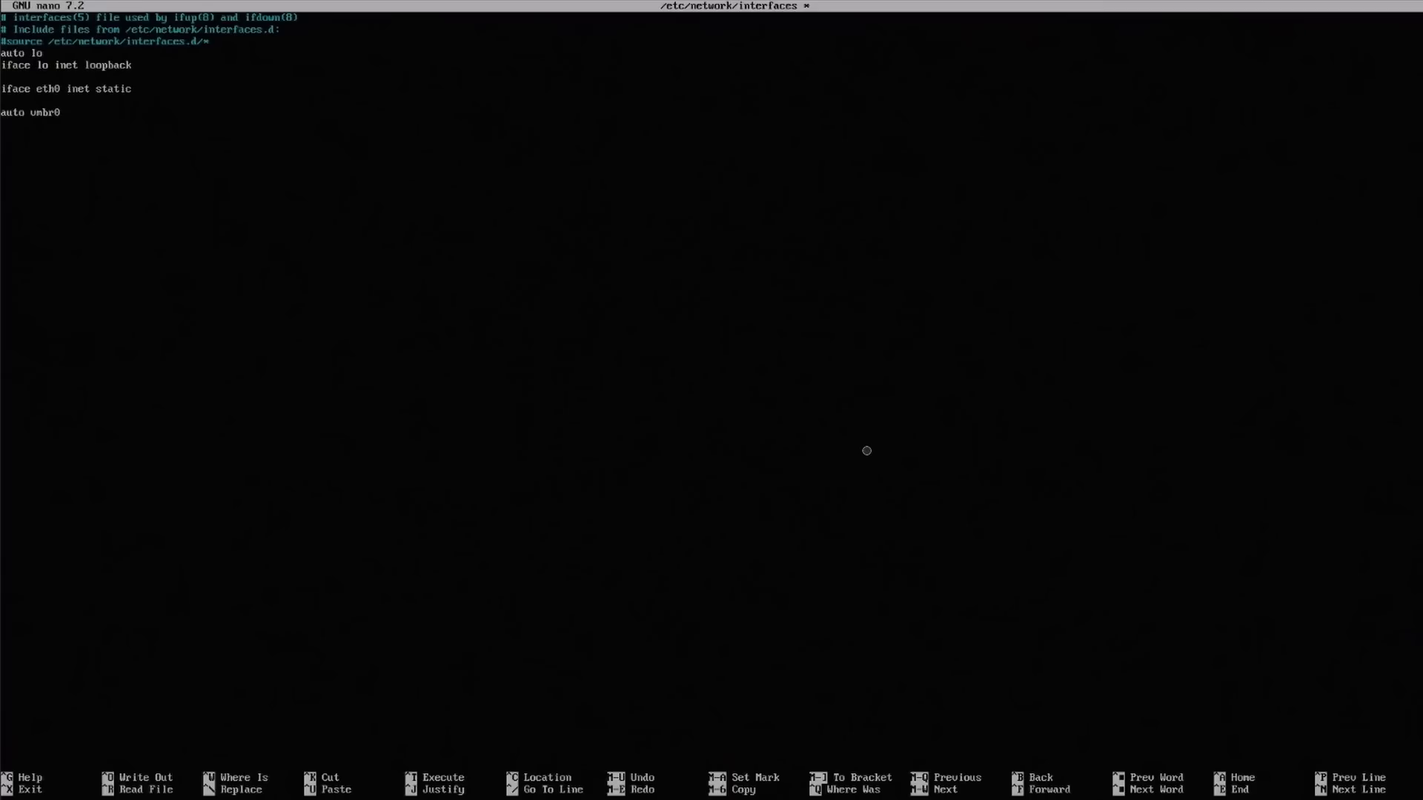
type("iface v")
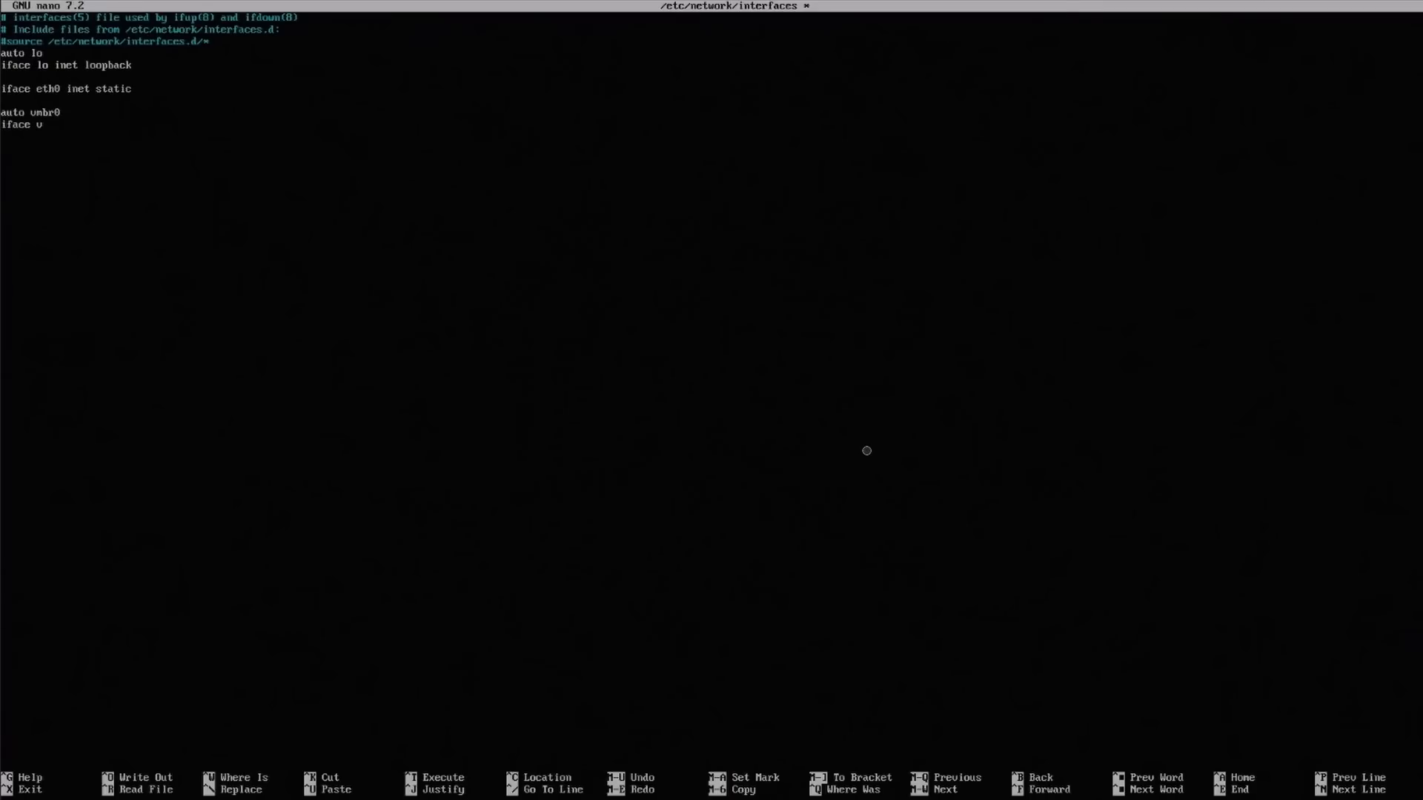
type("mbr0")
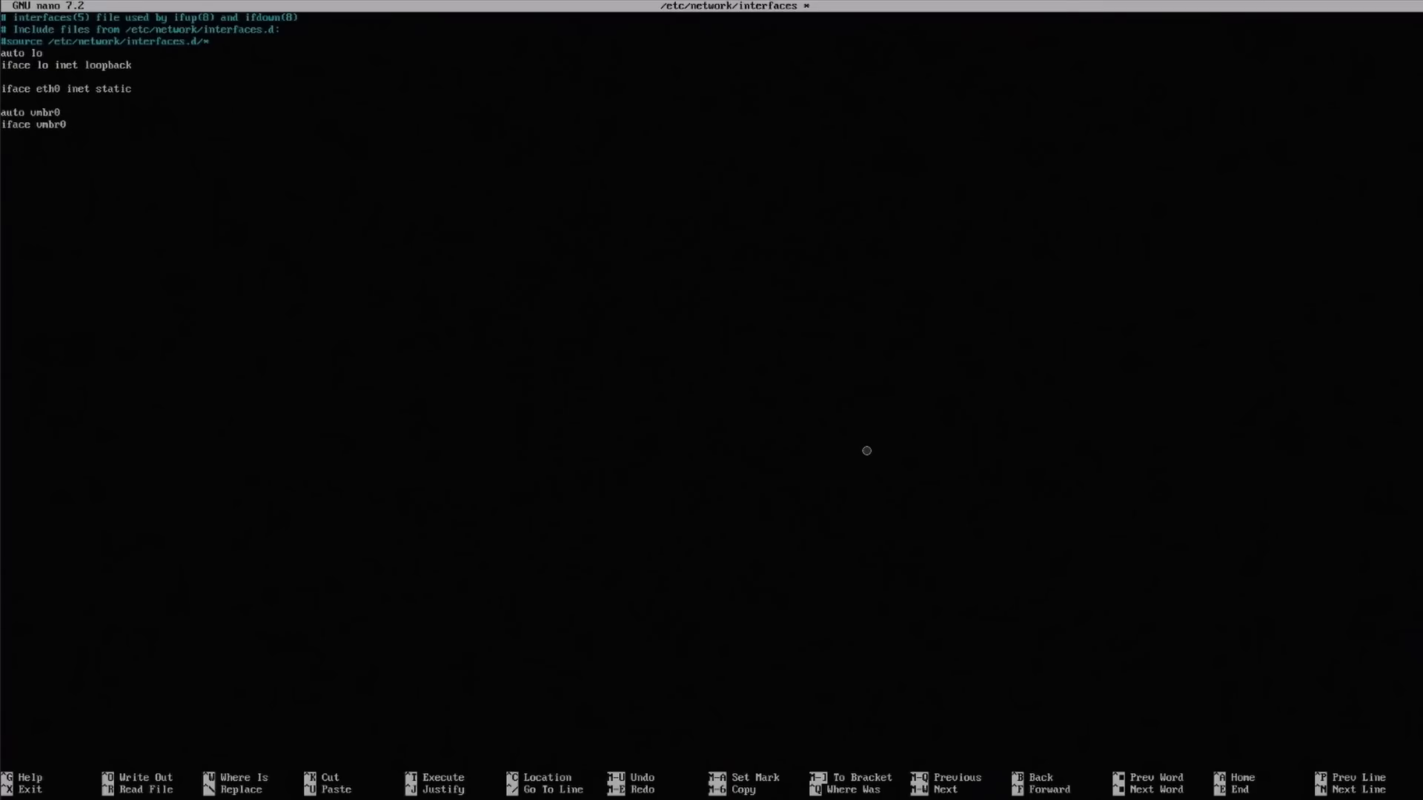
type("inet static")
type("address")
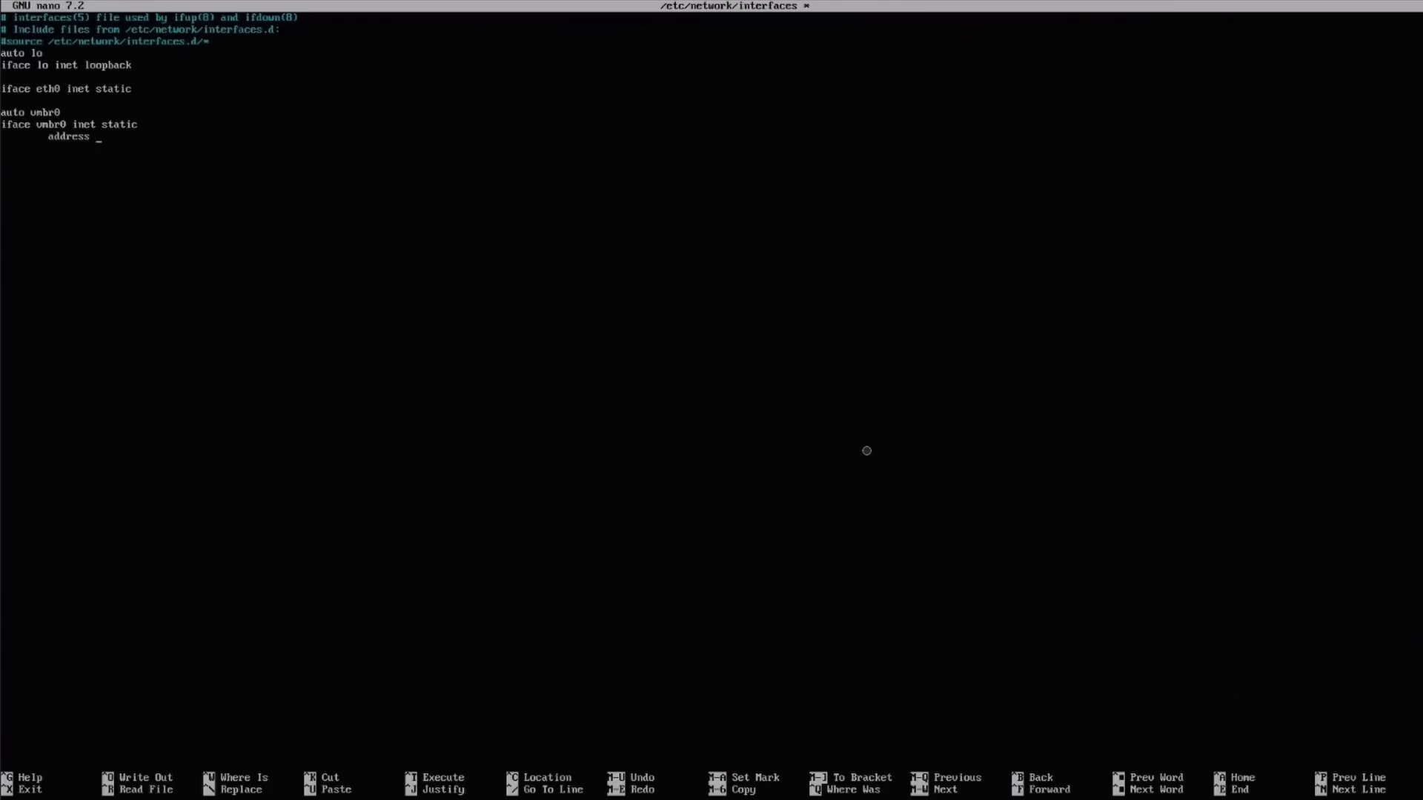
type("192.168")
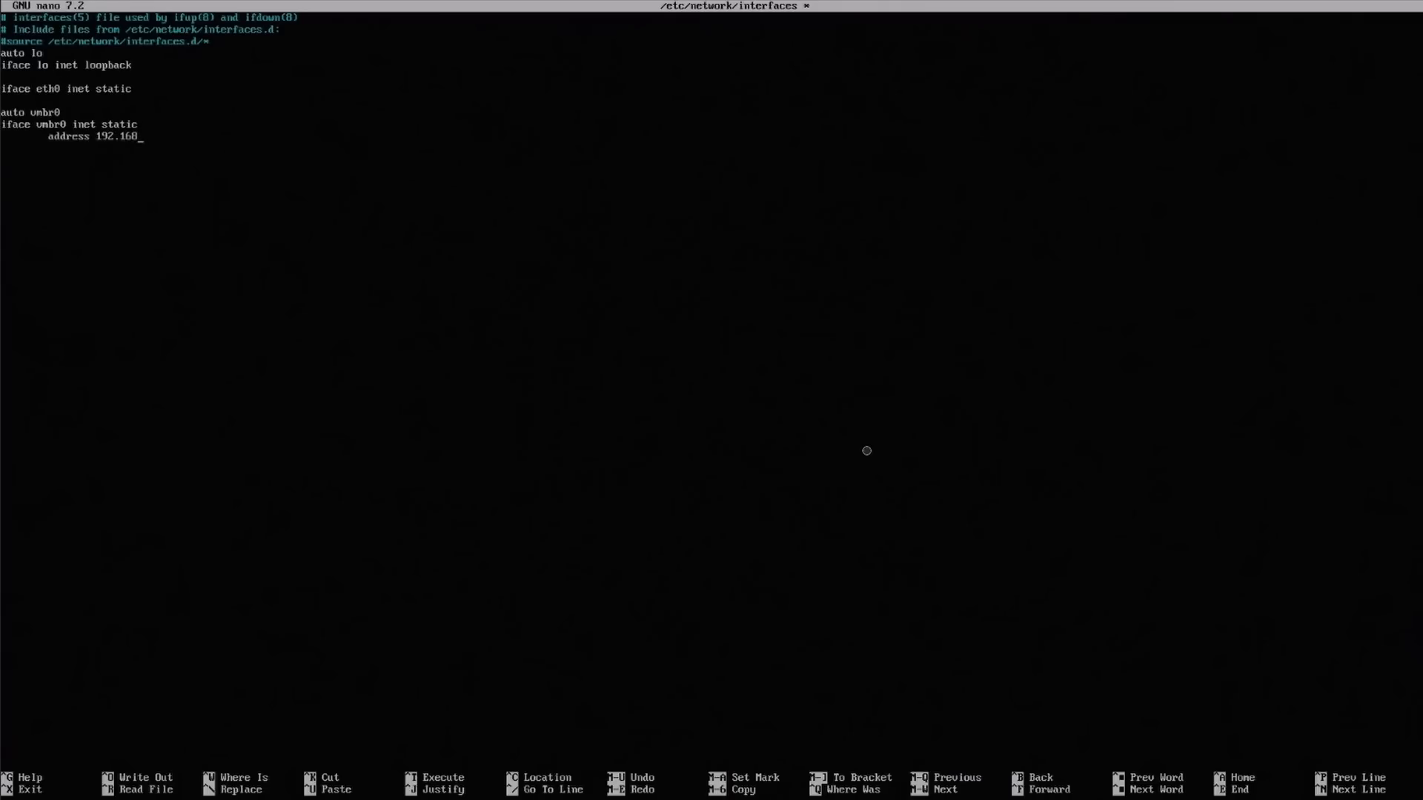
type(".105.206/")
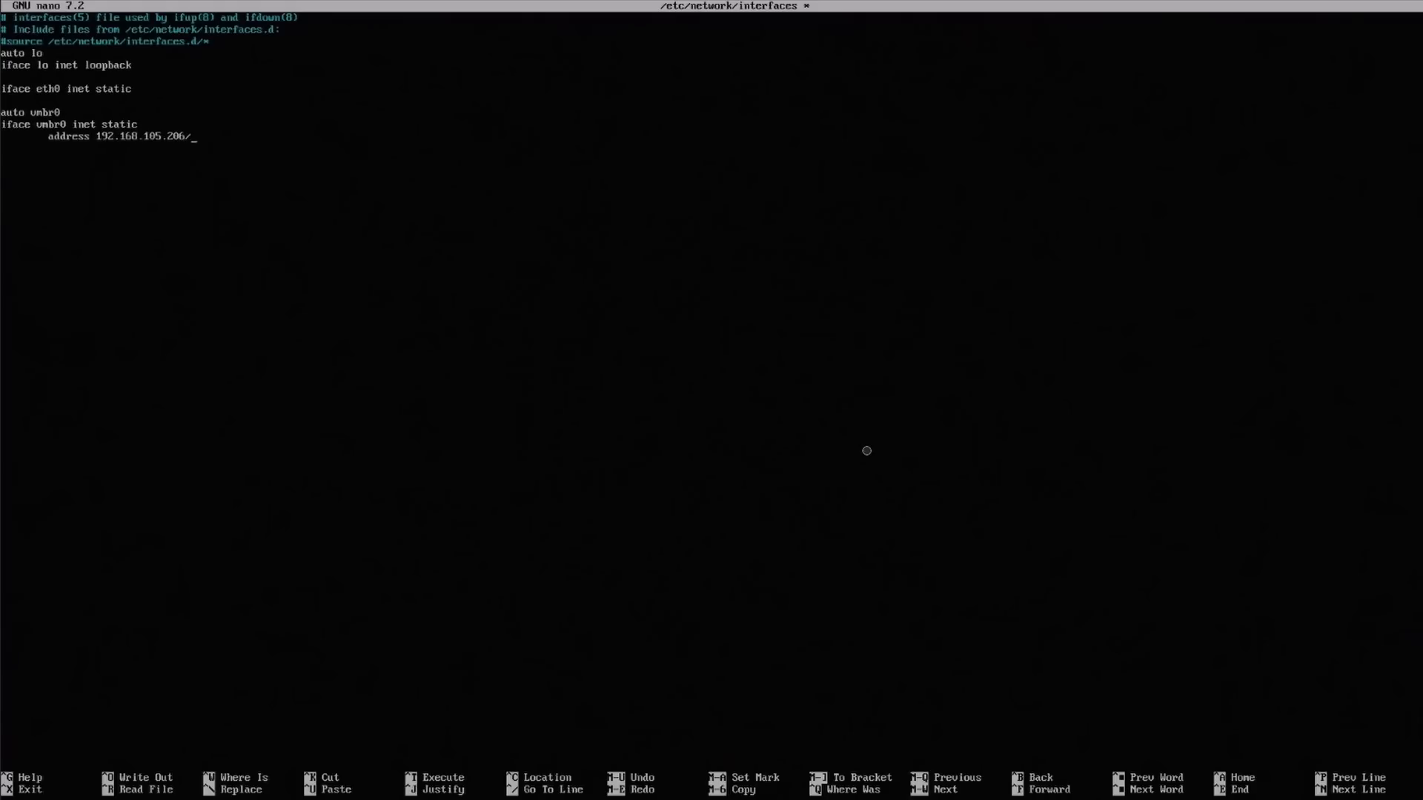
type("24")
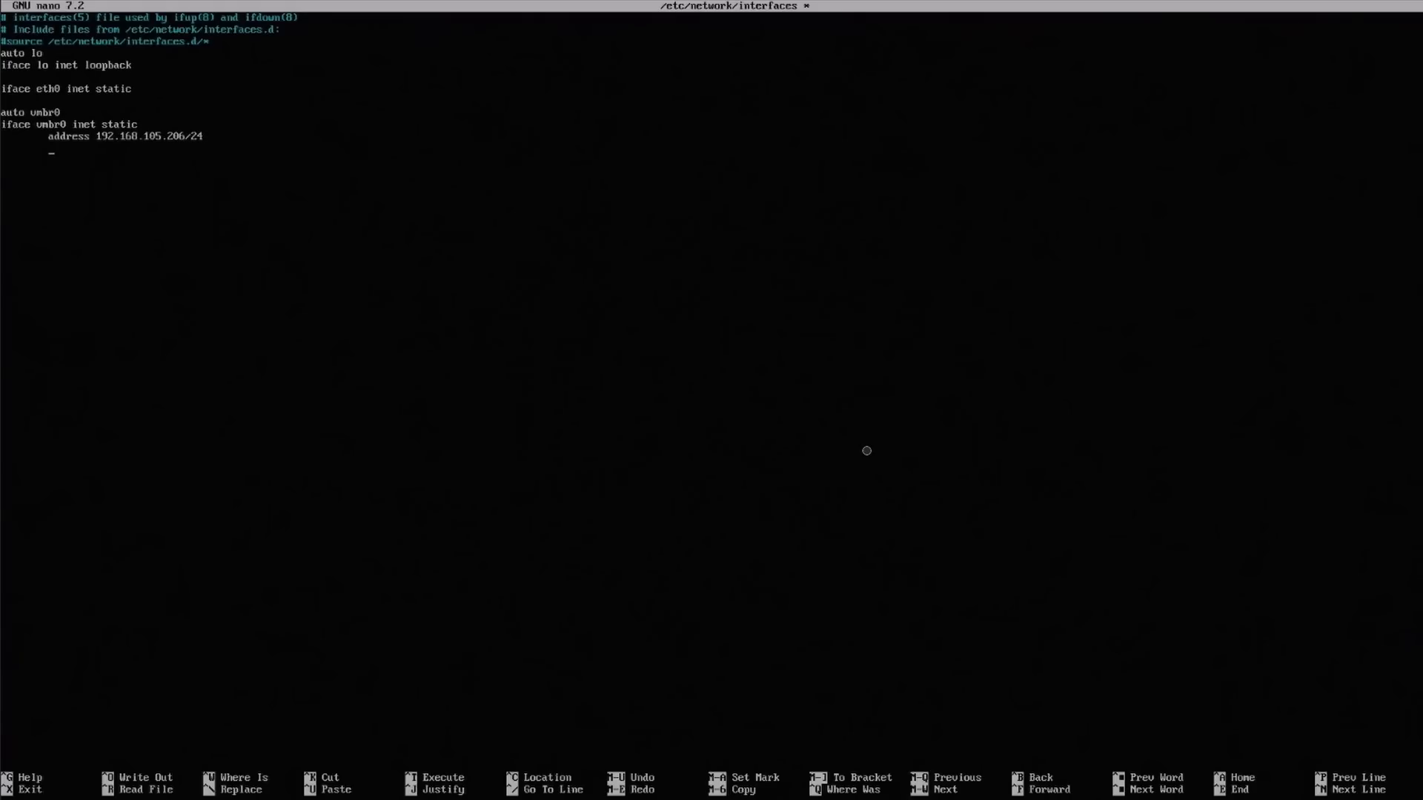
type("gateway")
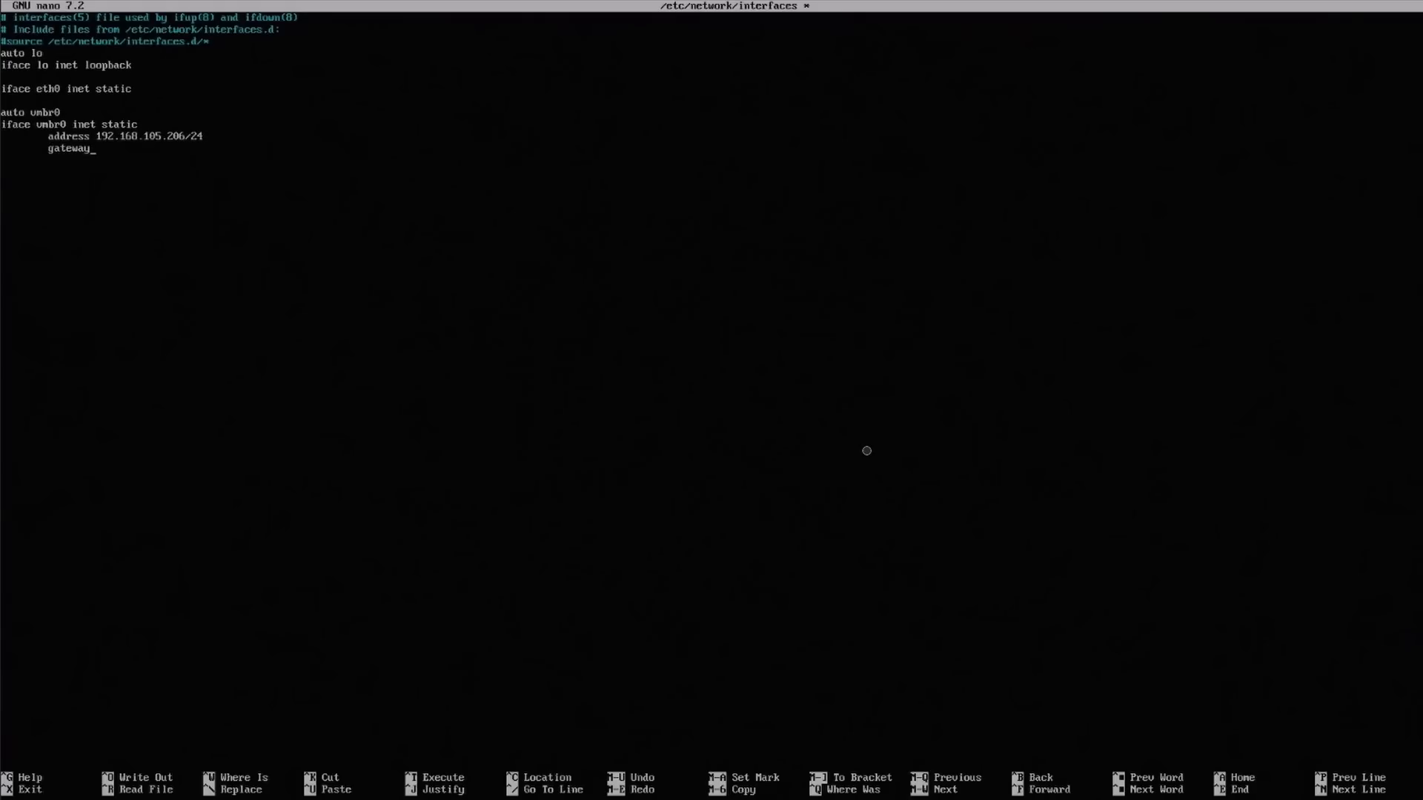
type("192.1")
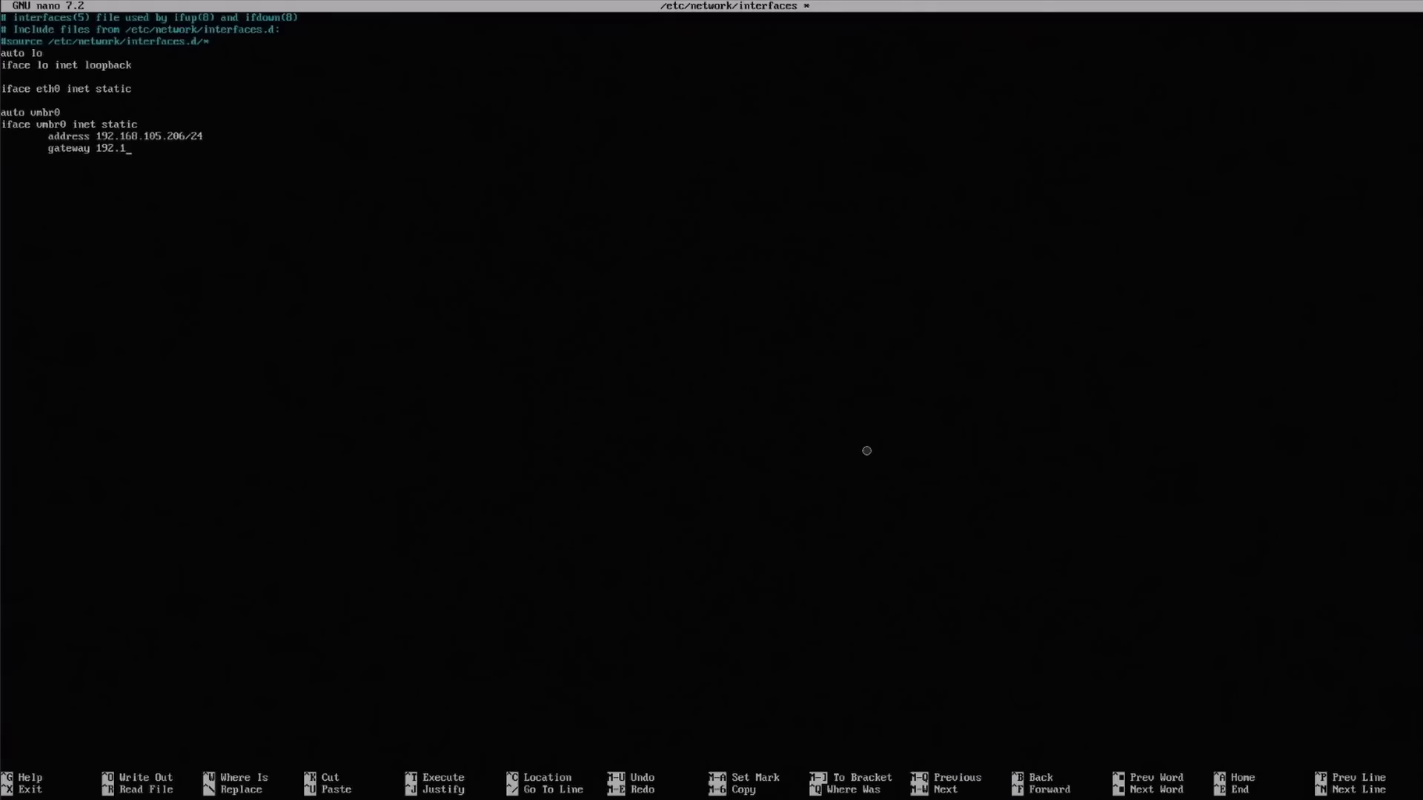
type("68.105.1")
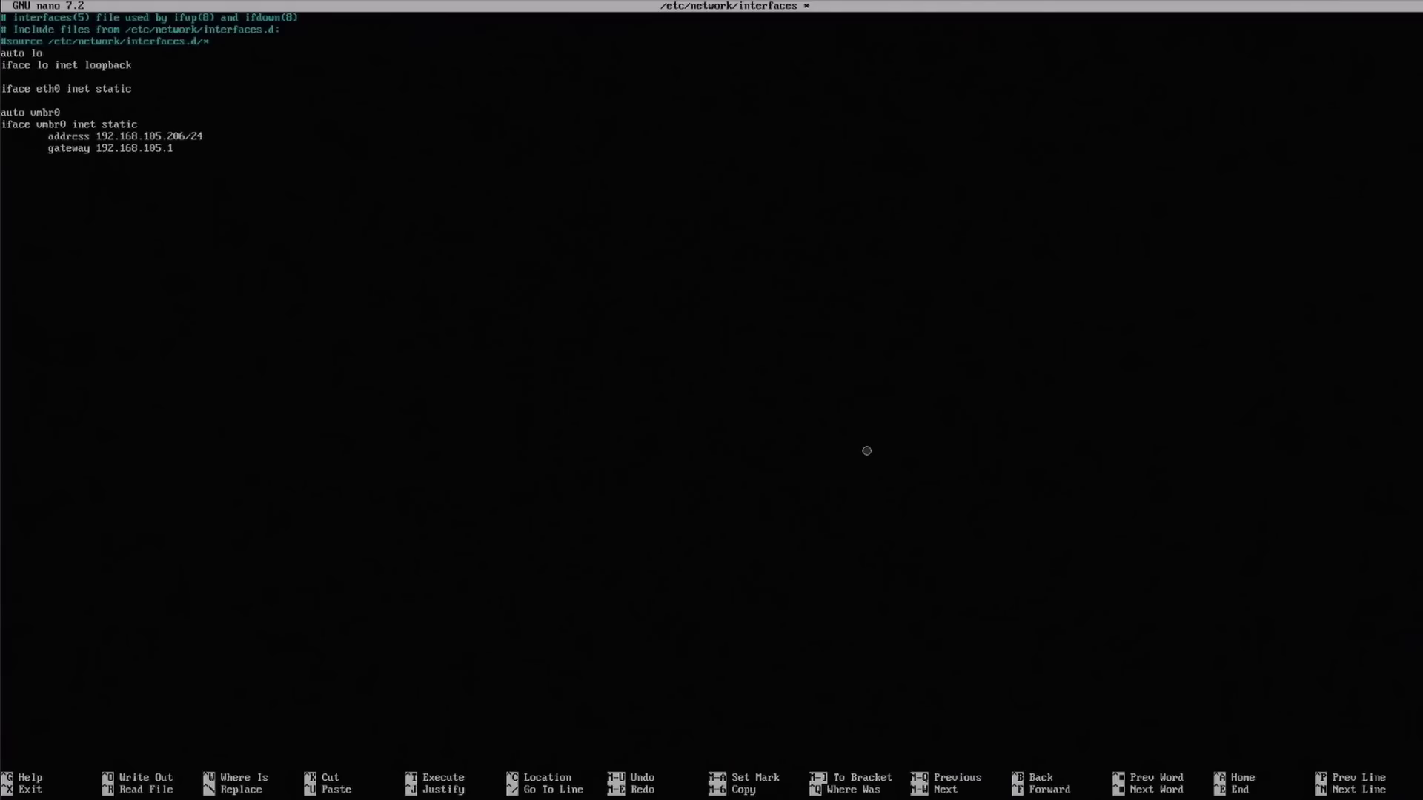
- Add bridge-ports eth0, bridge-stp off and bridge-fd 0, then leave nano
type("bridge-")
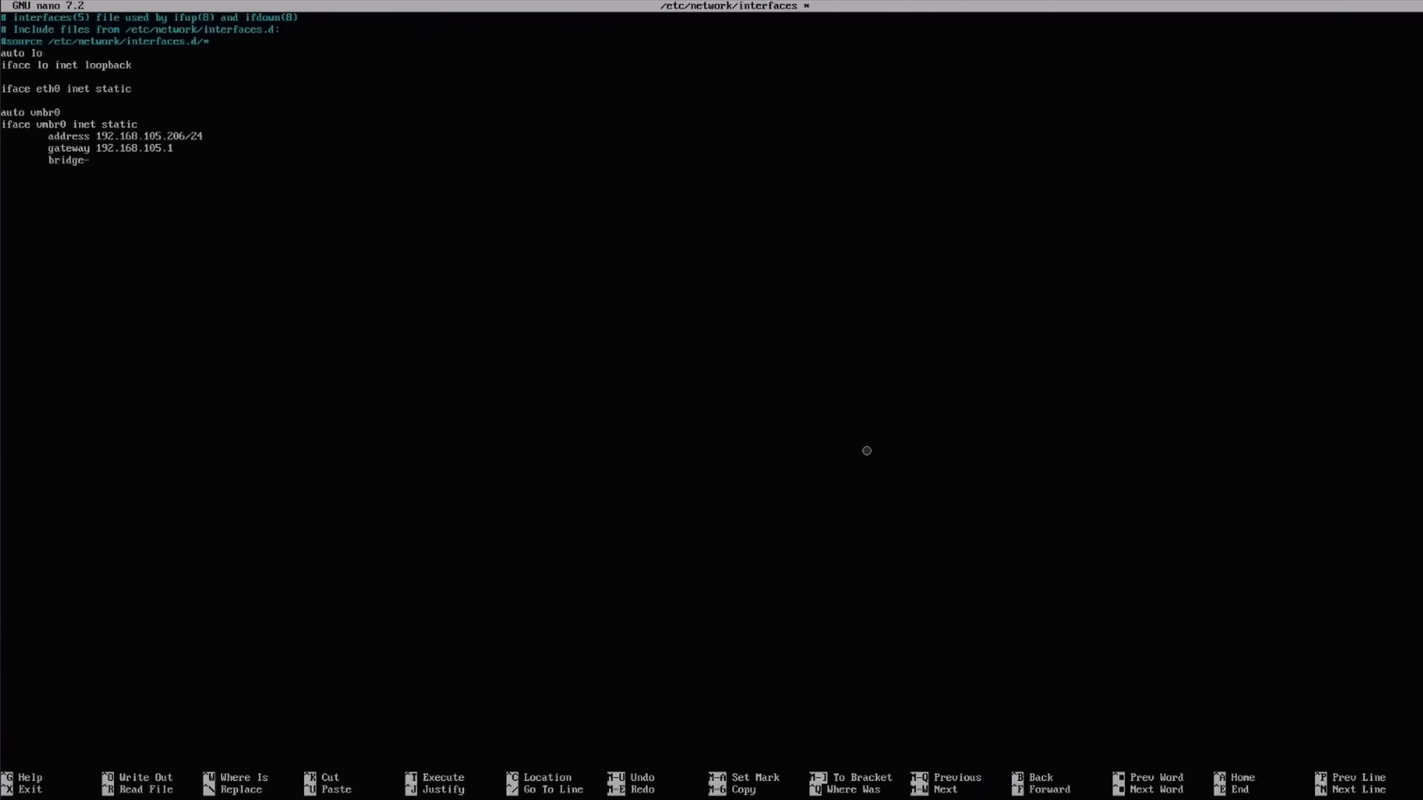
type("ports")
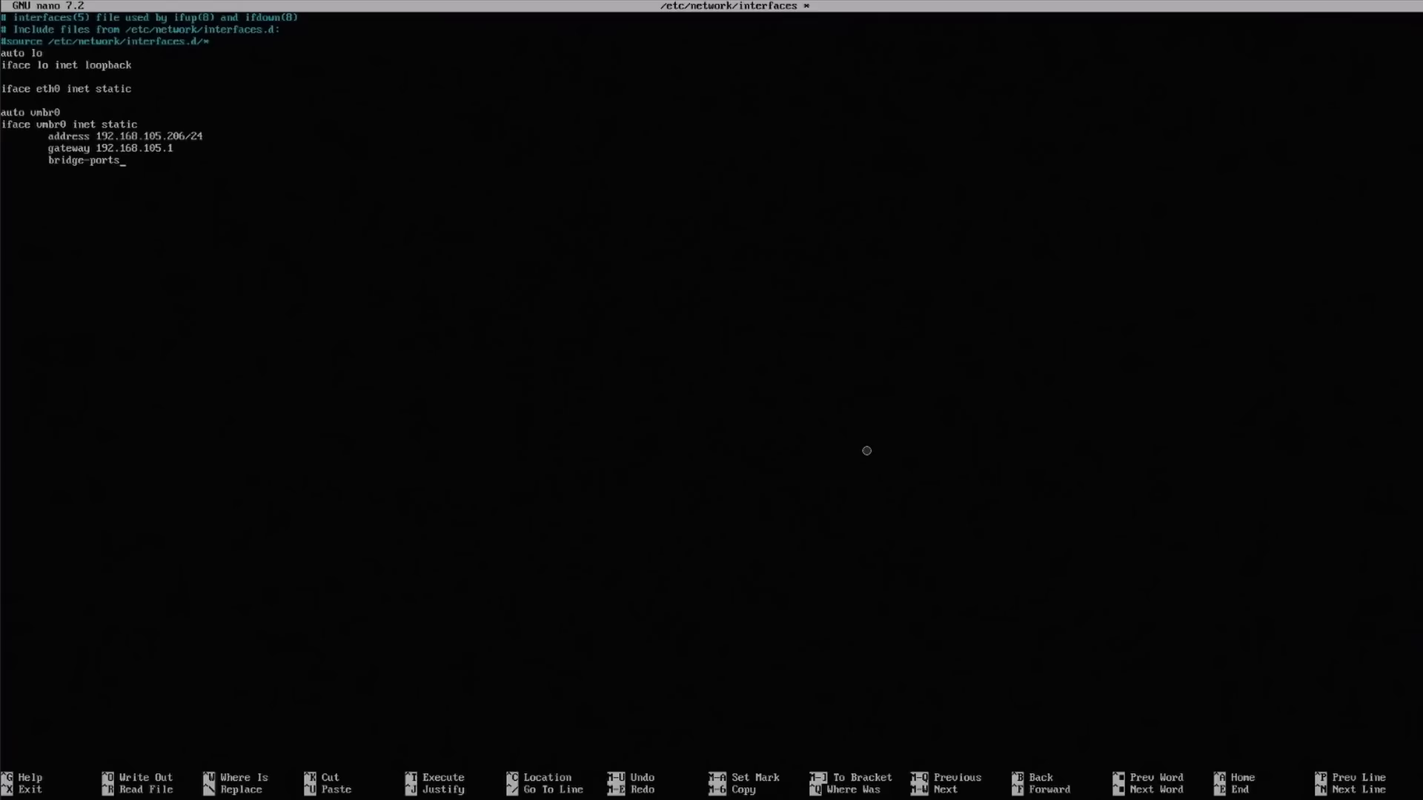
type("eth0")
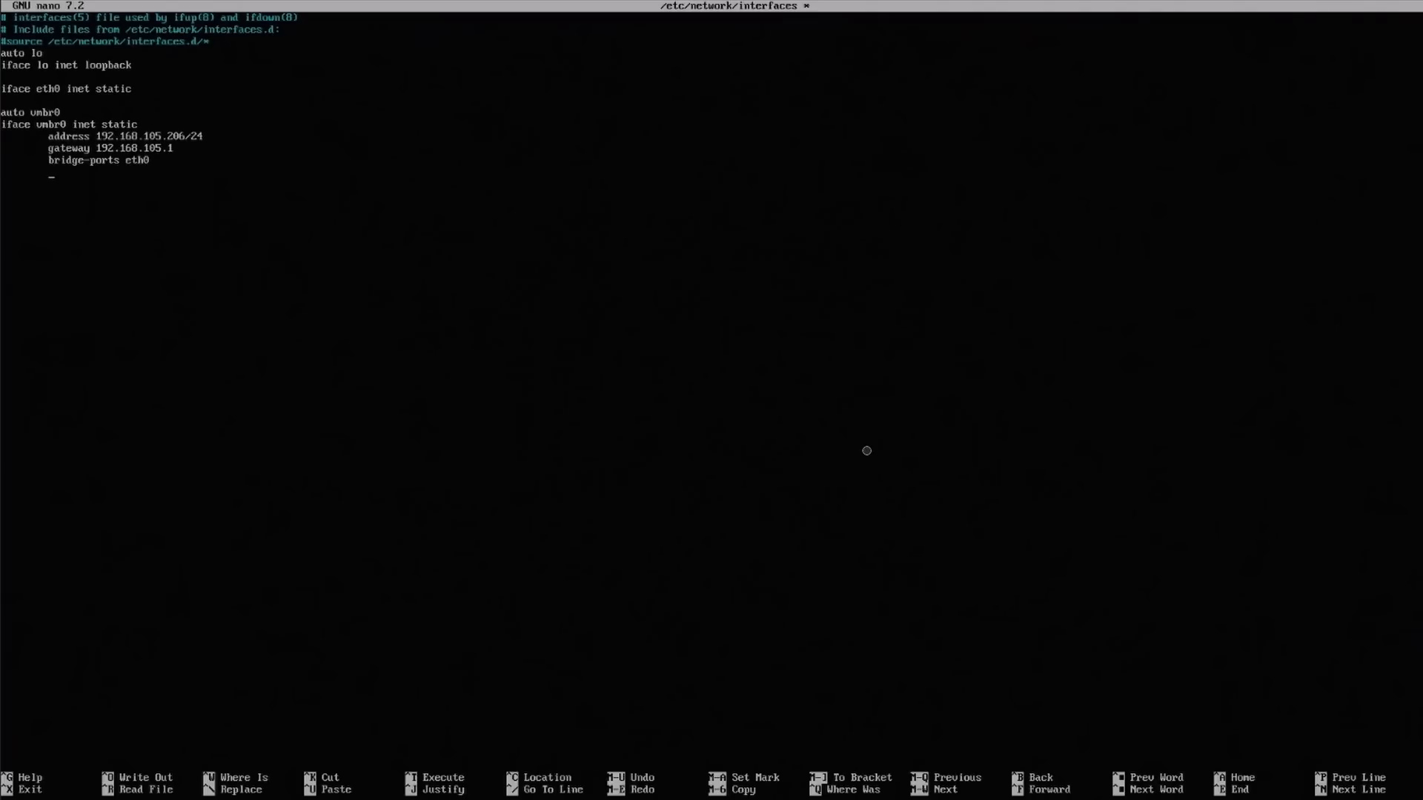
type("bridg")
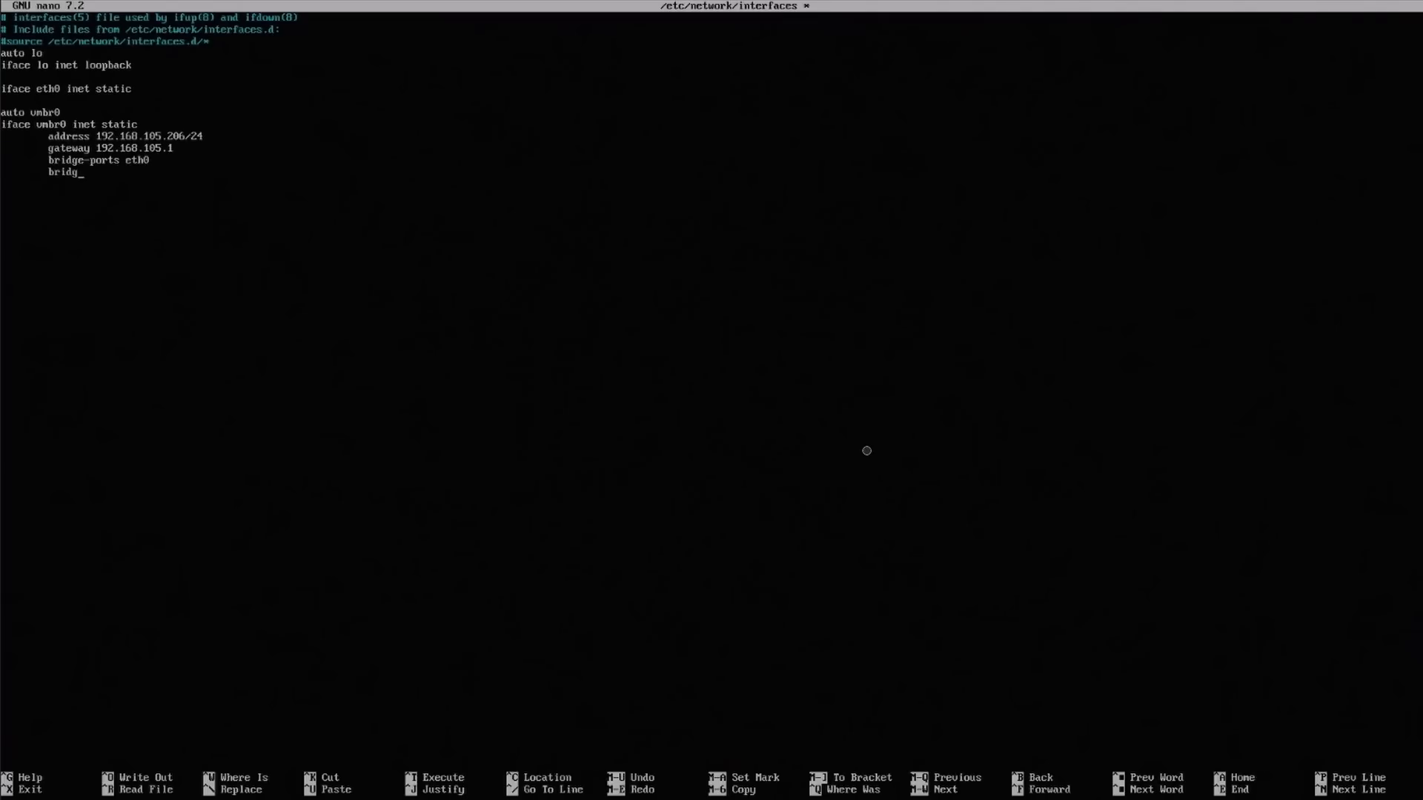
type("e-stp off")
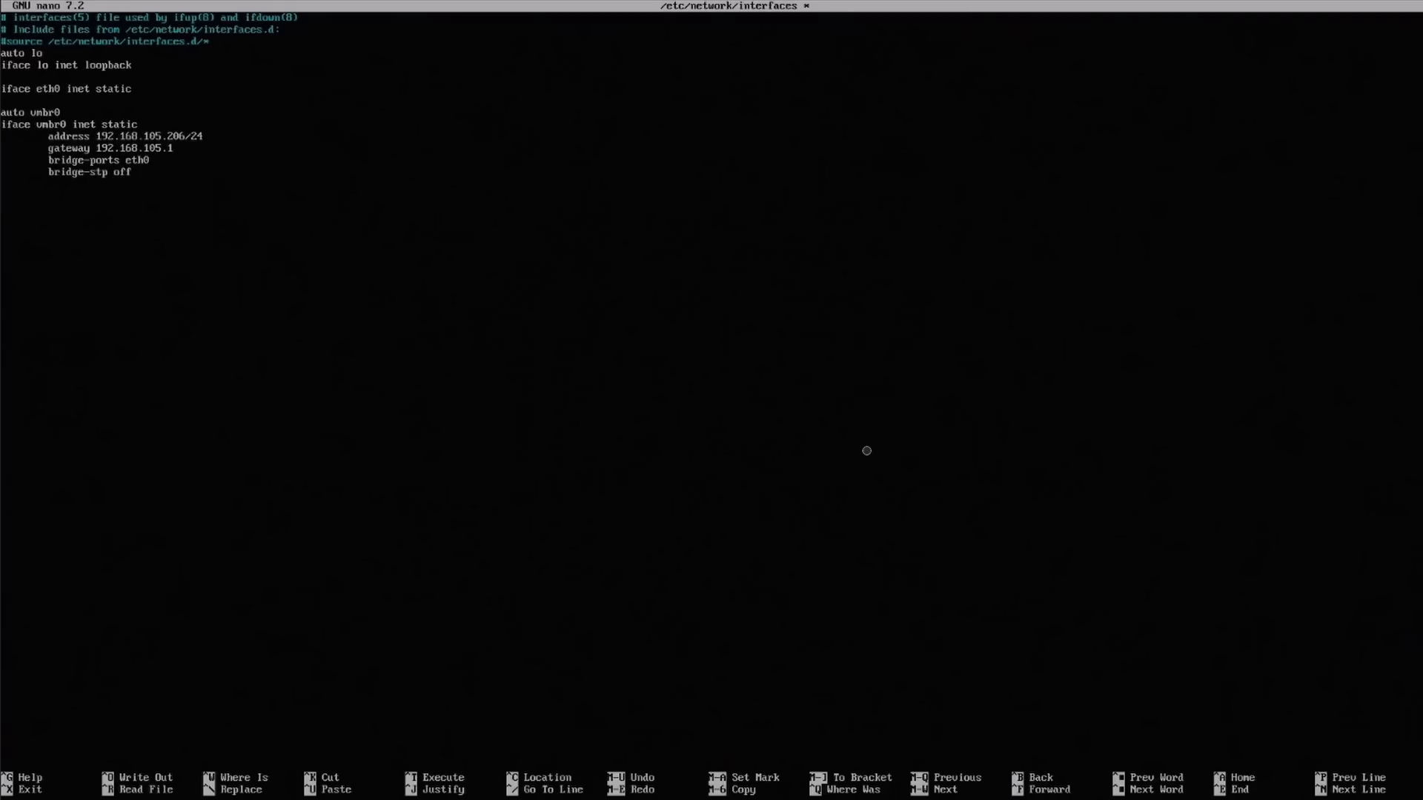
type("be")
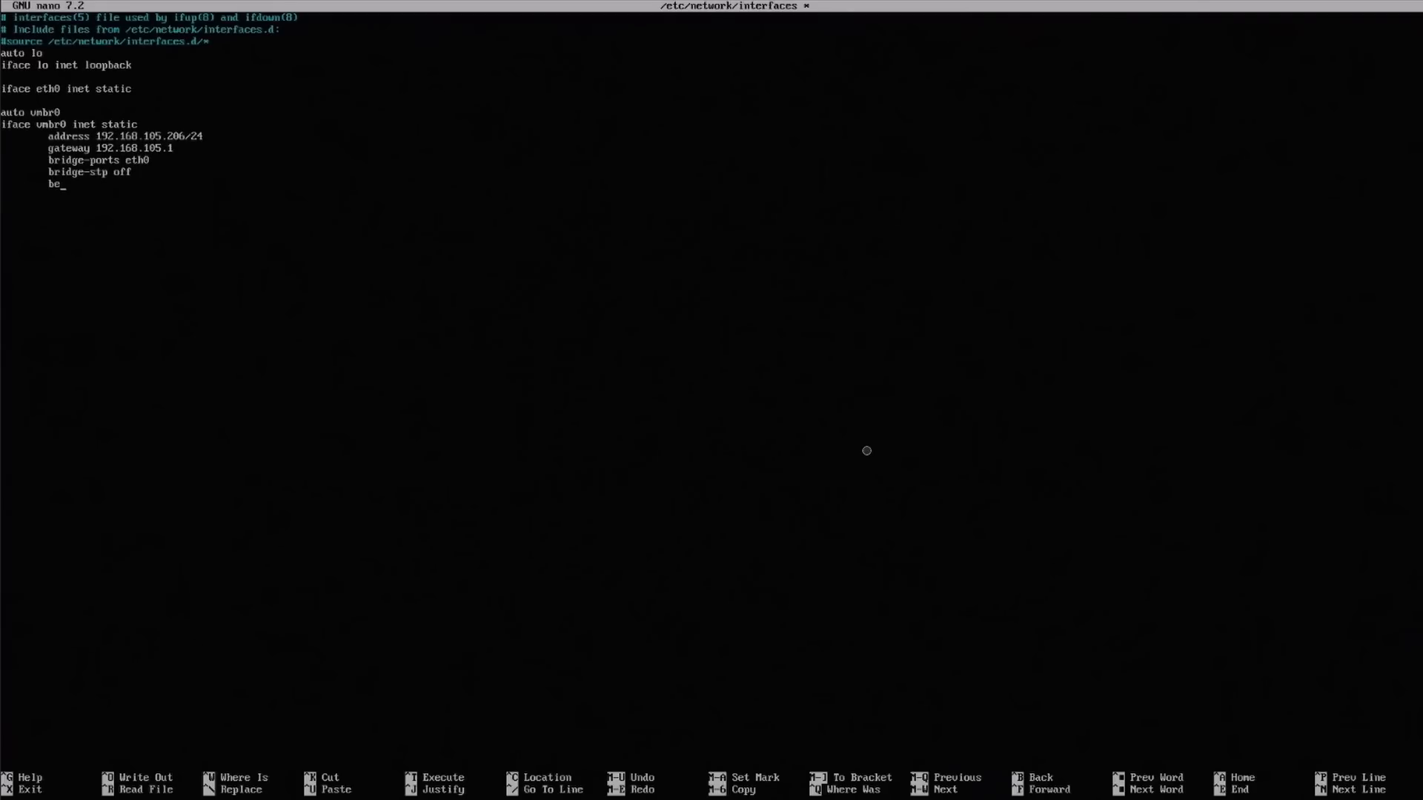
type("ridge-")
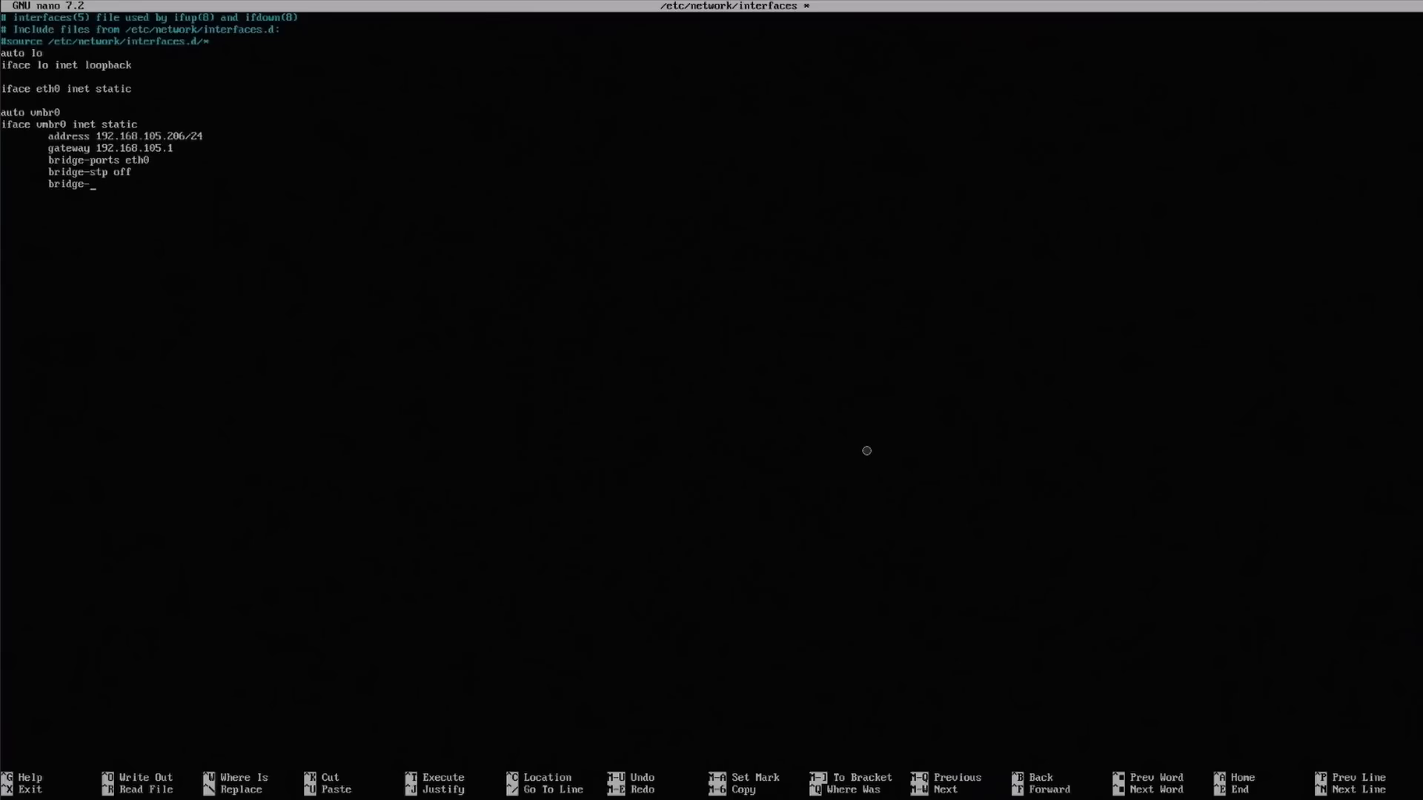
type("fd 0")
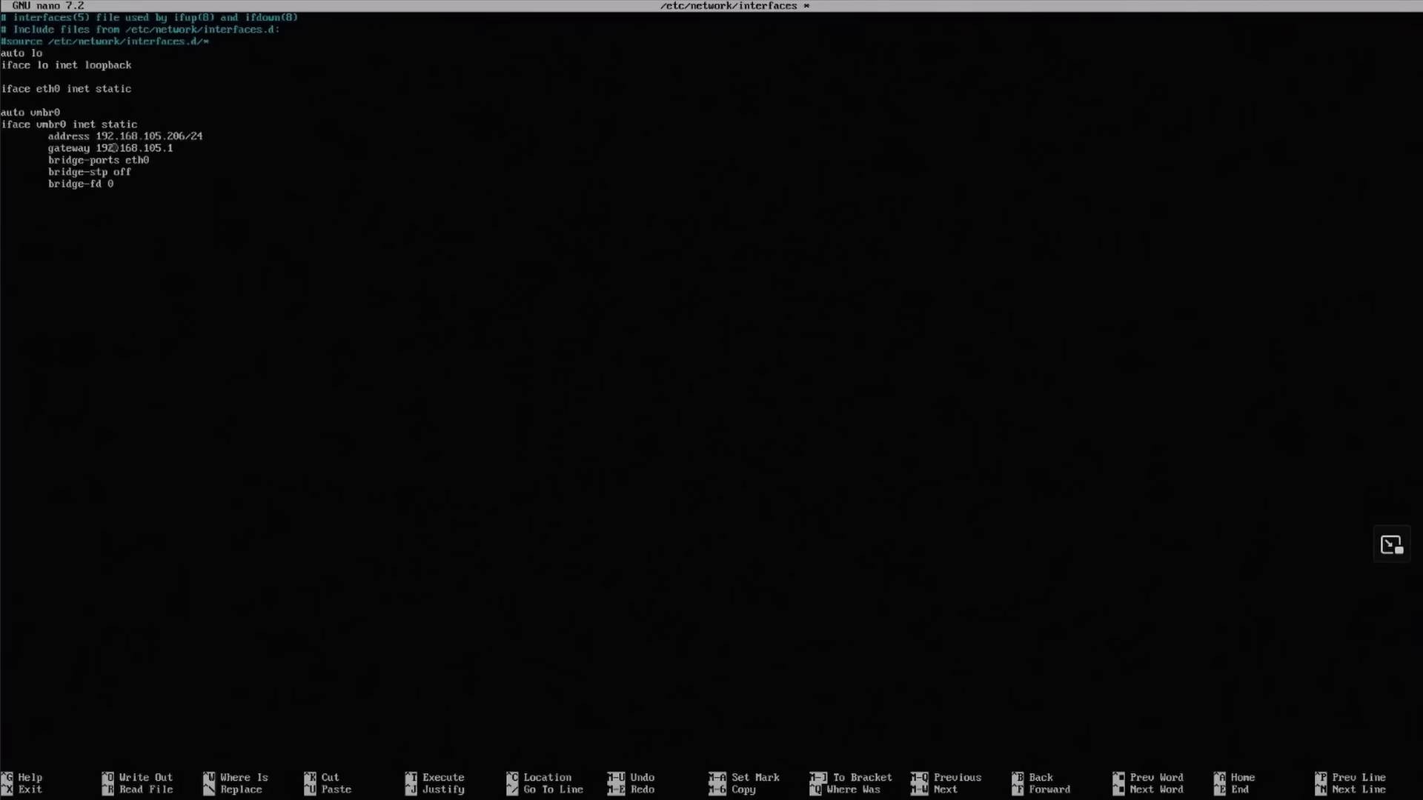
mouse_move(36, 174)
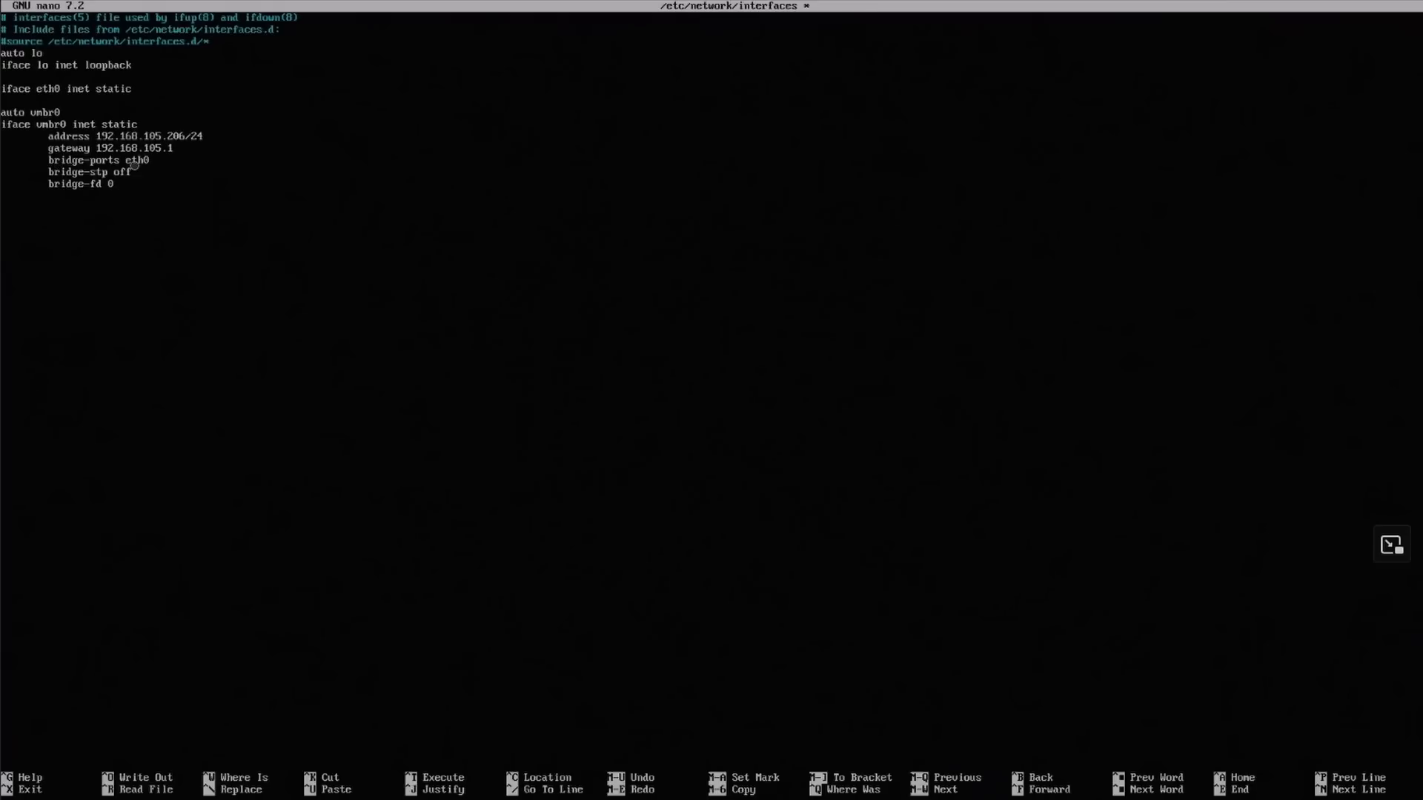
mouse_move(153, 195)
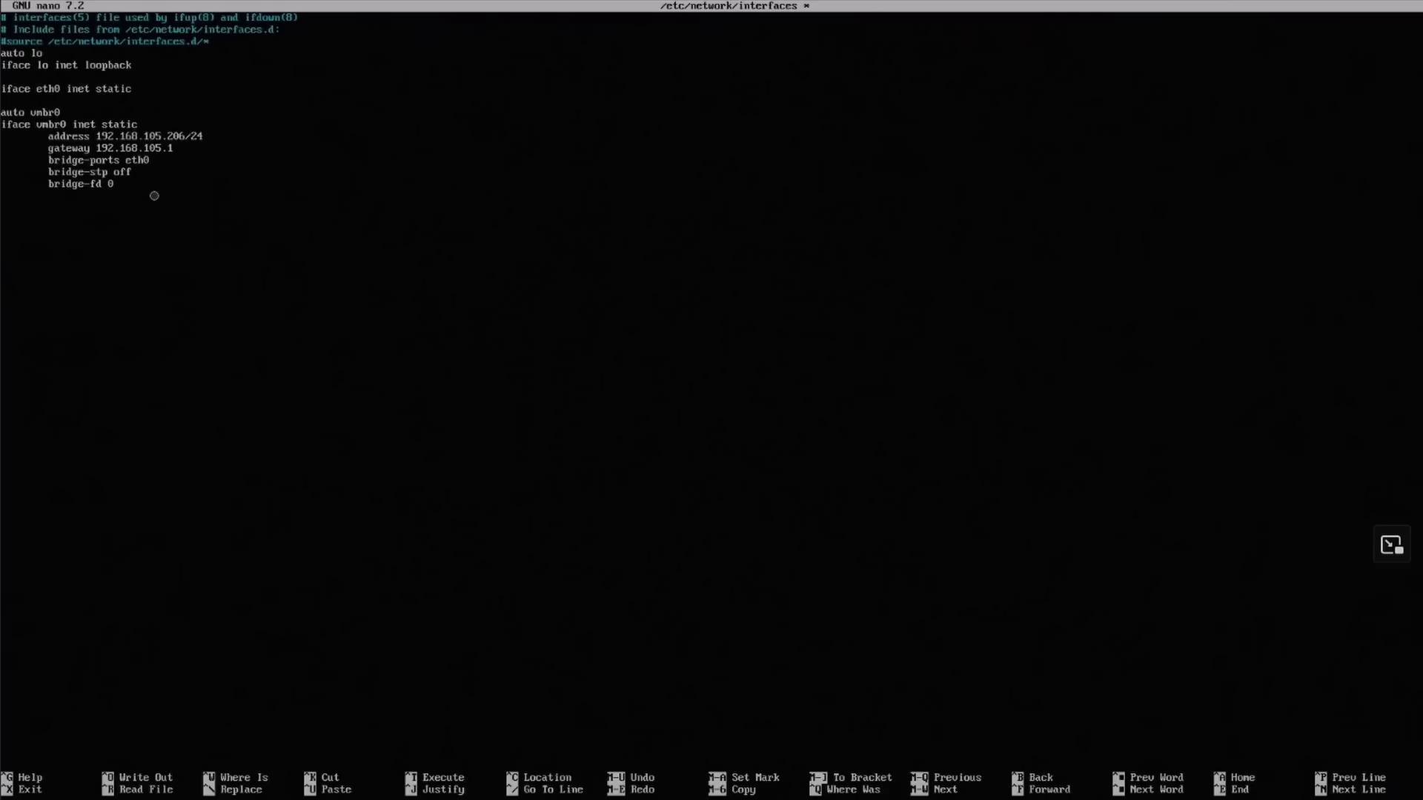
key("ctrl+x")
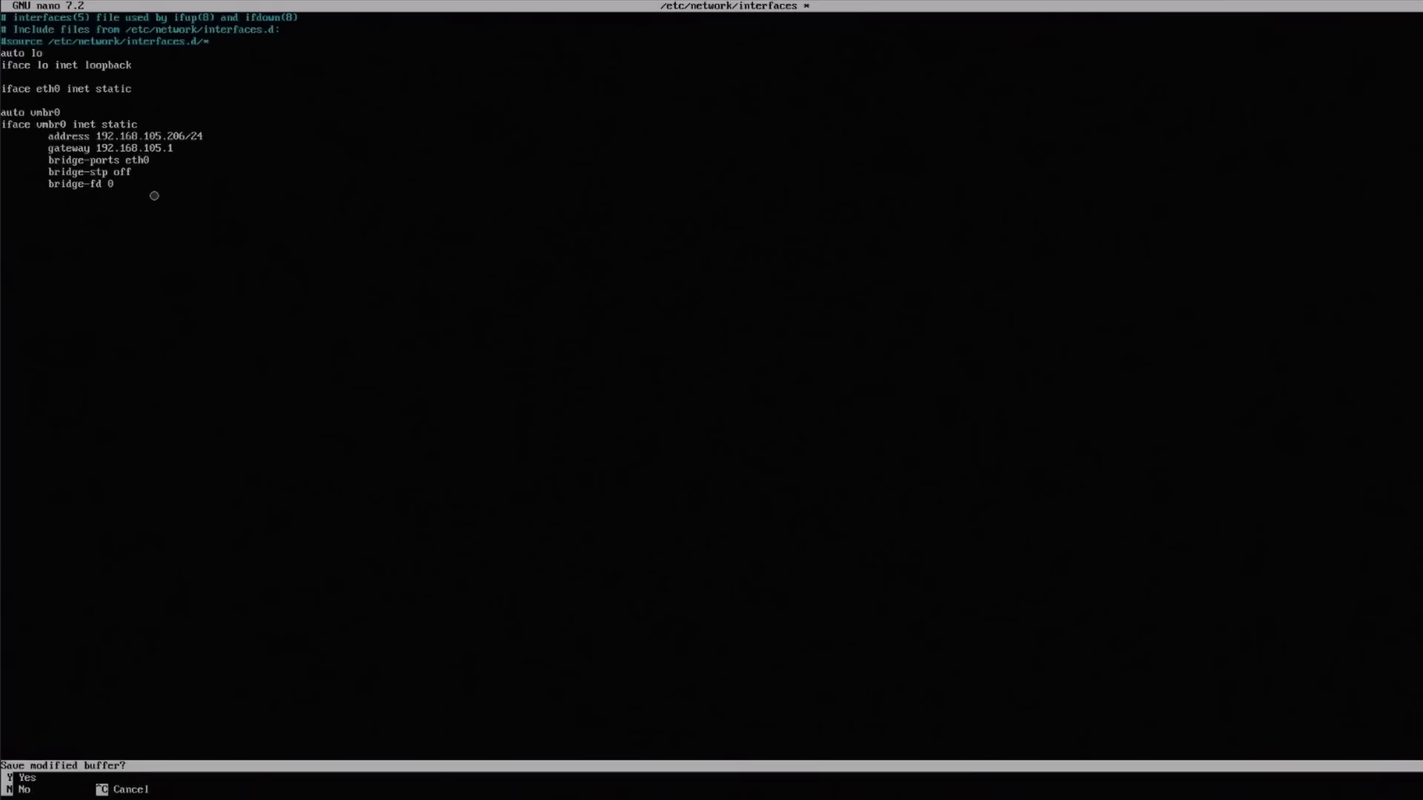
- Save the interfaces file and install ifupdown2 and bridge-utils with apt
key("y")
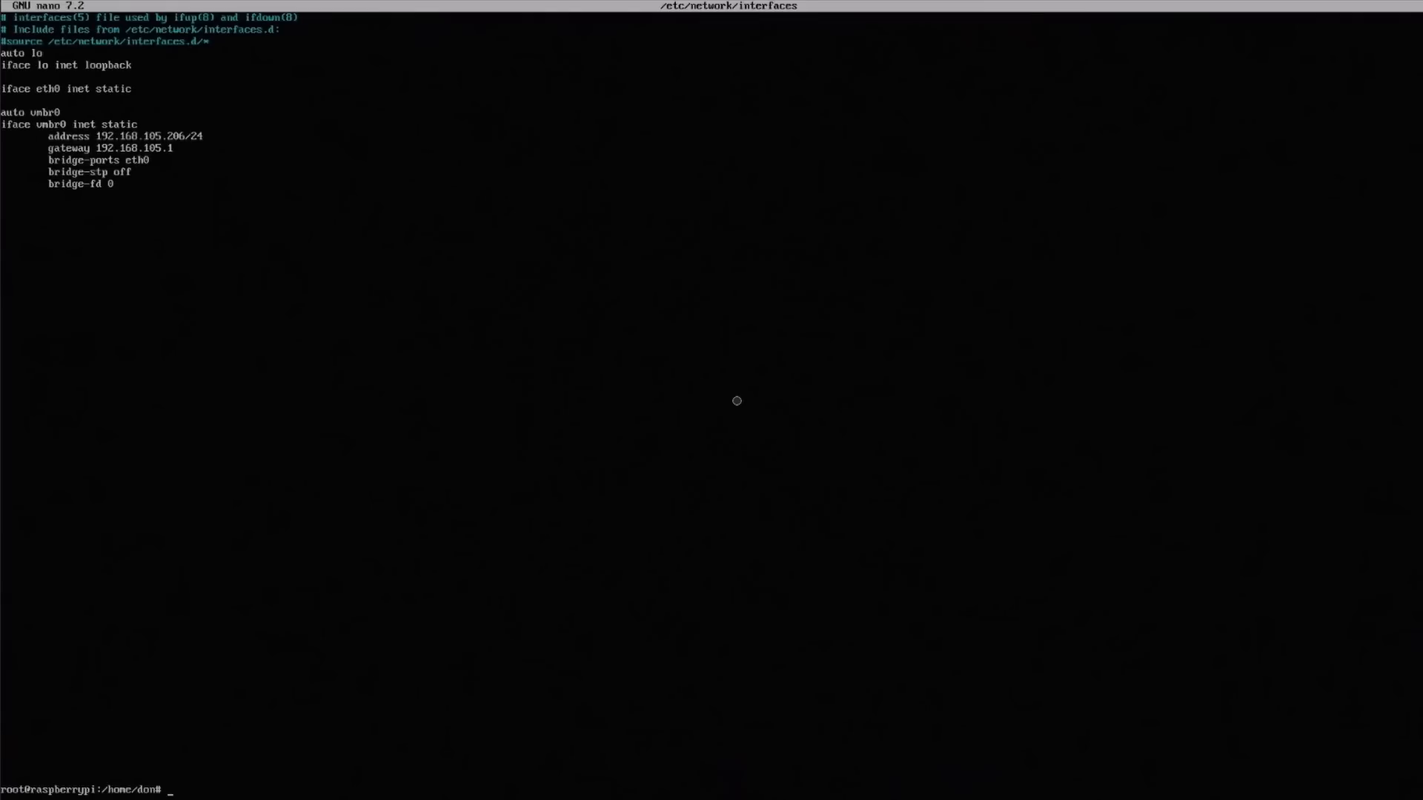
type("apt install ifupdown2")
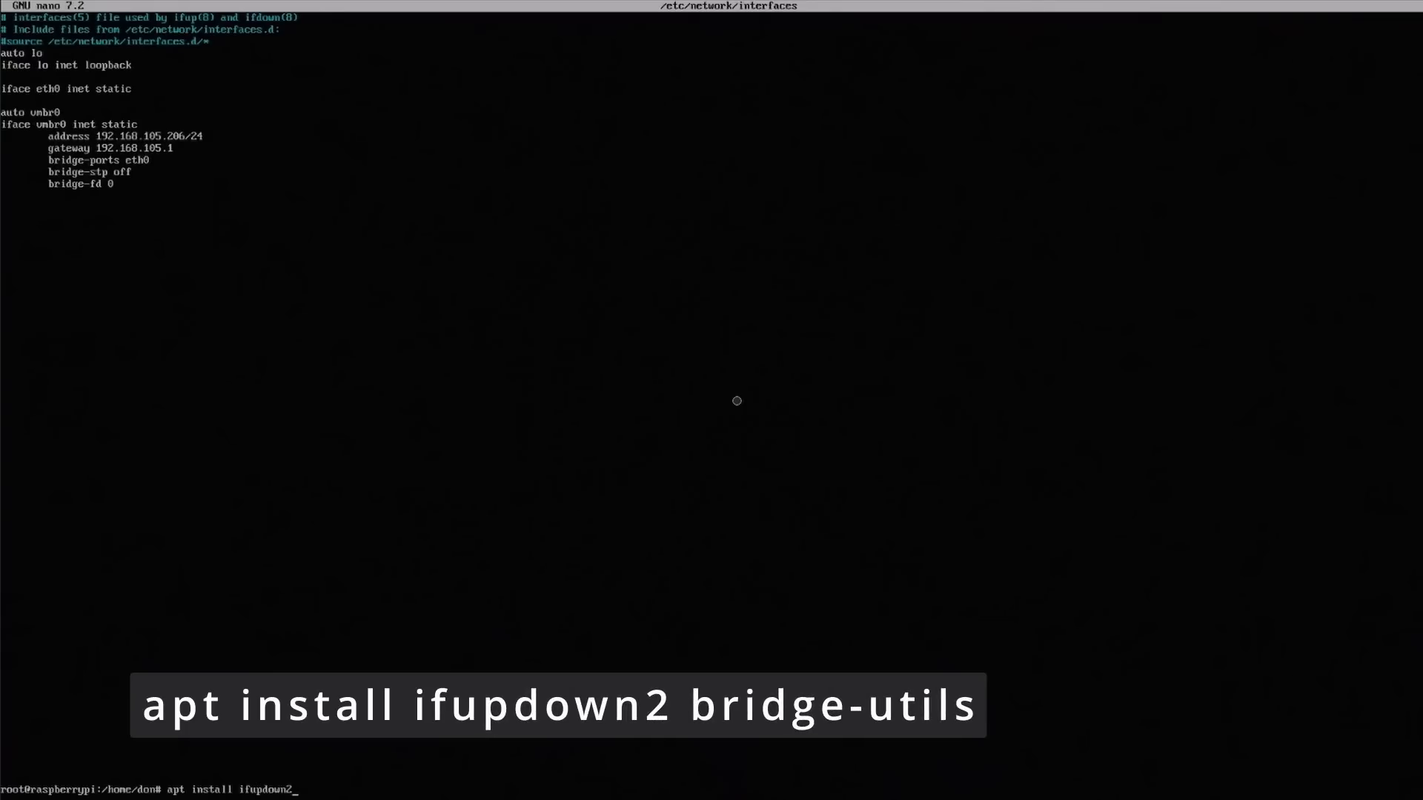
type("br")
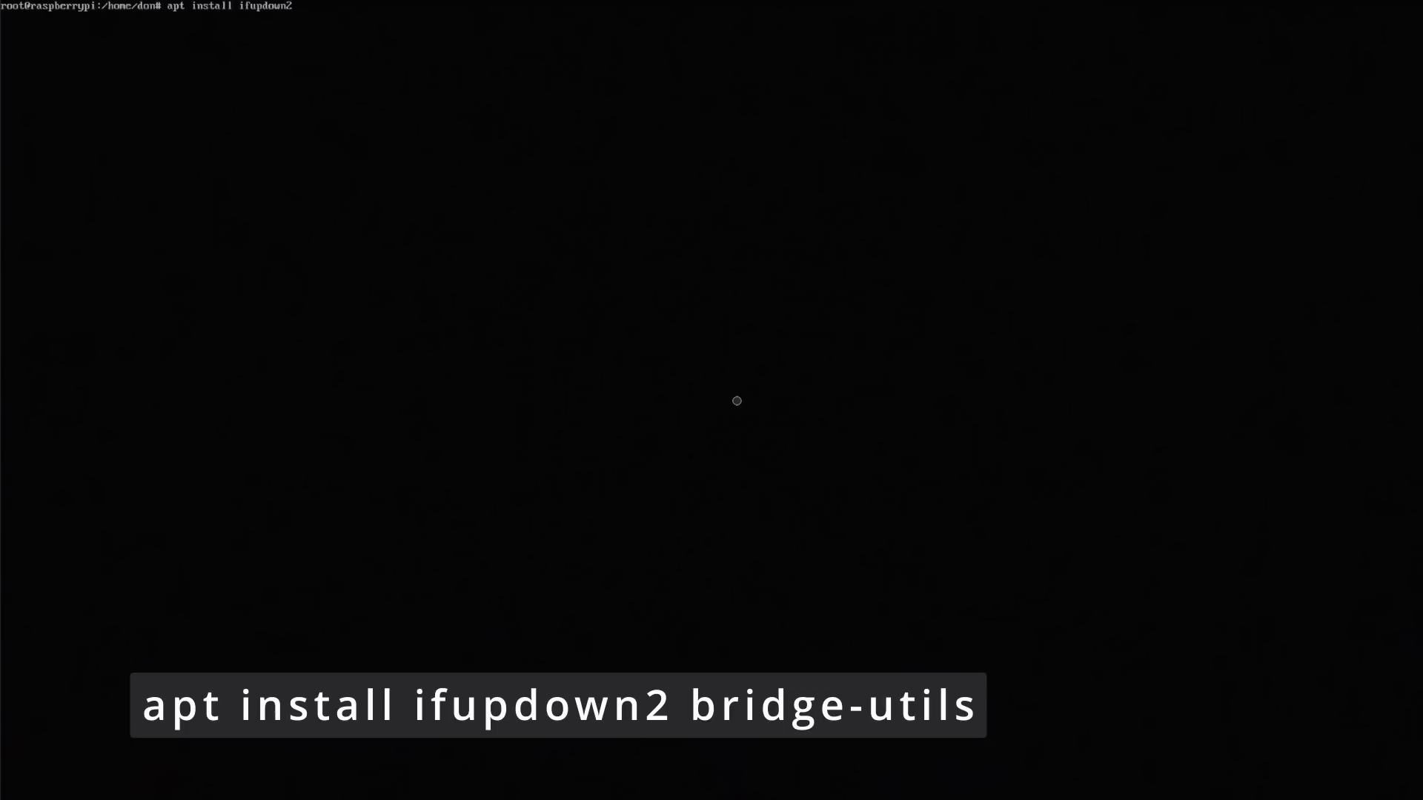
type("bridge-utils")
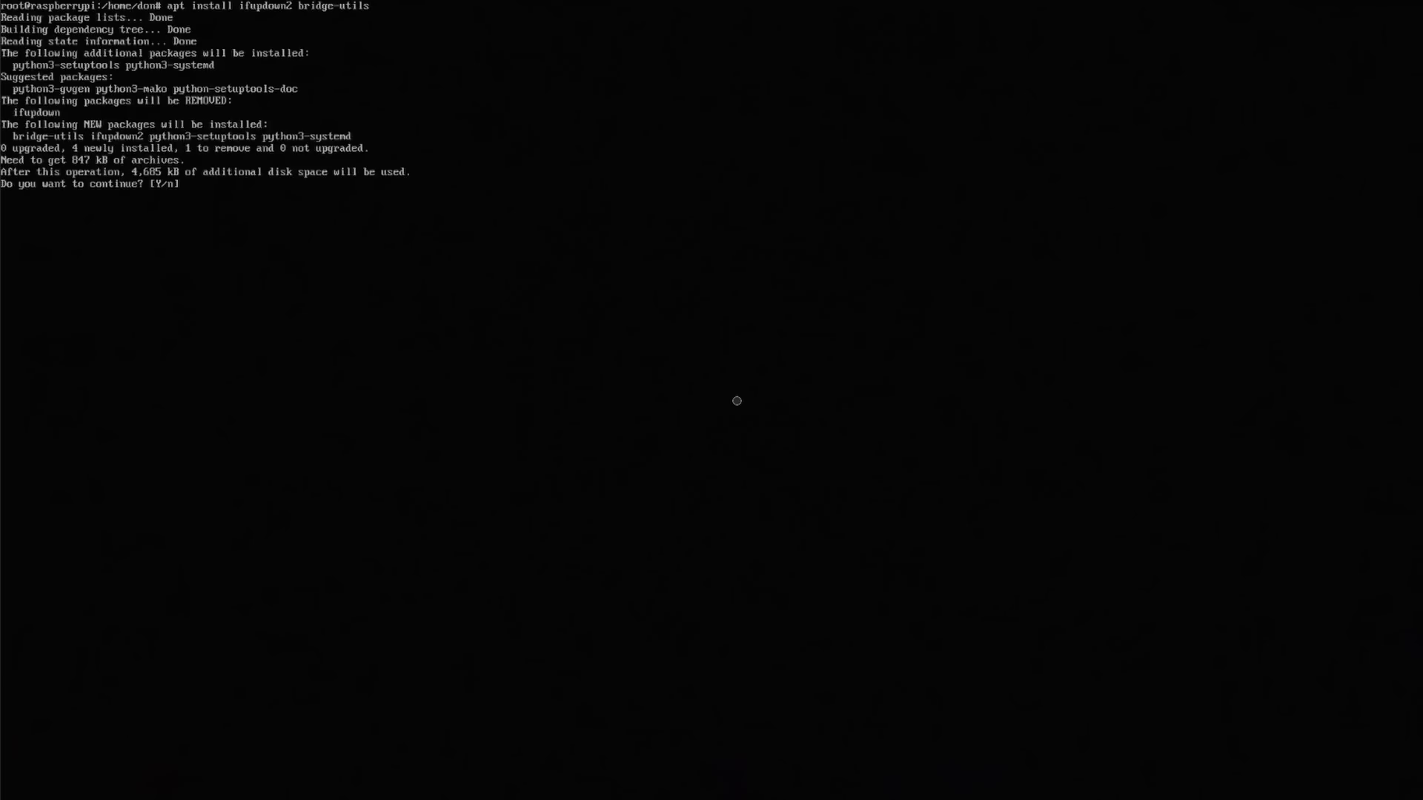
type("y")
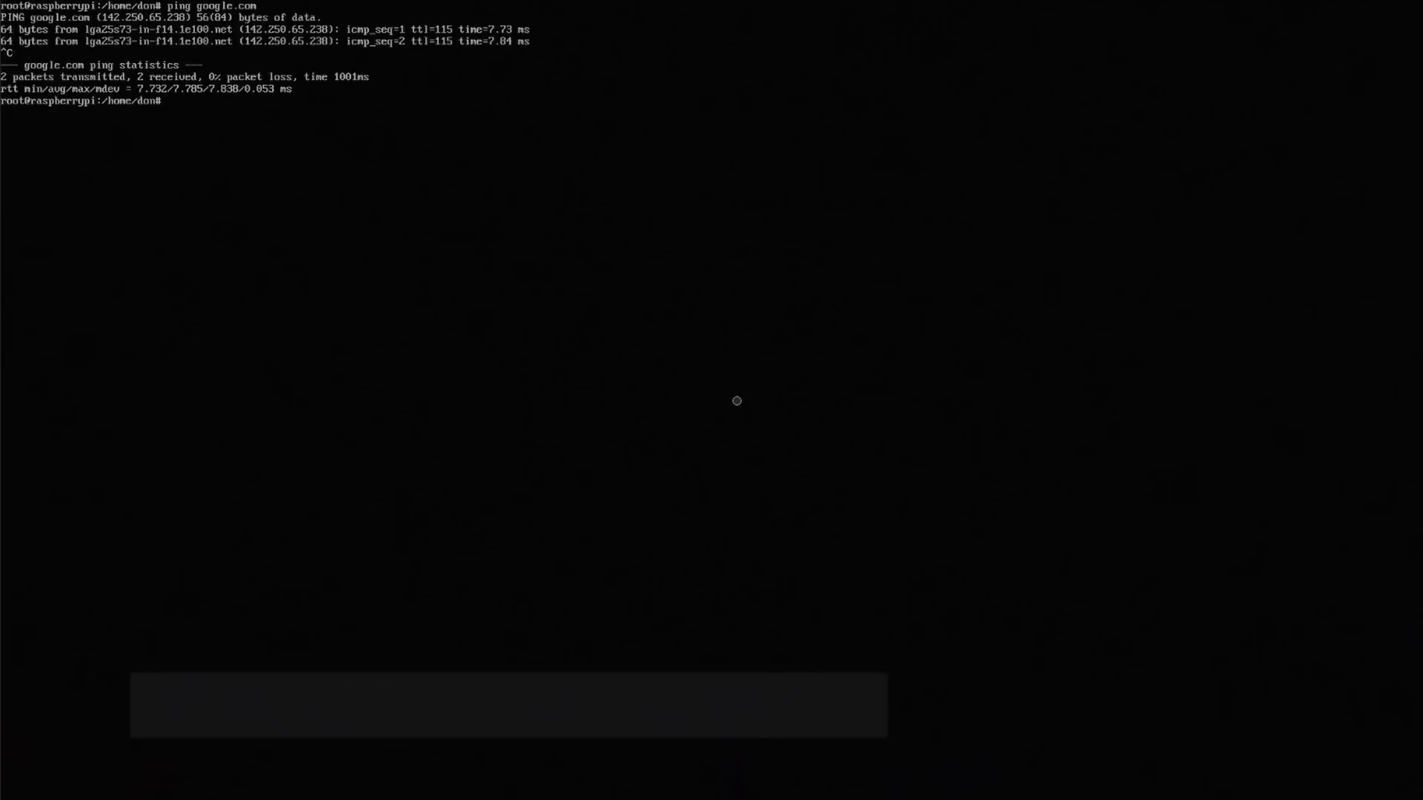
- Run apt install proxmox-ve postfix open-iscsi pve-edk2-firmware-aarch64
type("apt install pve-edk2-firmware")
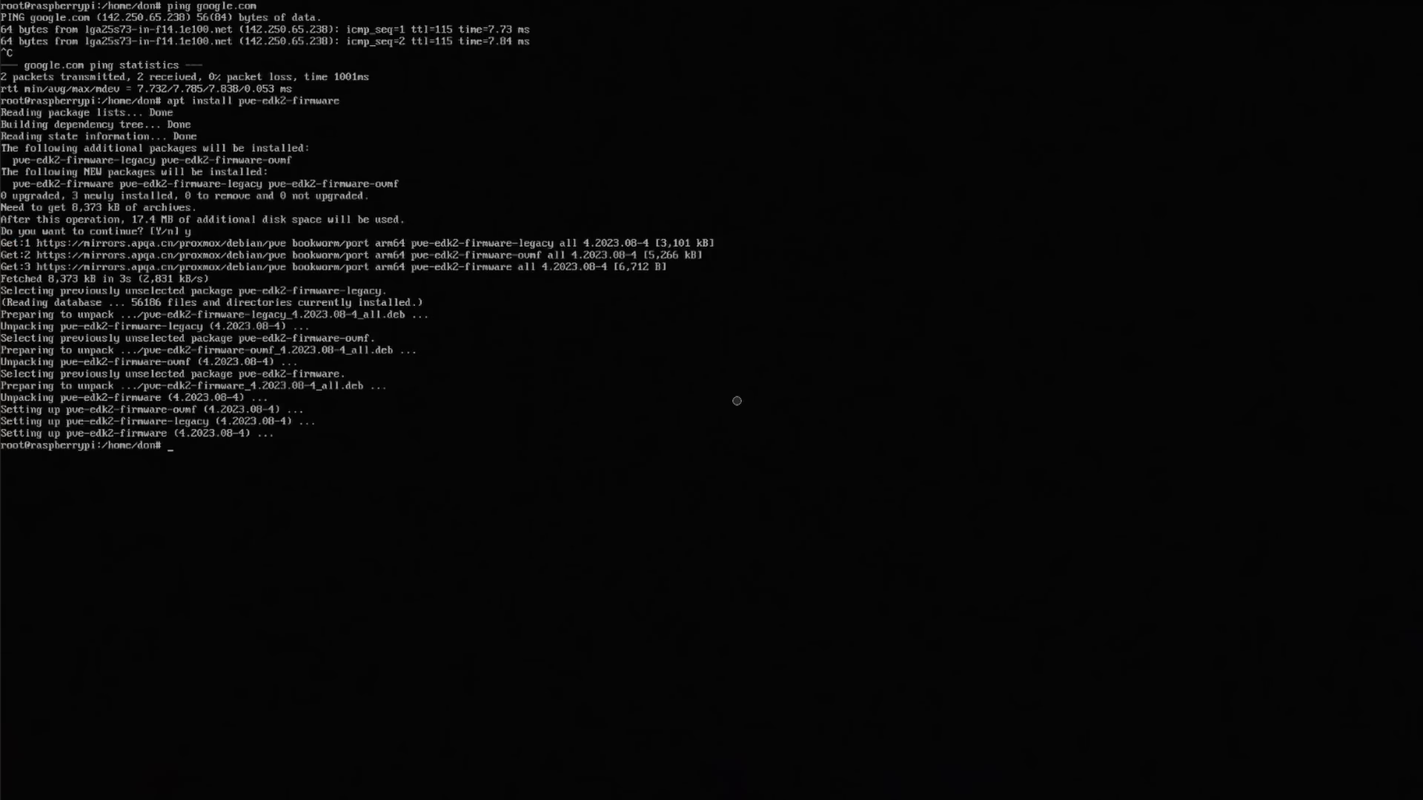
type("apt isntall")
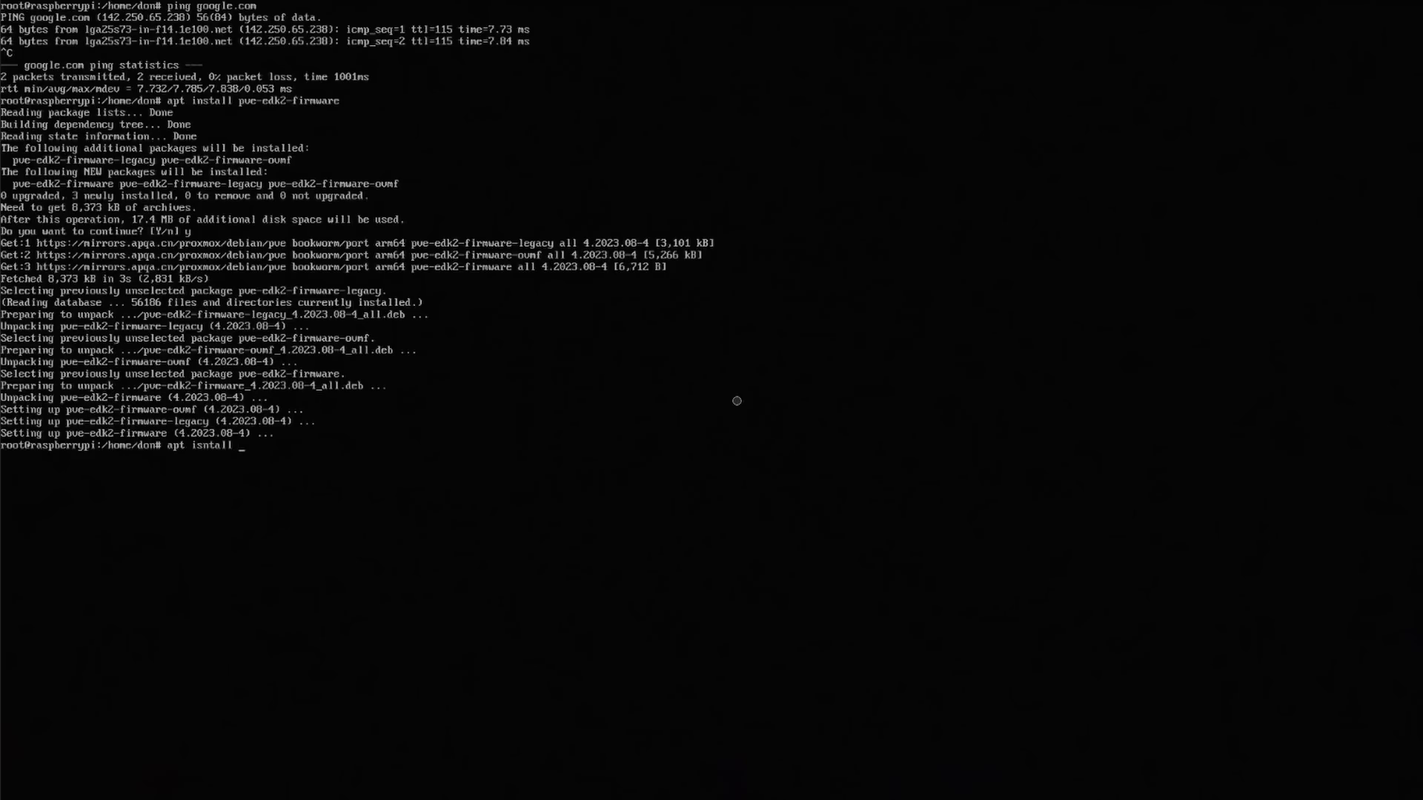
type("proxmox-ve postfix open-iscsi")
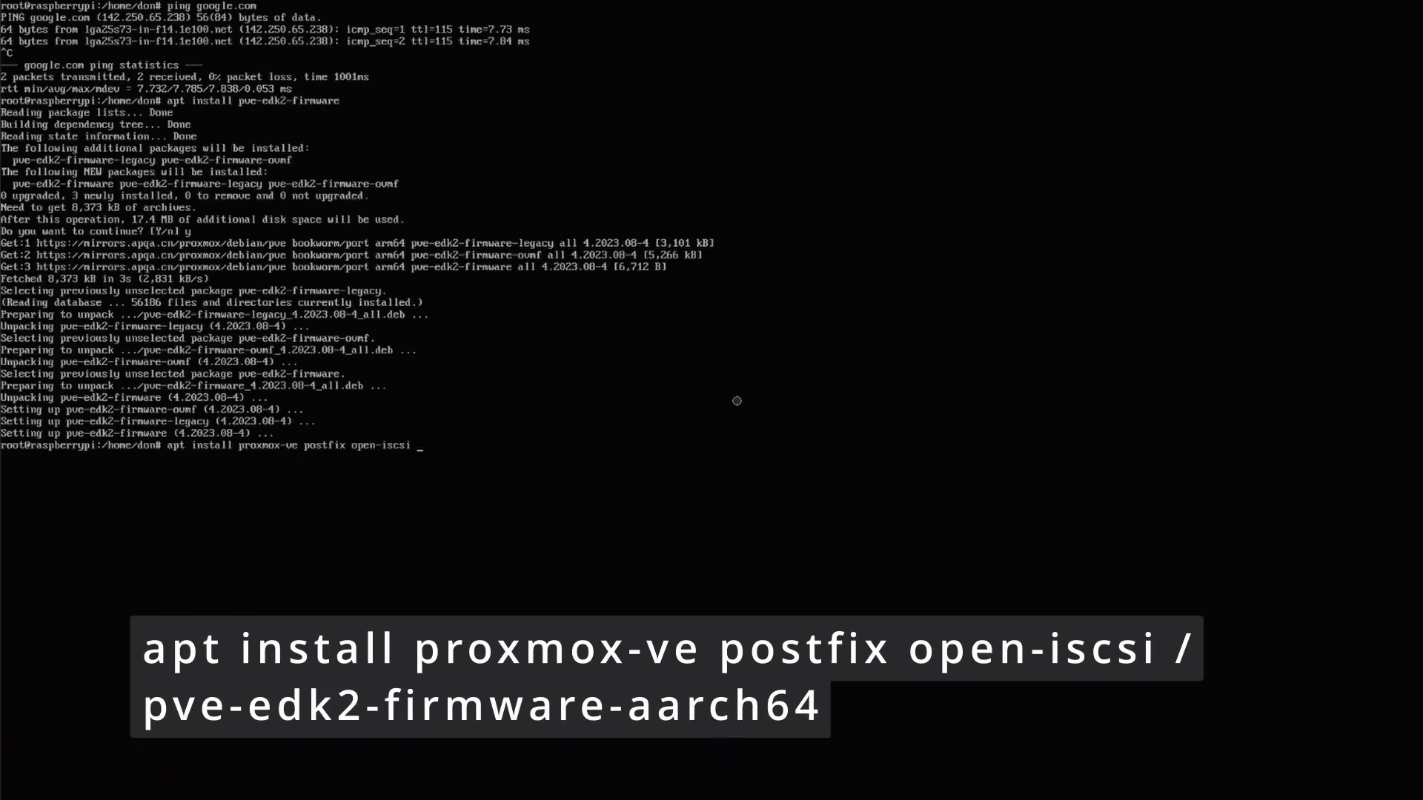
type("pve-")
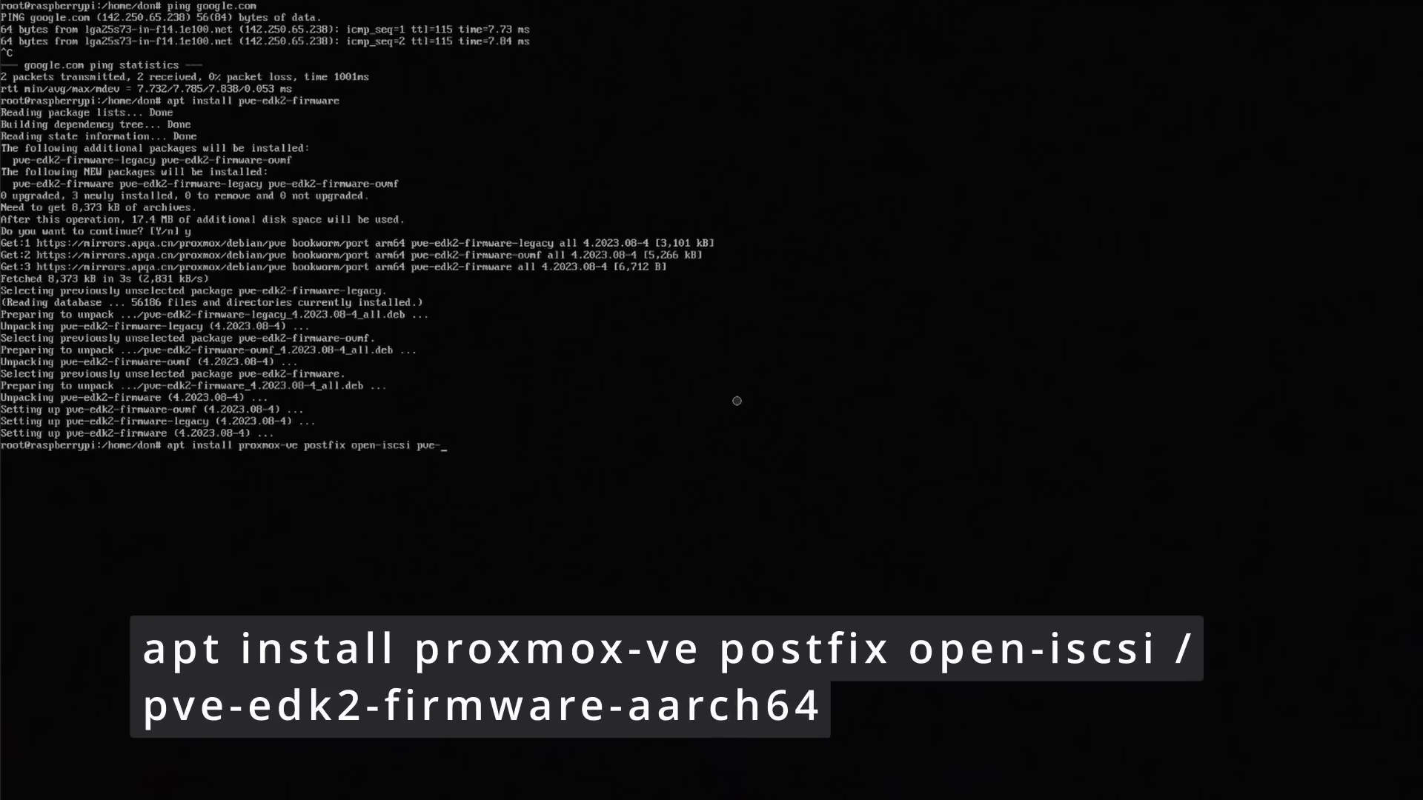
type("edk2-firmware-aarach64")
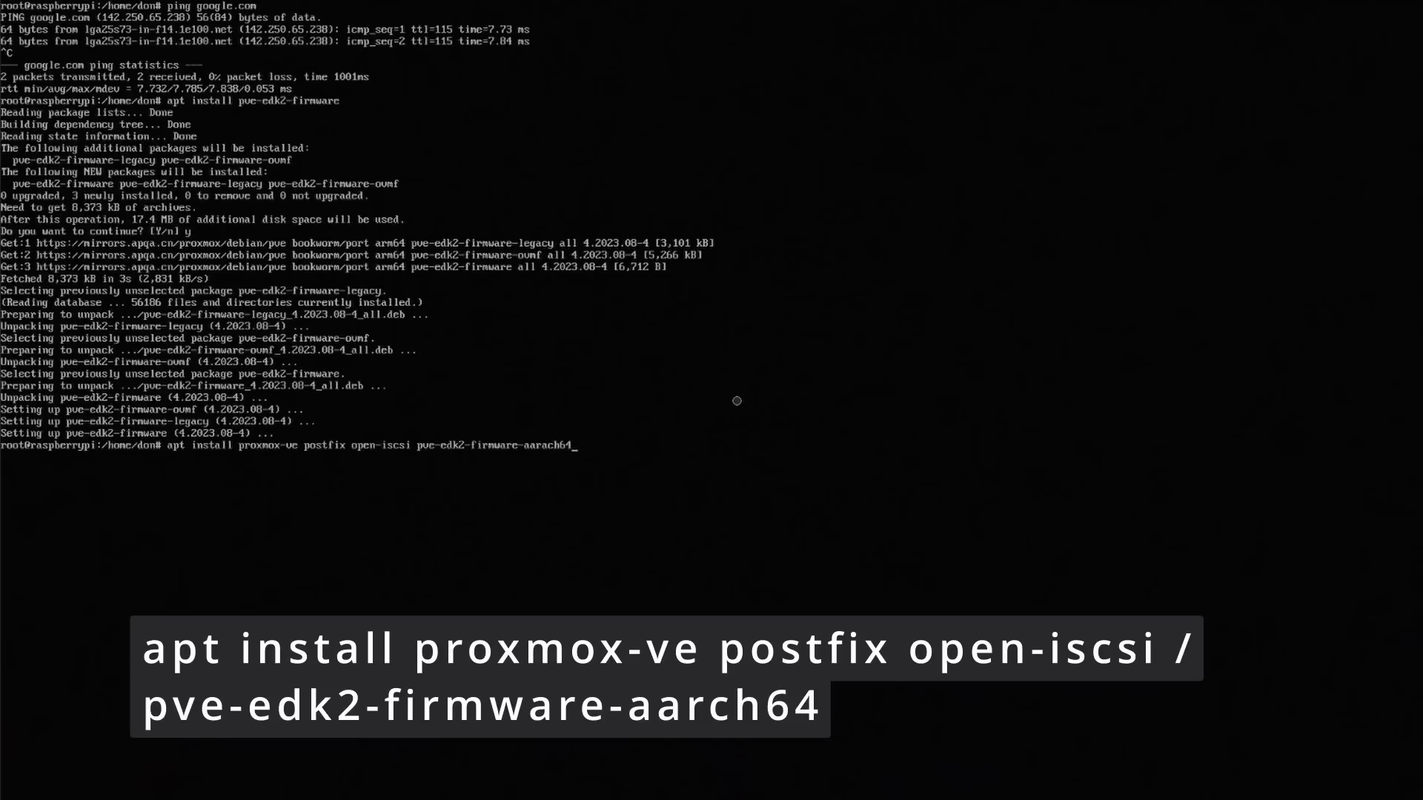
key("Return")
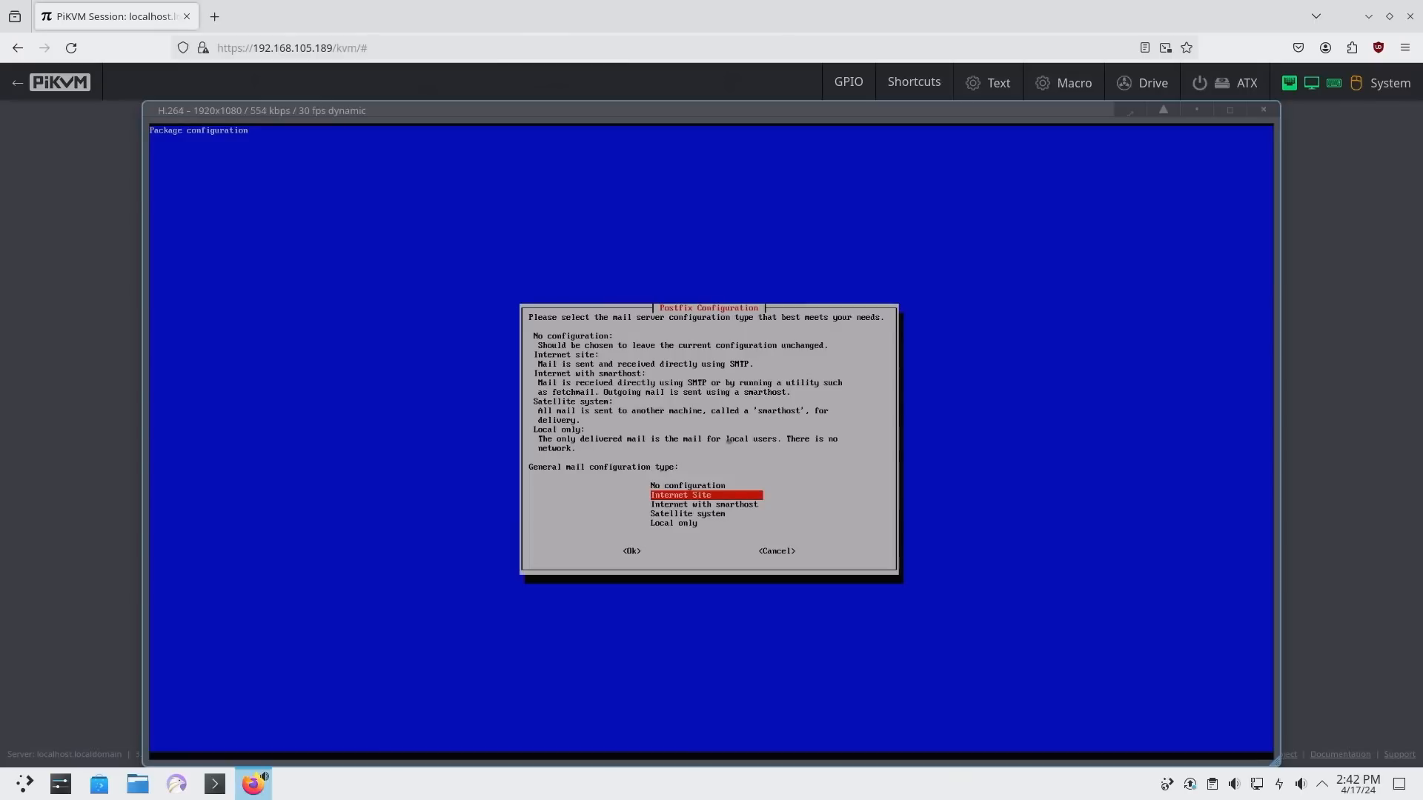
- Accept Internet Site as the Postfix mail configuration type
key("Up")
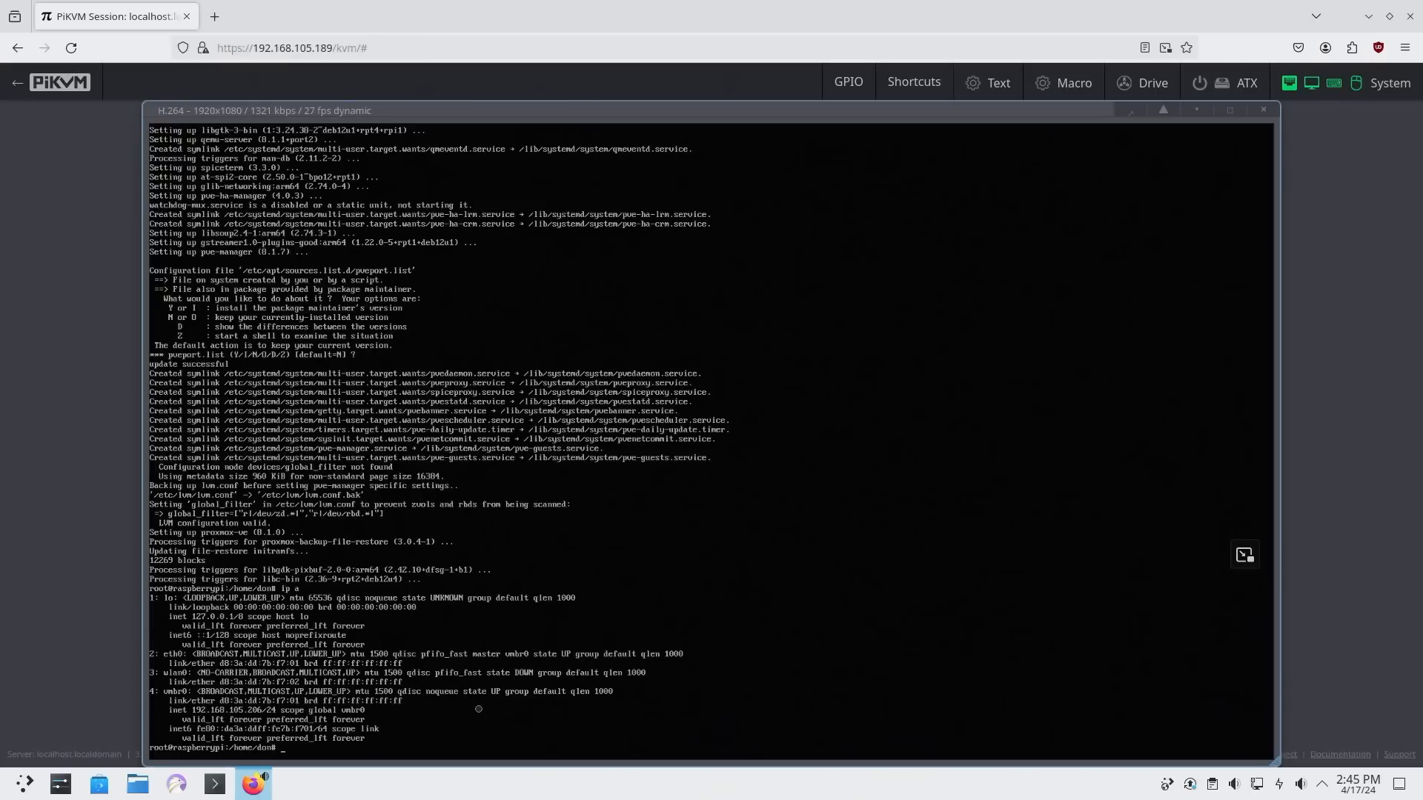
type("sudo")
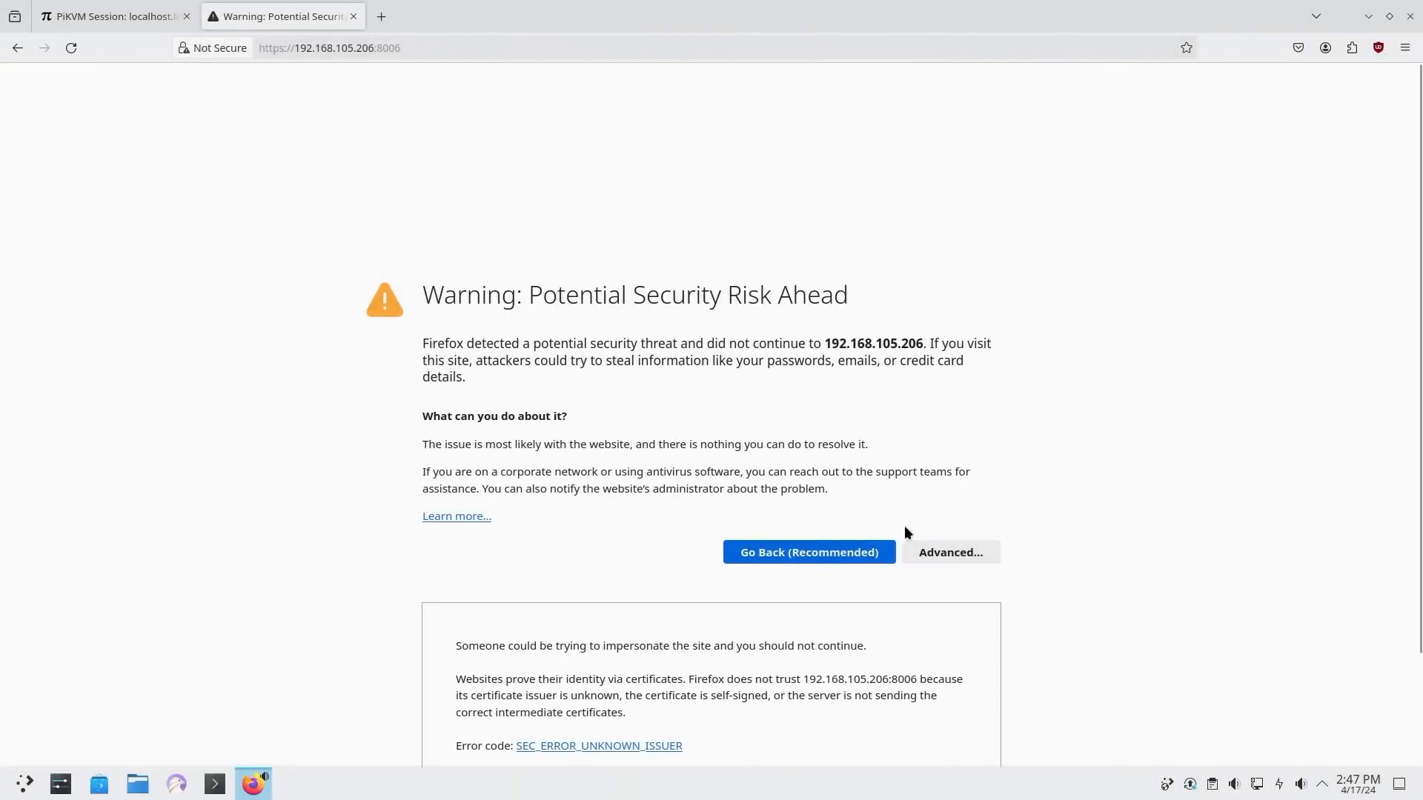
- Bypass the self-signed certificate warning, log in as root, dismiss the subscription notice and select node raspberrypi
left_click(951, 551)
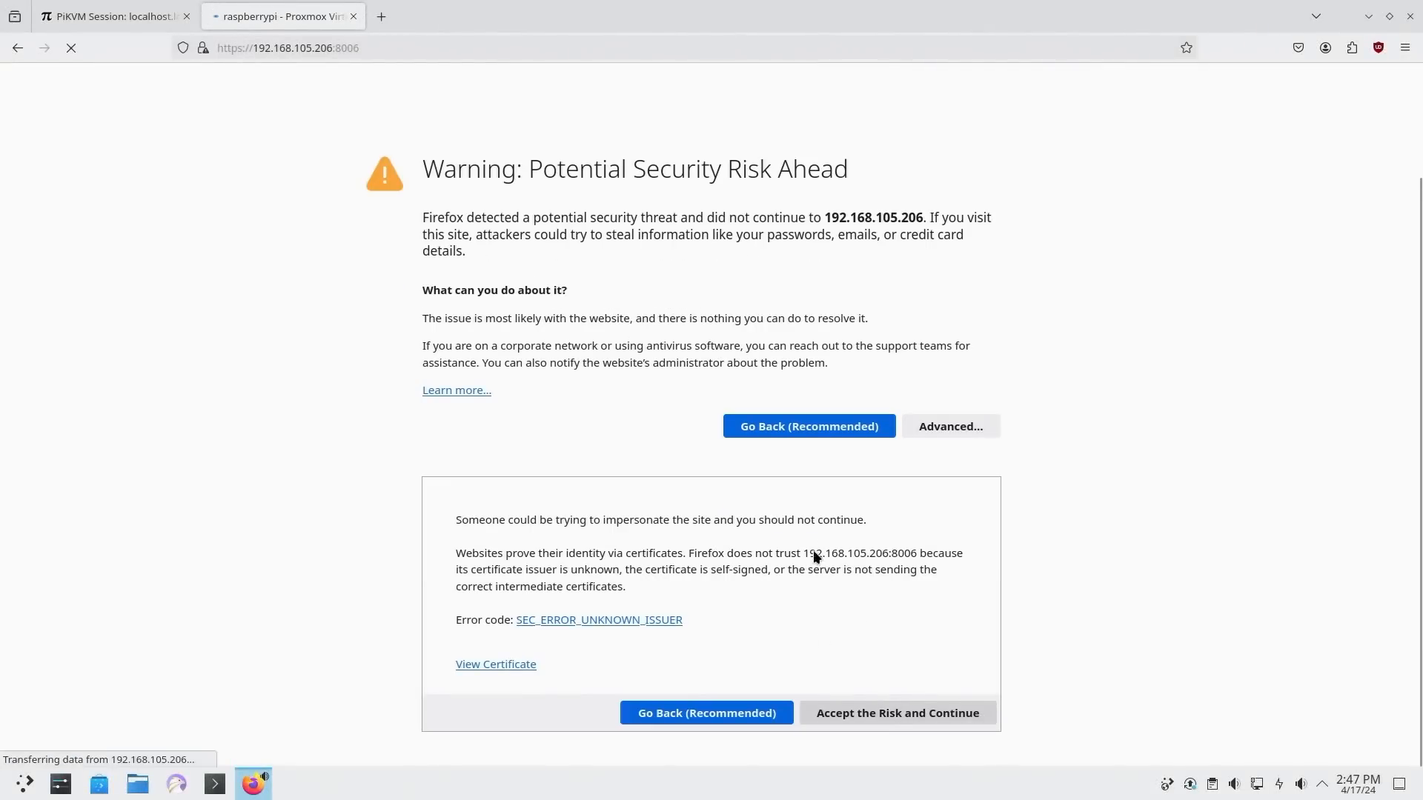
left_click(897, 713)
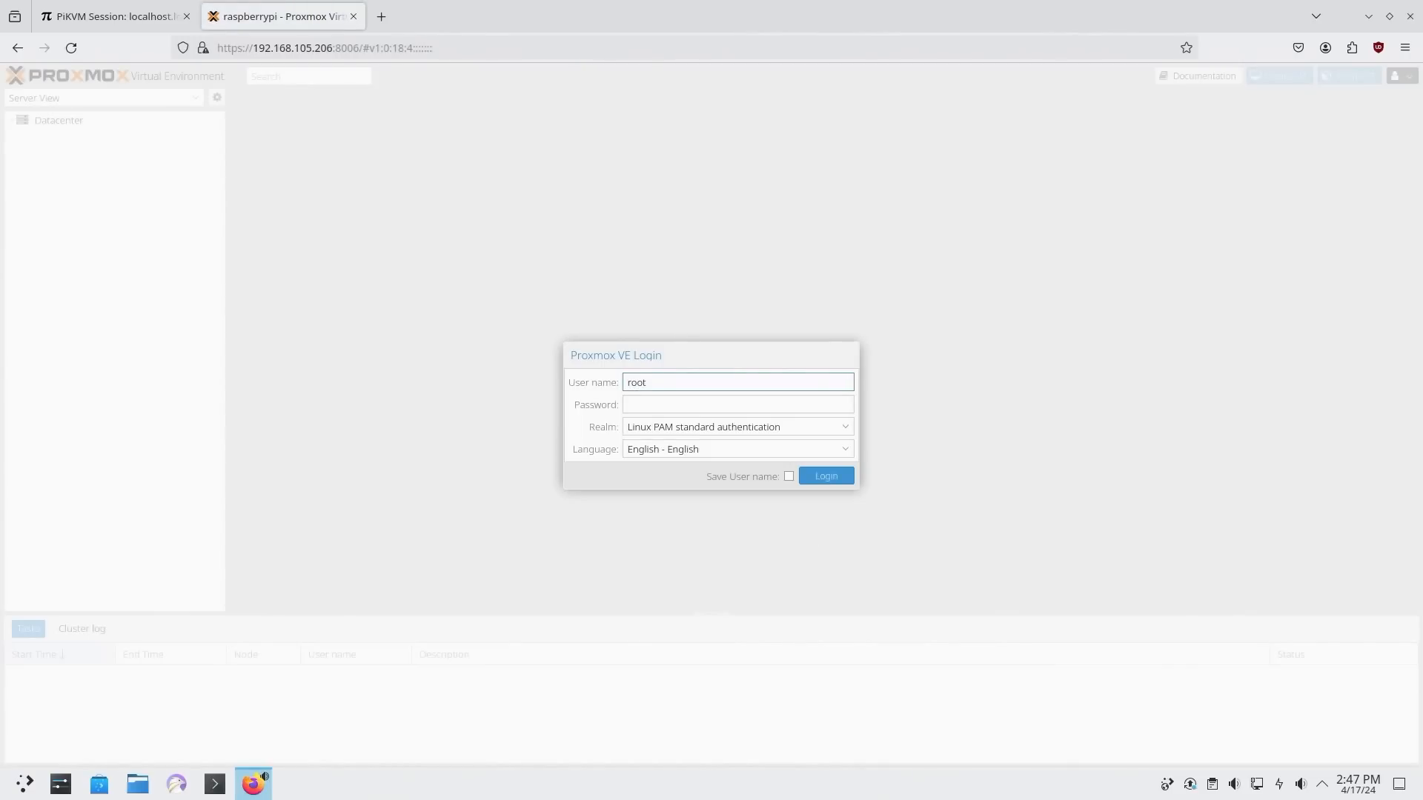
left_click(826, 476)
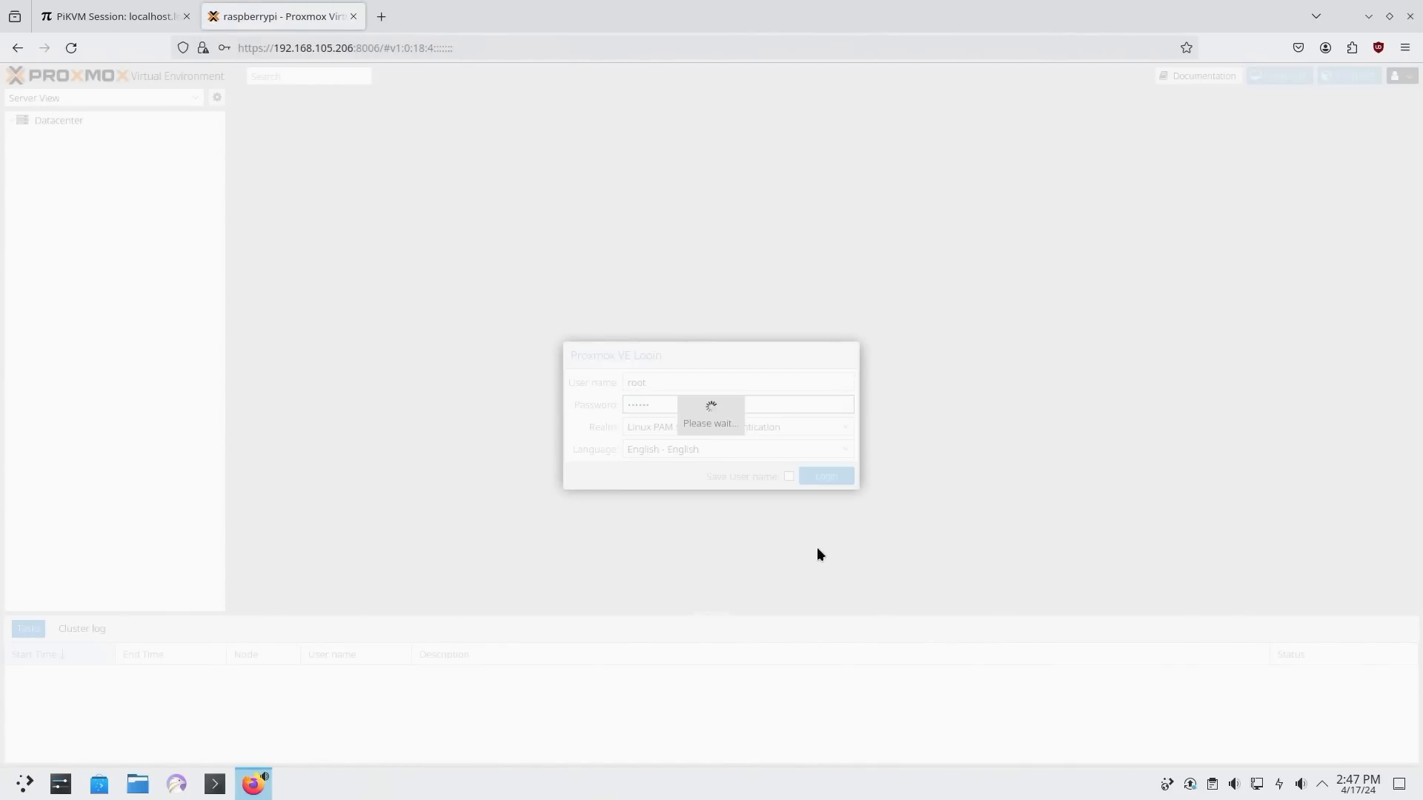
left_click(827, 475)
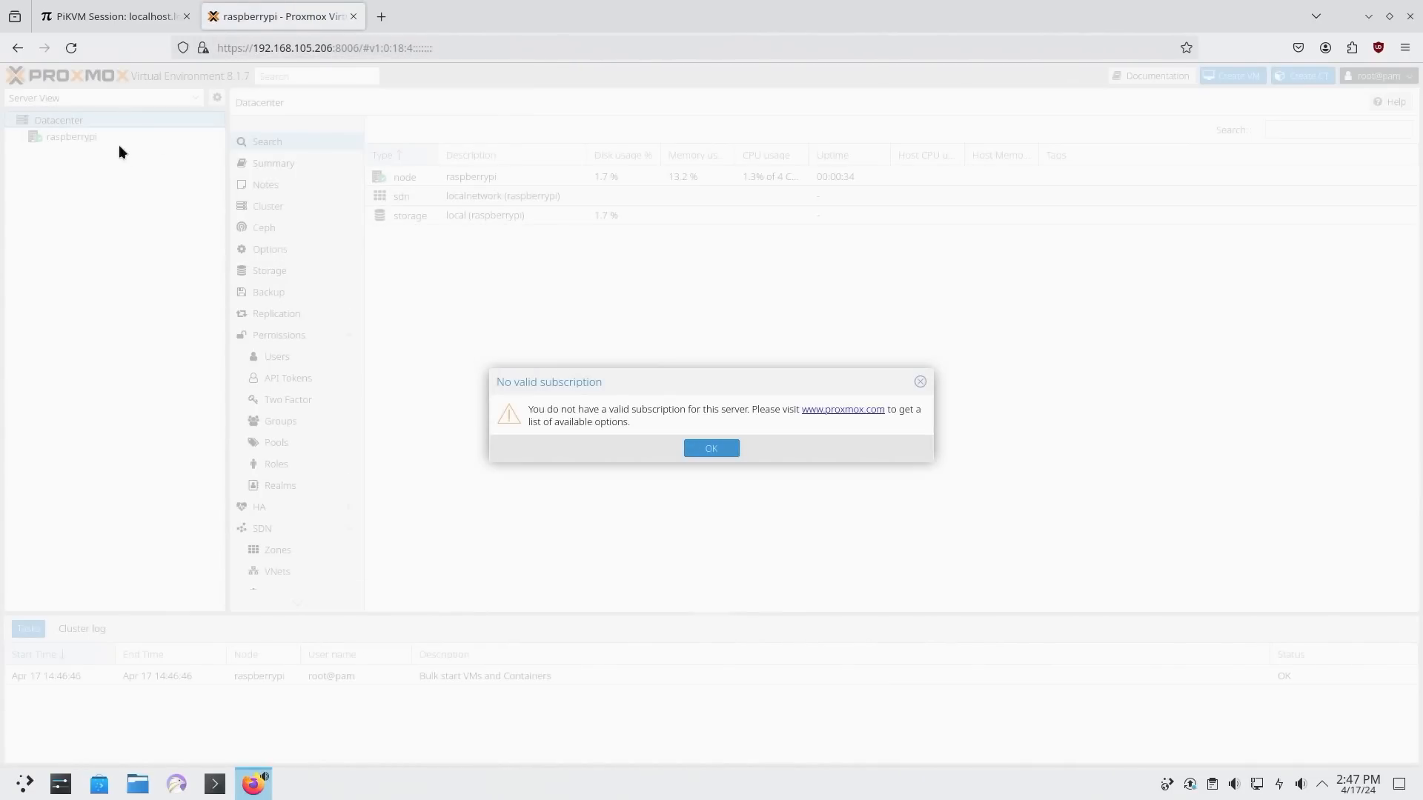
left_click(712, 448)
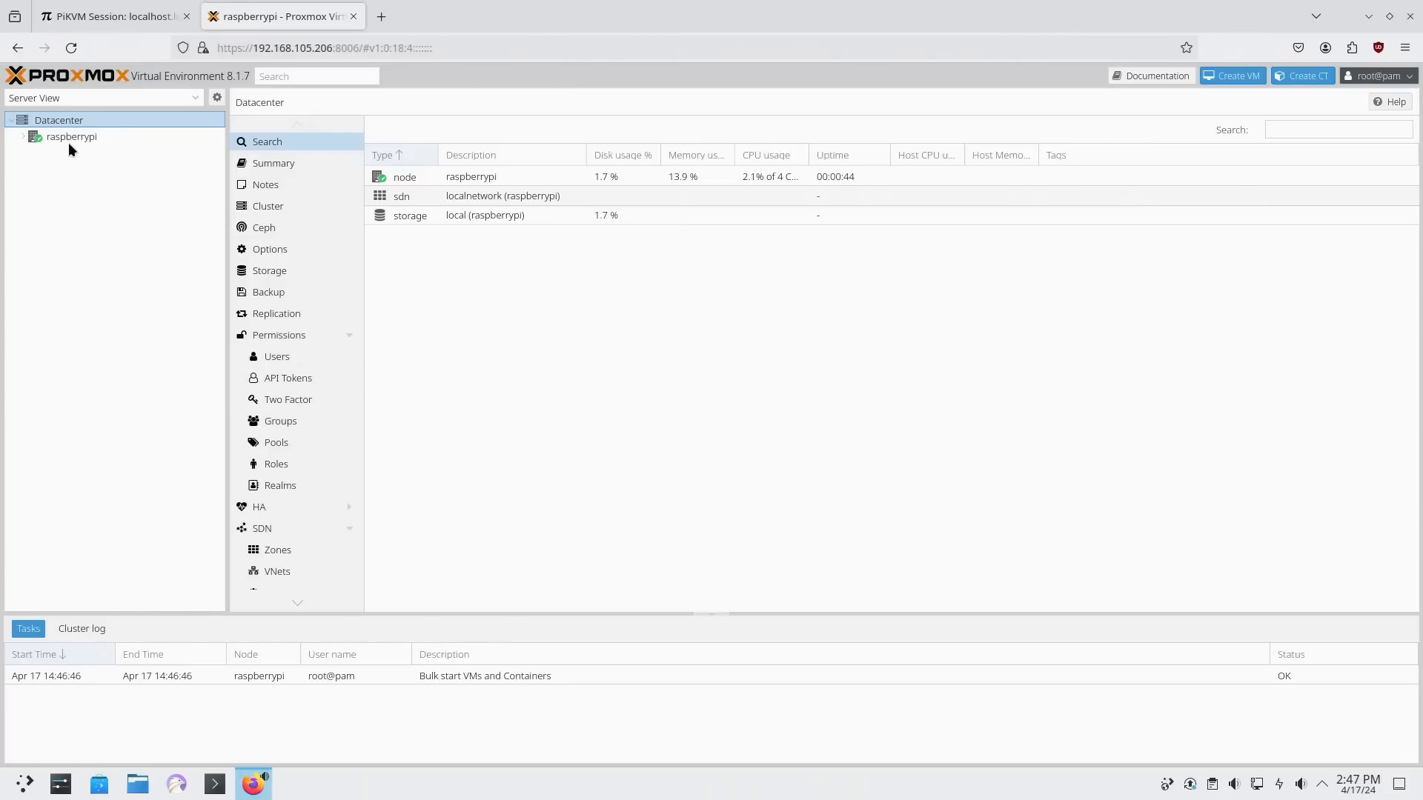
left_click(71, 137)
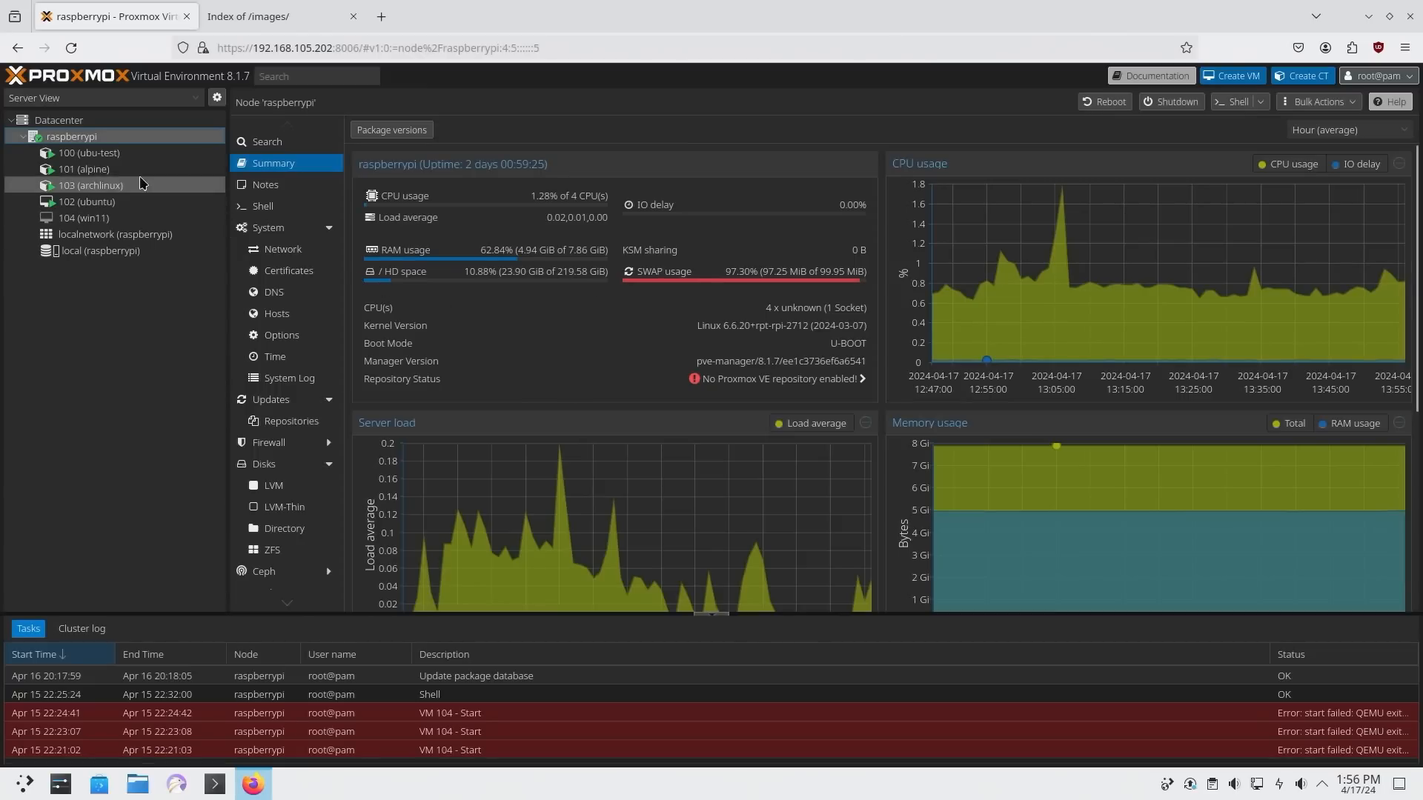
mouse_move(92, 153)
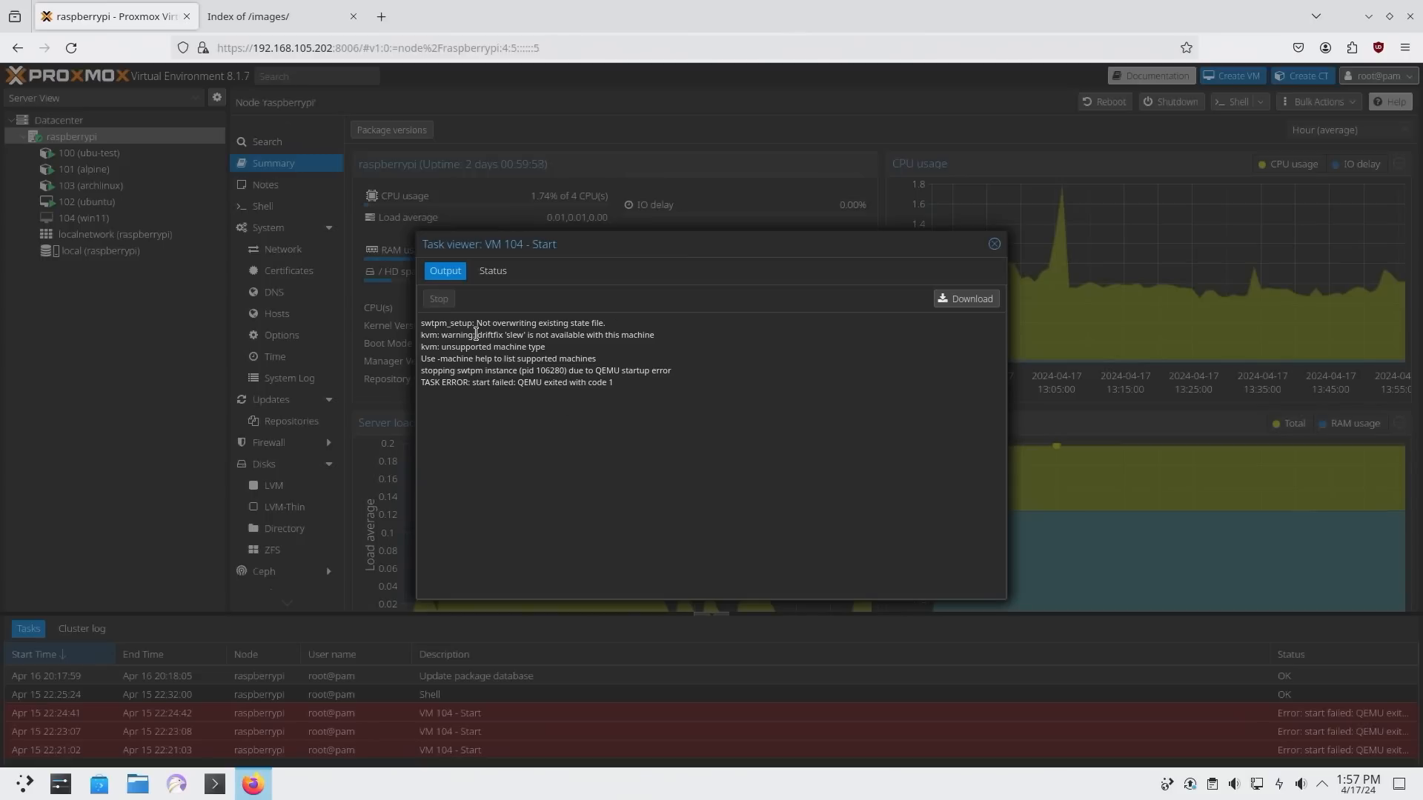
mouse_move(891, 292)
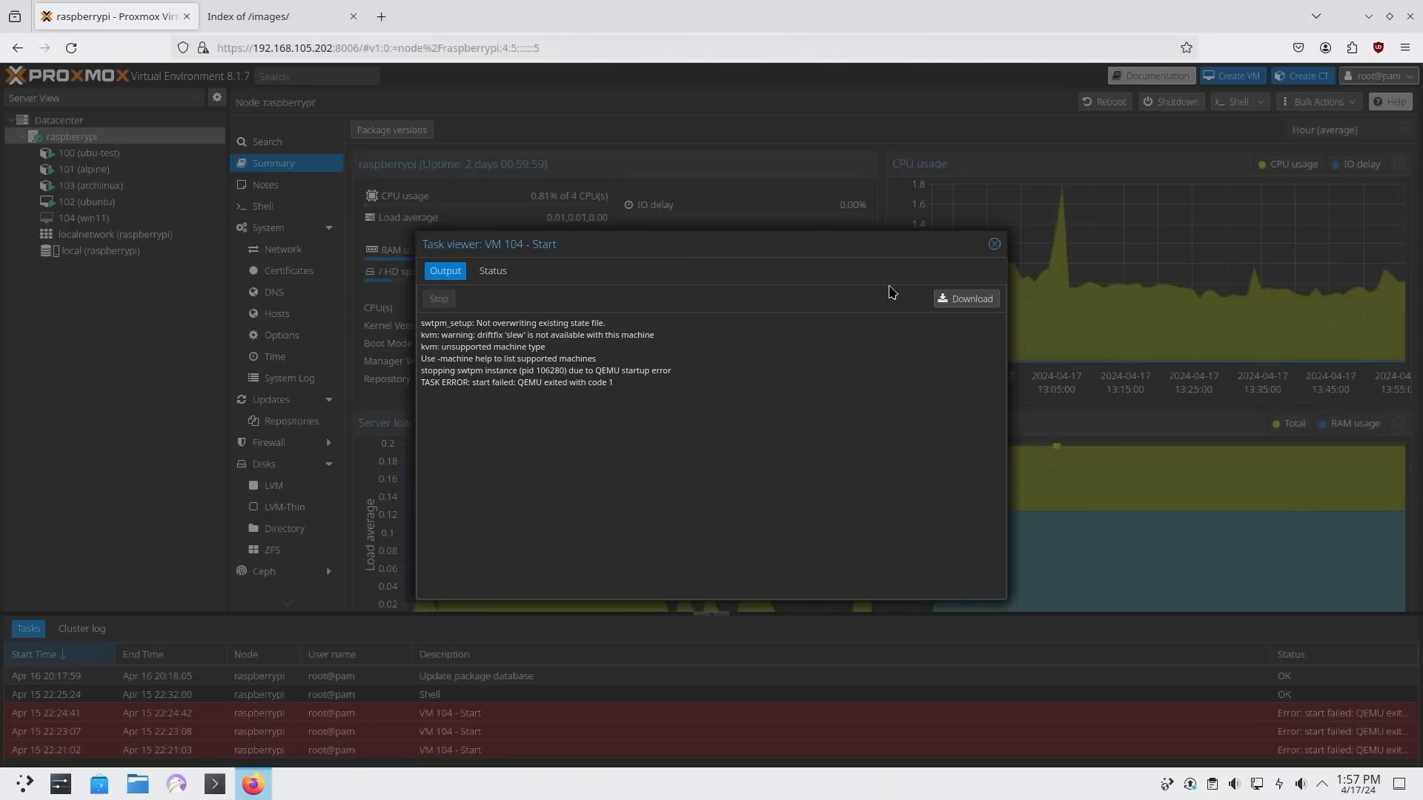
- Dismiss the VM 104 start error task log
left_click(995, 243)
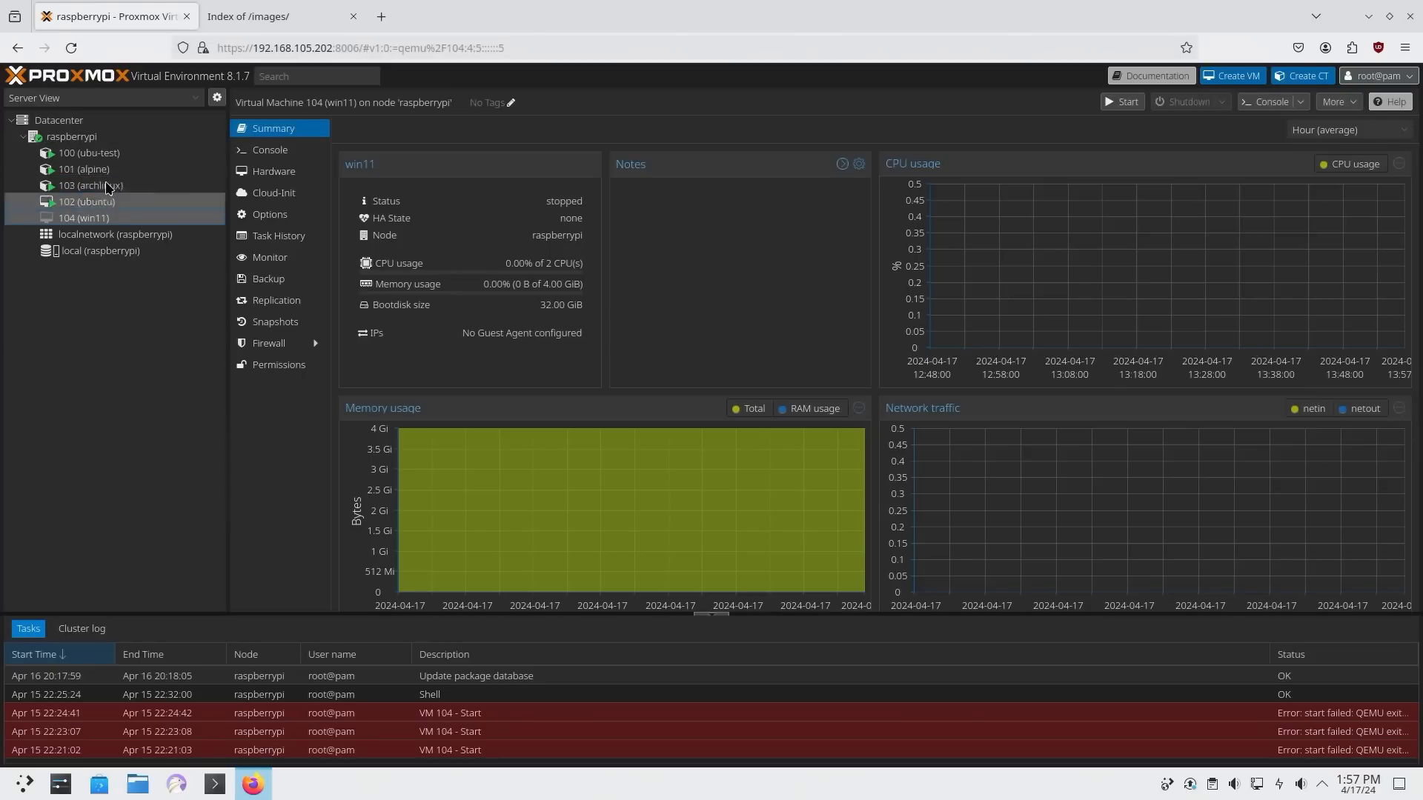
- In container 100 (ubu-test) console, install htop with apt and run it
left_click(91, 152)
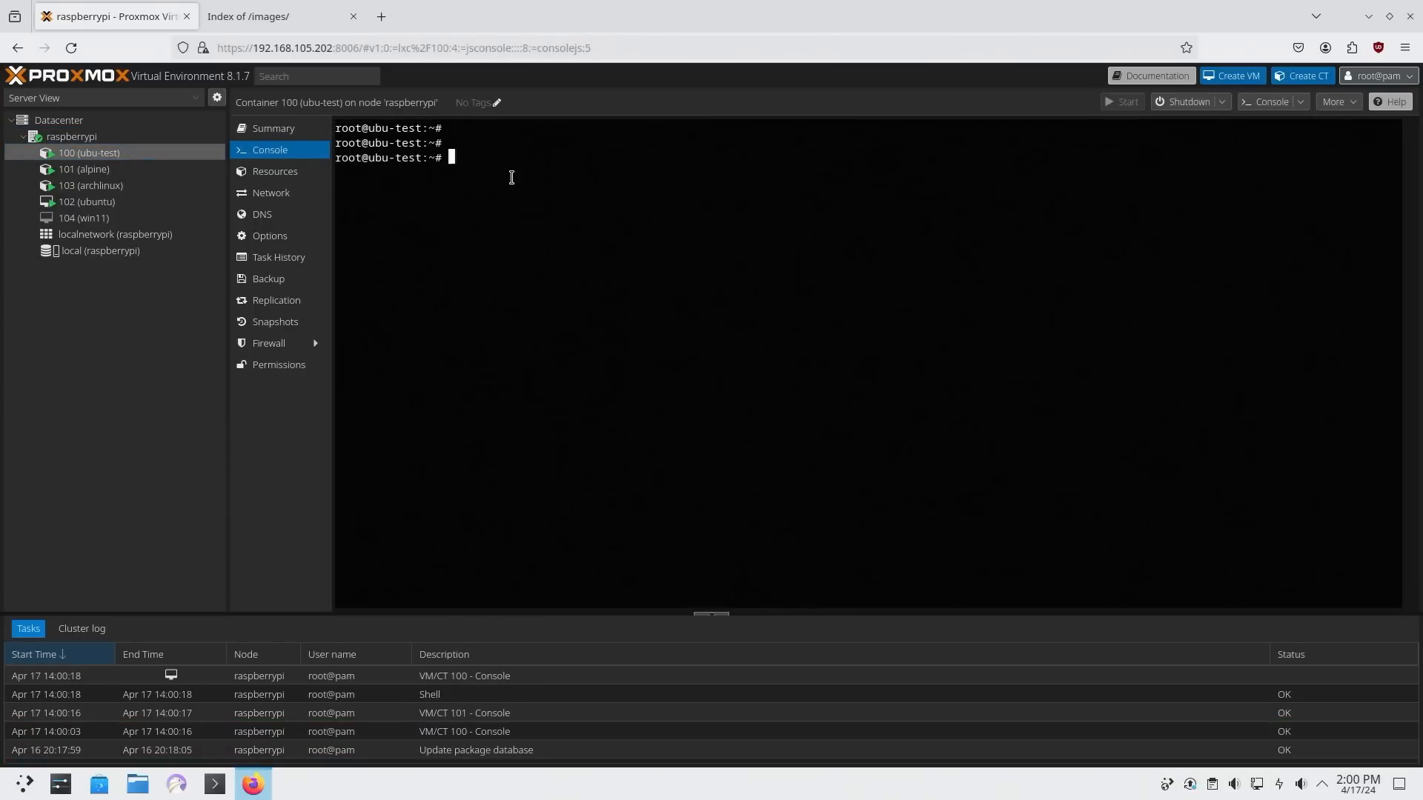
type("htop")
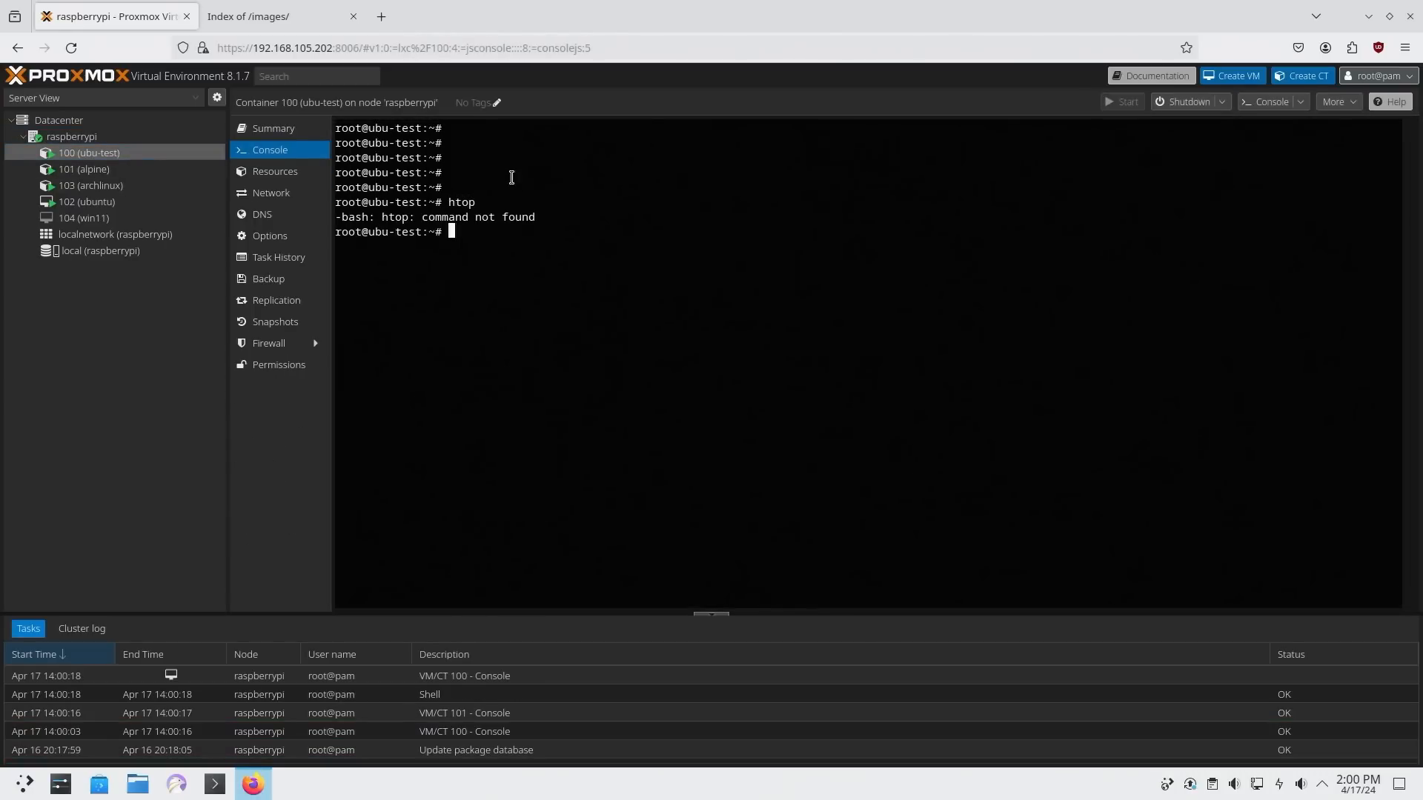
type("apt")
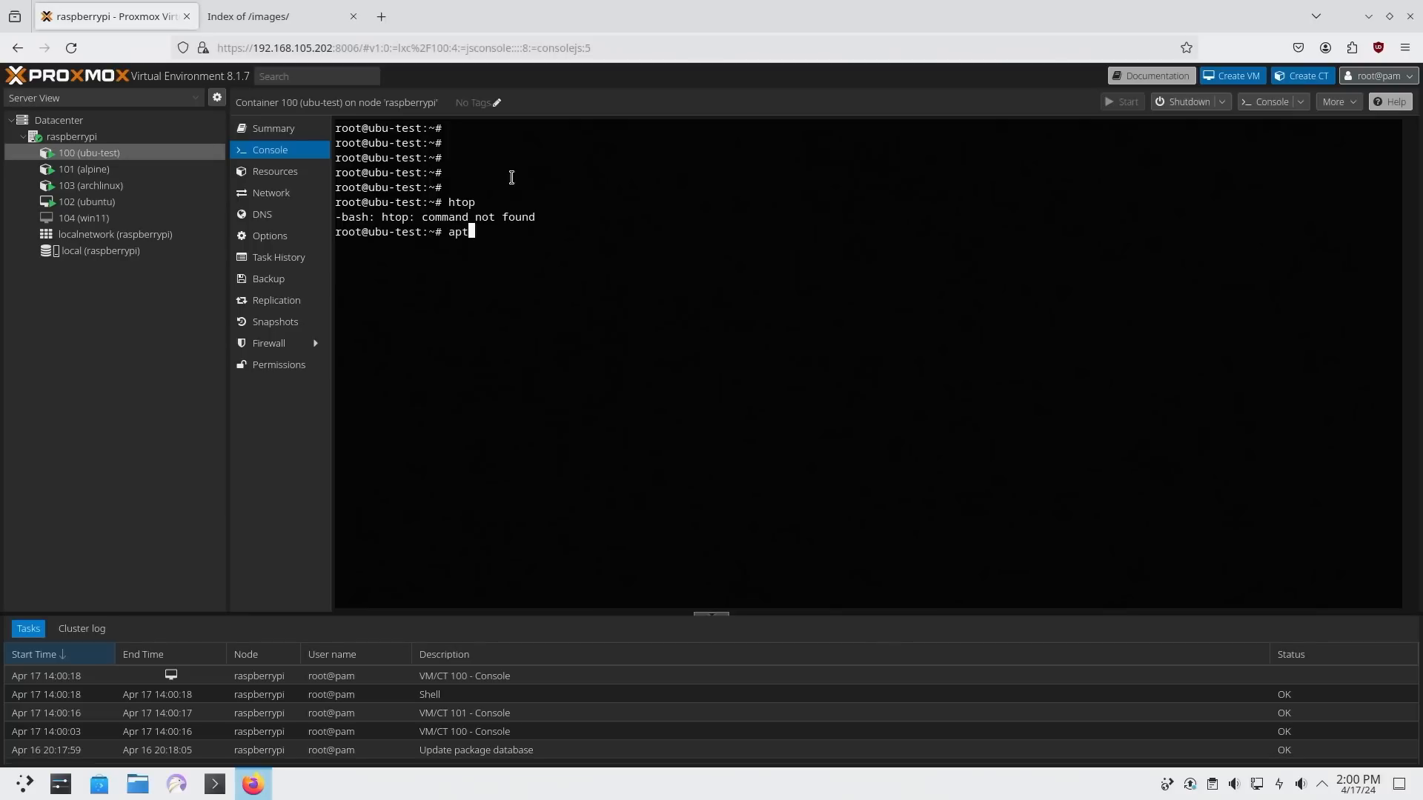
type("install htop")
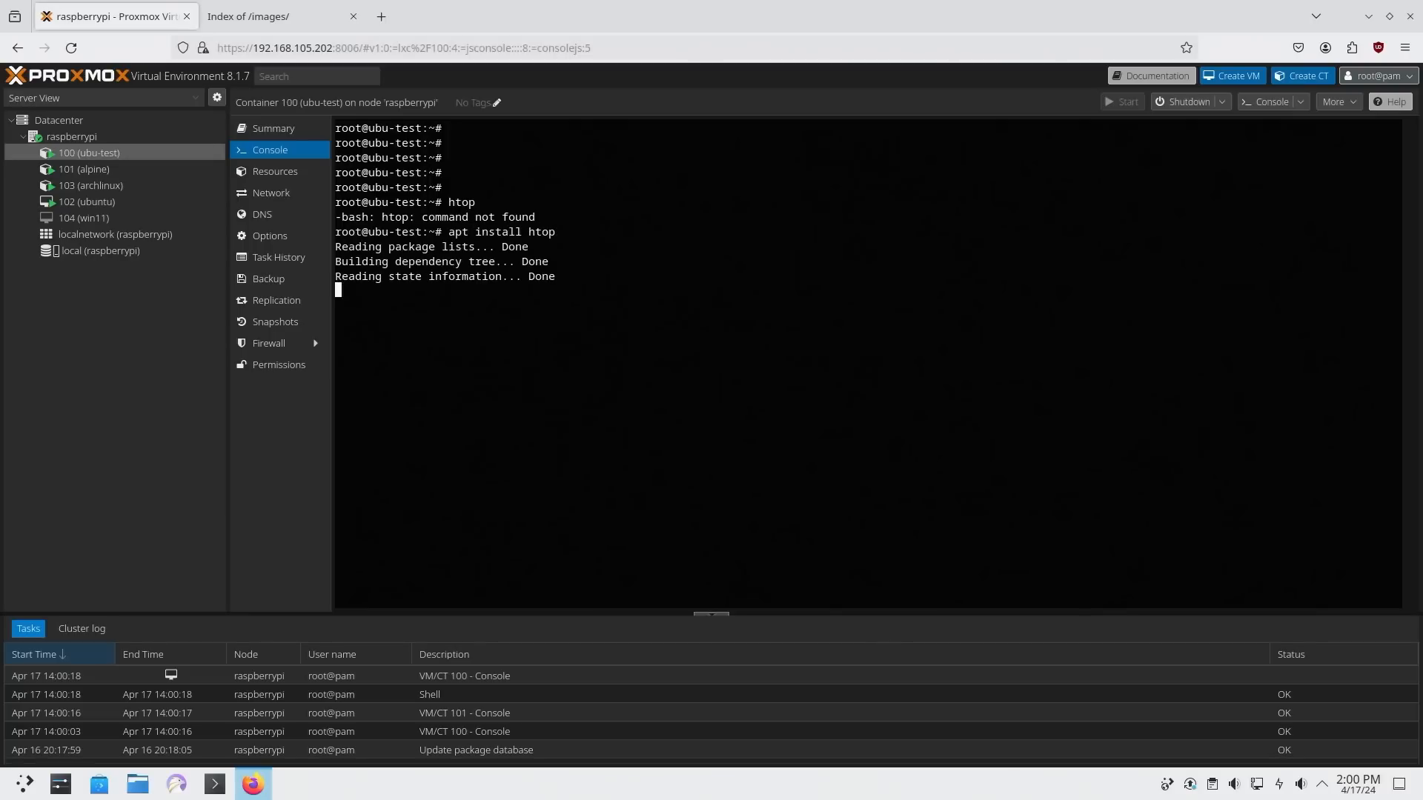
type("you want to continue? [Y/n] y")
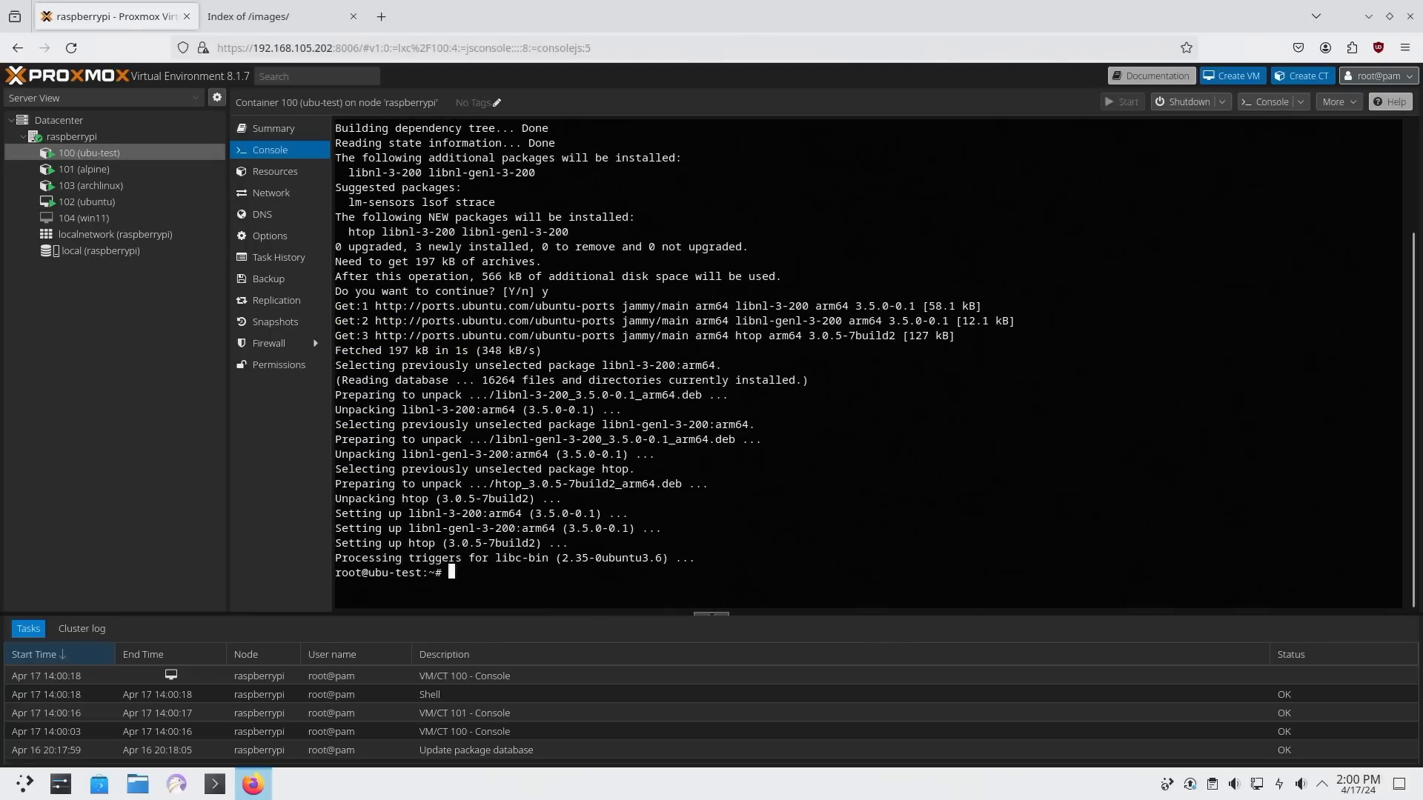
type("htop")
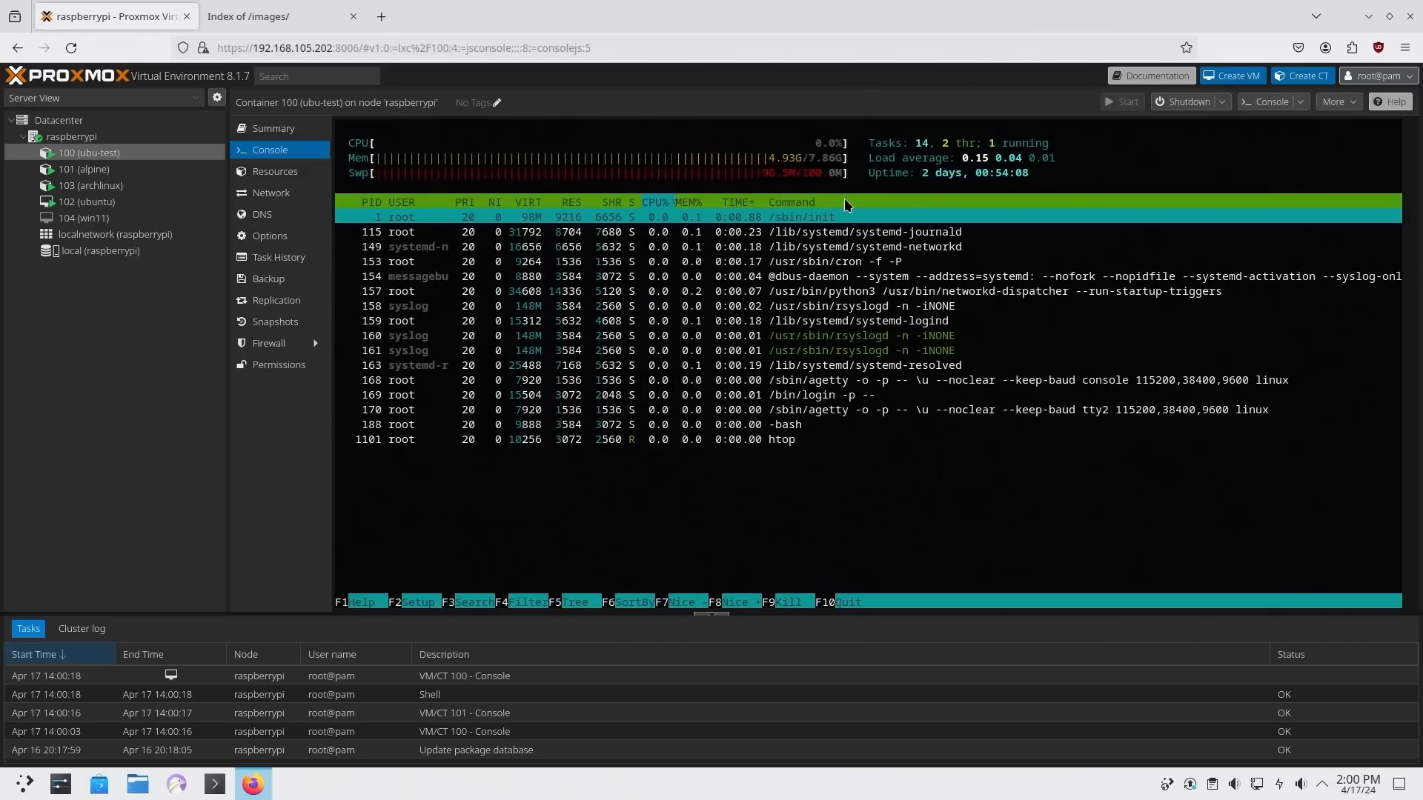
- In the alpine container console, add htop with apk, run it and quit with q
left_click(82, 169)
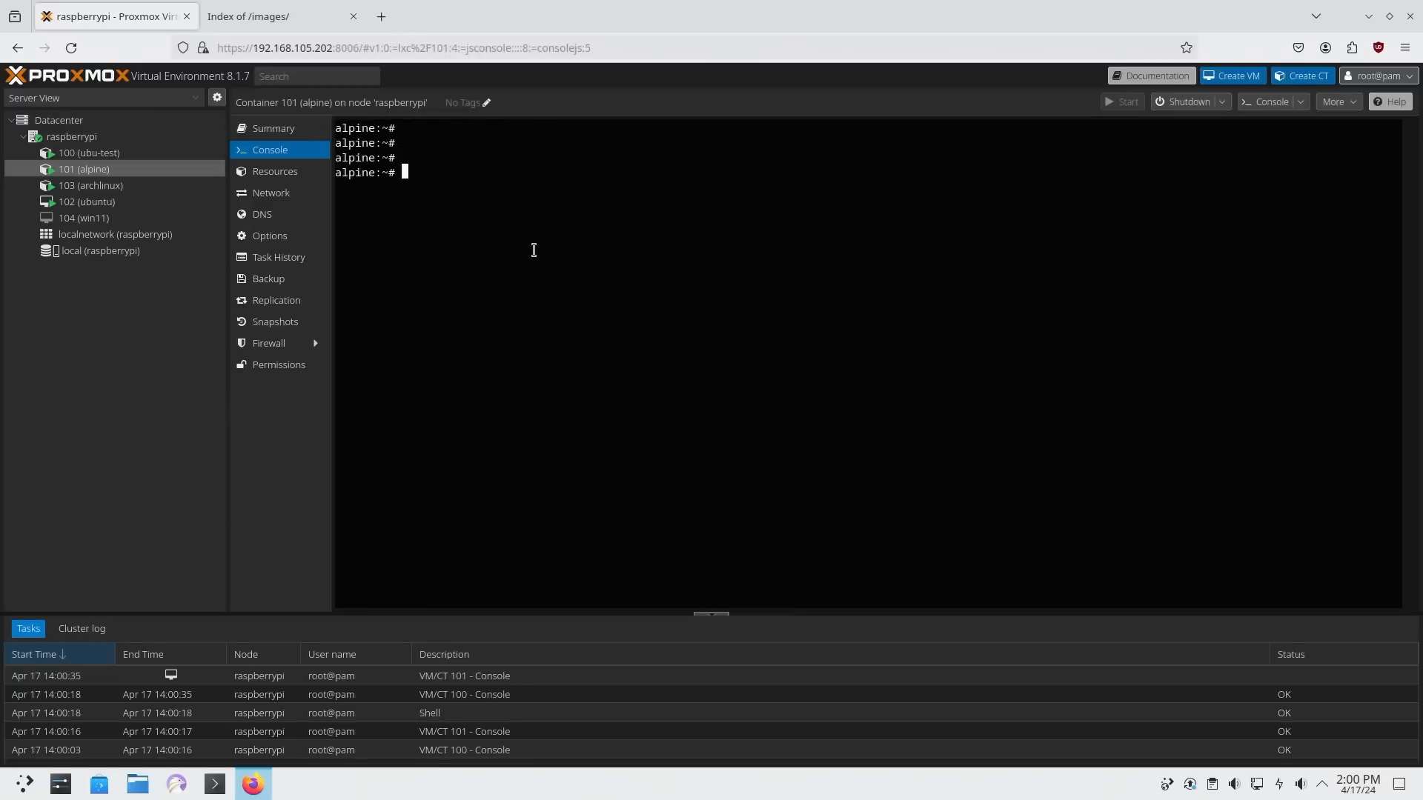
type("apk add hto")
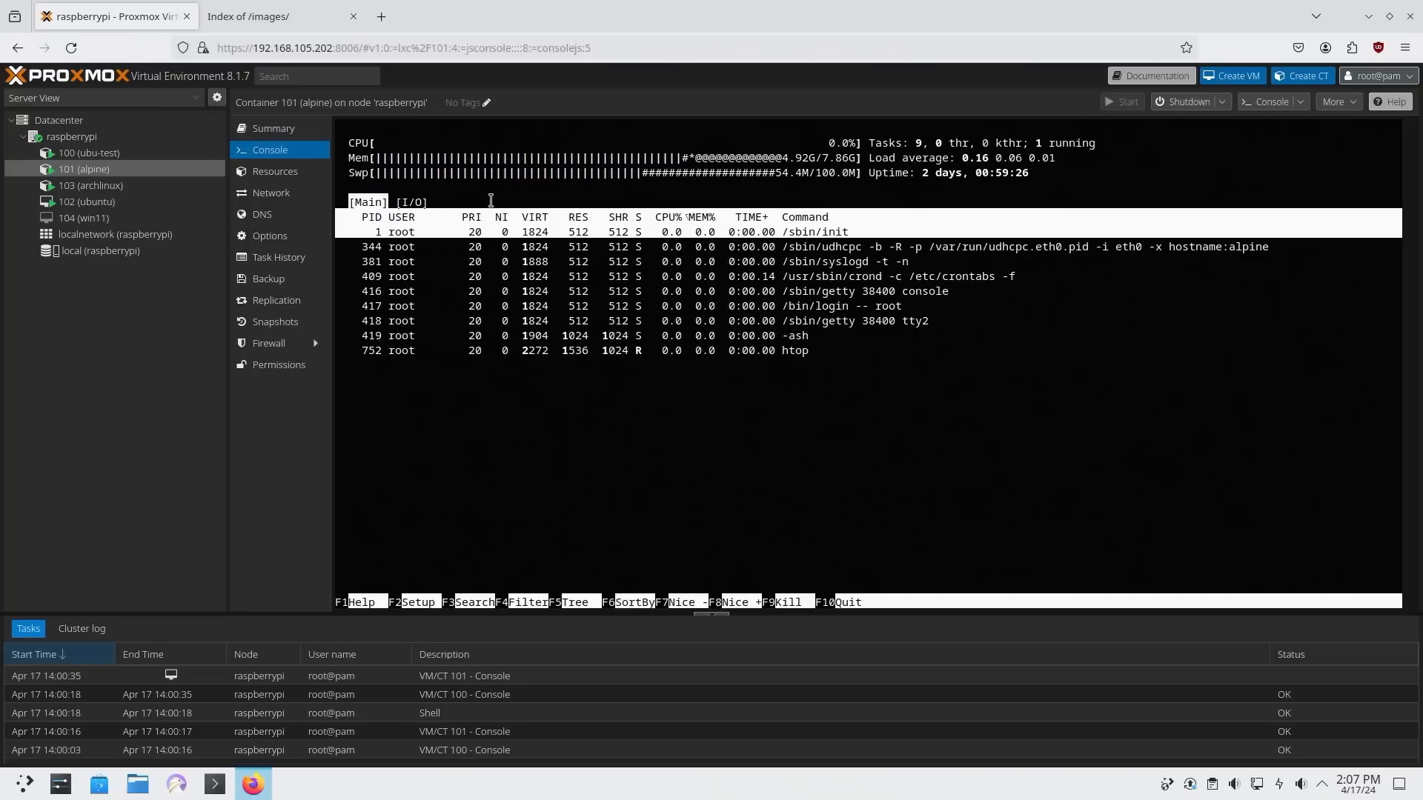
mouse_move(356, 228)
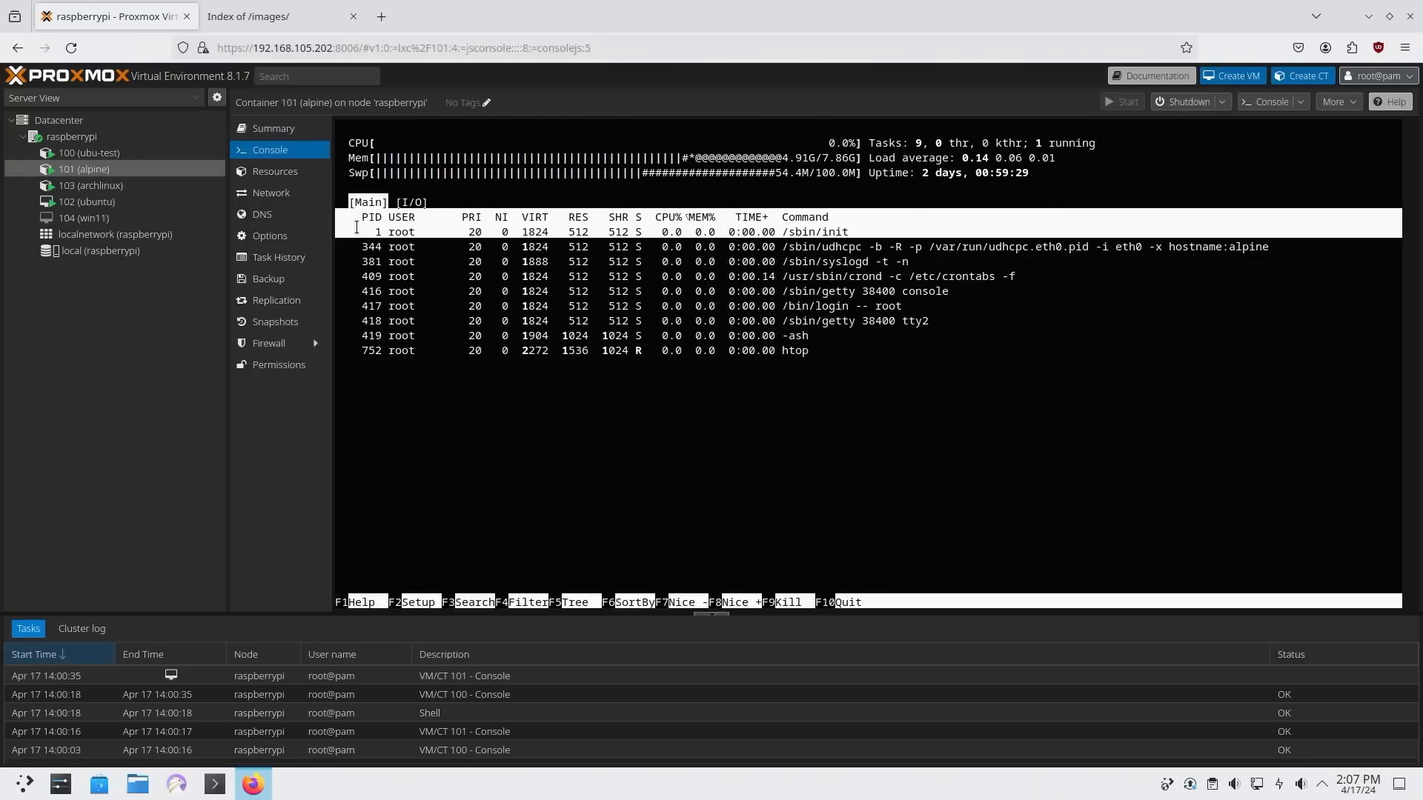
key("q")
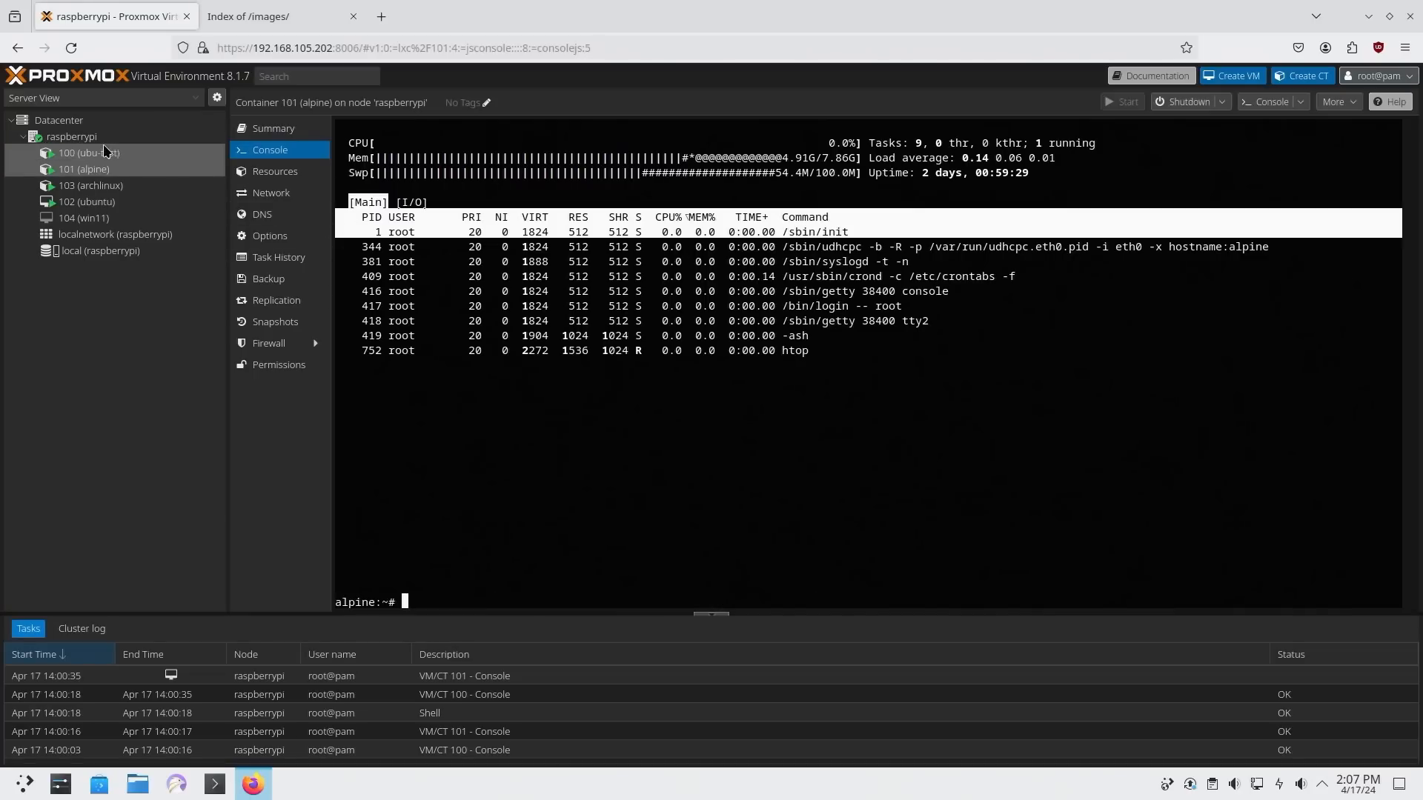
- Browse local (raspberrypi) storage's CT Templates, peeking at downloadable templates, ending on the three stored ones
left_click(100, 251)
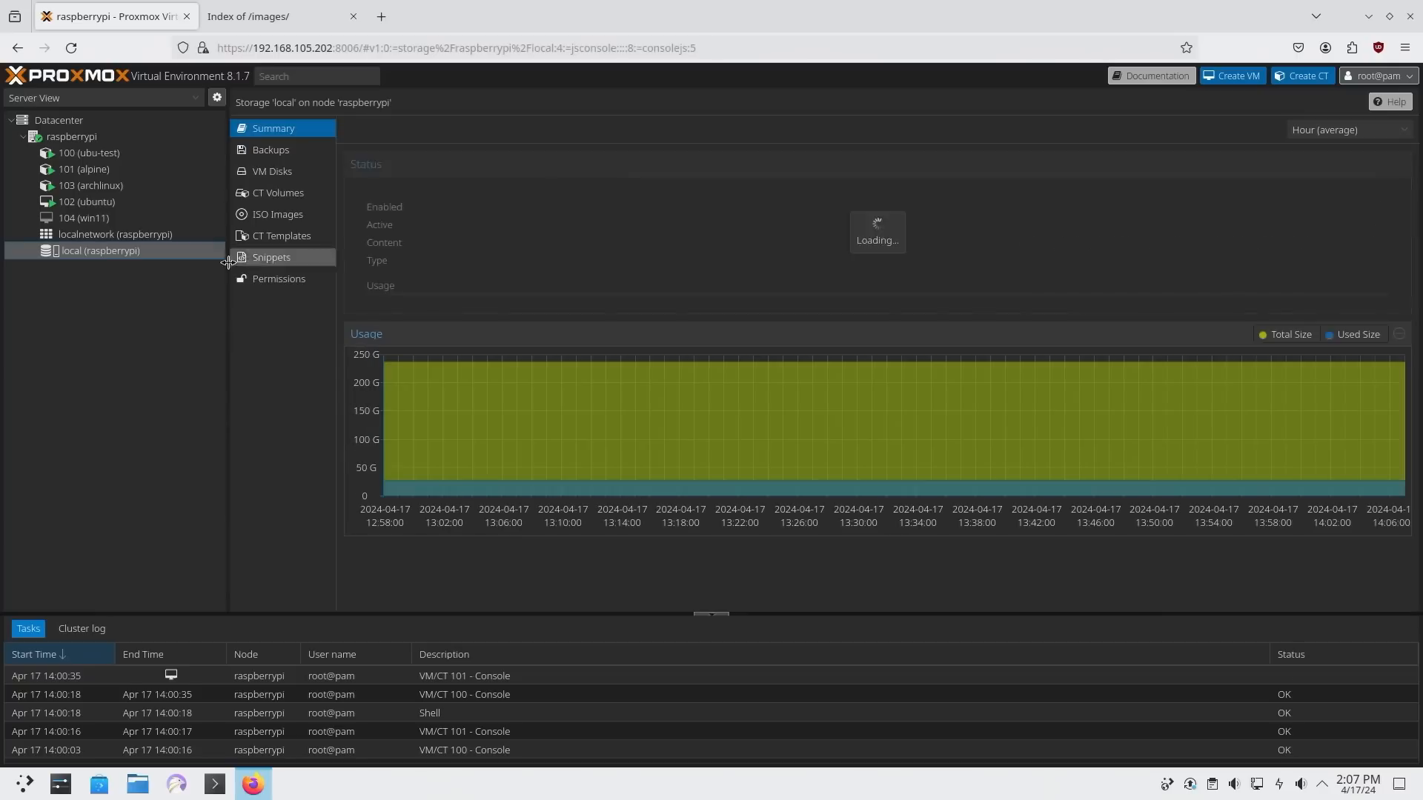
left_click(278, 235)
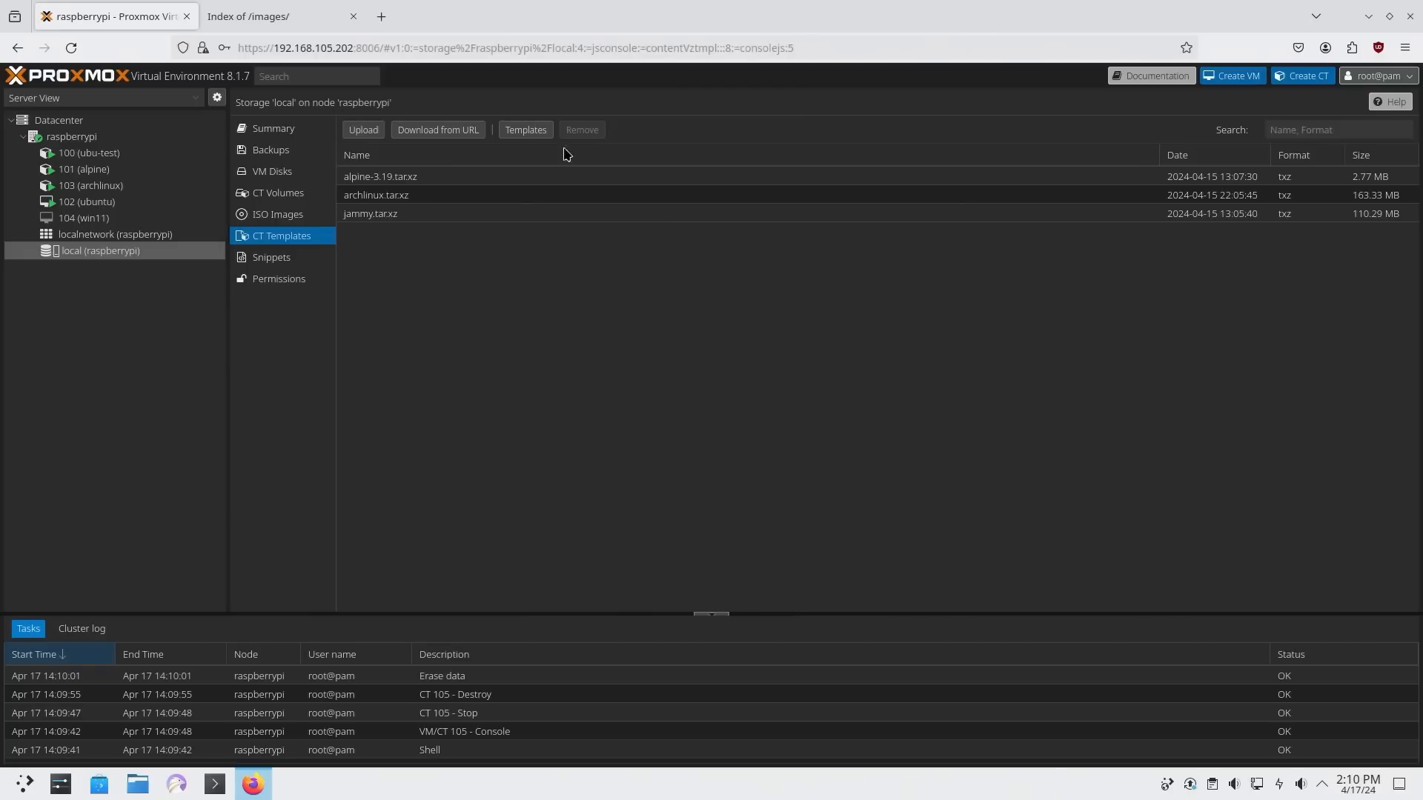
left_click(525, 131)
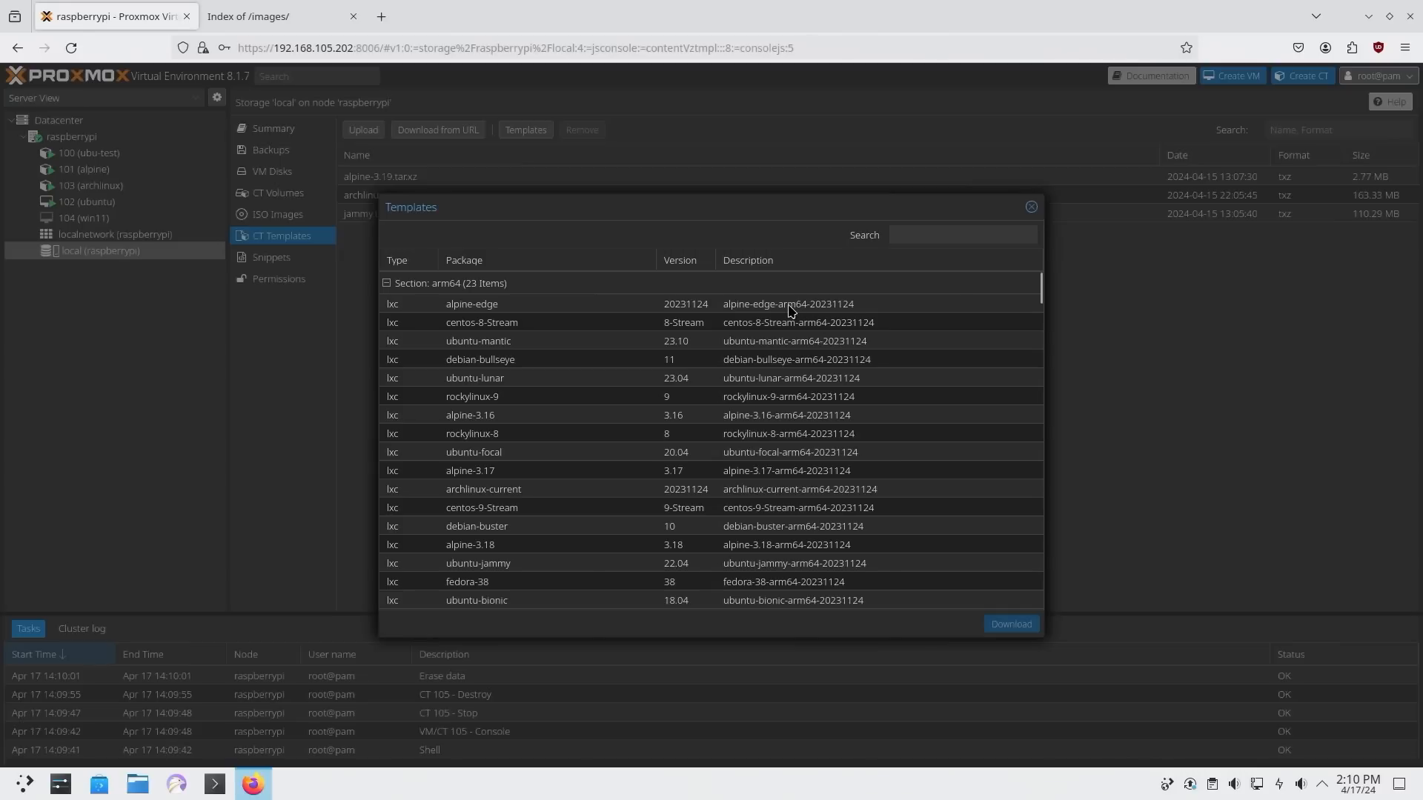
mouse_move(656, 498)
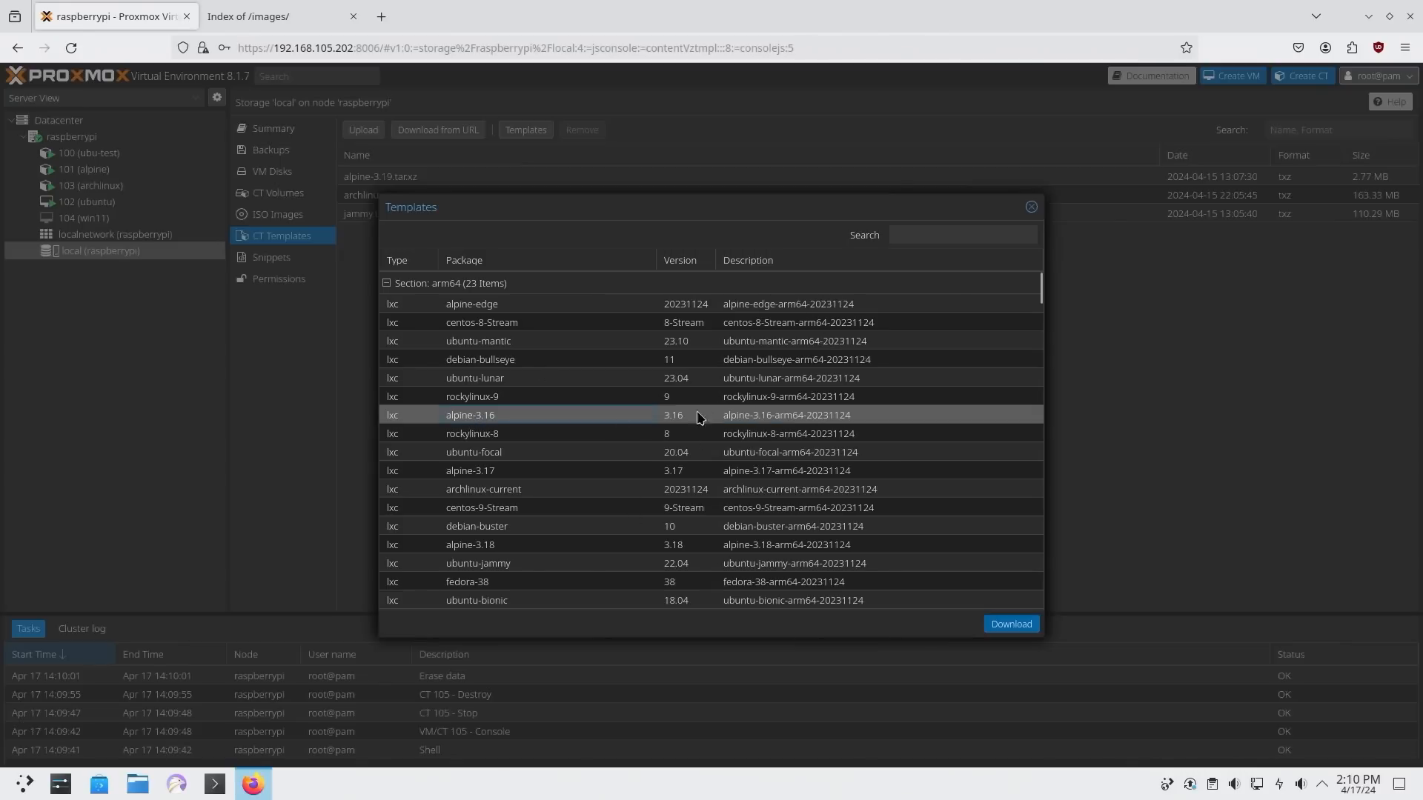
mouse_move(1032, 311)
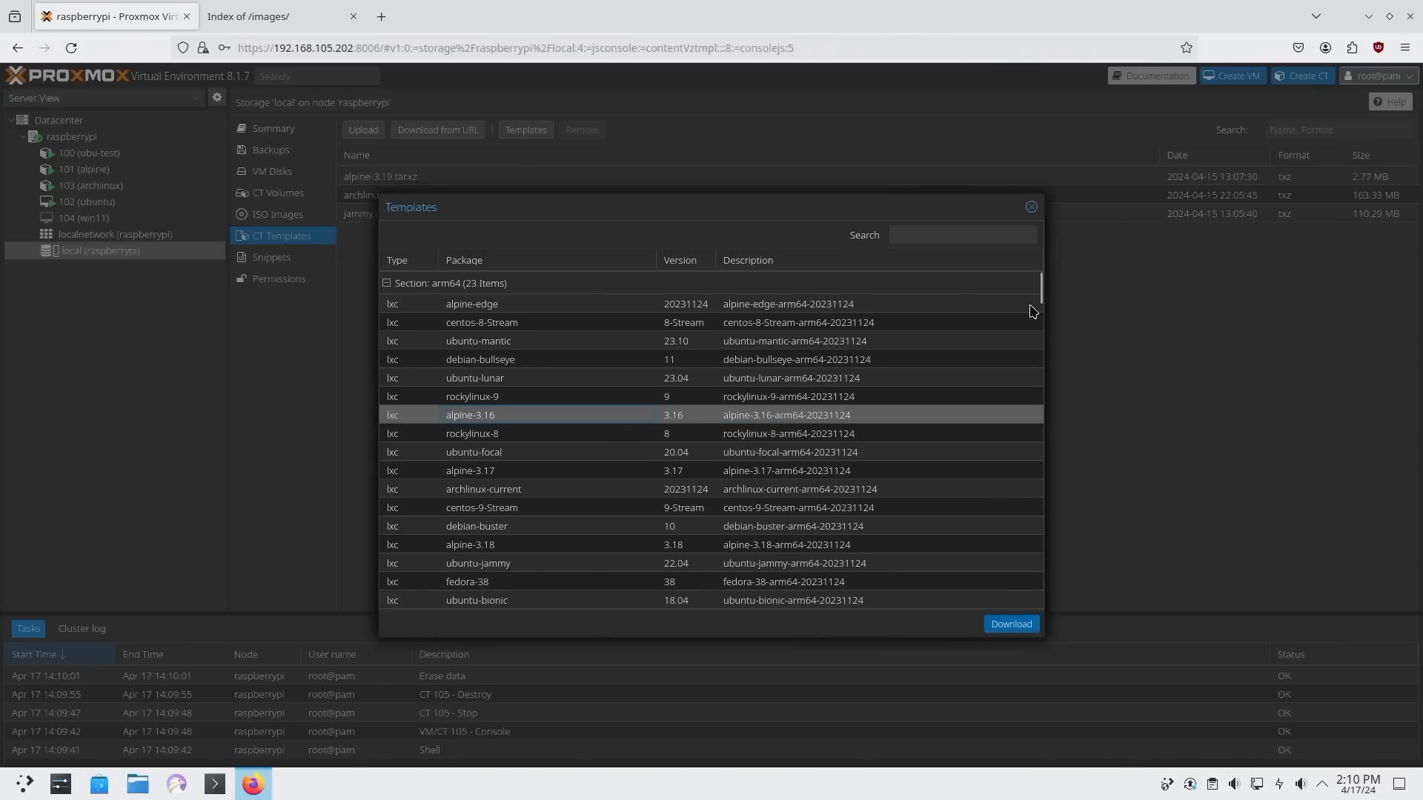
left_click(1032, 206)
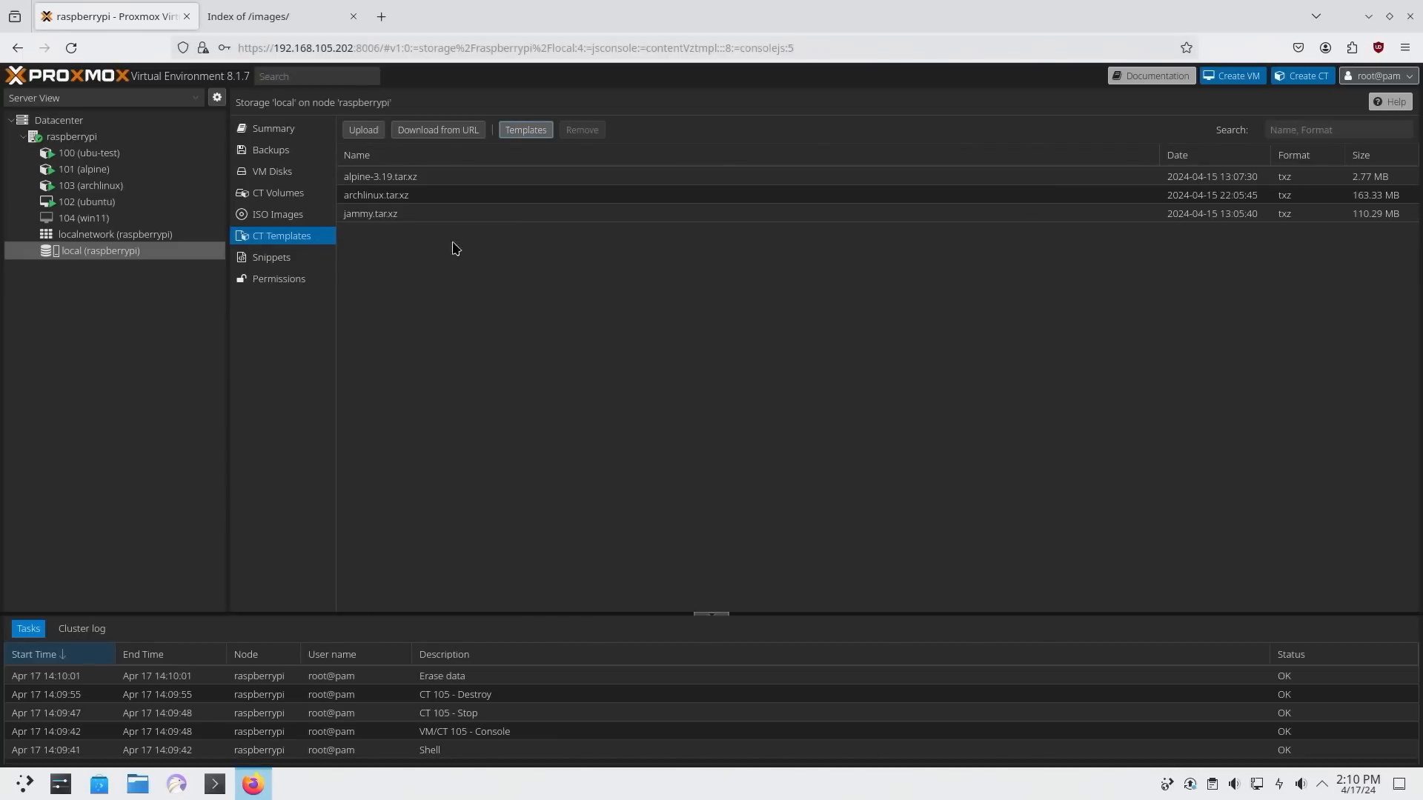
- Navigate the image index through alpine → 3.16 → arm64 → default to the latest dated build
left_click(266, 16)
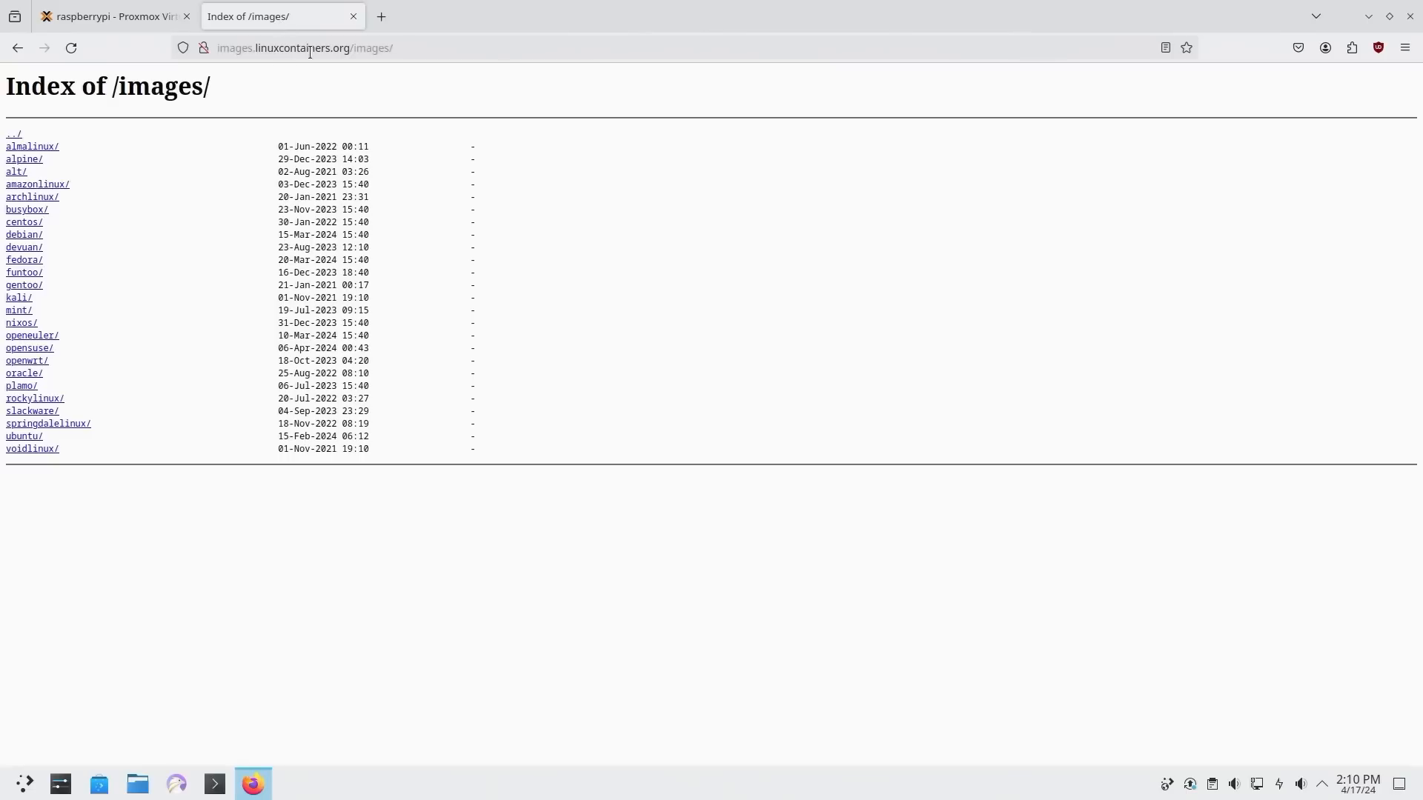
mouse_move(270, 296)
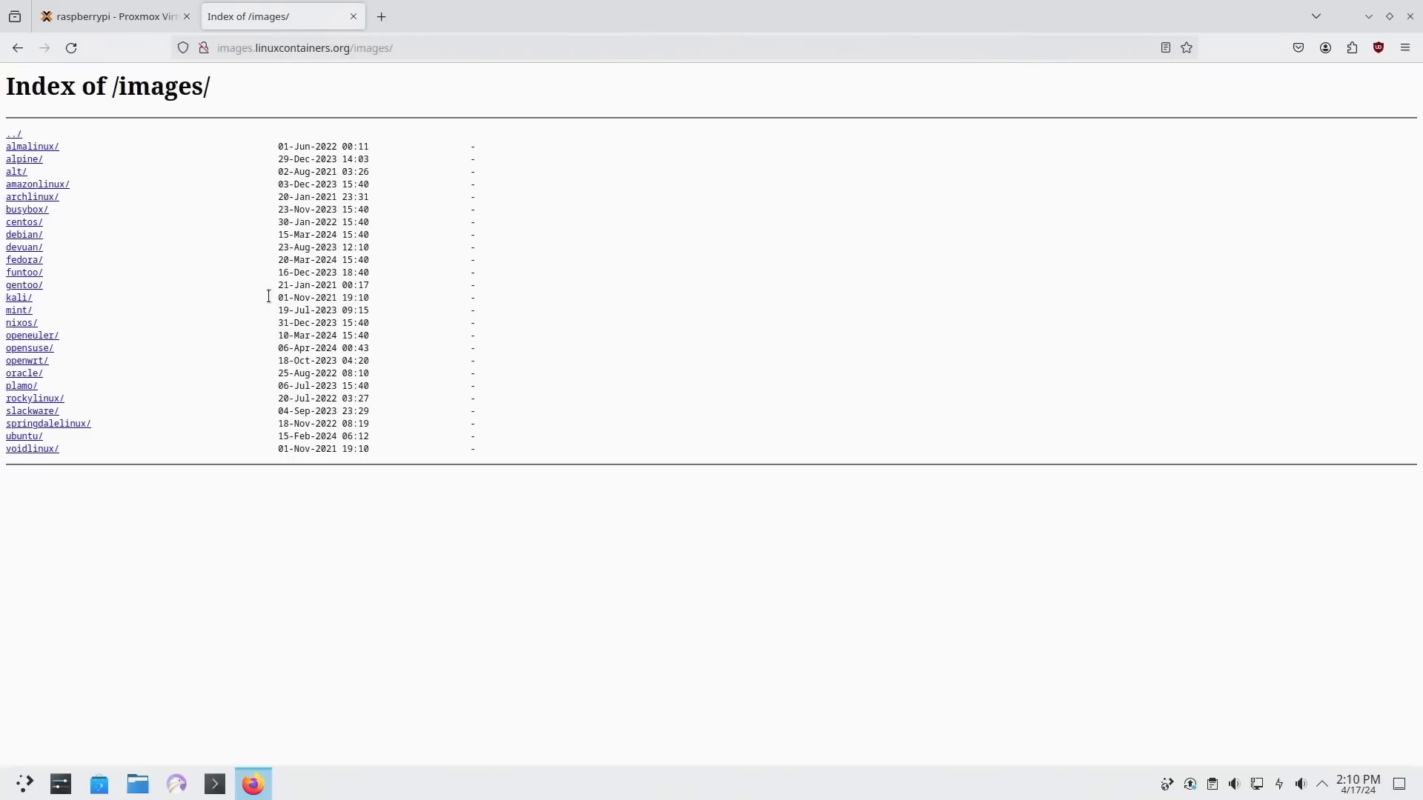
mouse_move(25, 206)
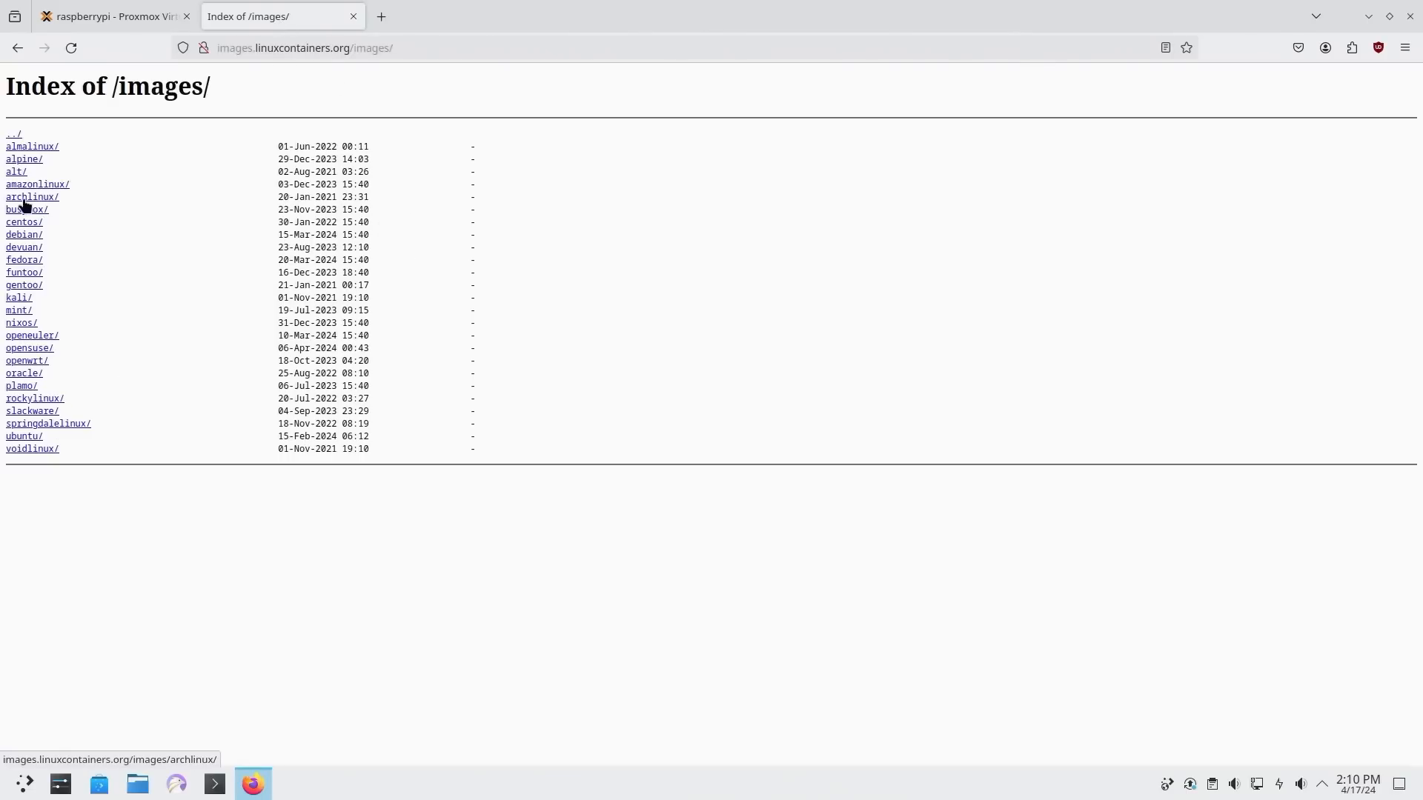
left_click(24, 159)
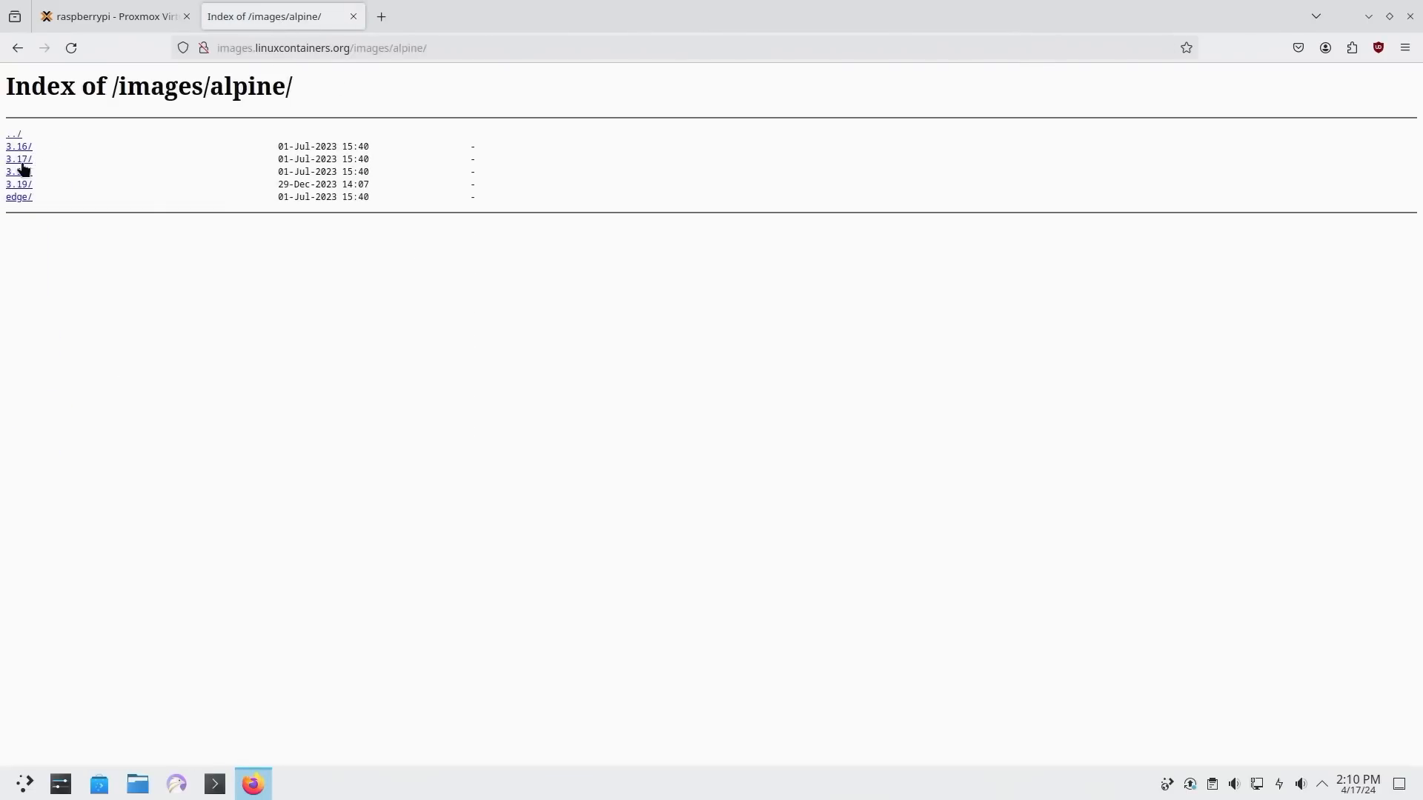
left_click(18, 145)
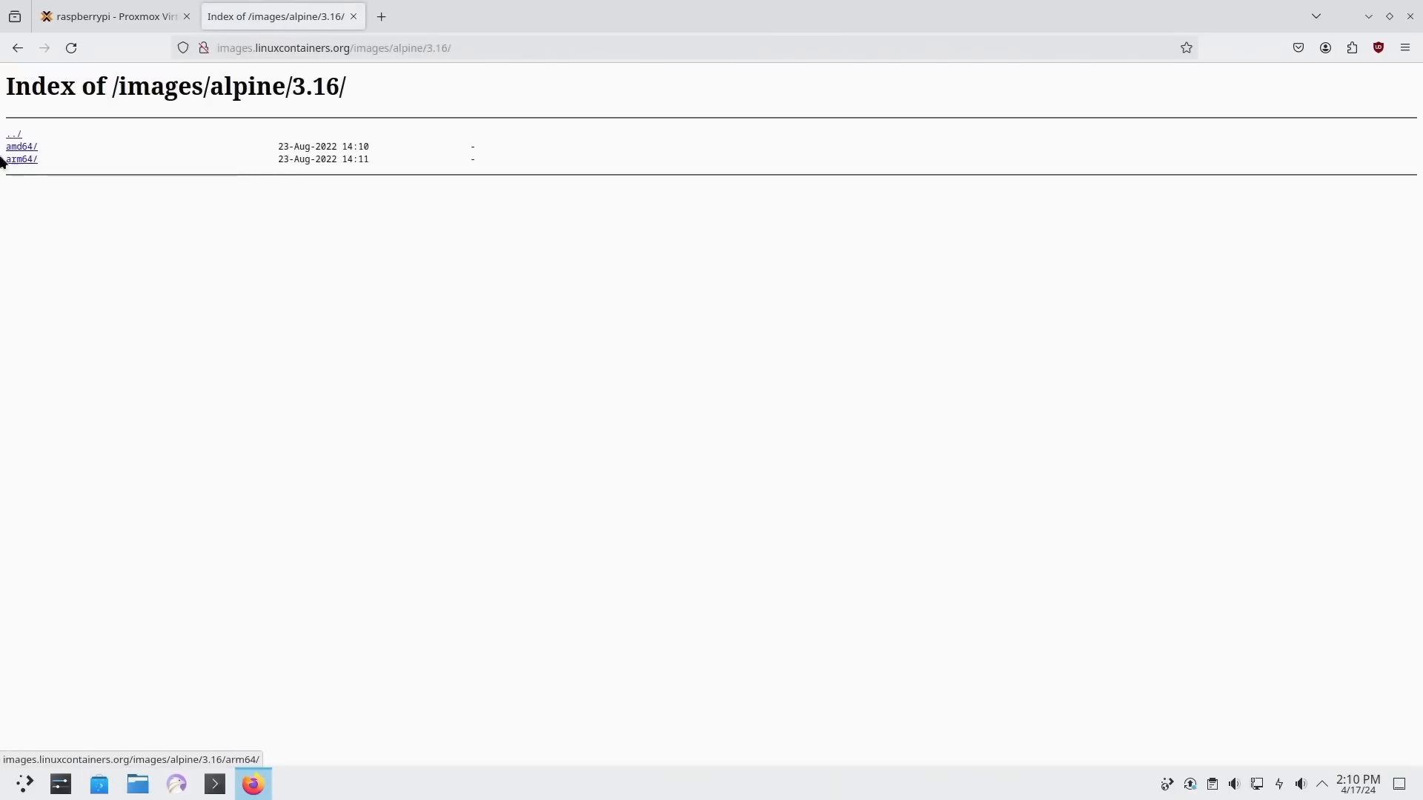
left_click(22, 160)
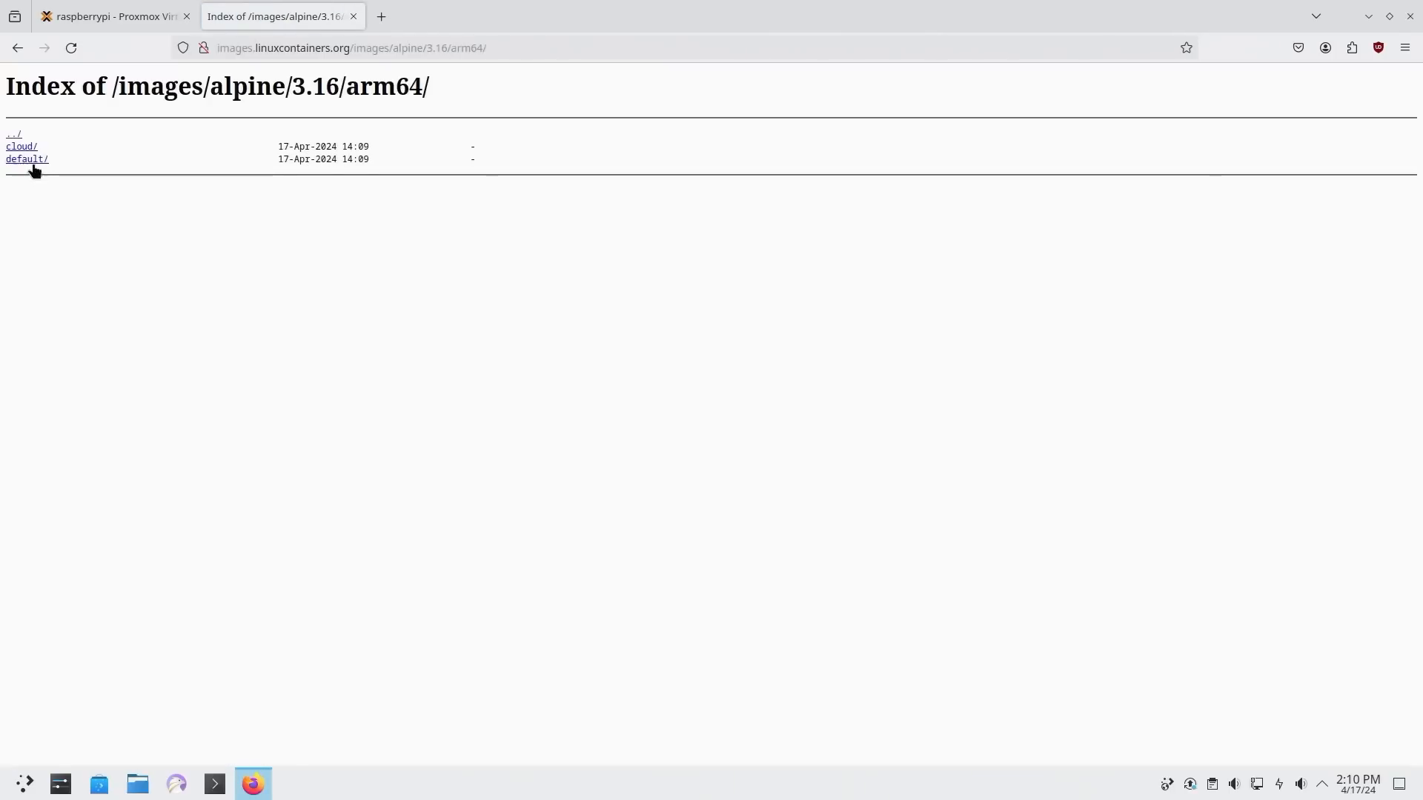
left_click(25, 159)
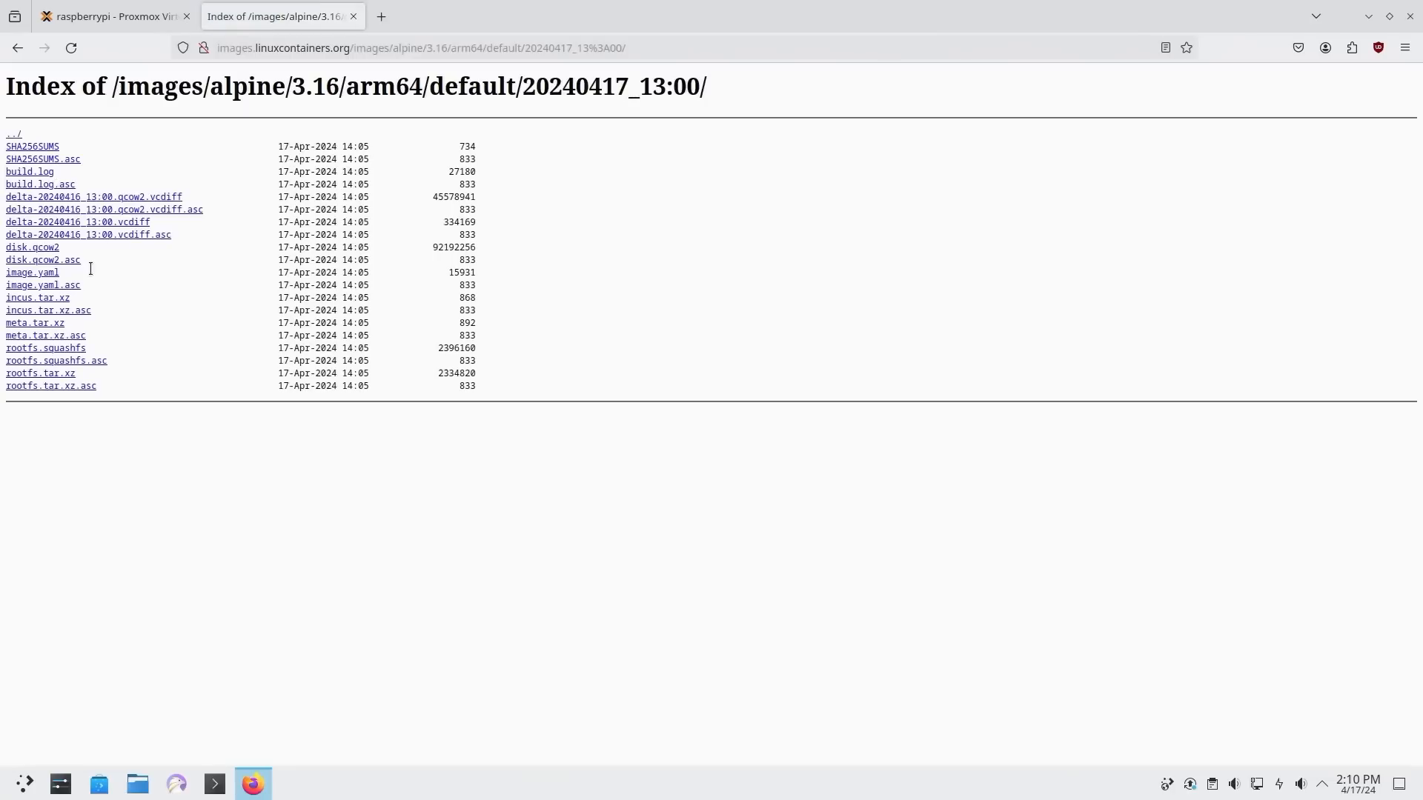
mouse_move(35, 375)
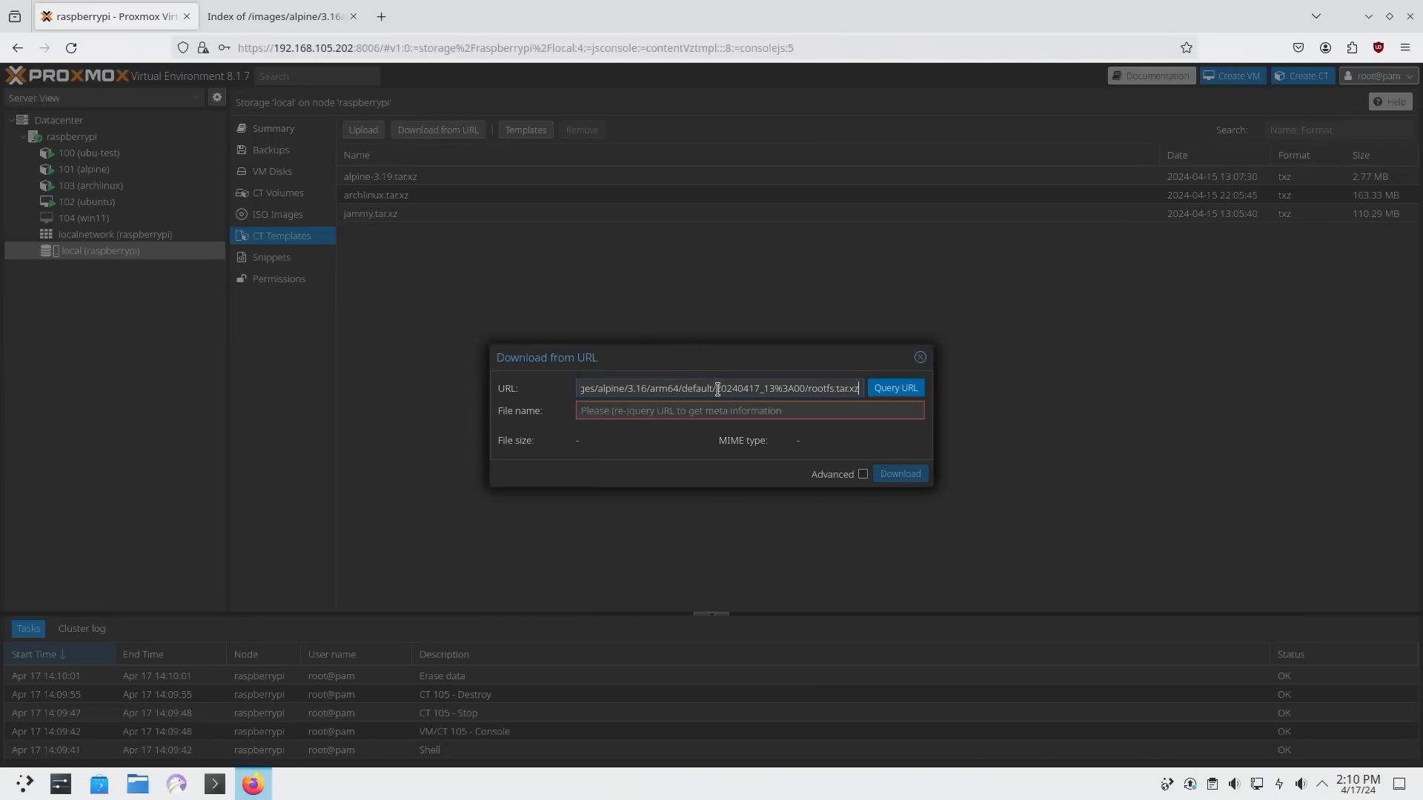
- Download the rootfs.tar.xz to local storage under the name alpine-3.16.tar.xz
left_click(747, 410)
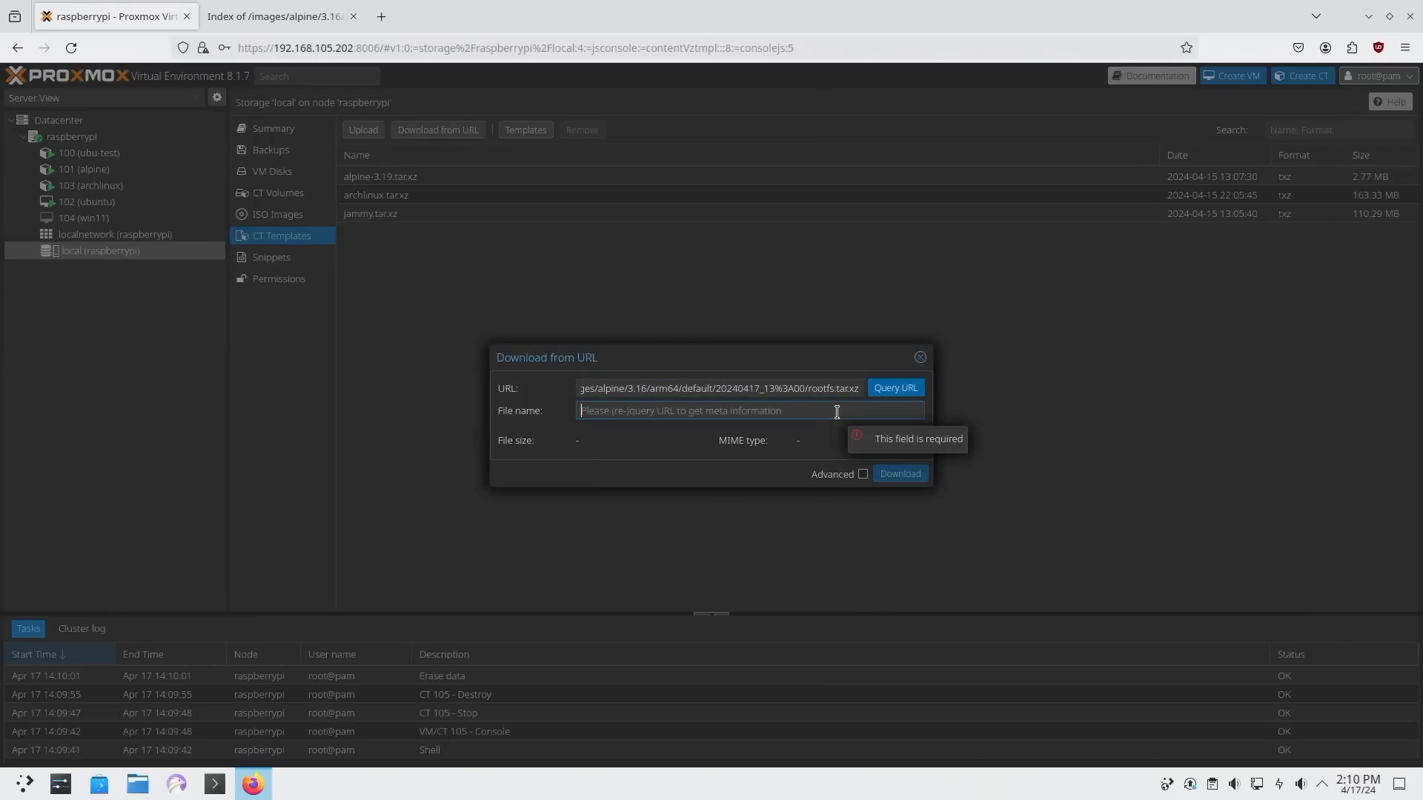
type("alpine-3.16.")
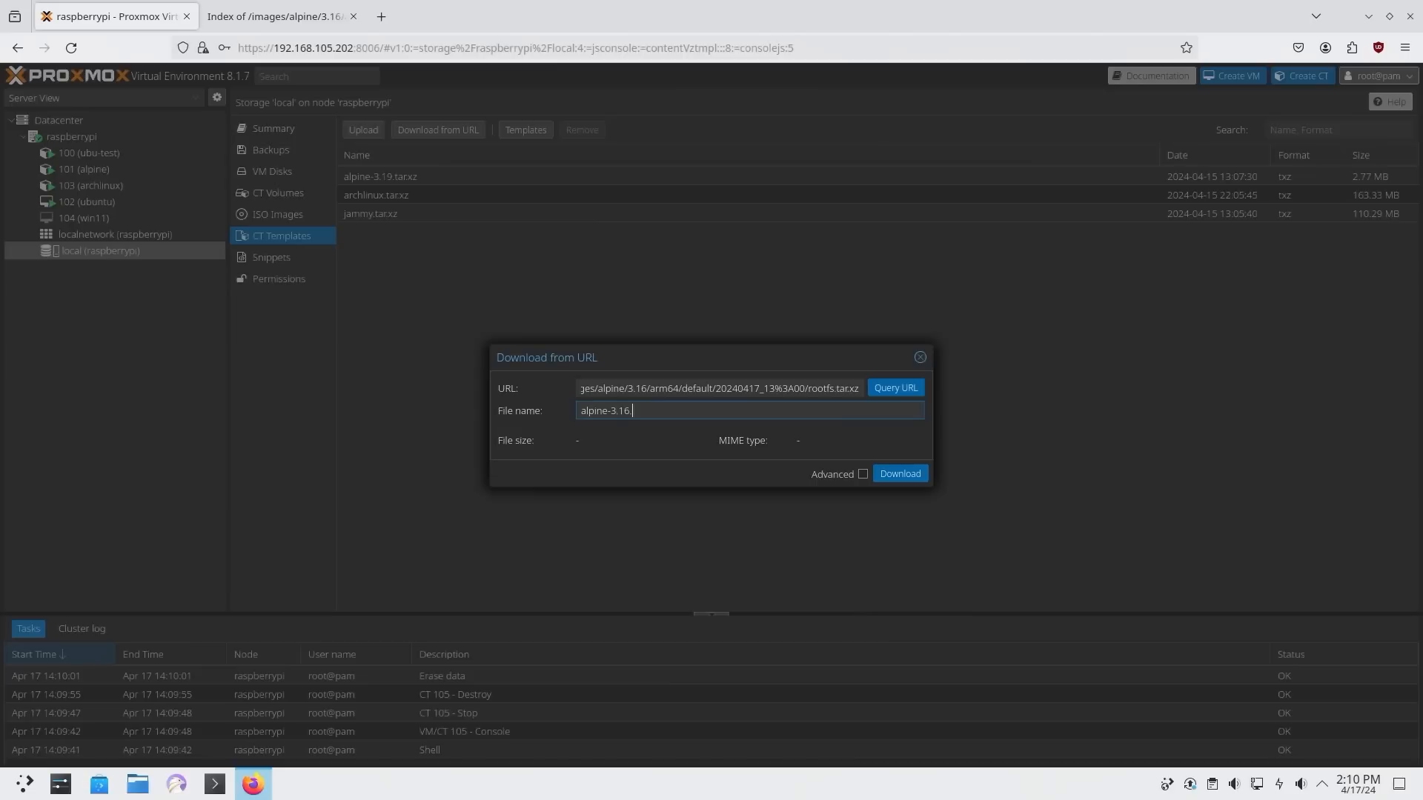
type("tar")
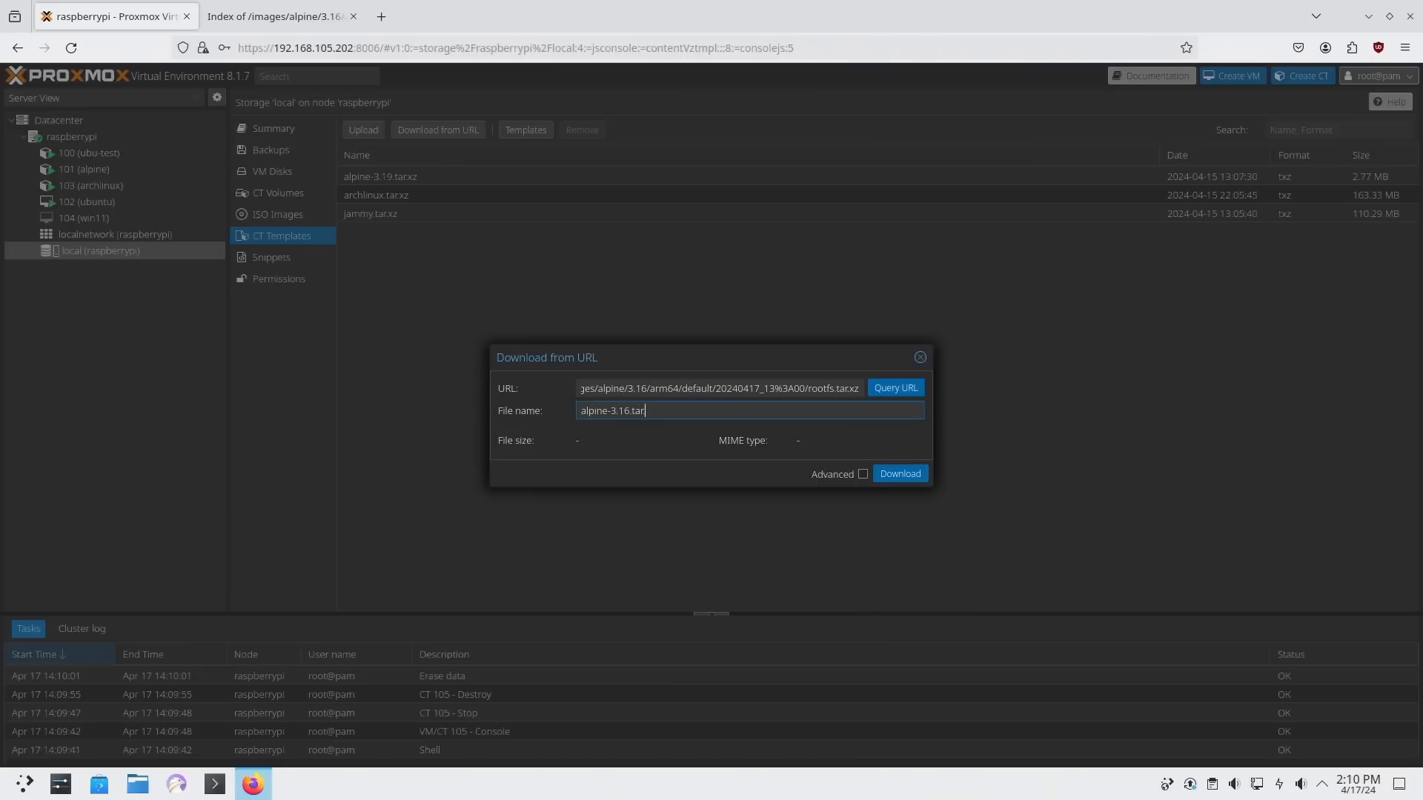
left_click(900, 475)
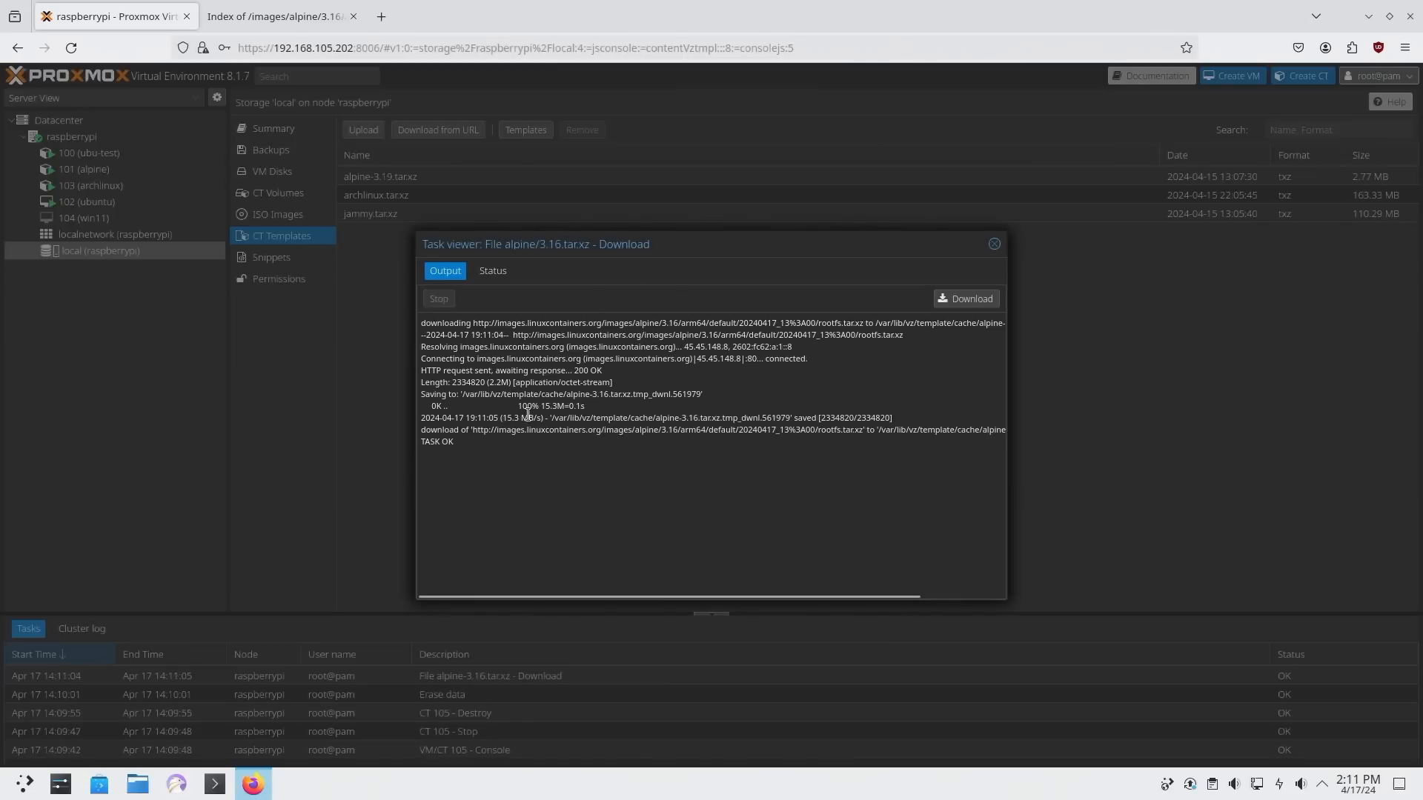
left_click(993, 244)
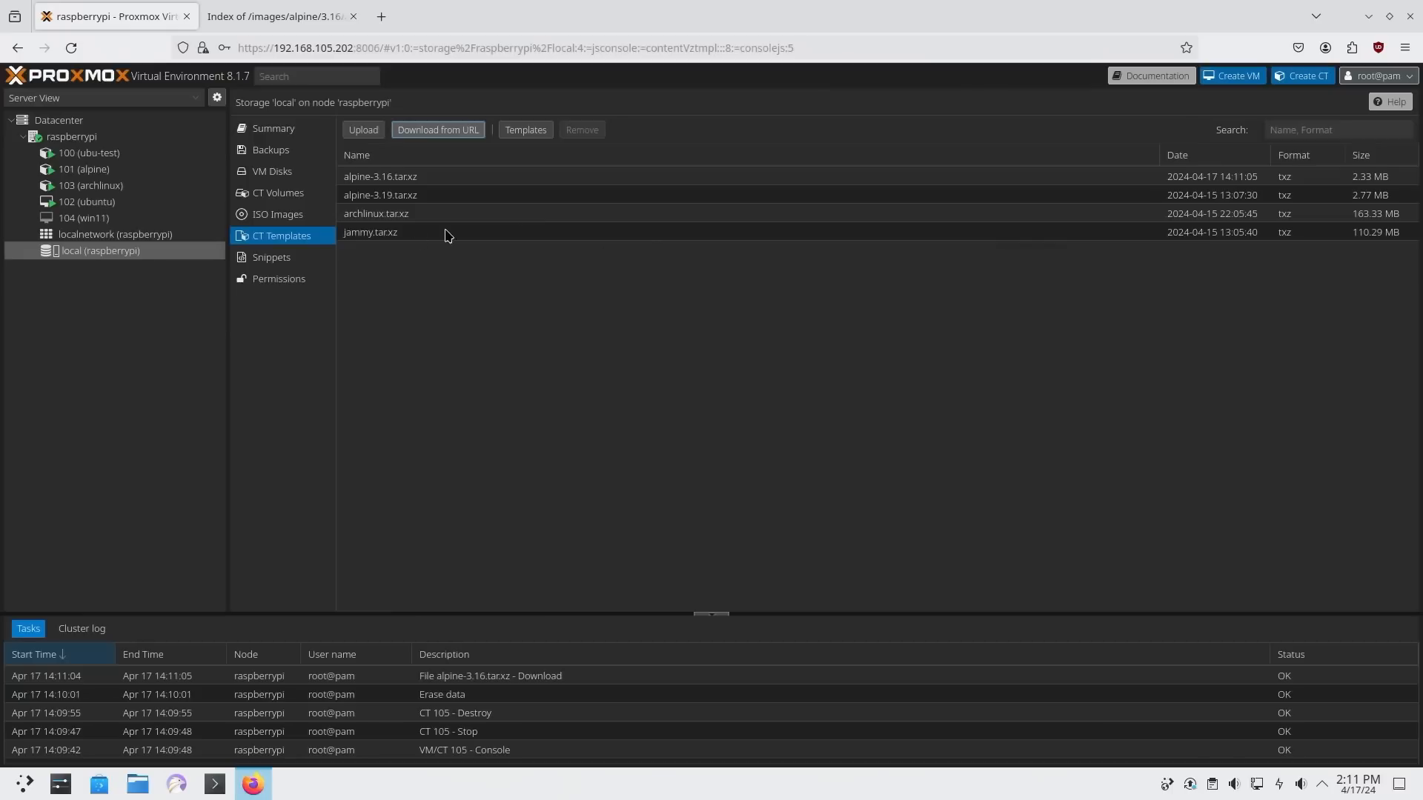
left_click(401, 196)
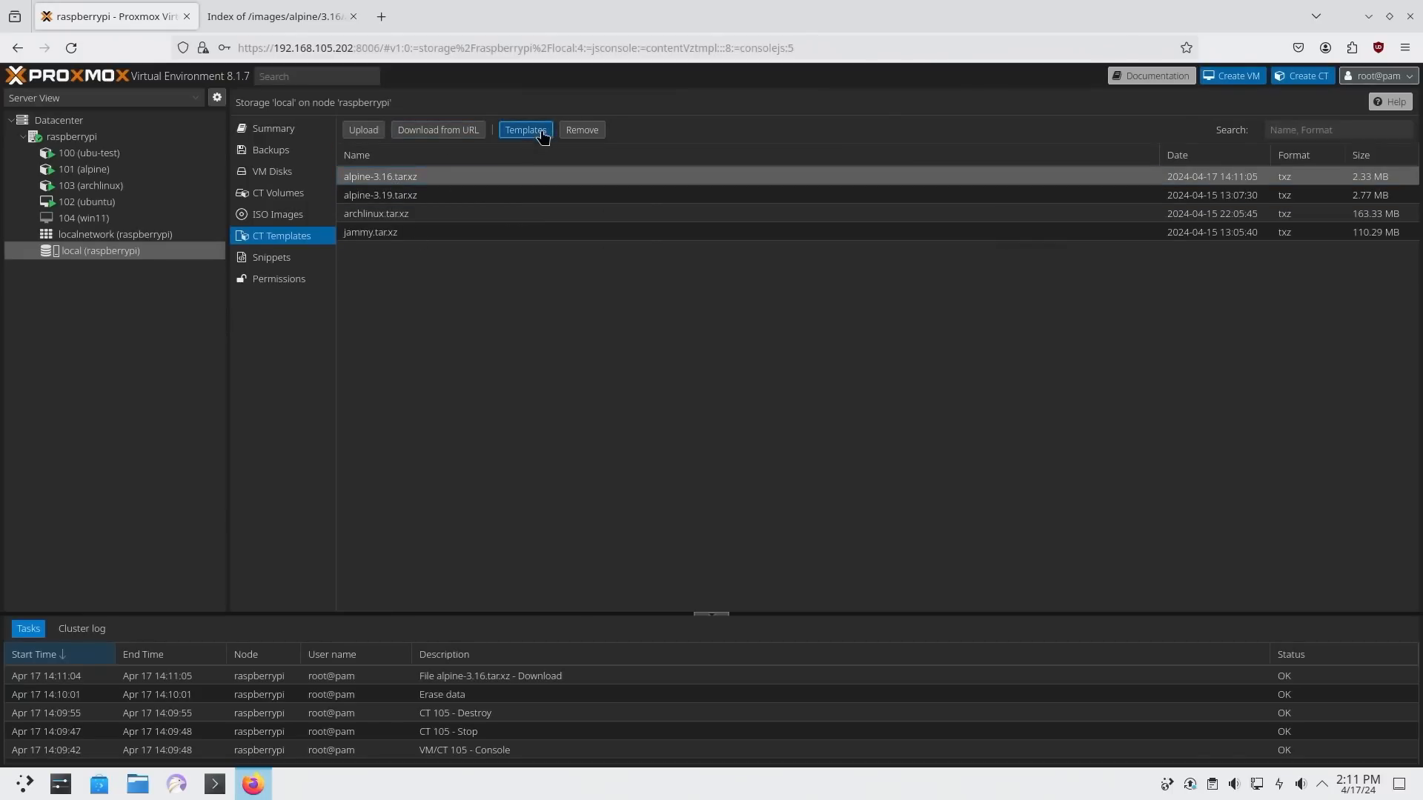
- Download the alpine-3.17 template from the catalogue, then begin a new LXC container
left_click(525, 131)
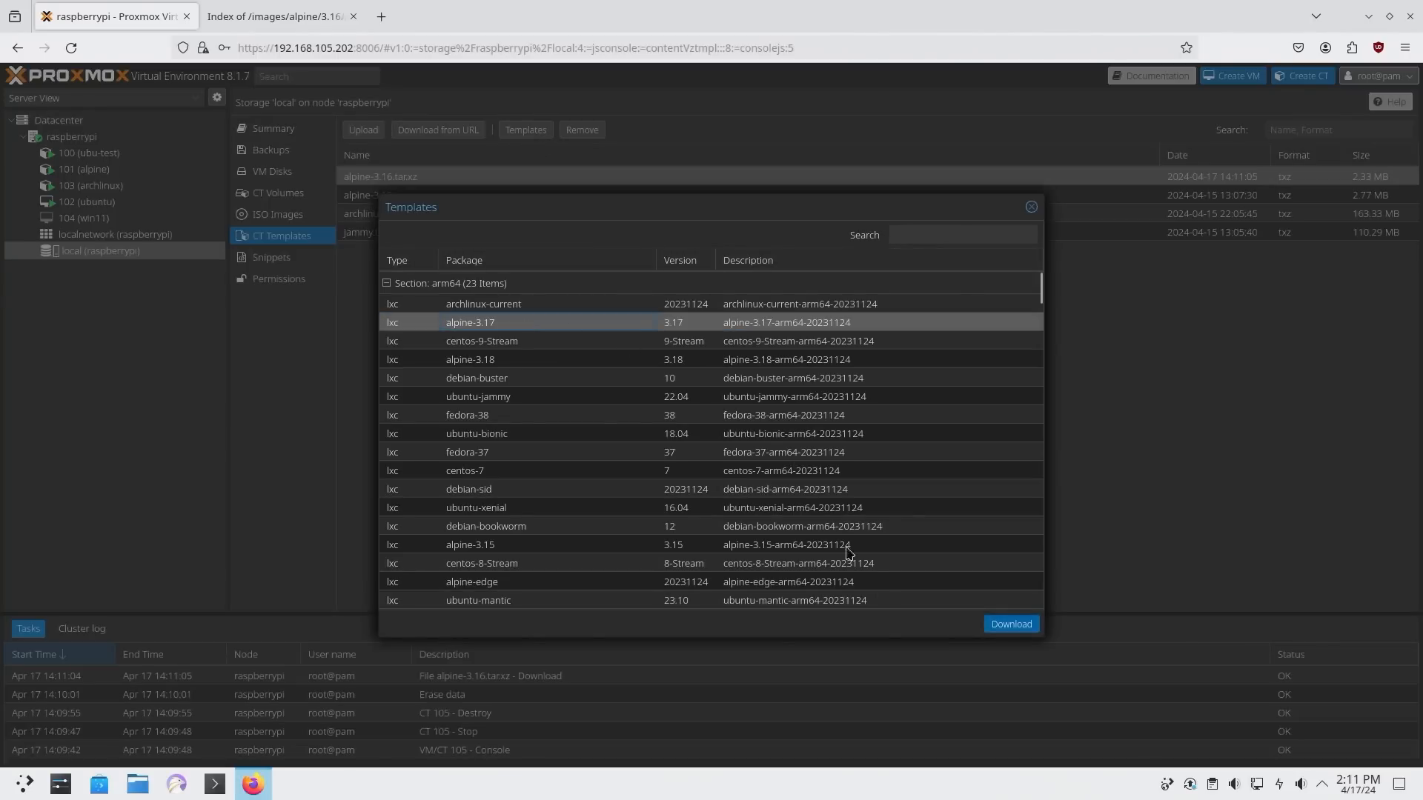
left_click(1011, 624)
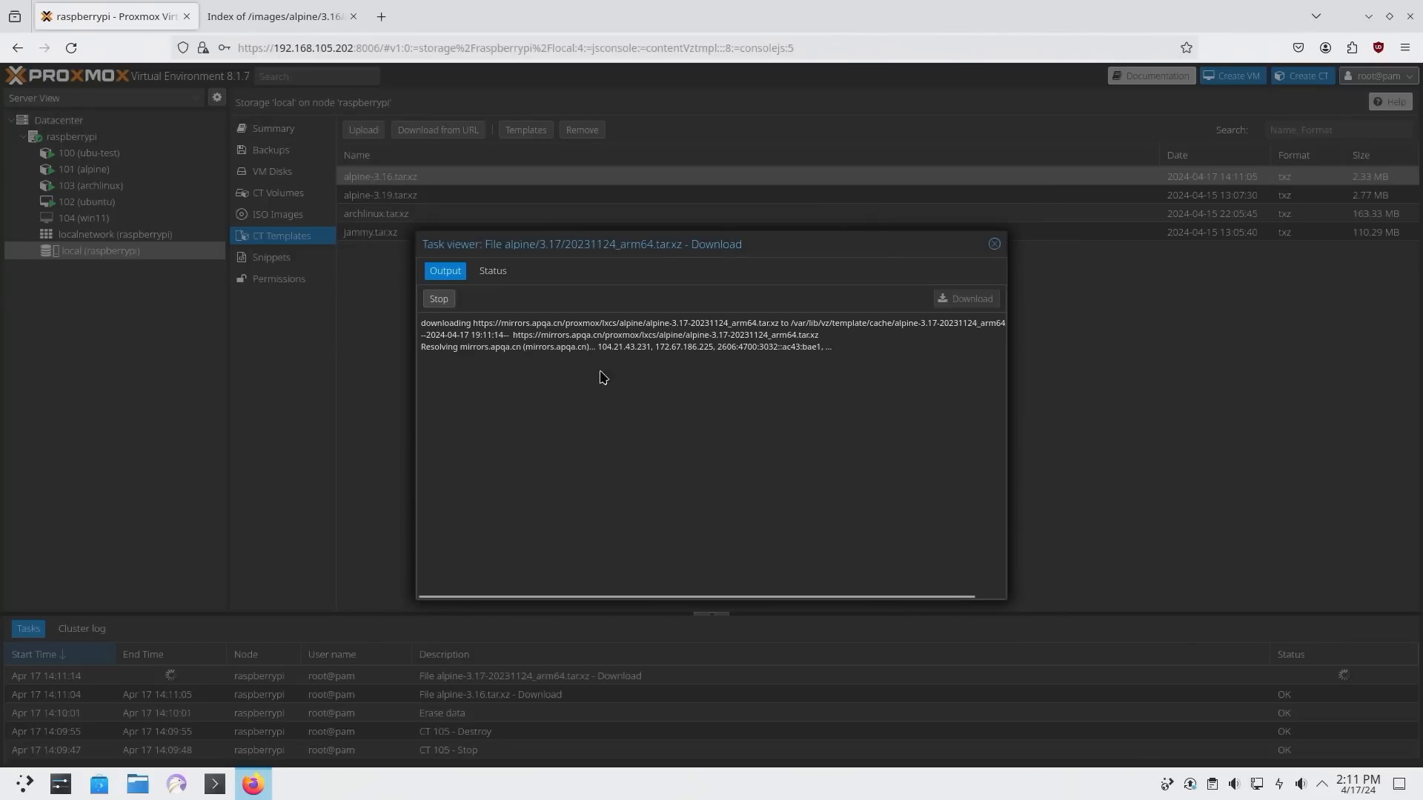
left_click(994, 243)
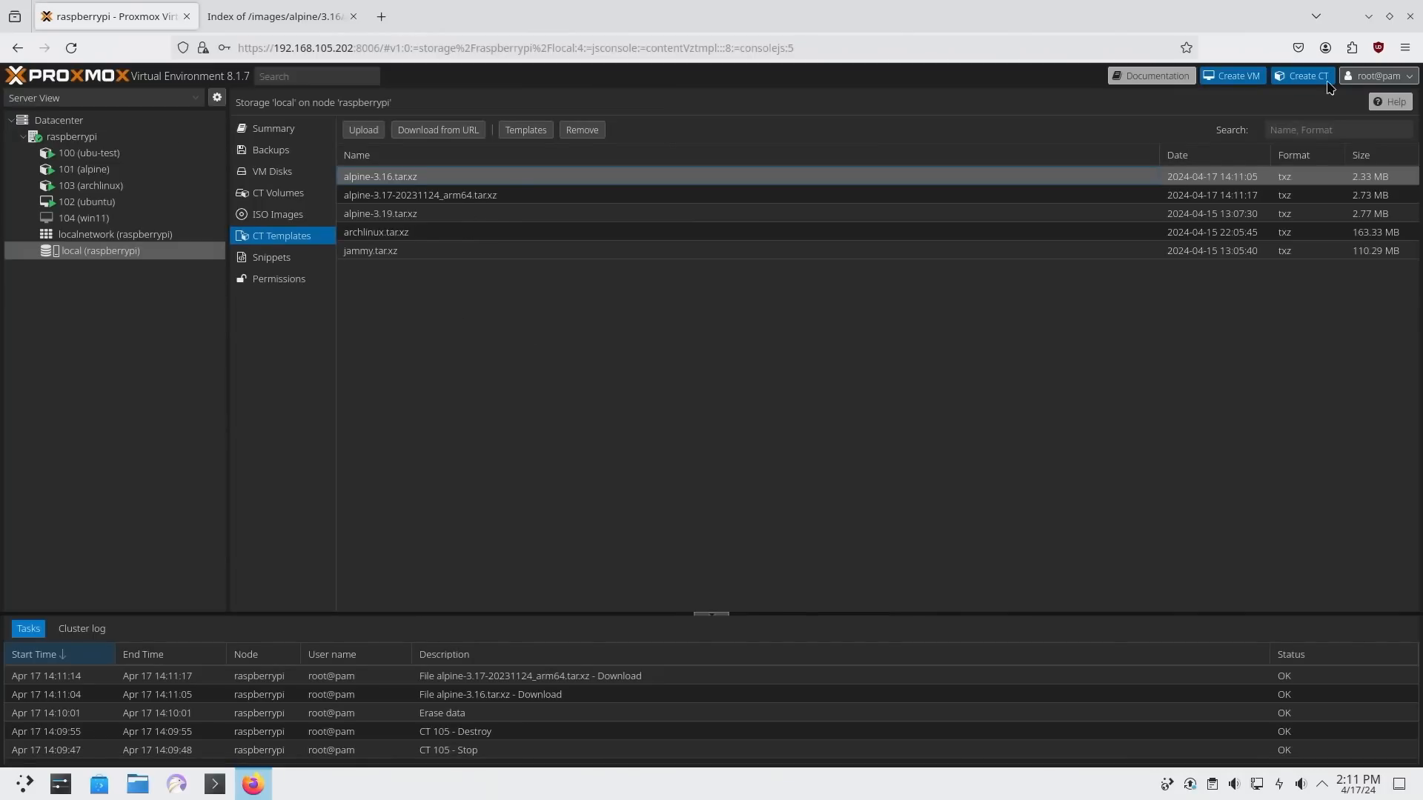
left_click(1302, 75)
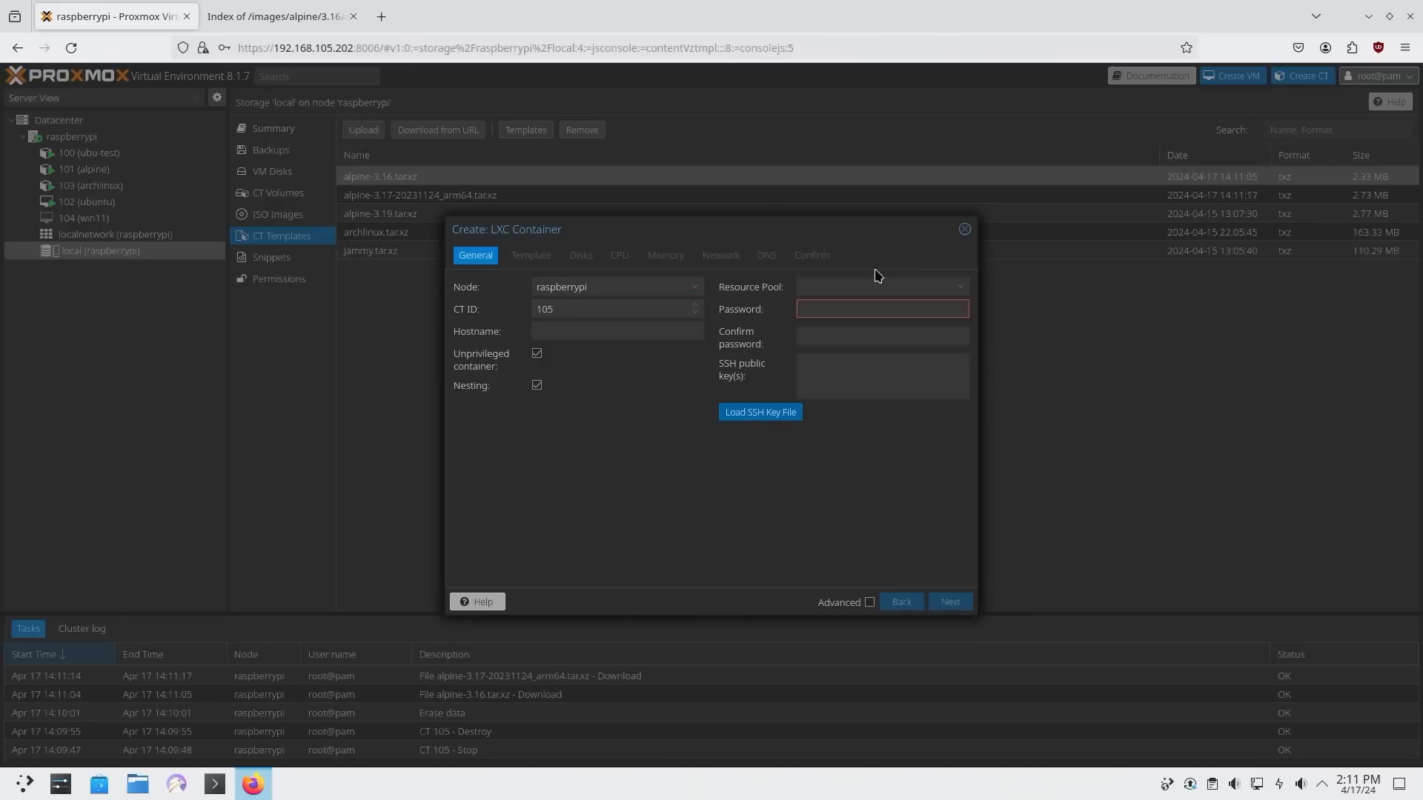
- Create container 105 'test' from alpine-3.17, accepting default disk, CPU, memory, network and DNS
type("tes")
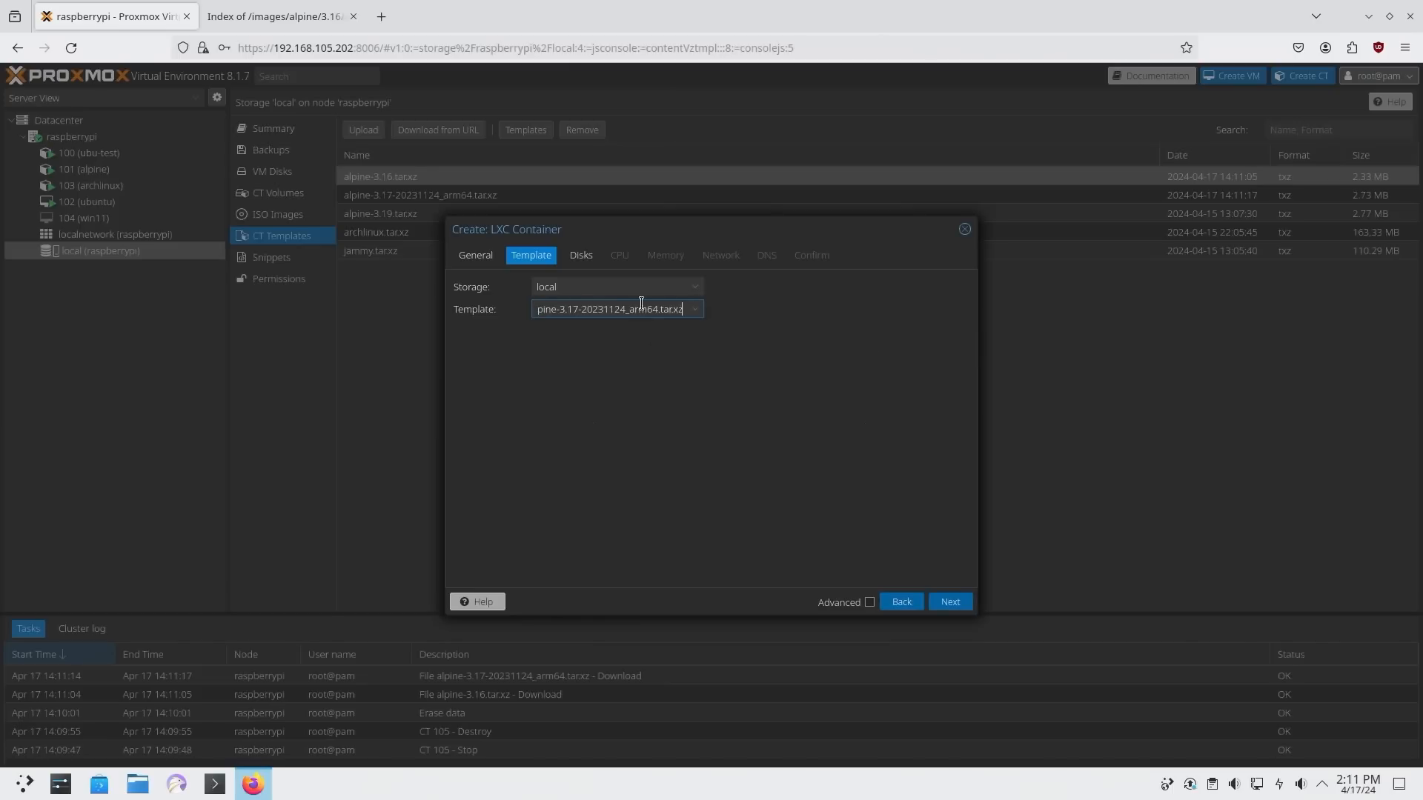
left_click(950, 602)
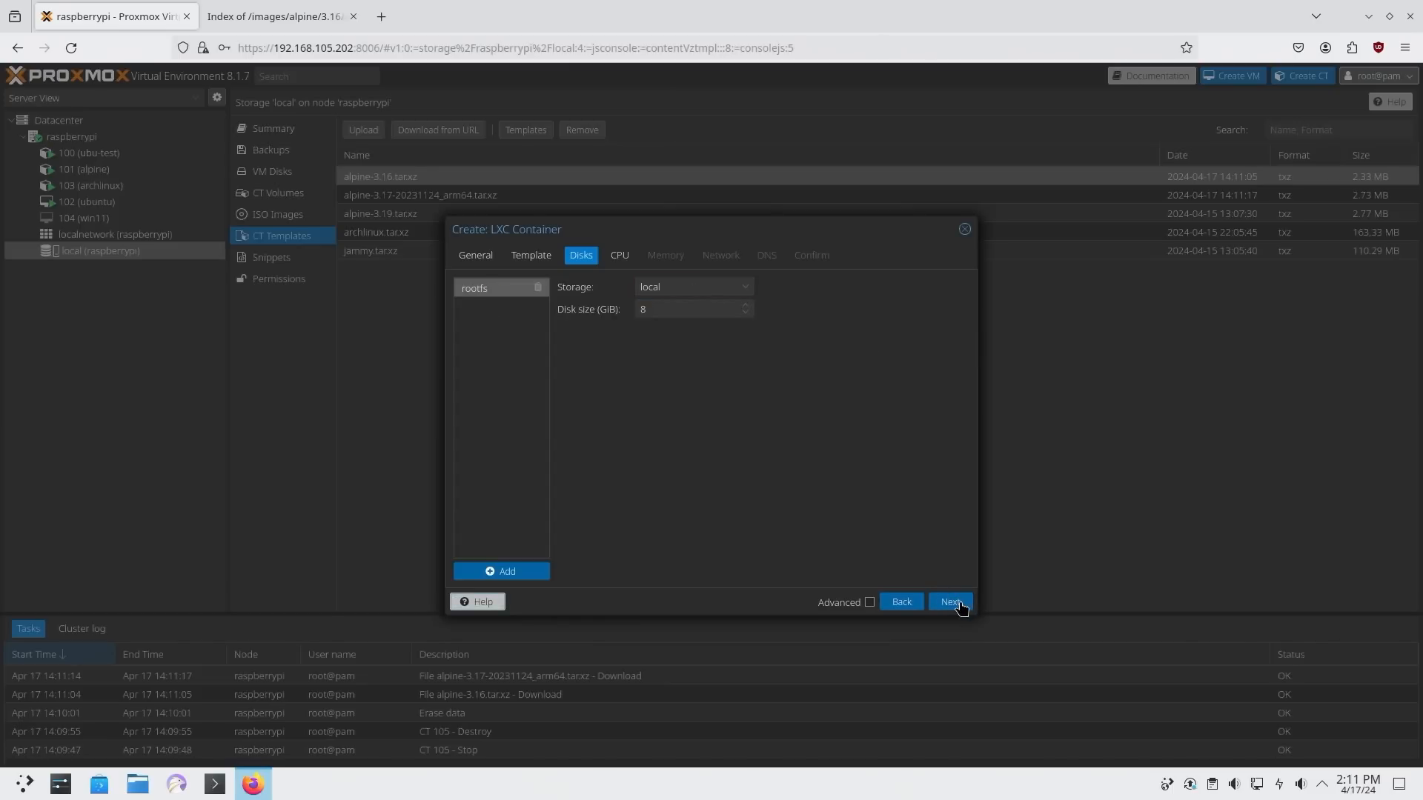
left_click(950, 601)
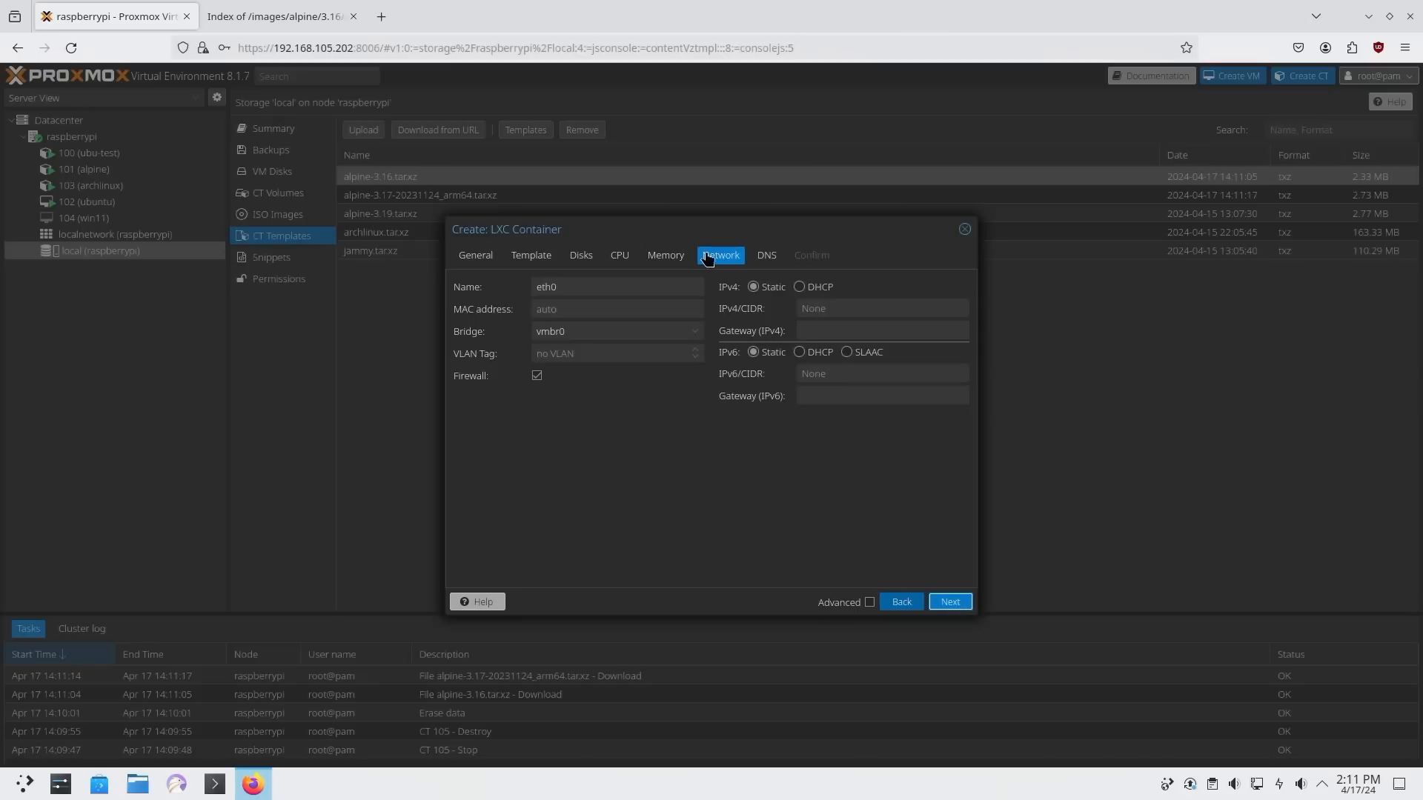
left_click(950, 602)
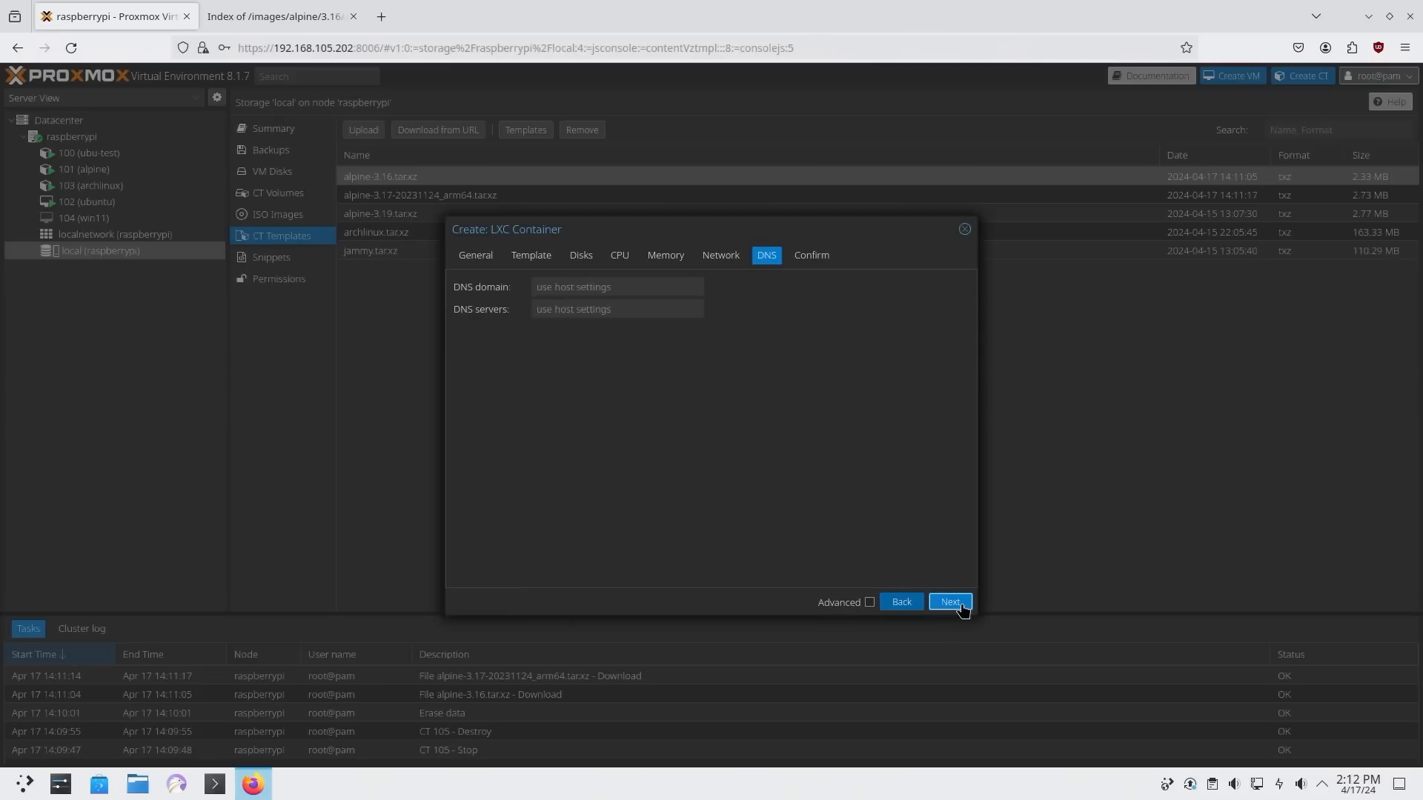
left_click(951, 602)
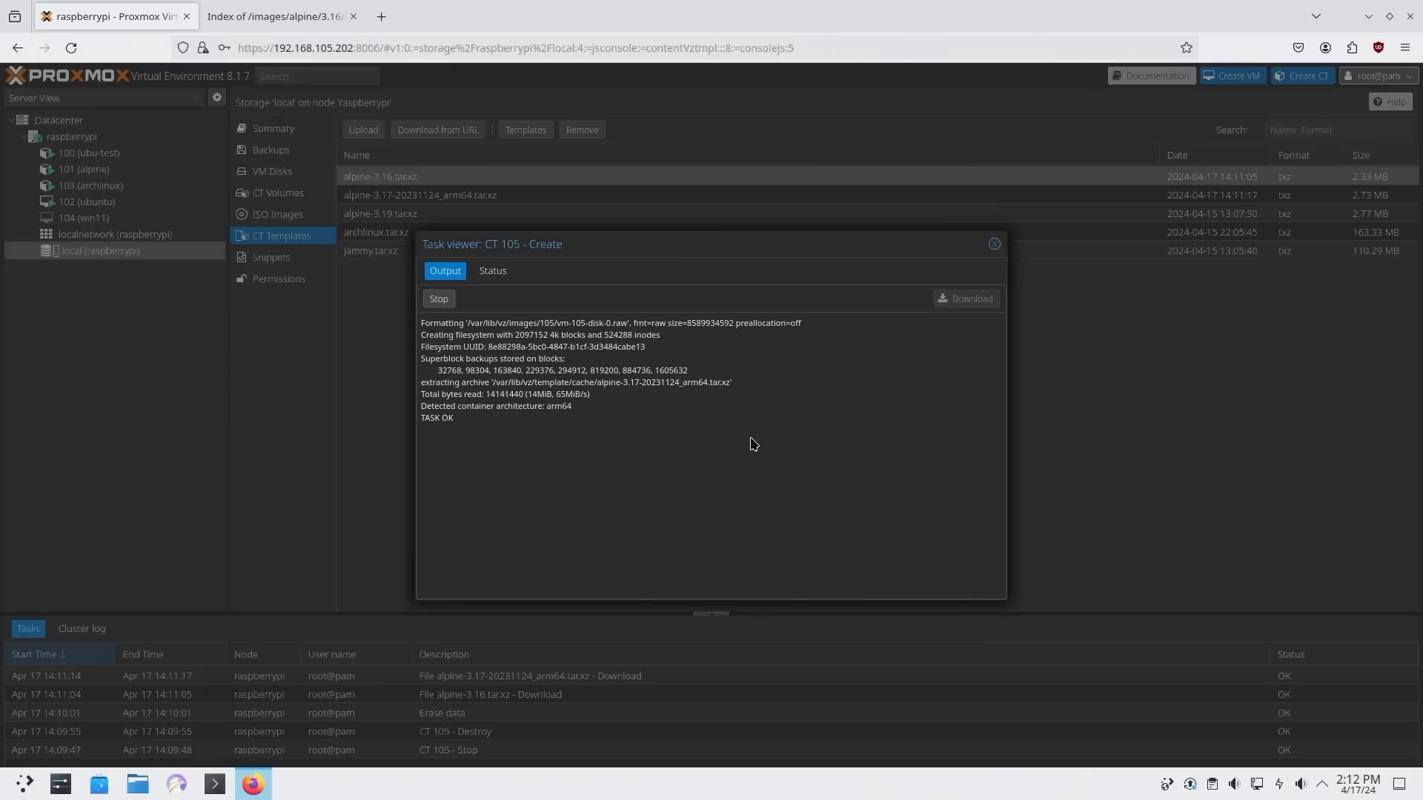
left_click(993, 243)
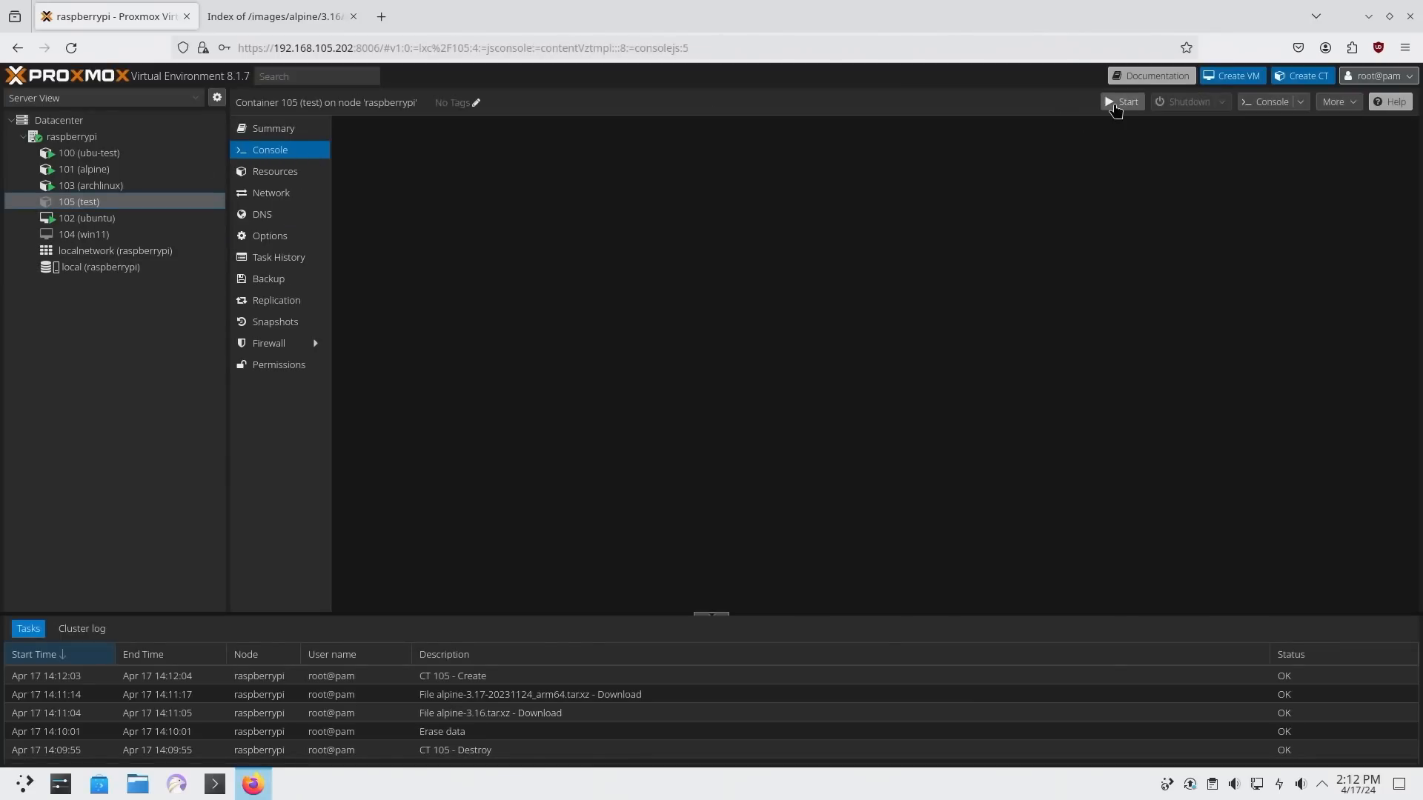
- Start container 105, run 'apk add bash neofetch', then run neofetch for the system summary
left_click(1123, 100)
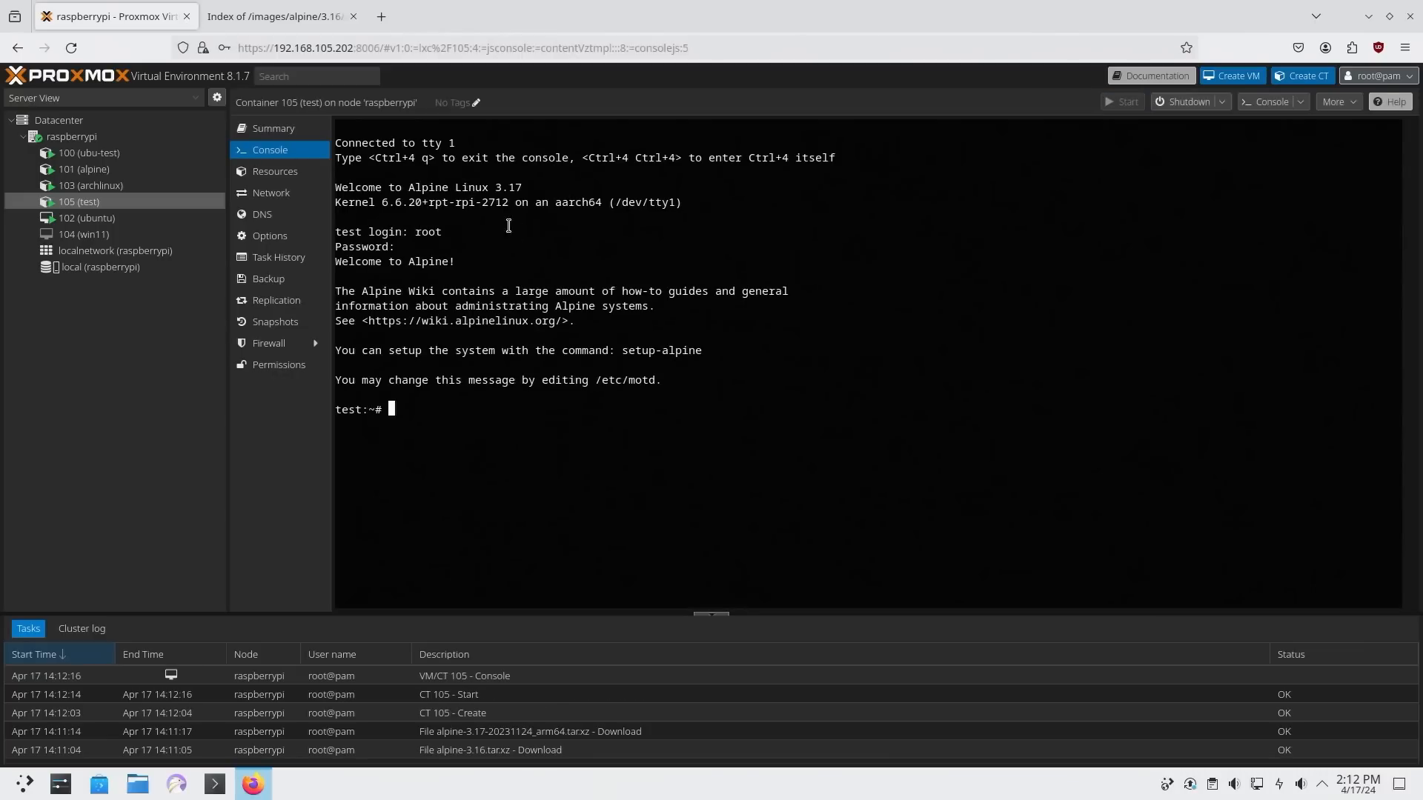
type("apk add")
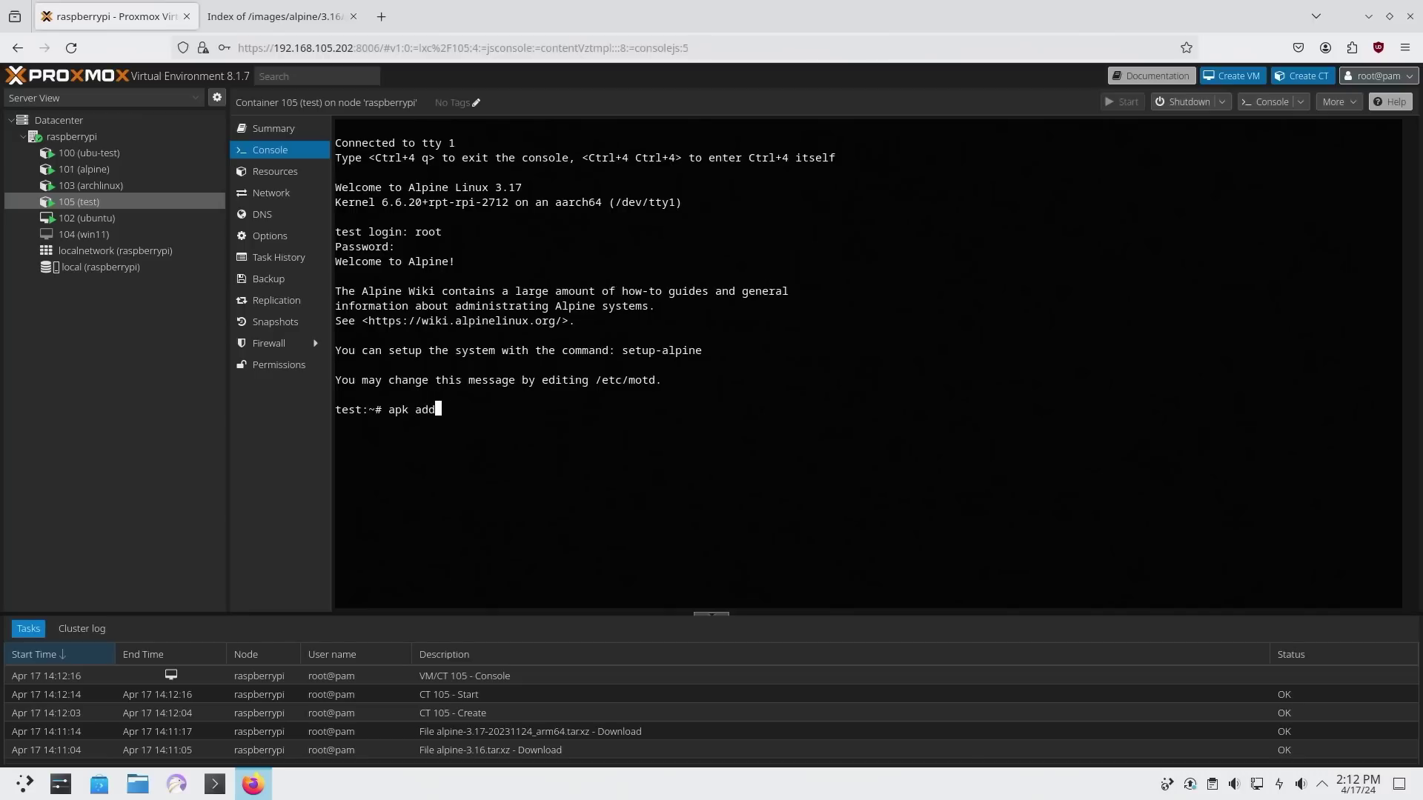
type("neofetch")
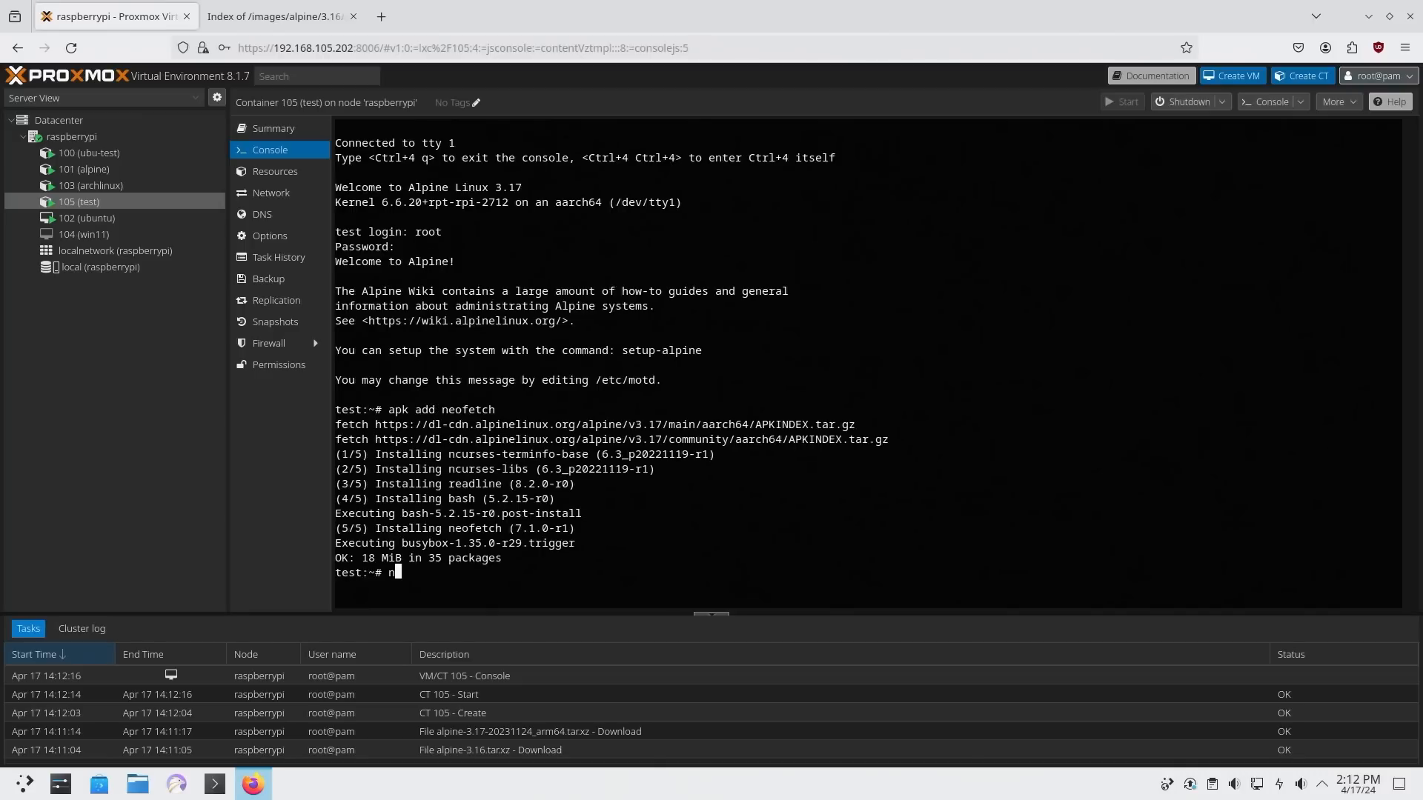
type("eofetch")
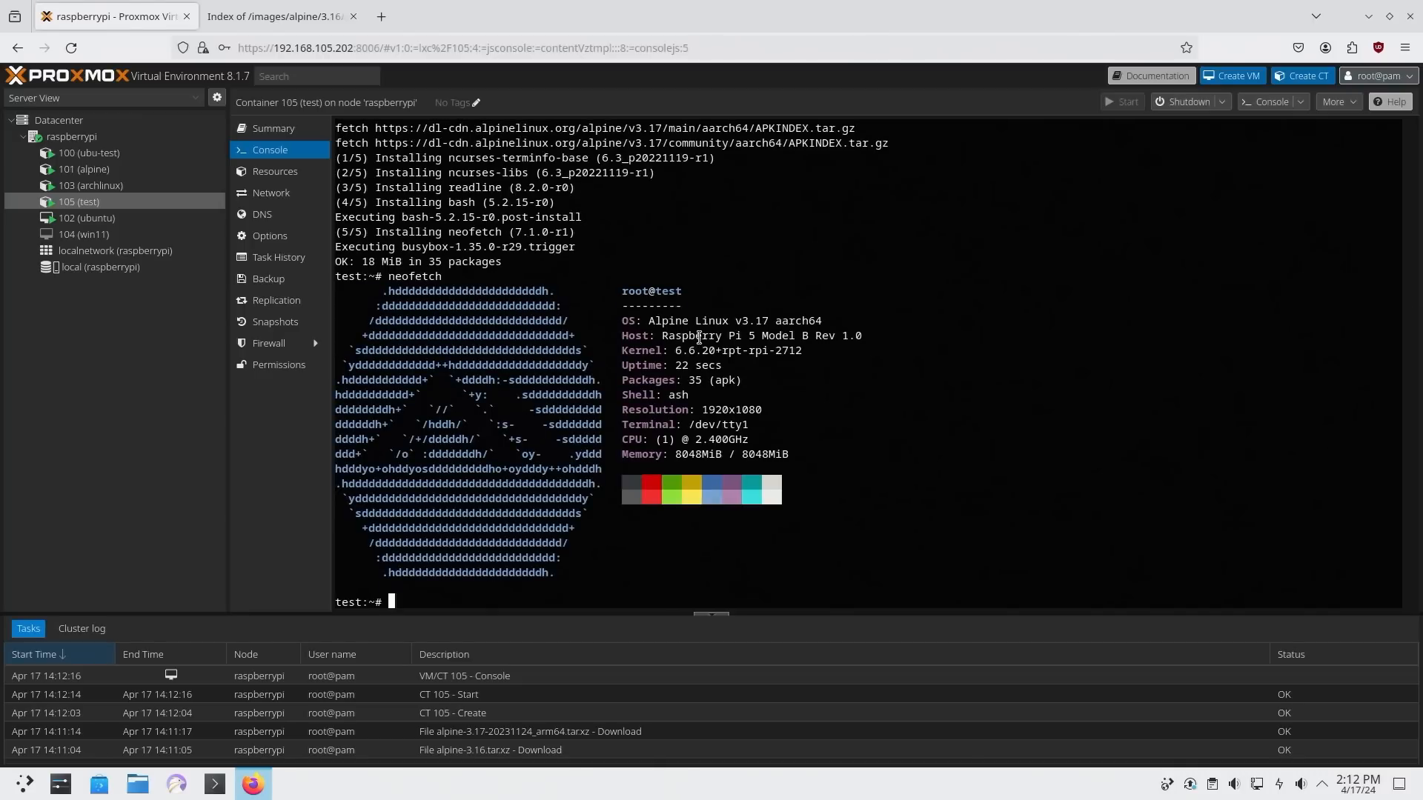
mouse_move(746, 317)
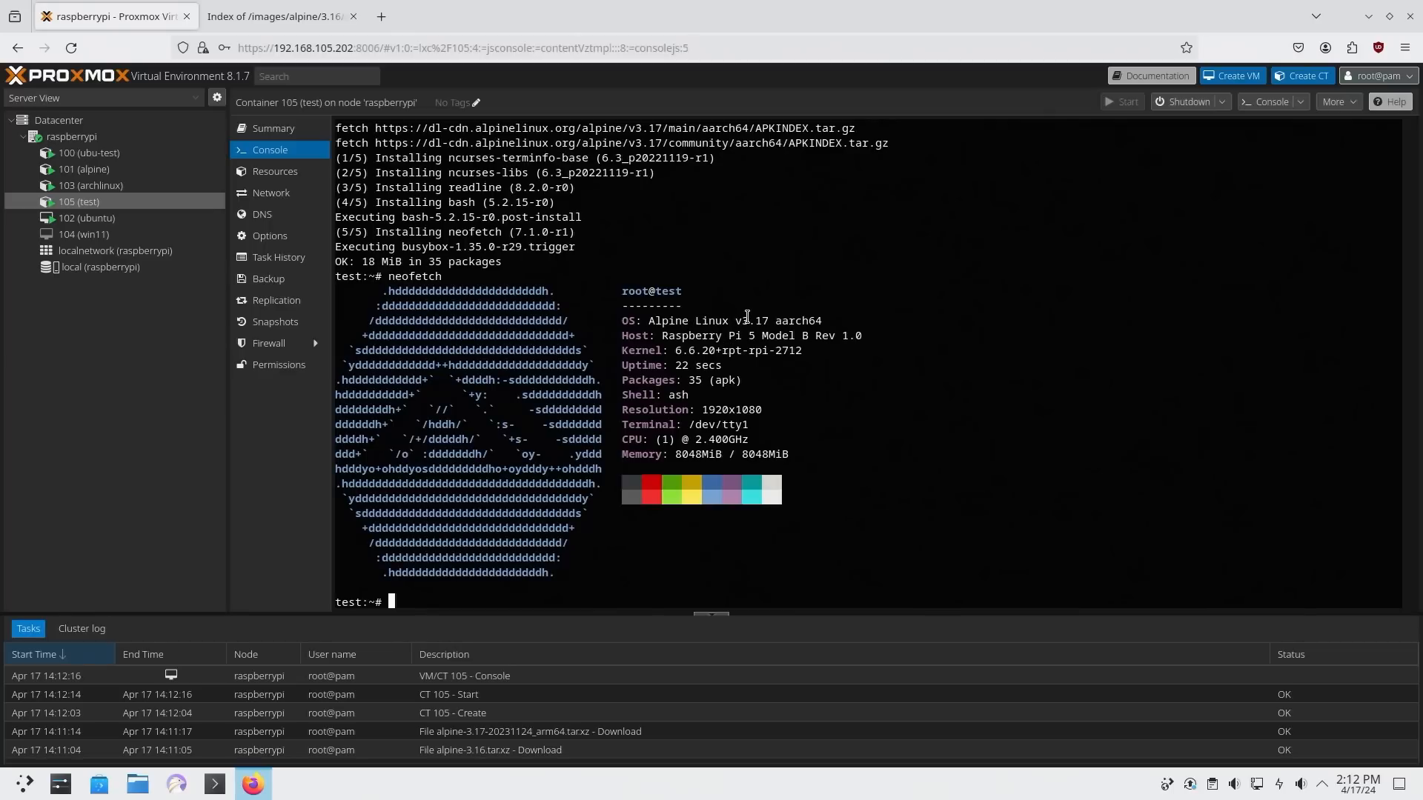
mouse_move(652, 335)
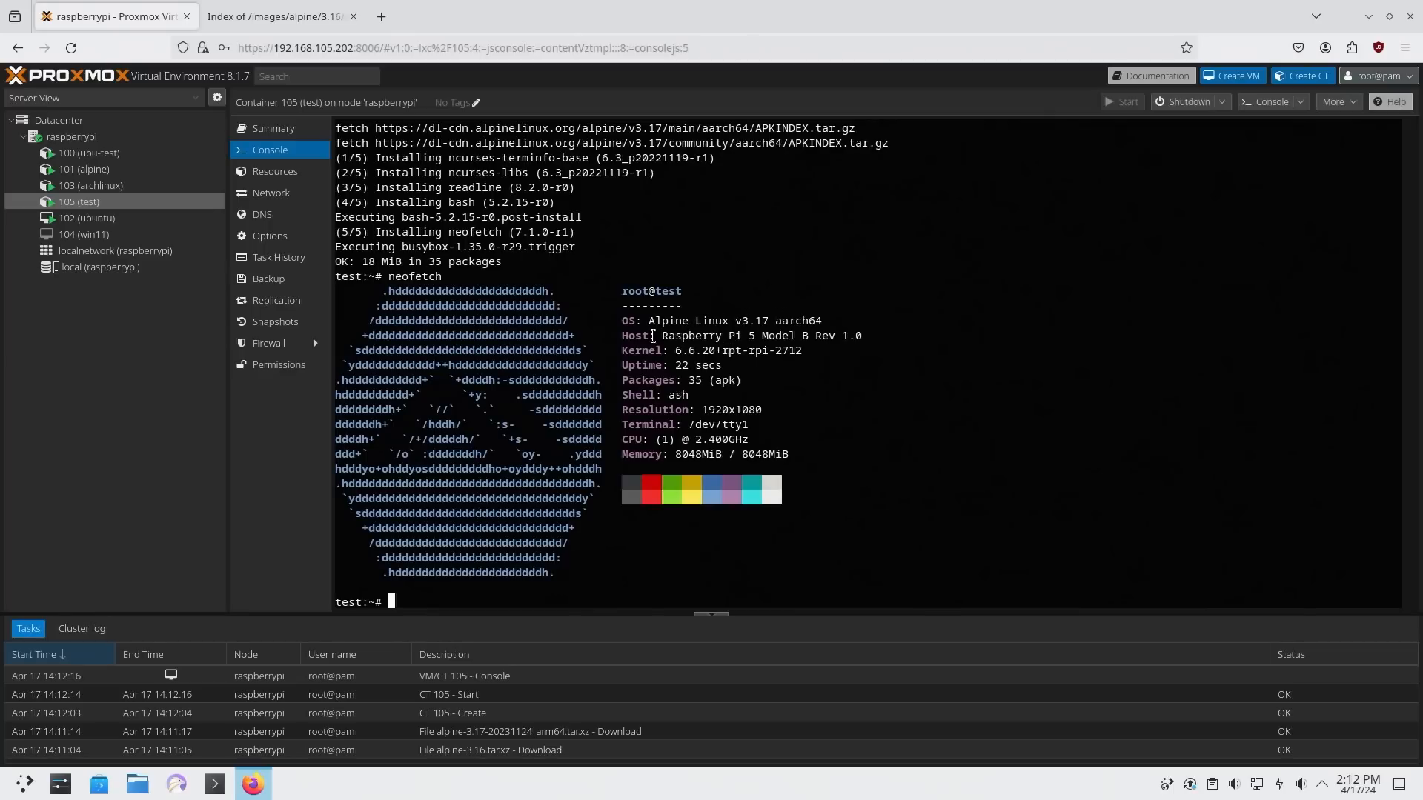
mouse_move(477, 320)
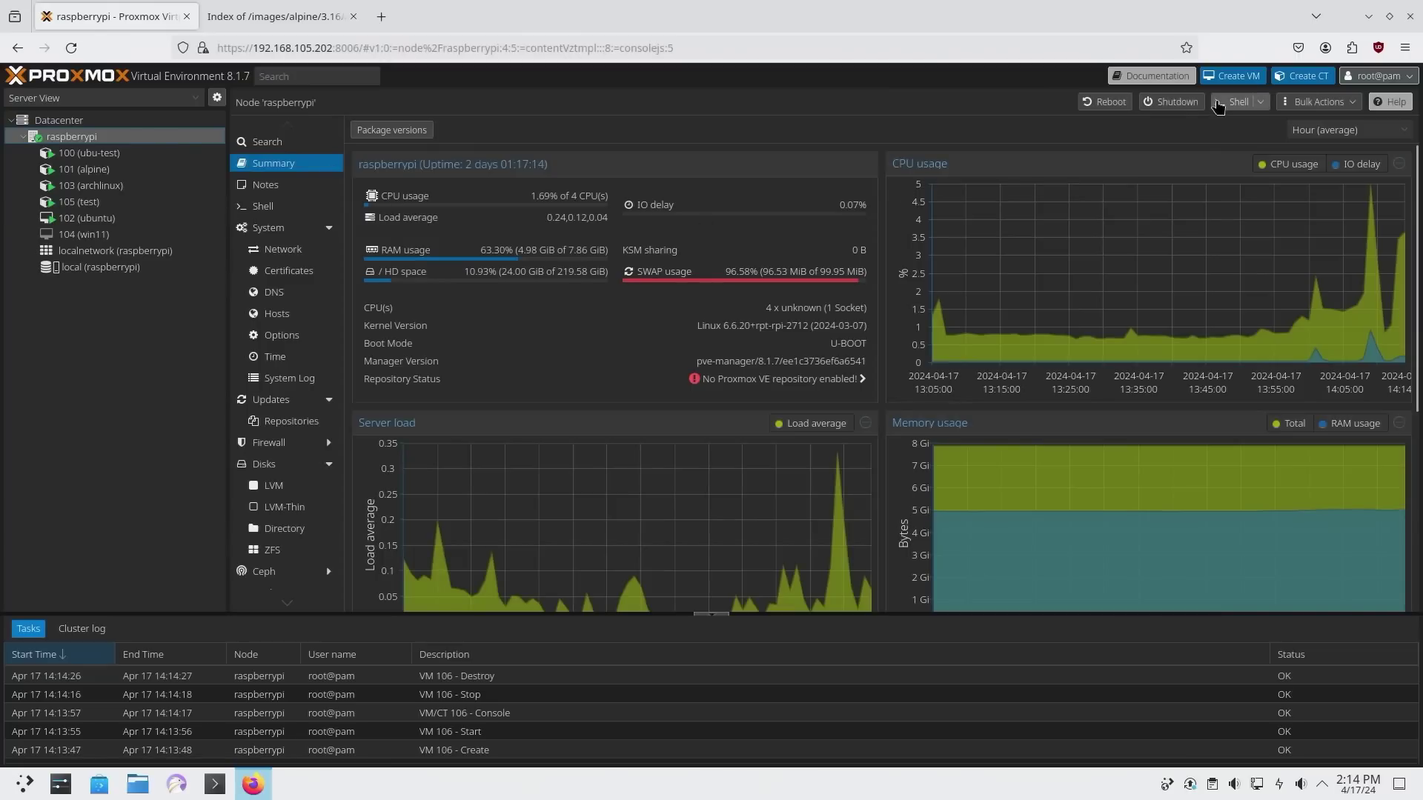
mouse_move(1221, 135)
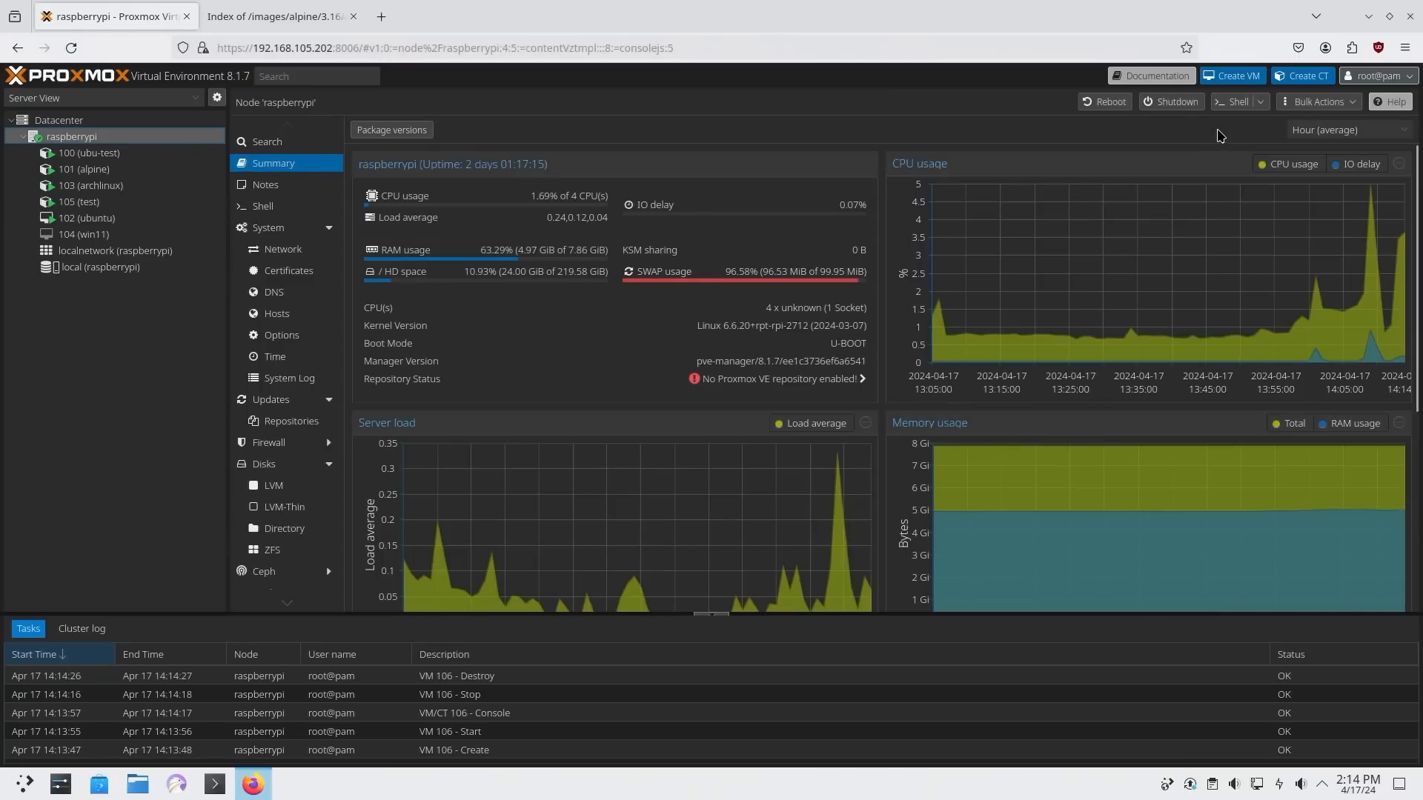
mouse_move(1254, 92)
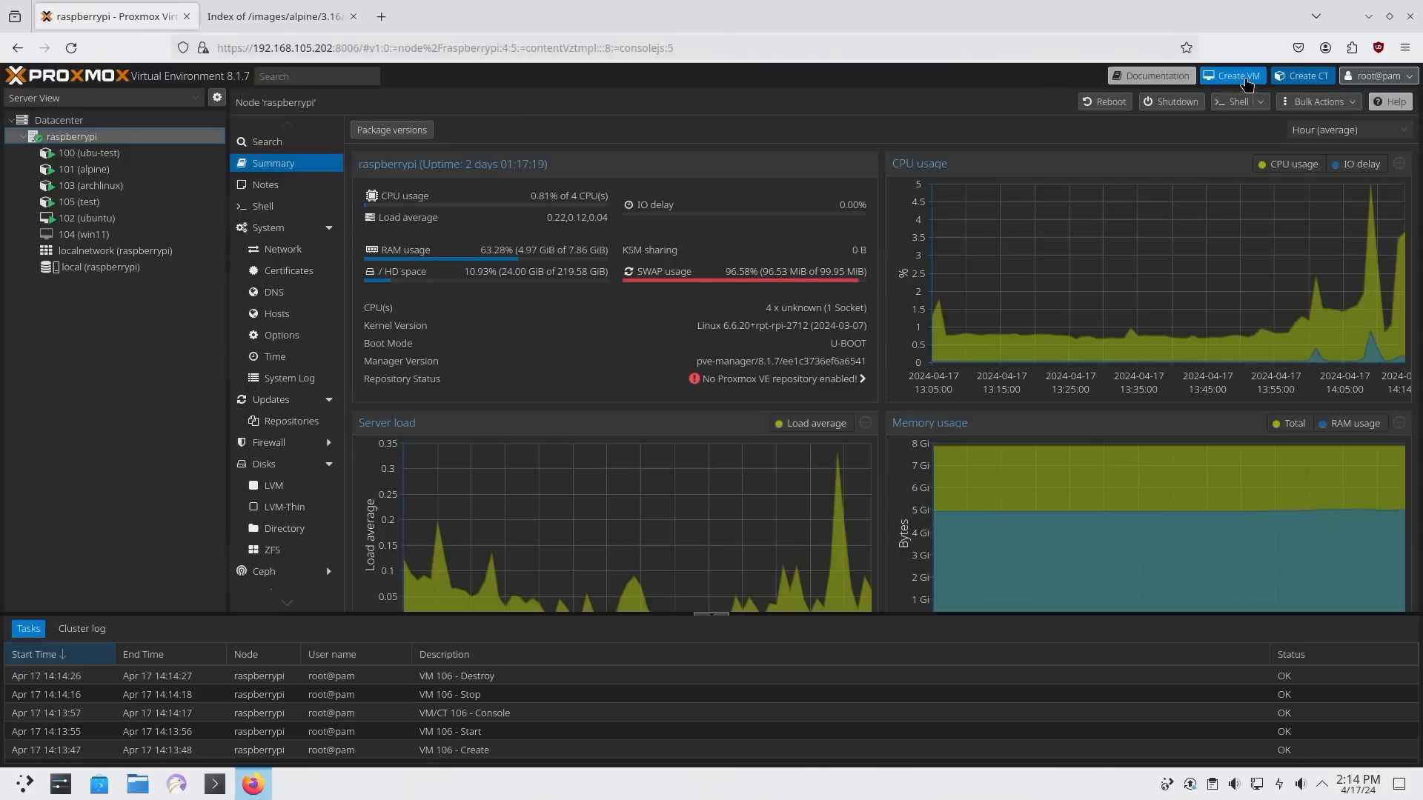
- Begin a new VM named 'ubu-test' using the ubuntu-22.04.4-live-server-arm64.iso image
left_click(1236, 76)
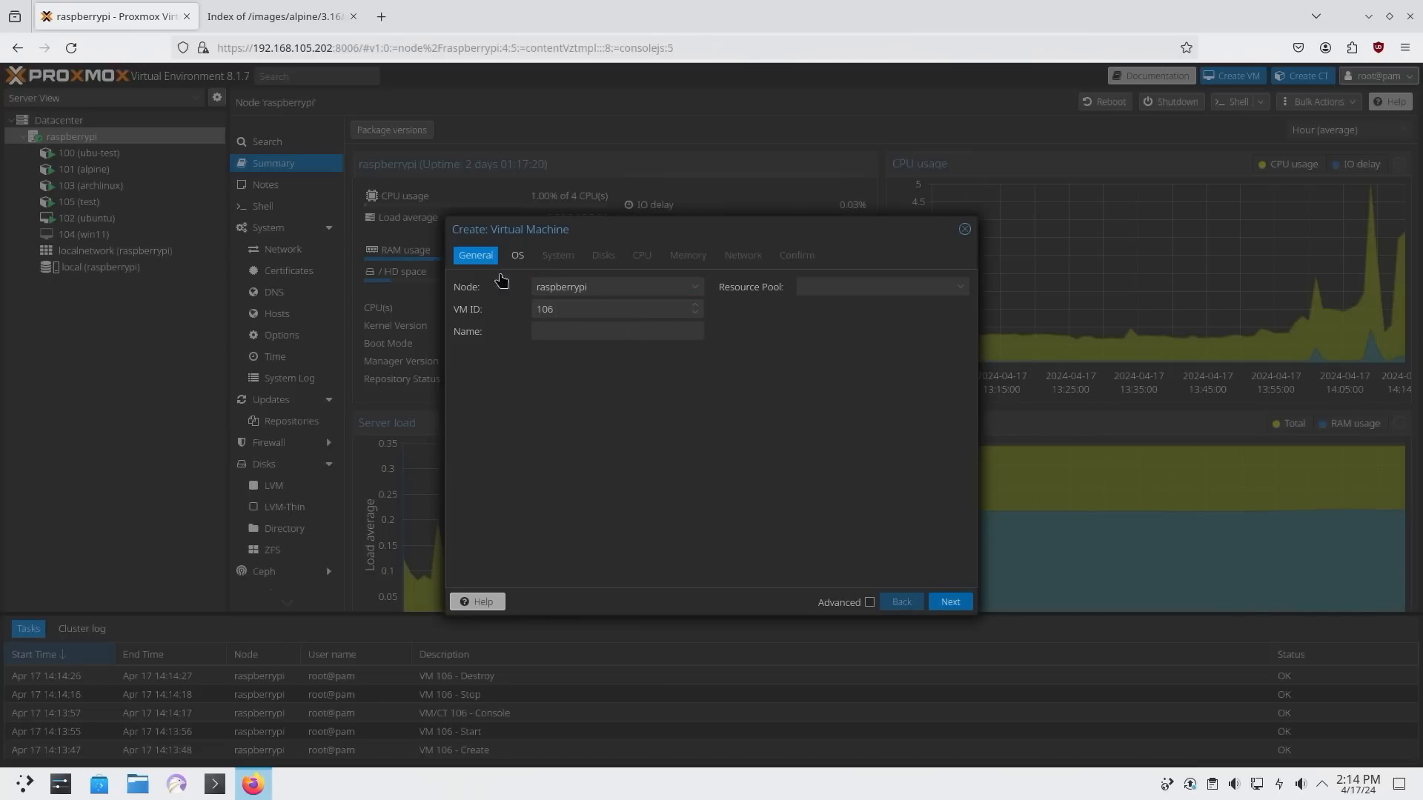
left_click(617, 330)
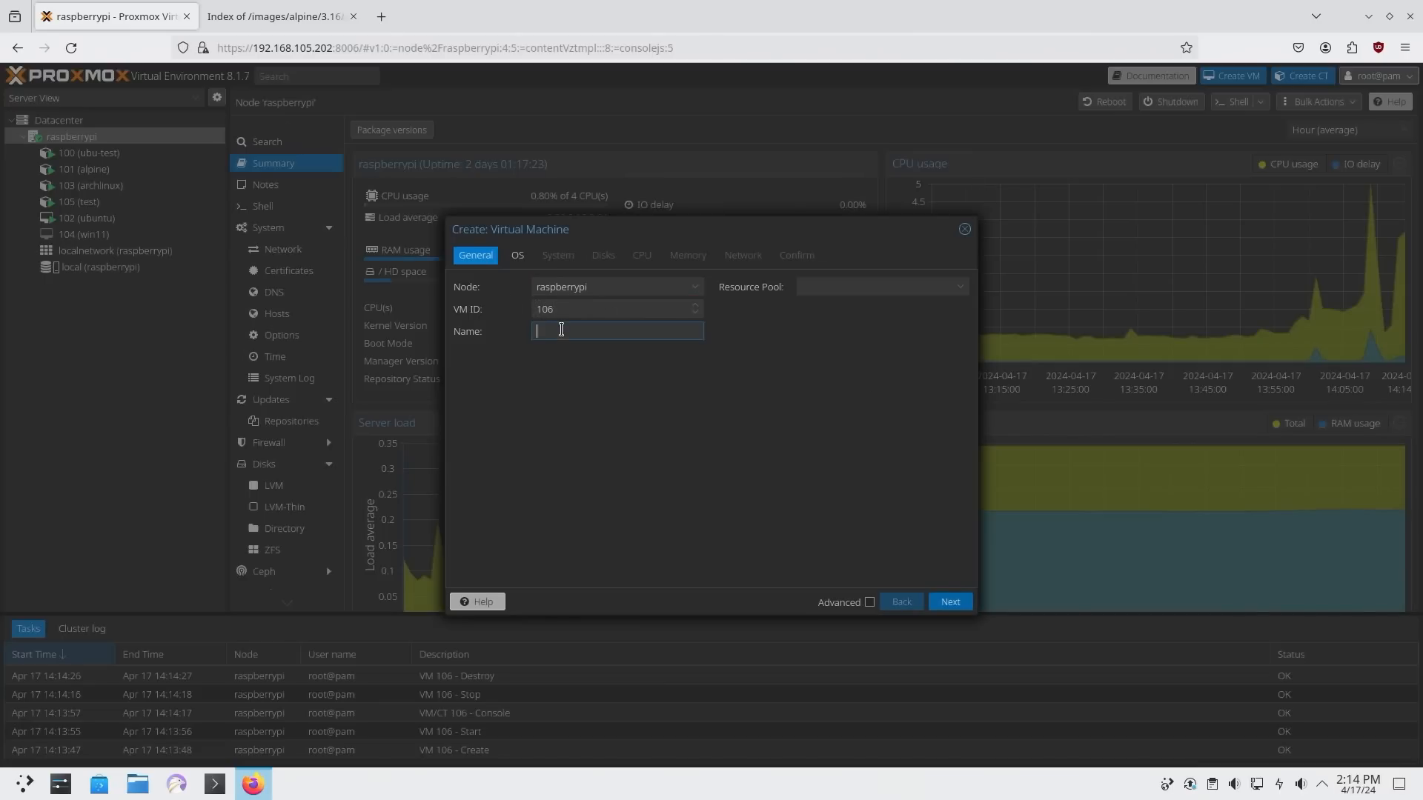
type("ubu-t")
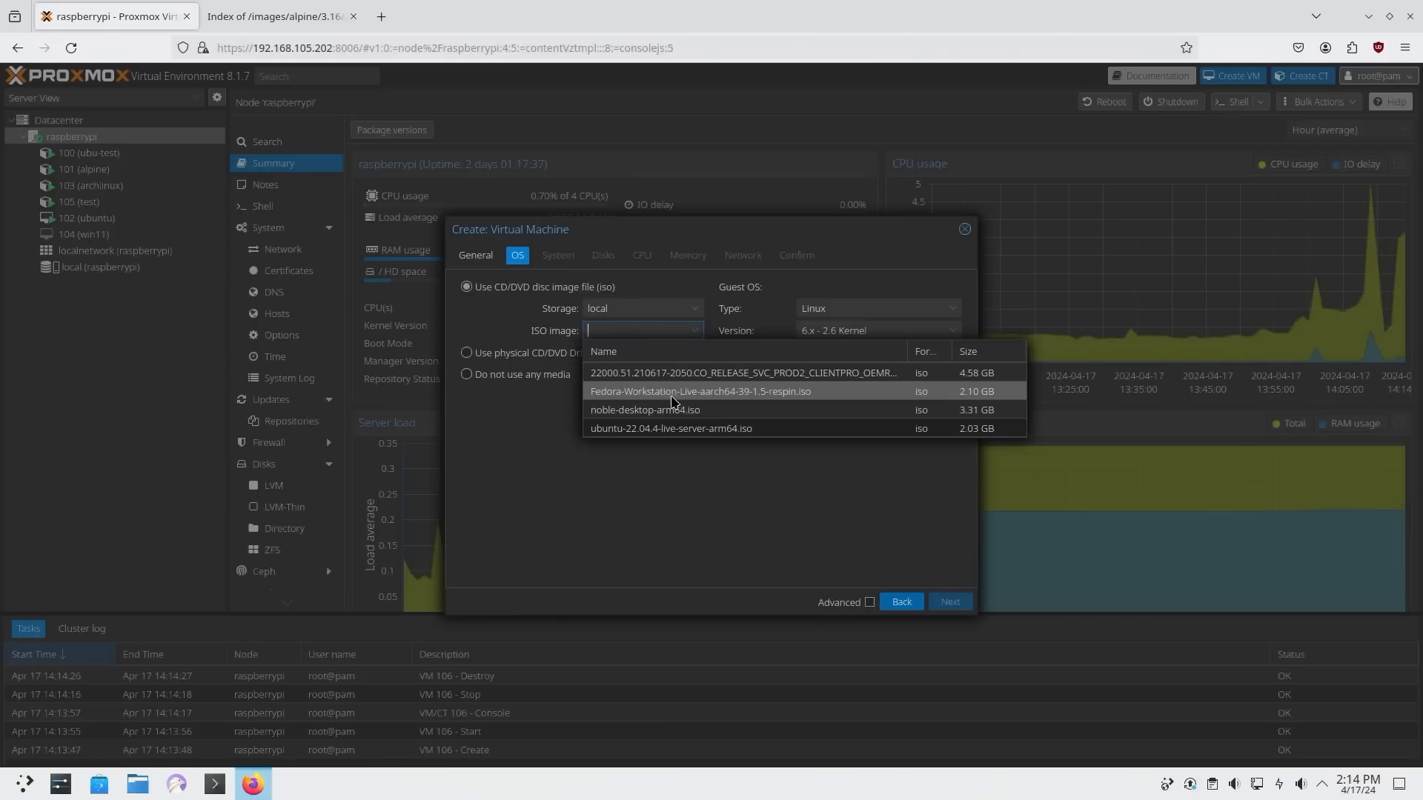
mouse_move(634, 440)
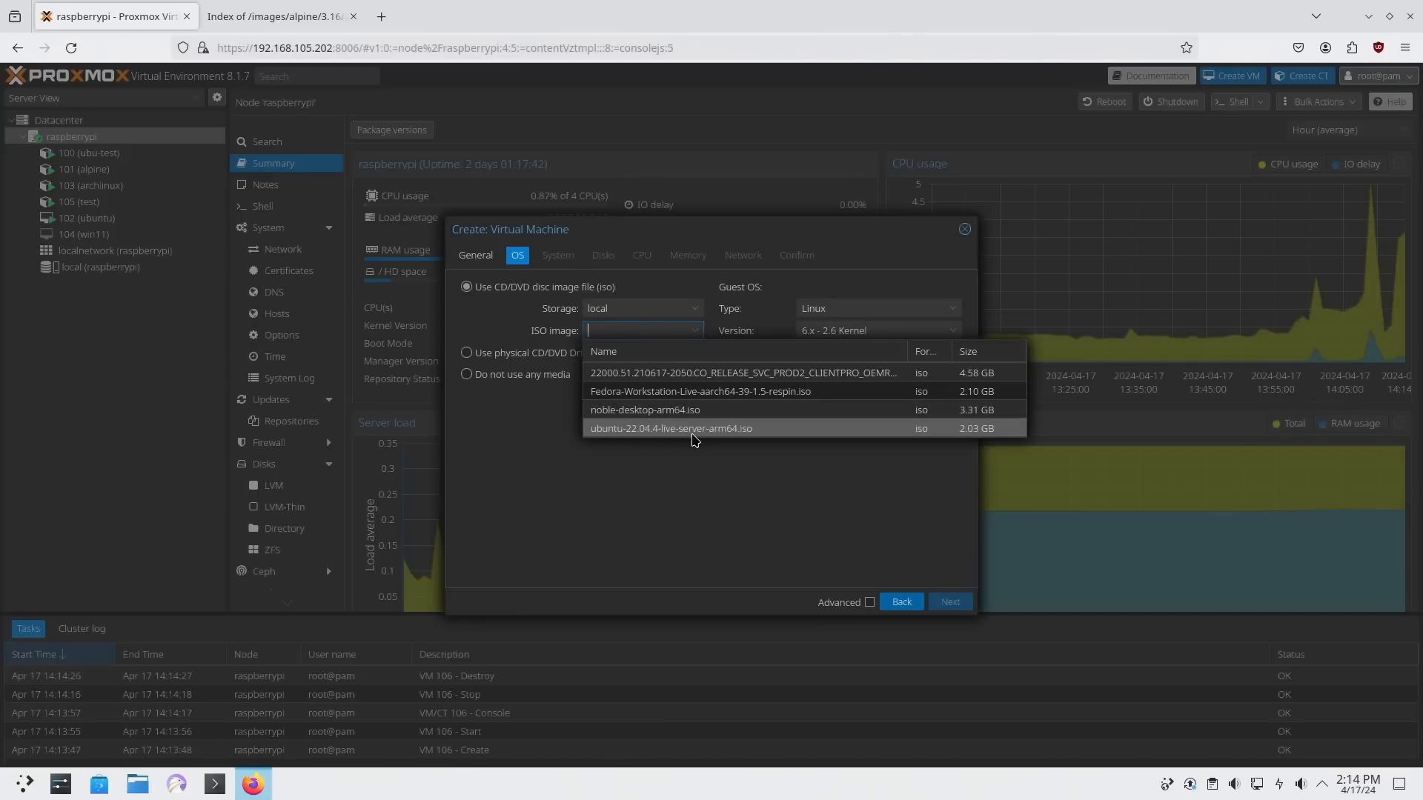
left_click(670, 428)
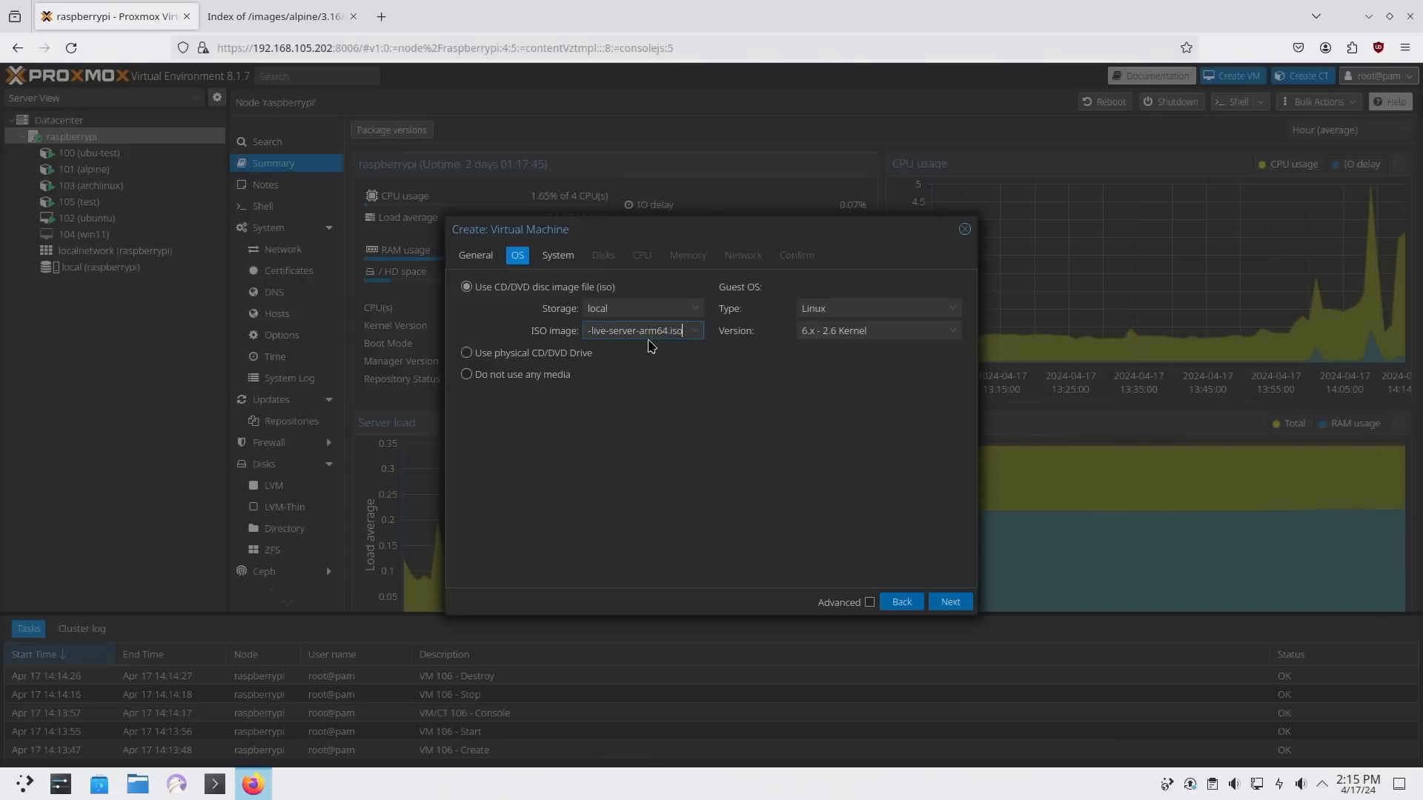
left_click(558, 255)
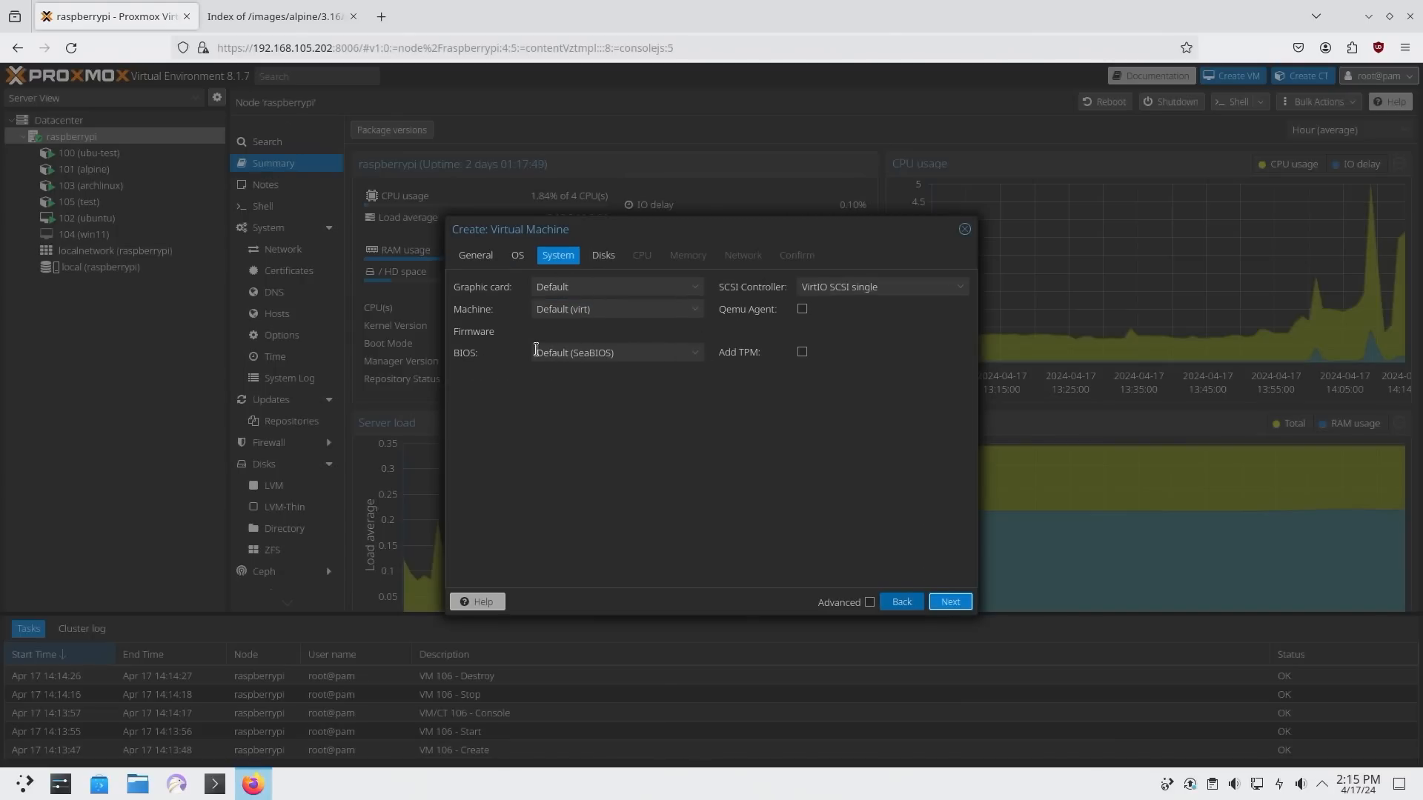
- Set OVMF UEFI firmware with a local EFI disk, keeping the default 32 GiB disk, CPU and 2048 MiB memory
left_click(617, 353)
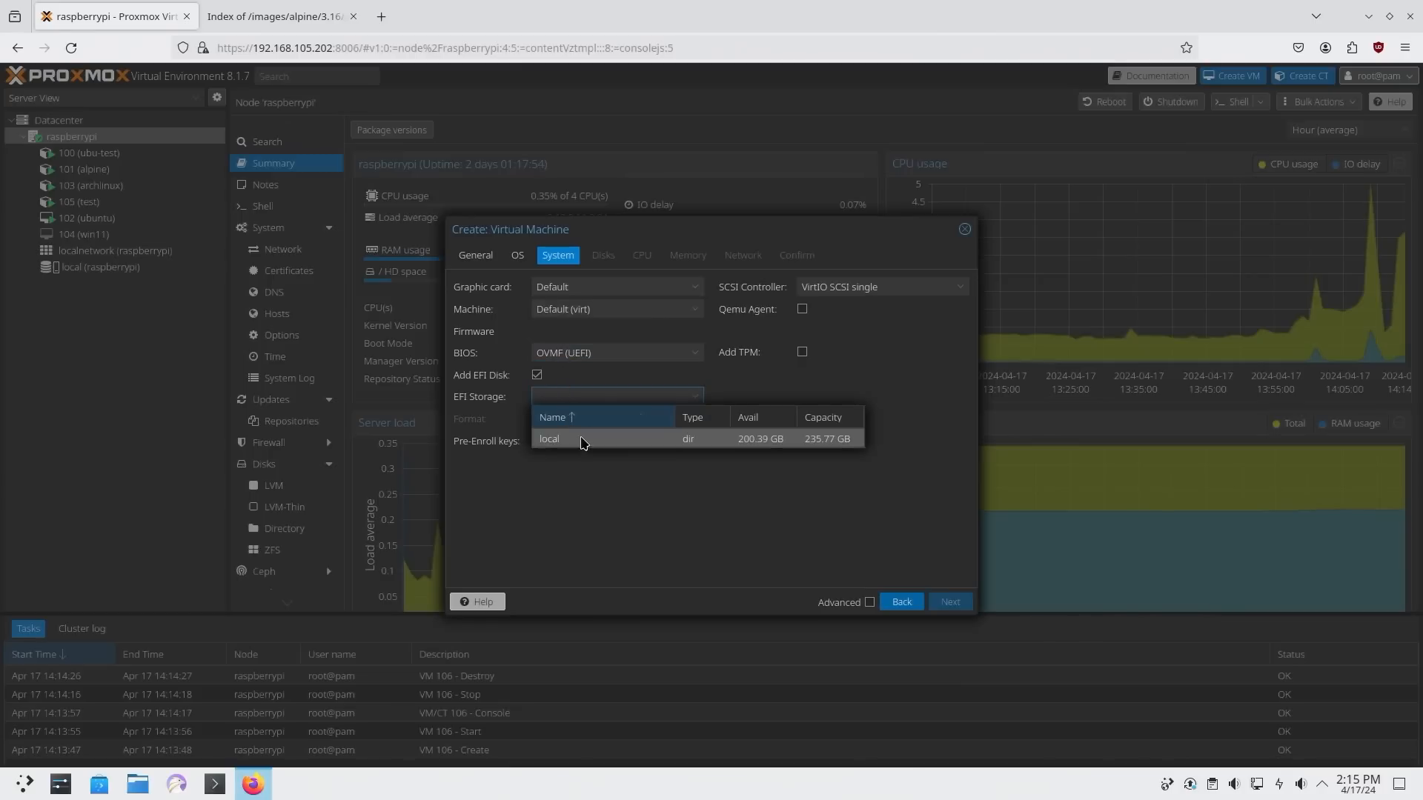
left_click(549, 439)
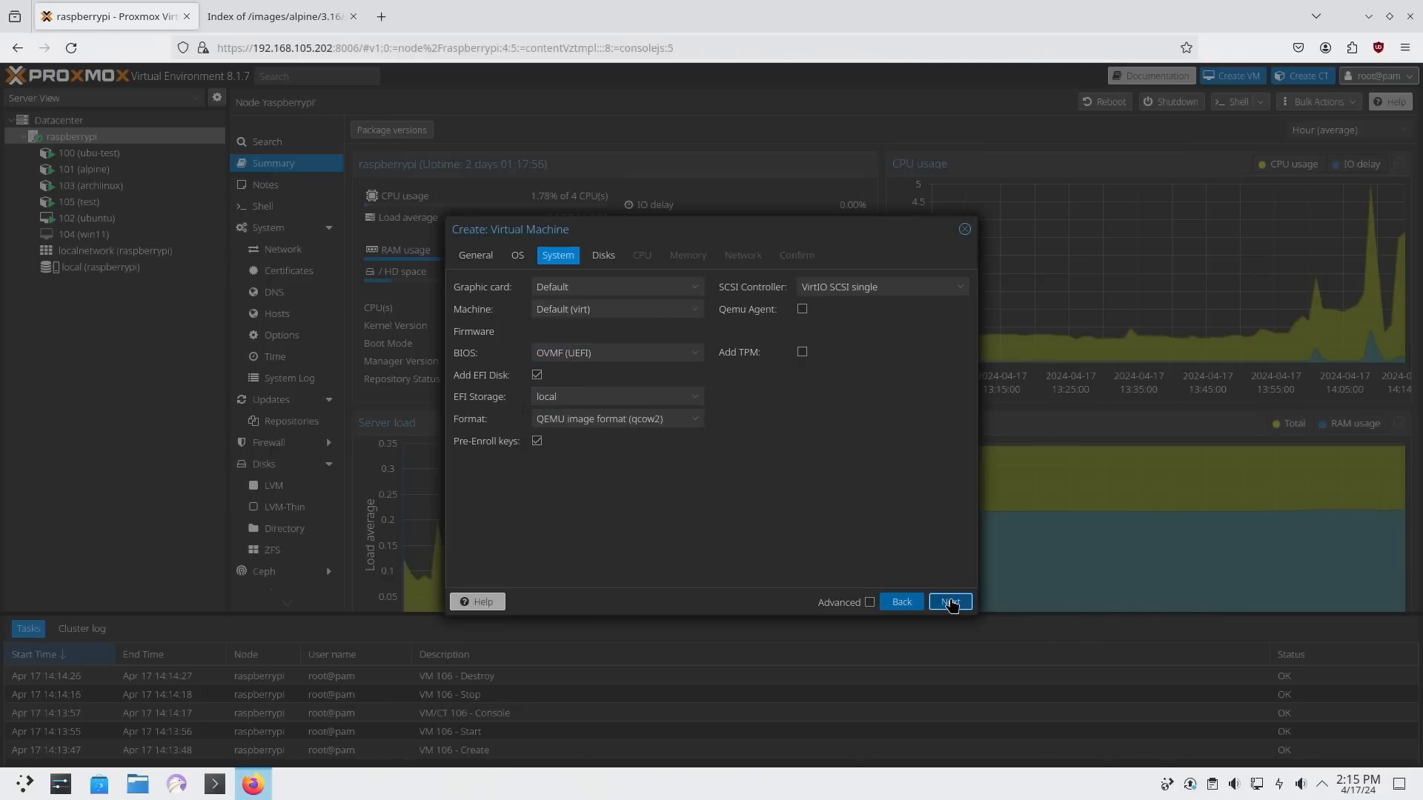
left_click(951, 602)
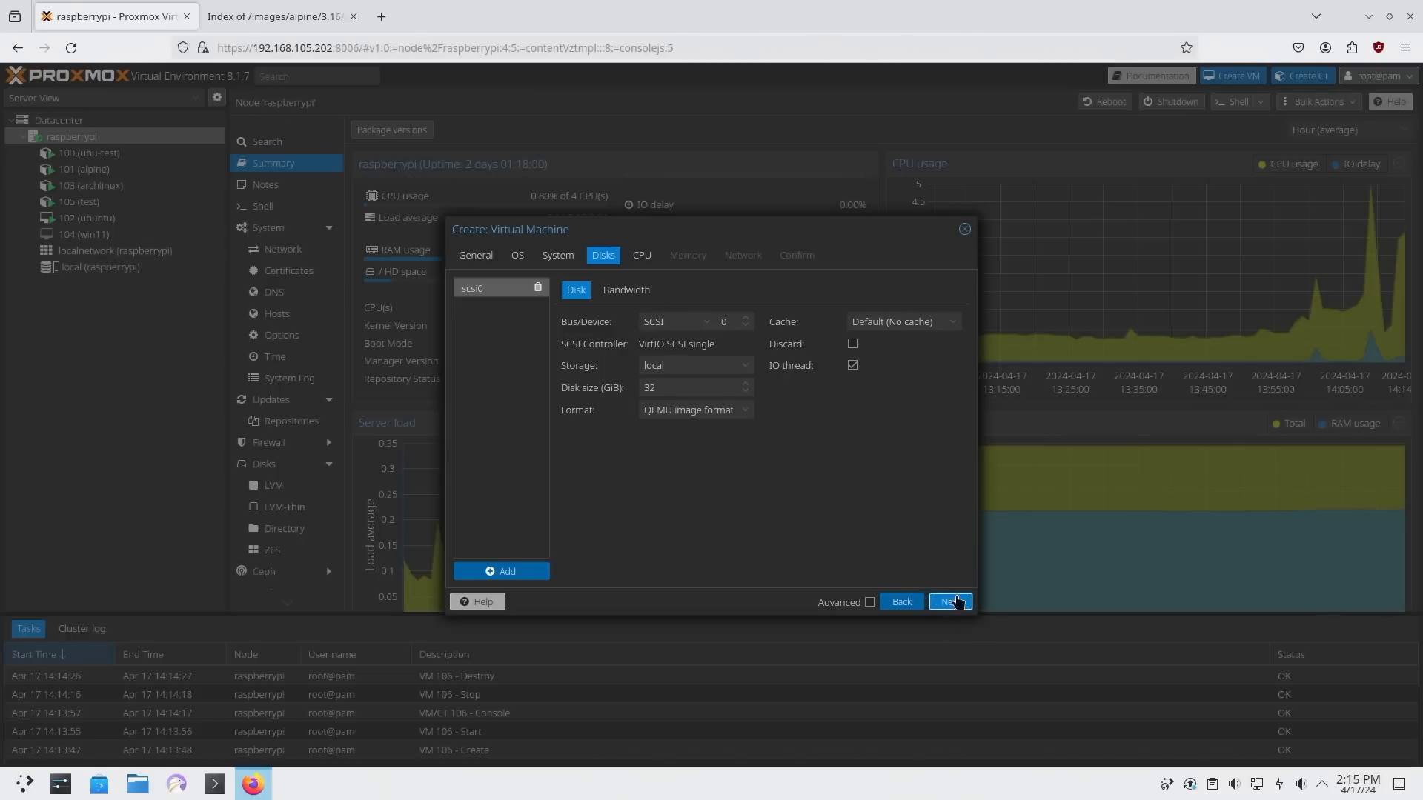
left_click(951, 602)
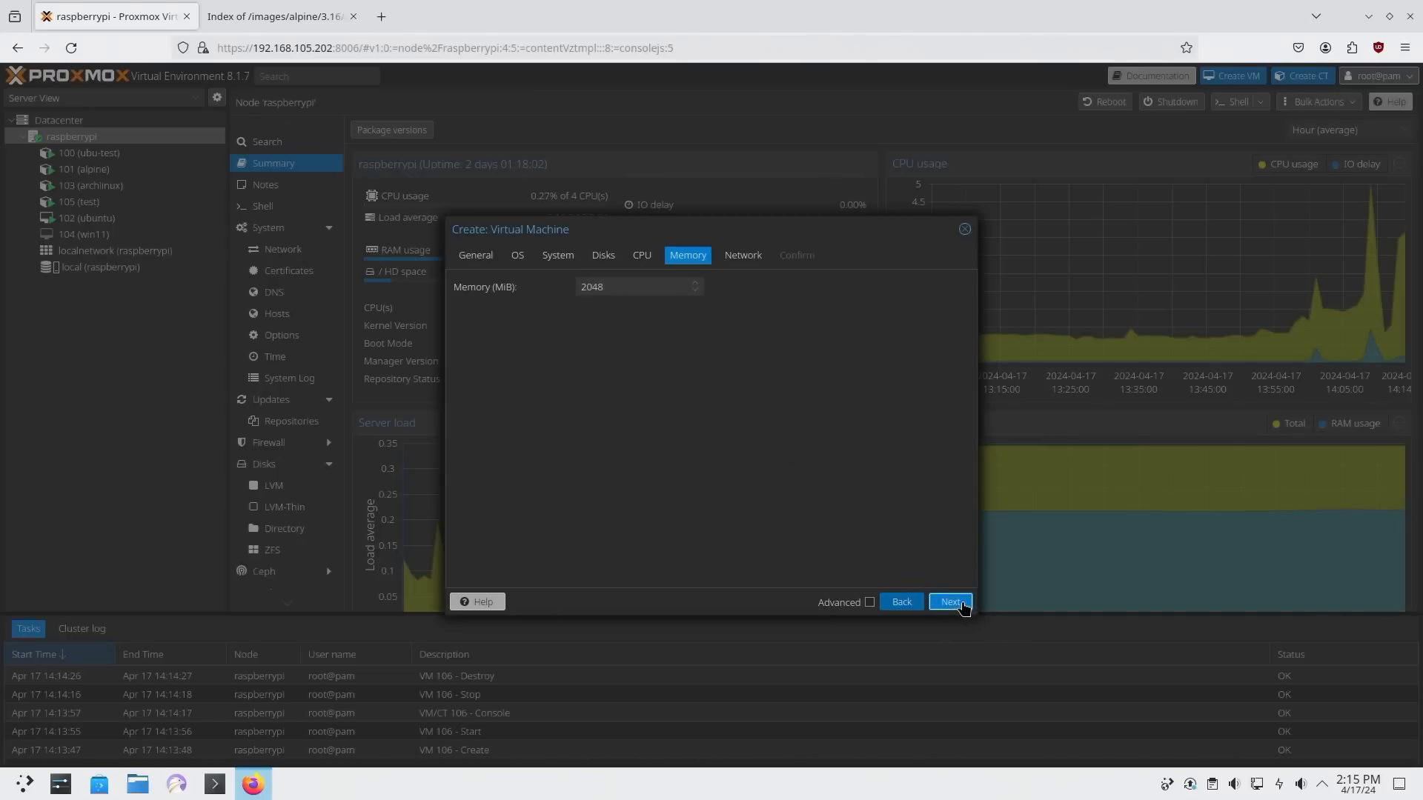
left_click(901, 602)
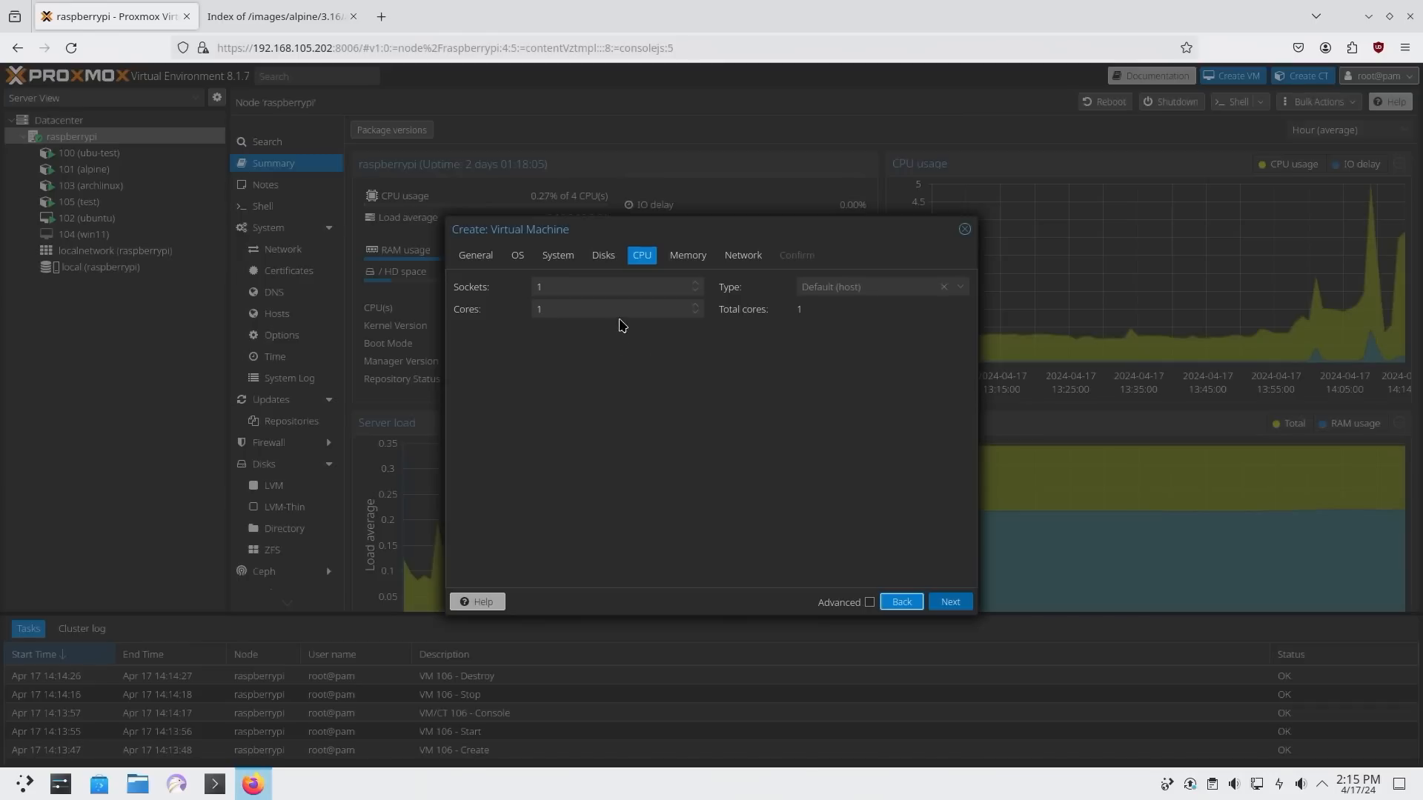
left_click(951, 602)
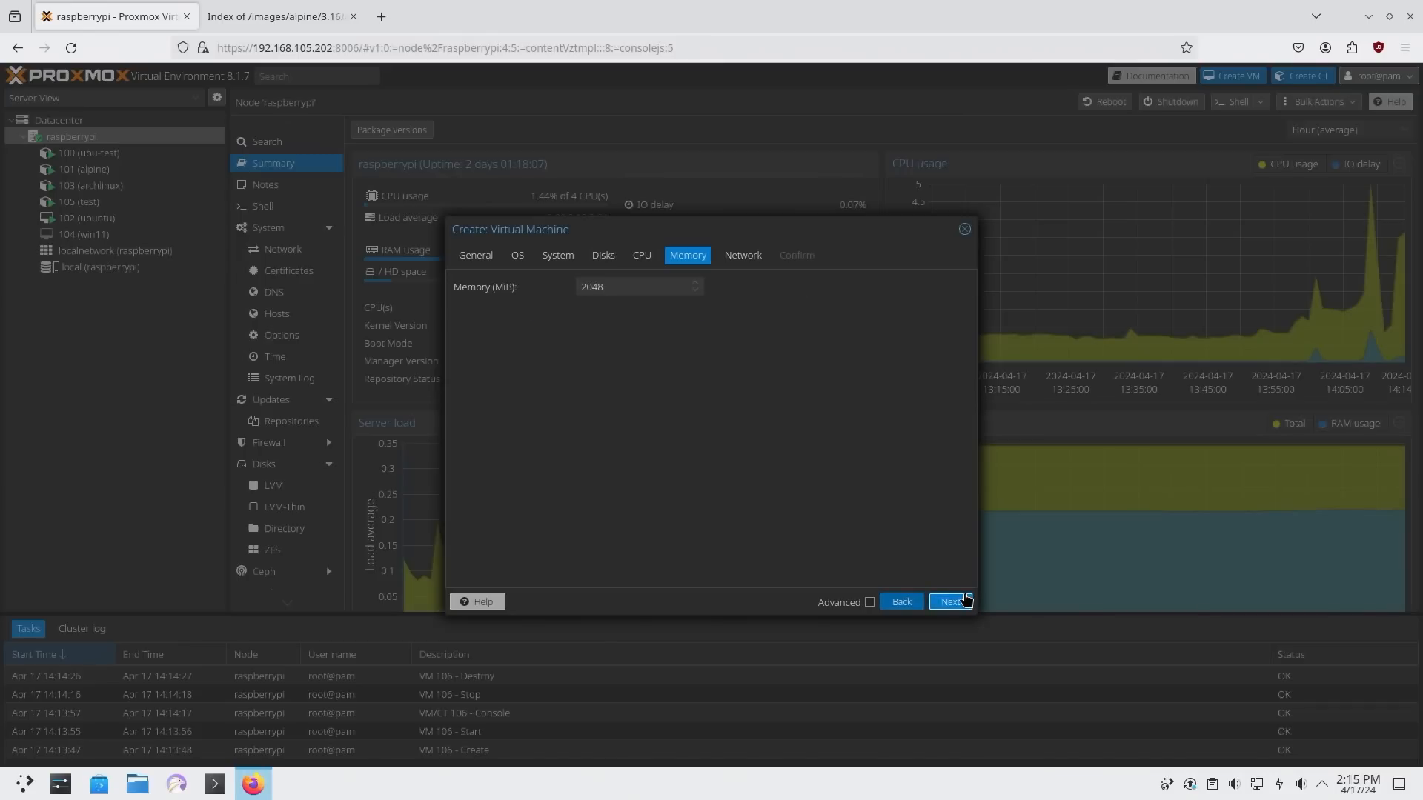
left_click(950, 602)
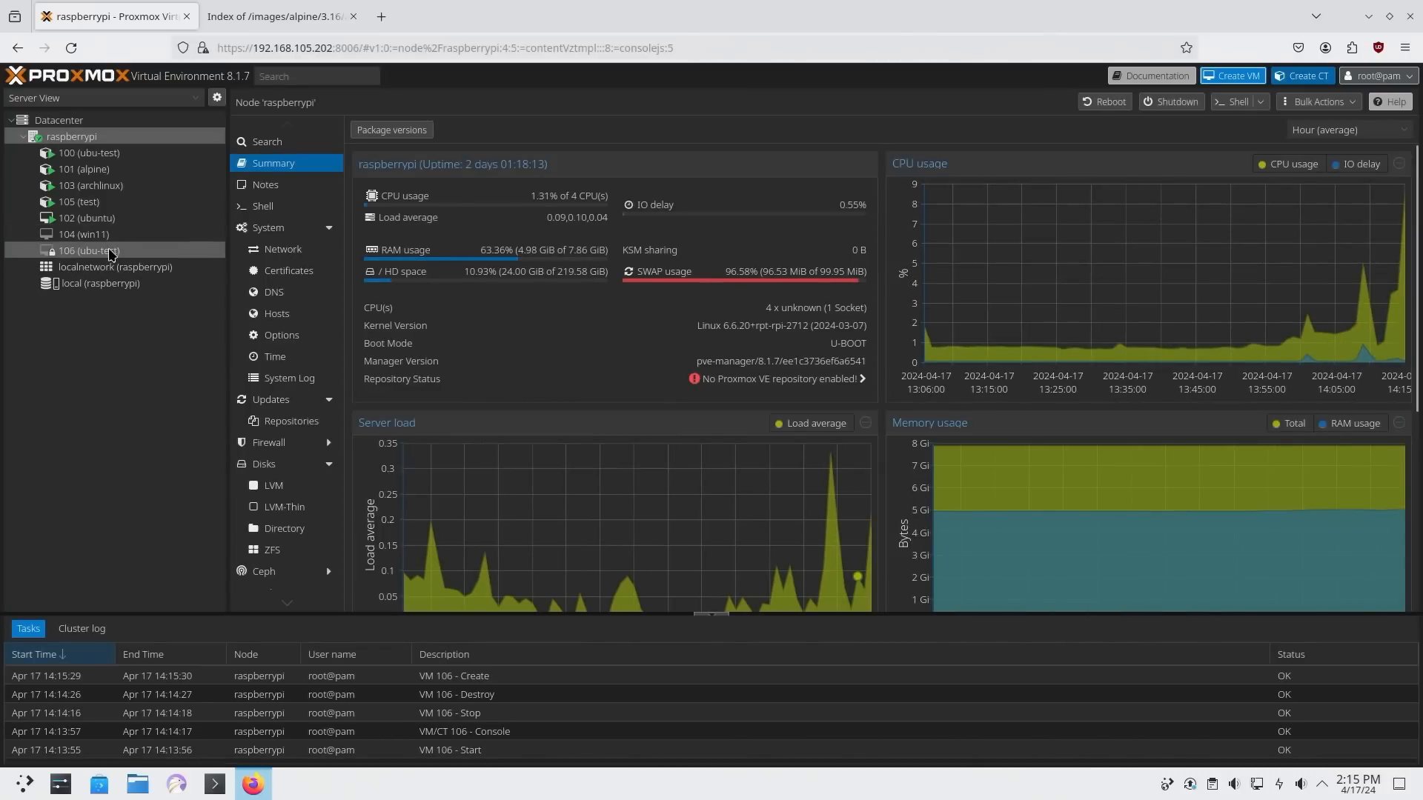
mouse_move(134, 261)
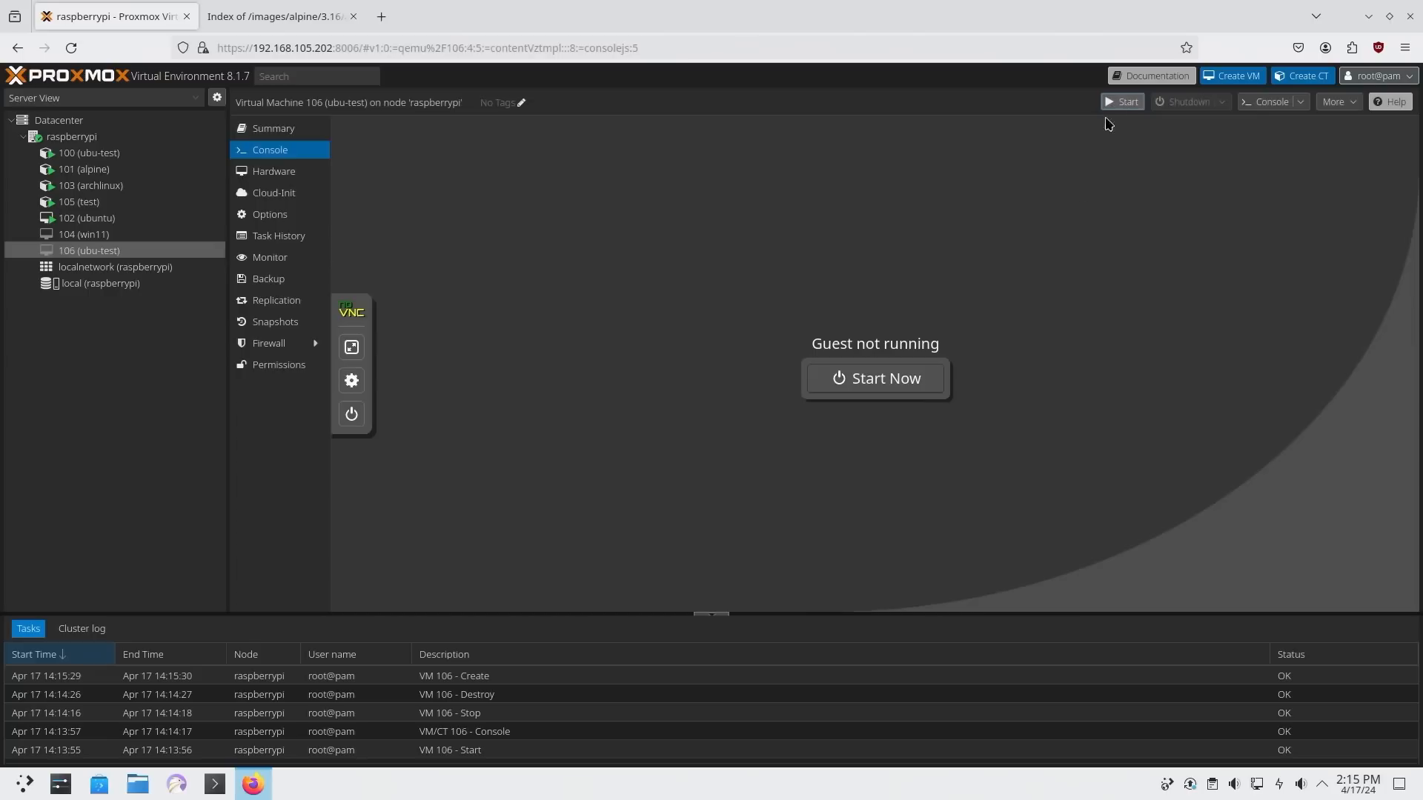
- Power on VM 106 and boot the GRUB 'Try or Install Ubuntu Server' entry
left_click(874, 378)
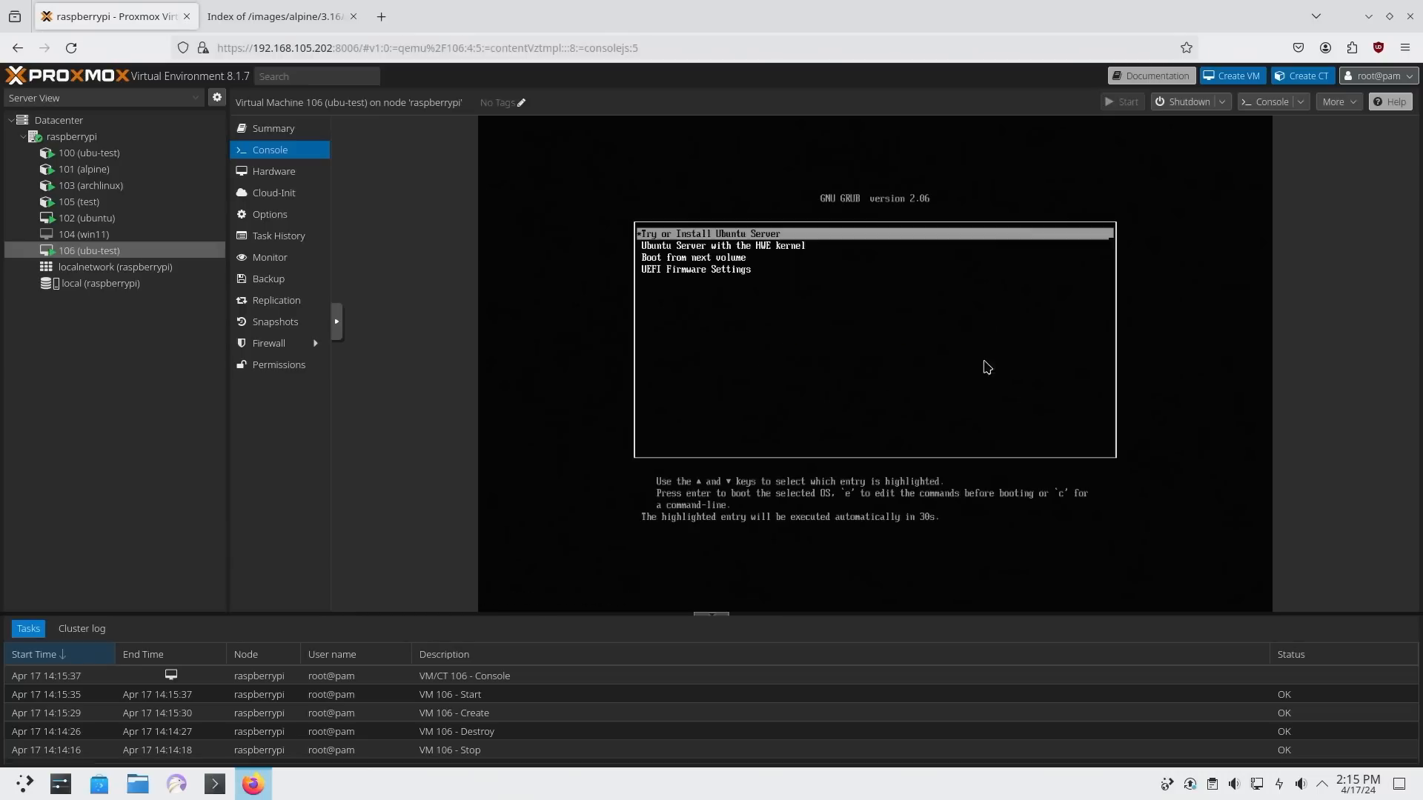
key("Down")
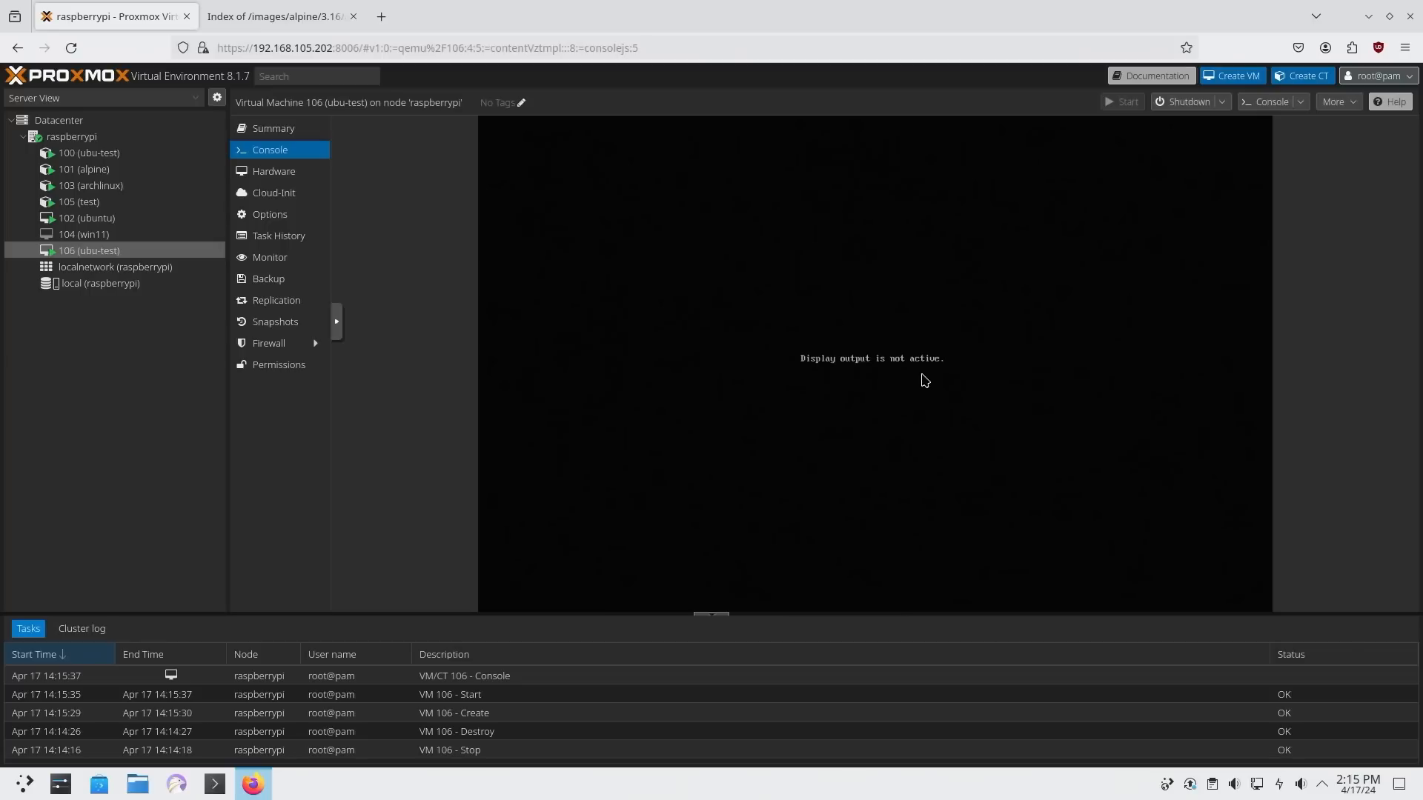
mouse_move(833, 376)
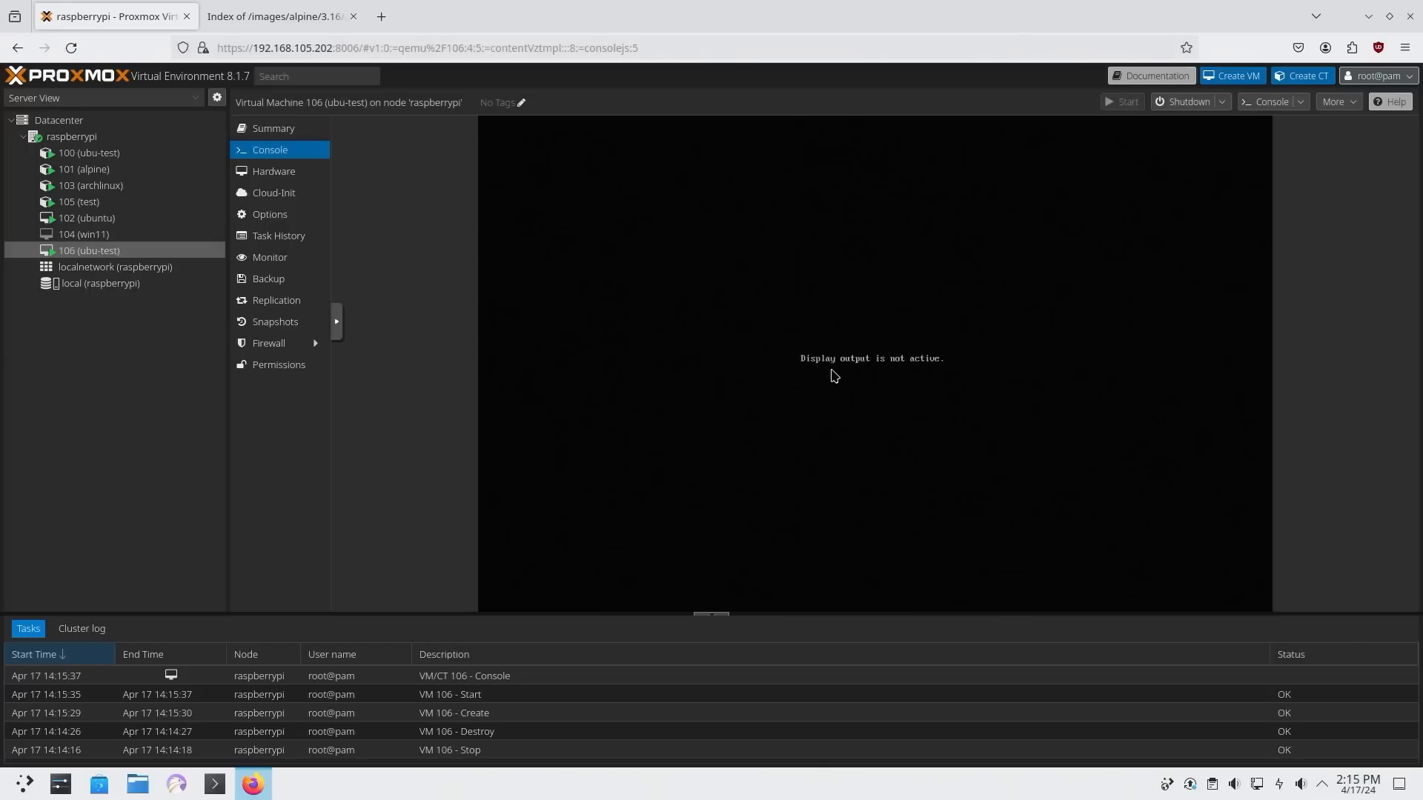
mouse_move(941, 340)
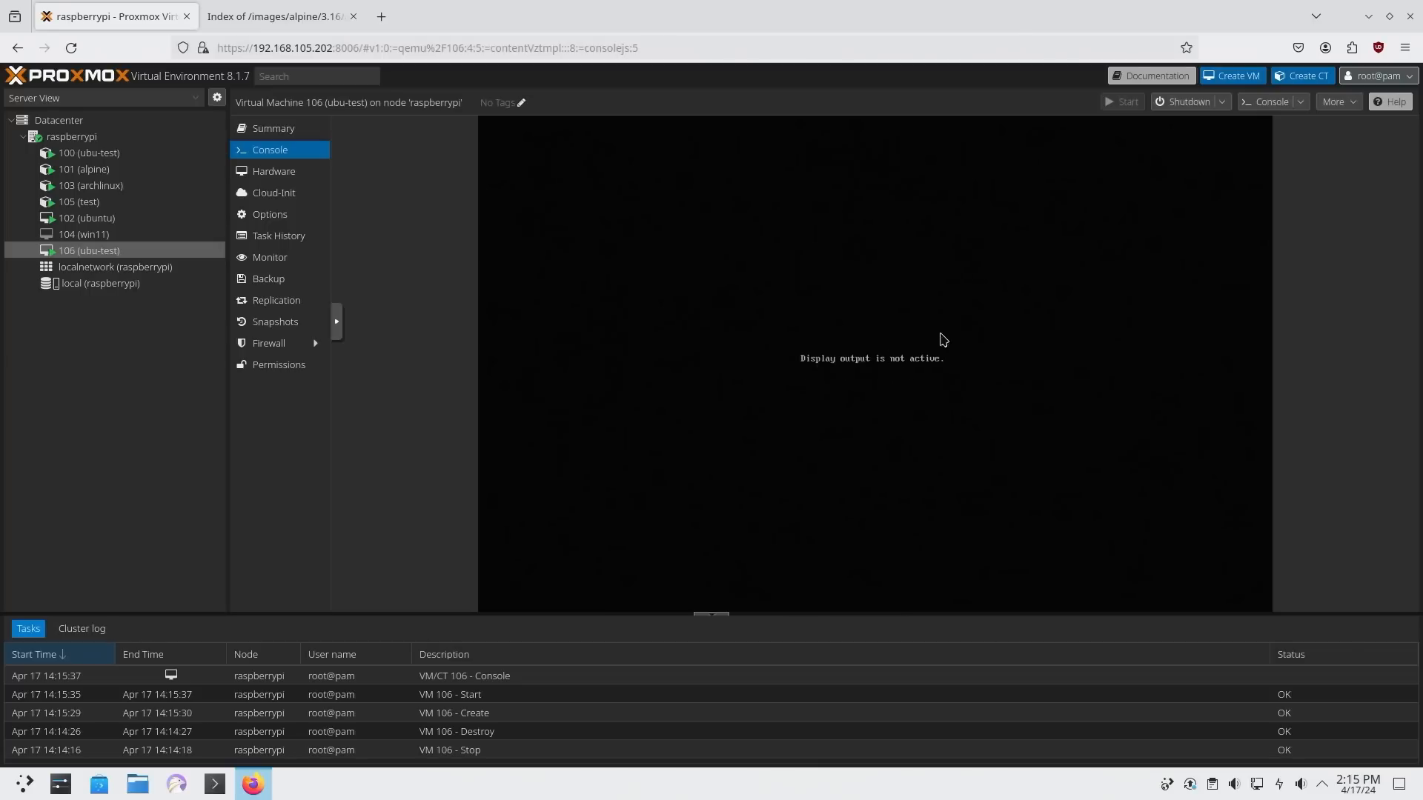
mouse_move(907, 389)
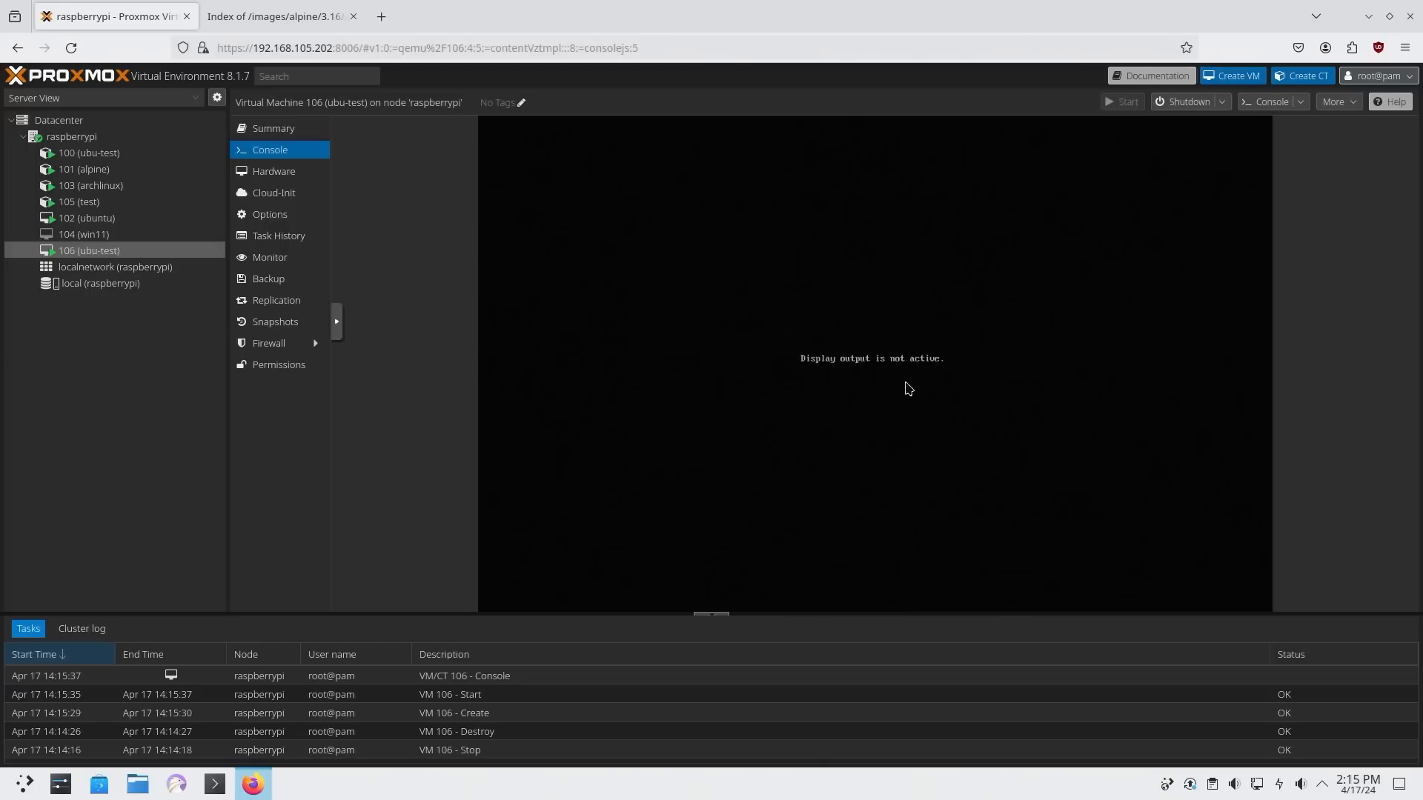
mouse_move(962, 494)
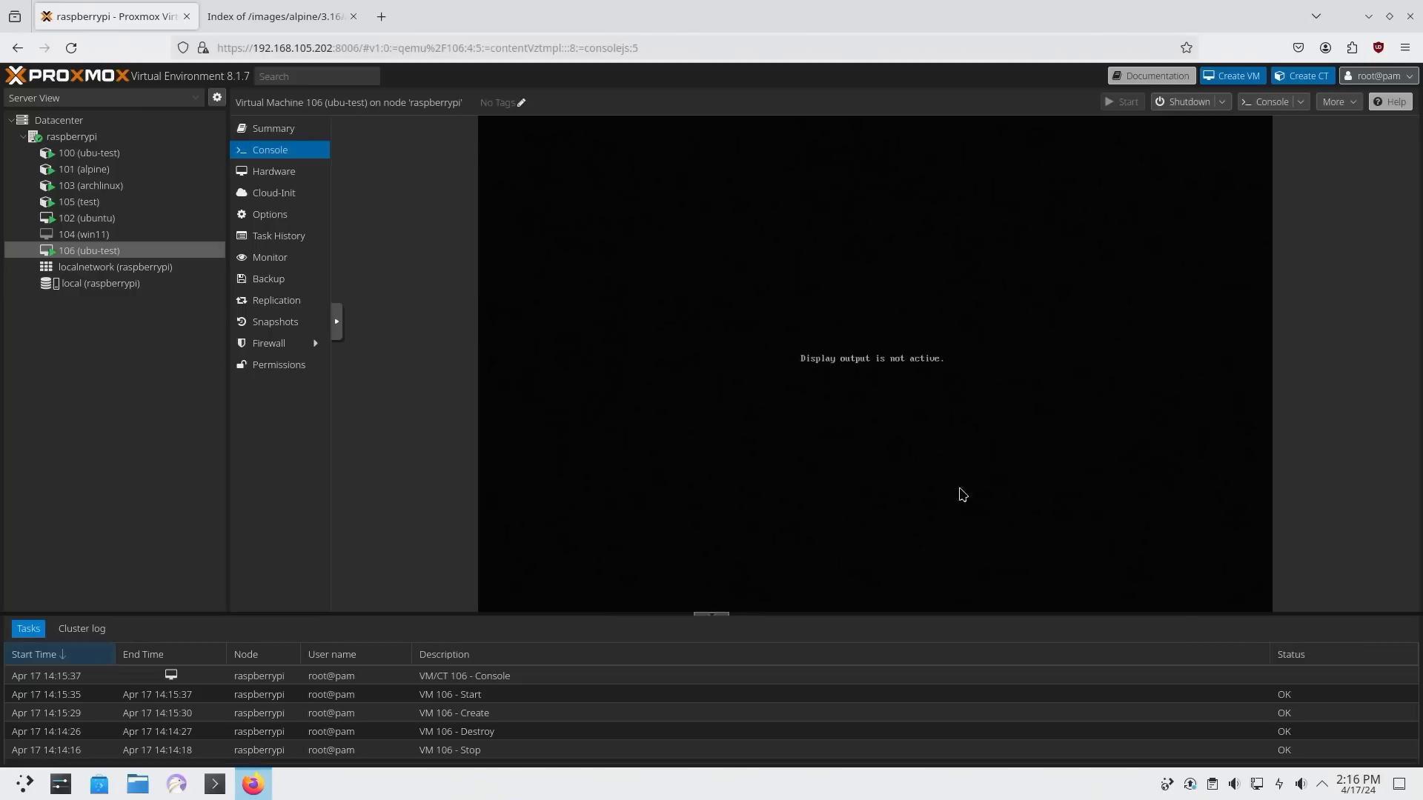
mouse_move(1088, 414)
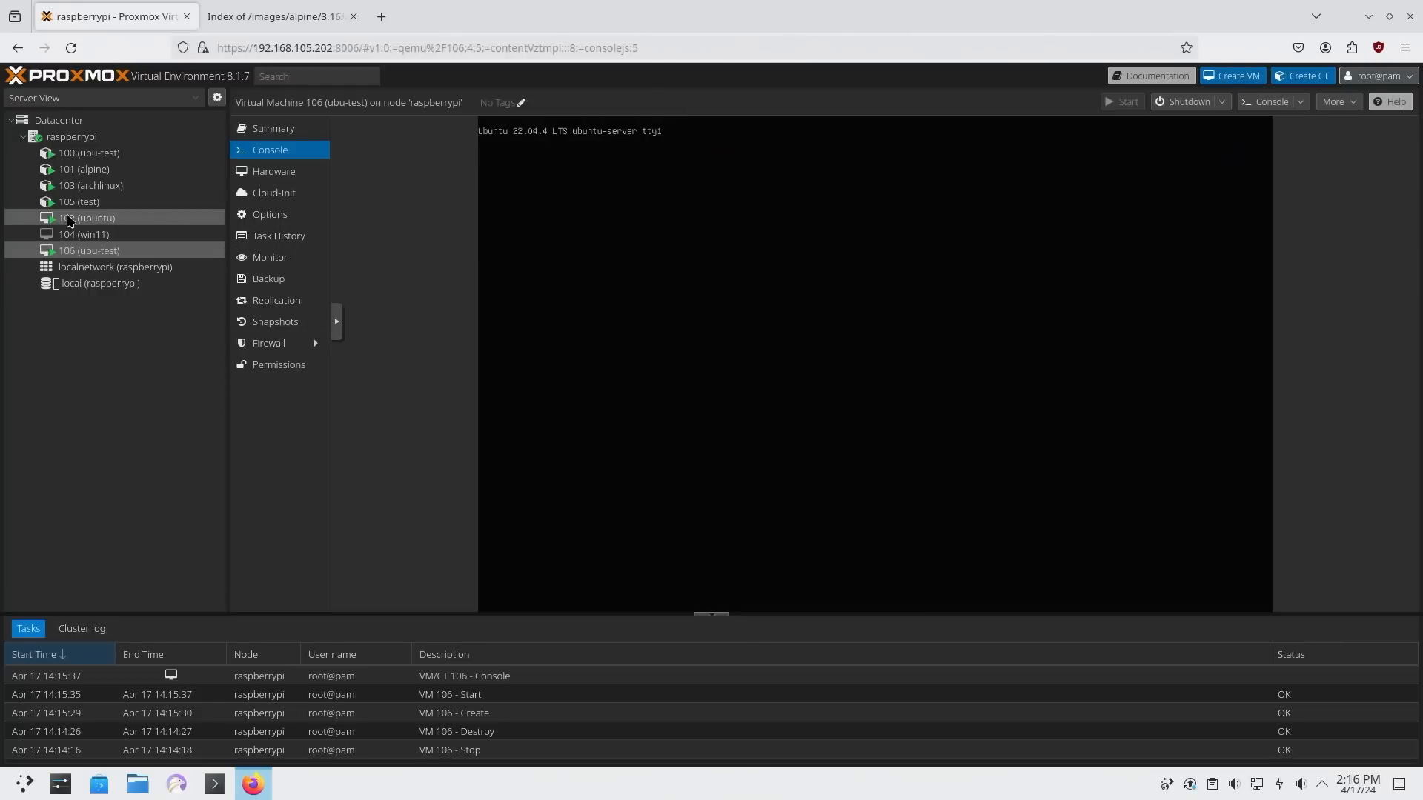
- Switch to VM 102's Ubuntu desktop console and play a YouTube video in Firefox
left_click(84, 216)
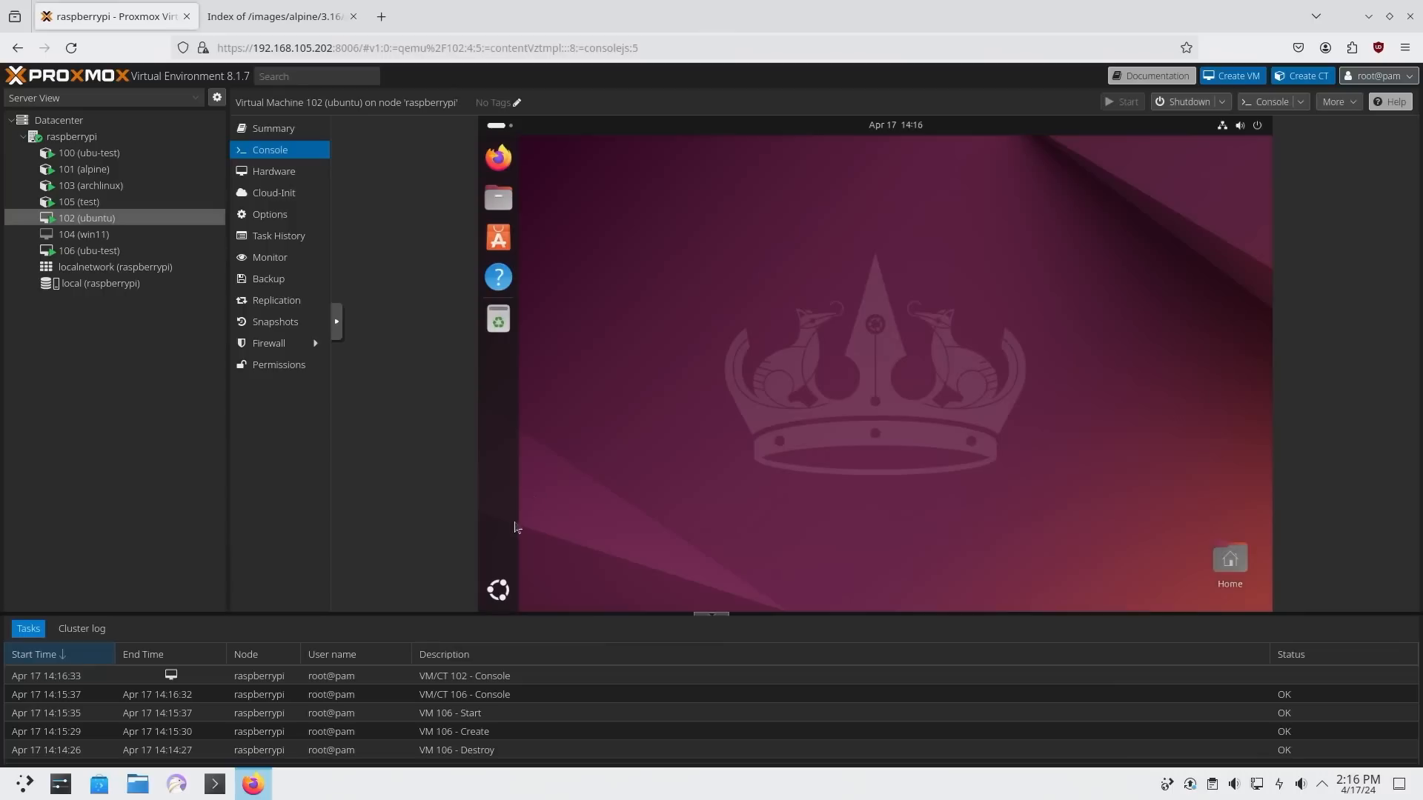
mouse_move(729, 180)
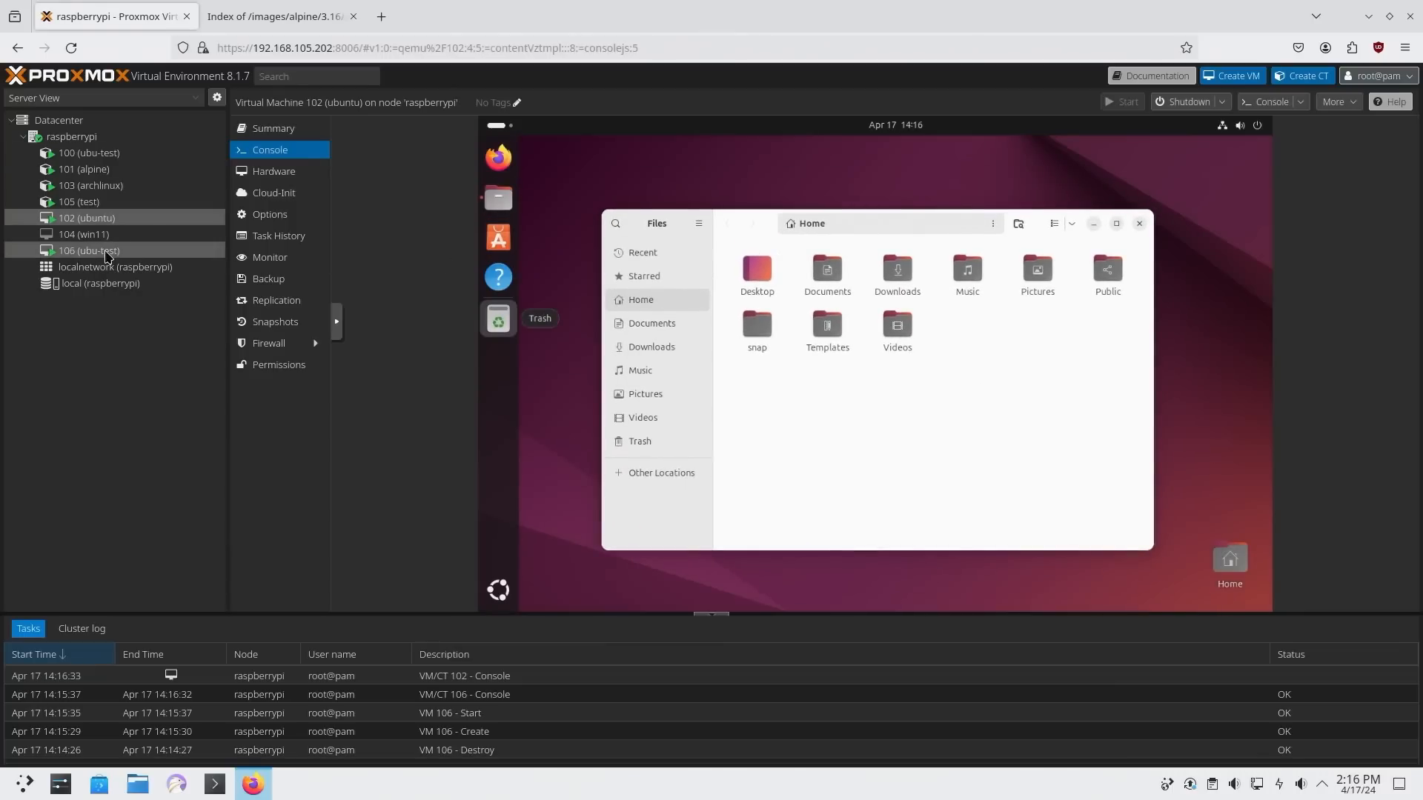
mouse_move(533, 284)
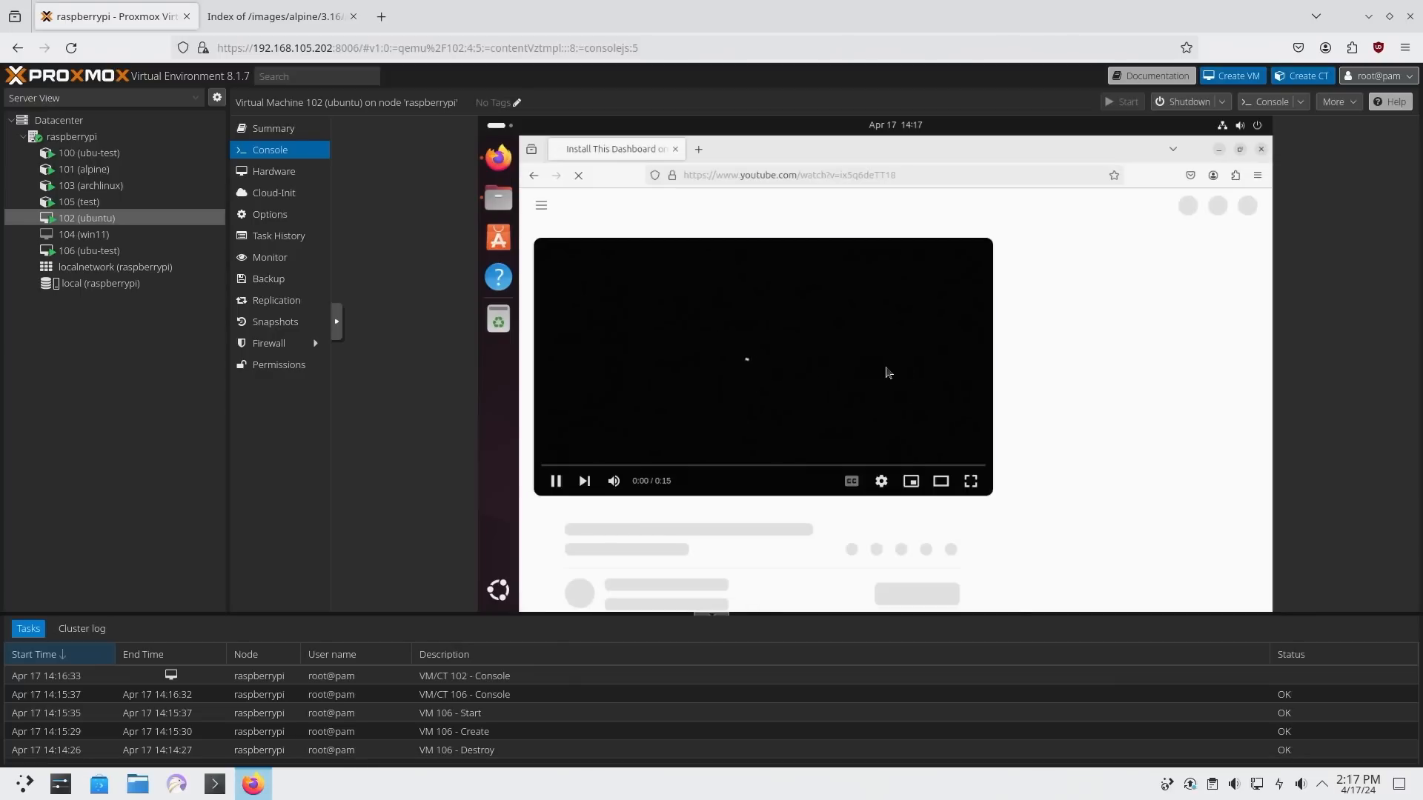
left_click(555, 481)
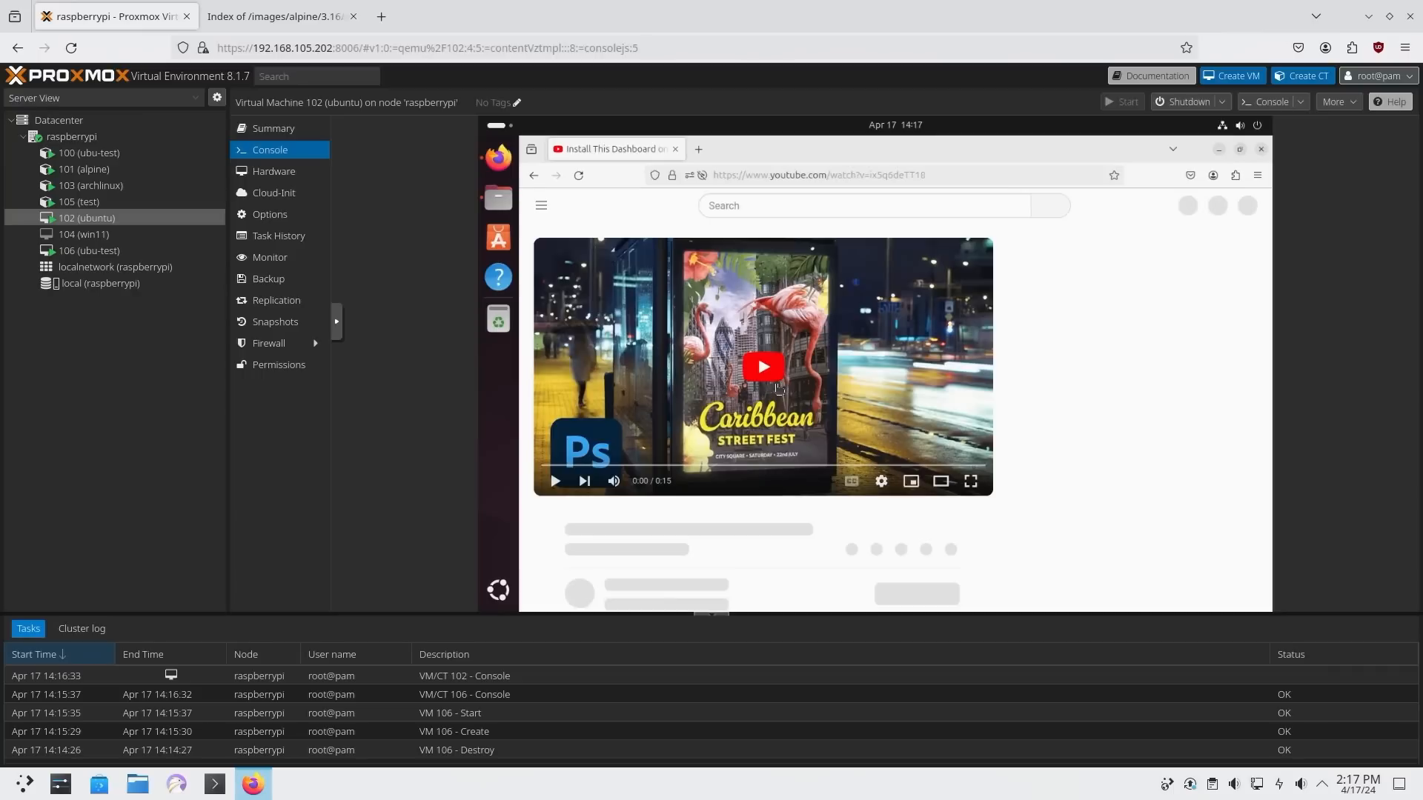
left_click(763, 367)
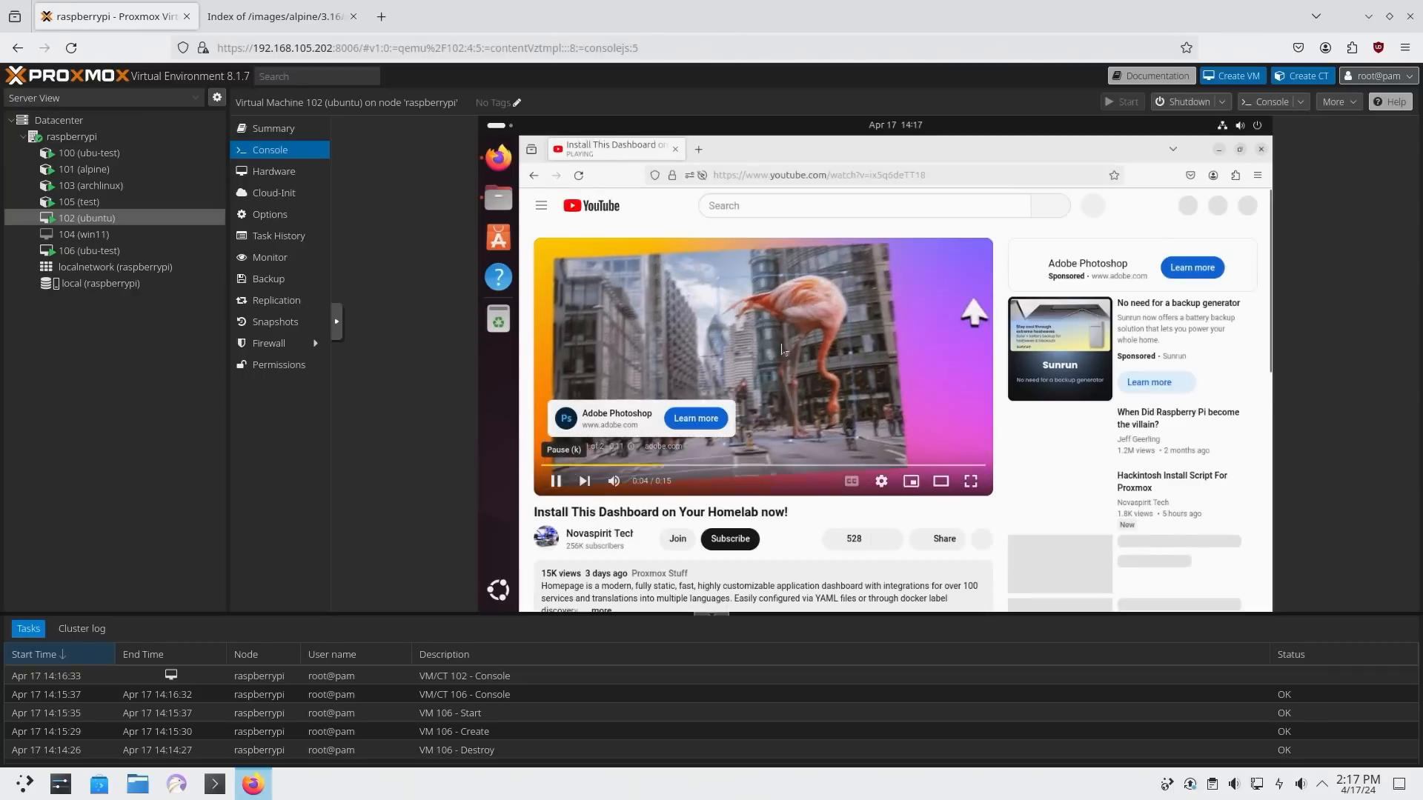